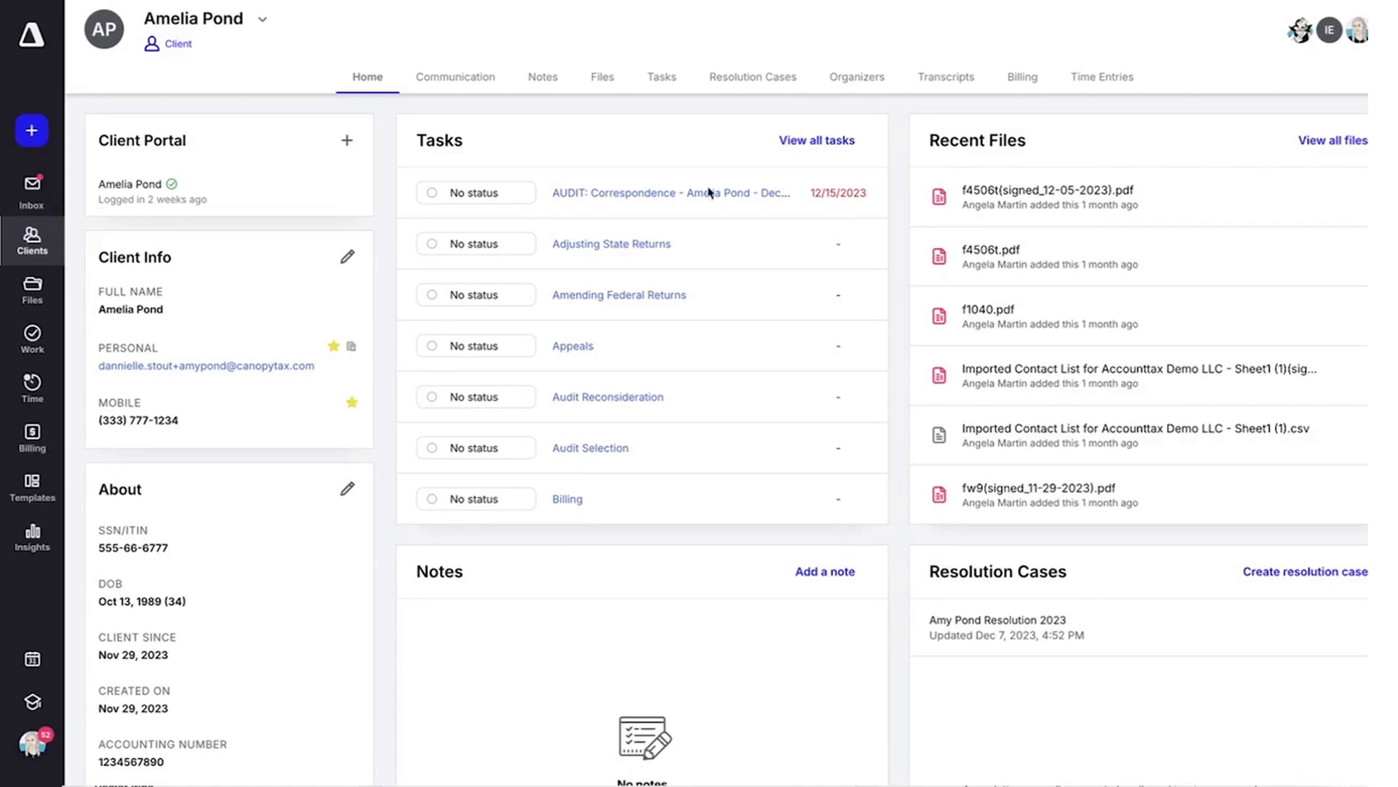
{"action": "mouse_move", "coordinate": [853, 52]}
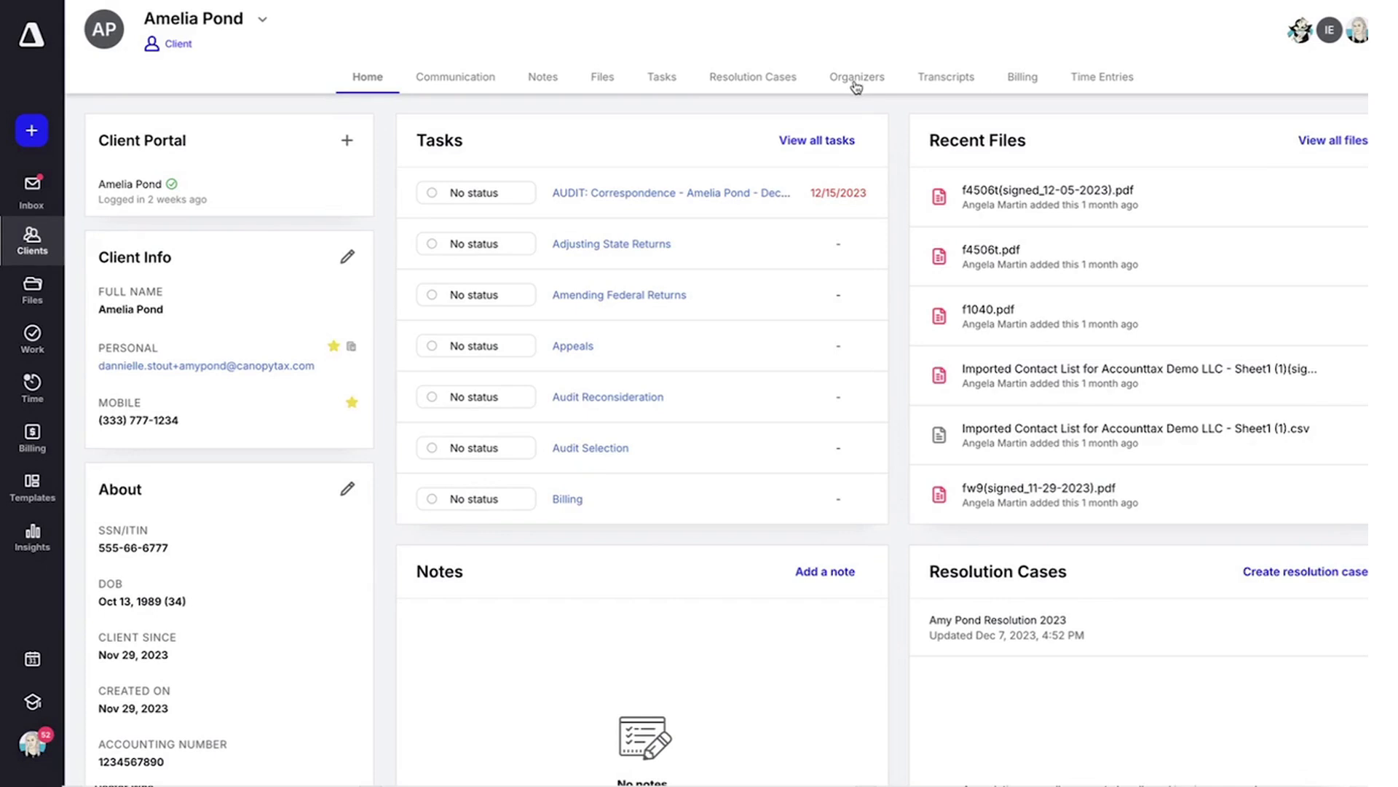
Show Amelia Pond's Organizers list with the active 2023 1040 Organizer
{"action": "left_click", "coordinate": [857, 77]}
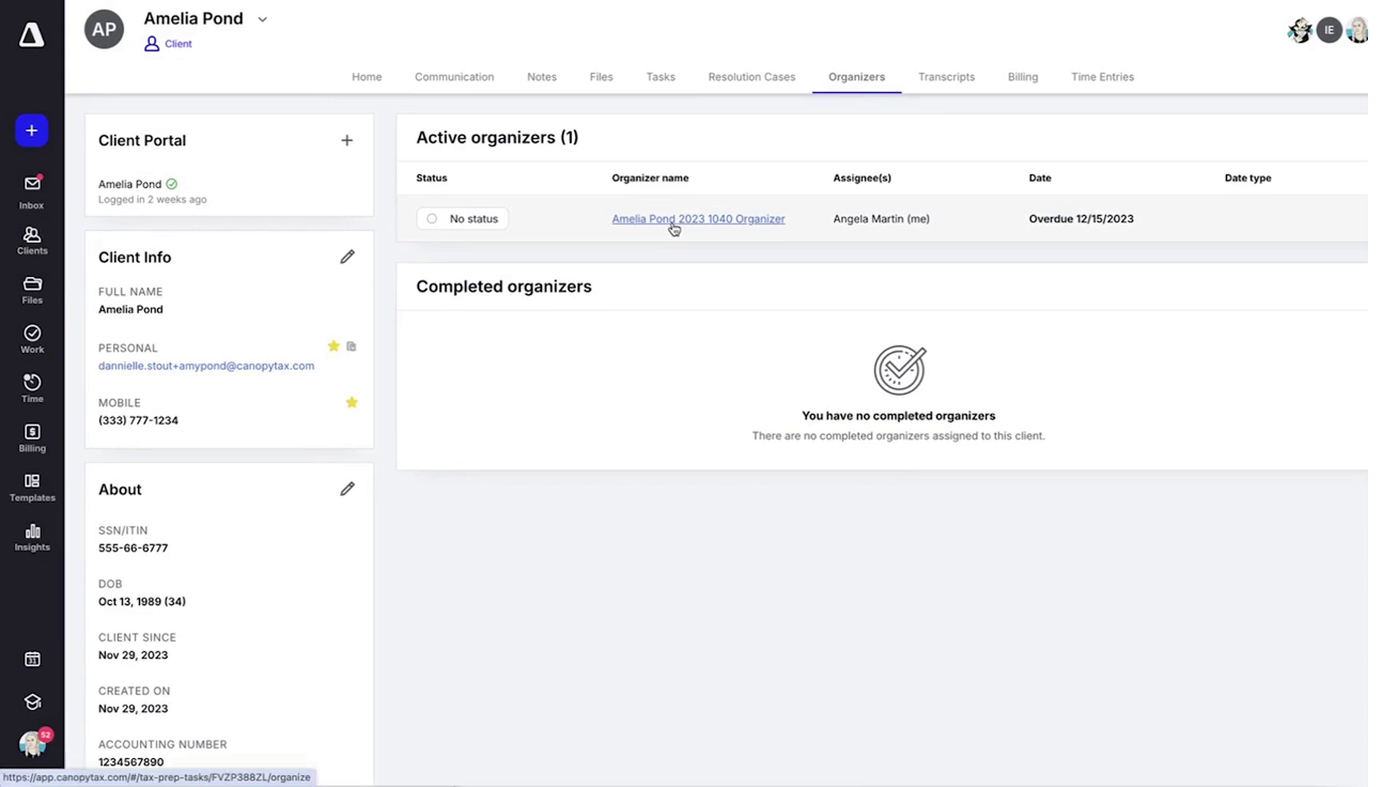
Browse the 2023 1040 Organizer's Income, Additional Information and Estimated taxes sections, then return to the client record
{"action": "left_click", "coordinate": [699, 219]}
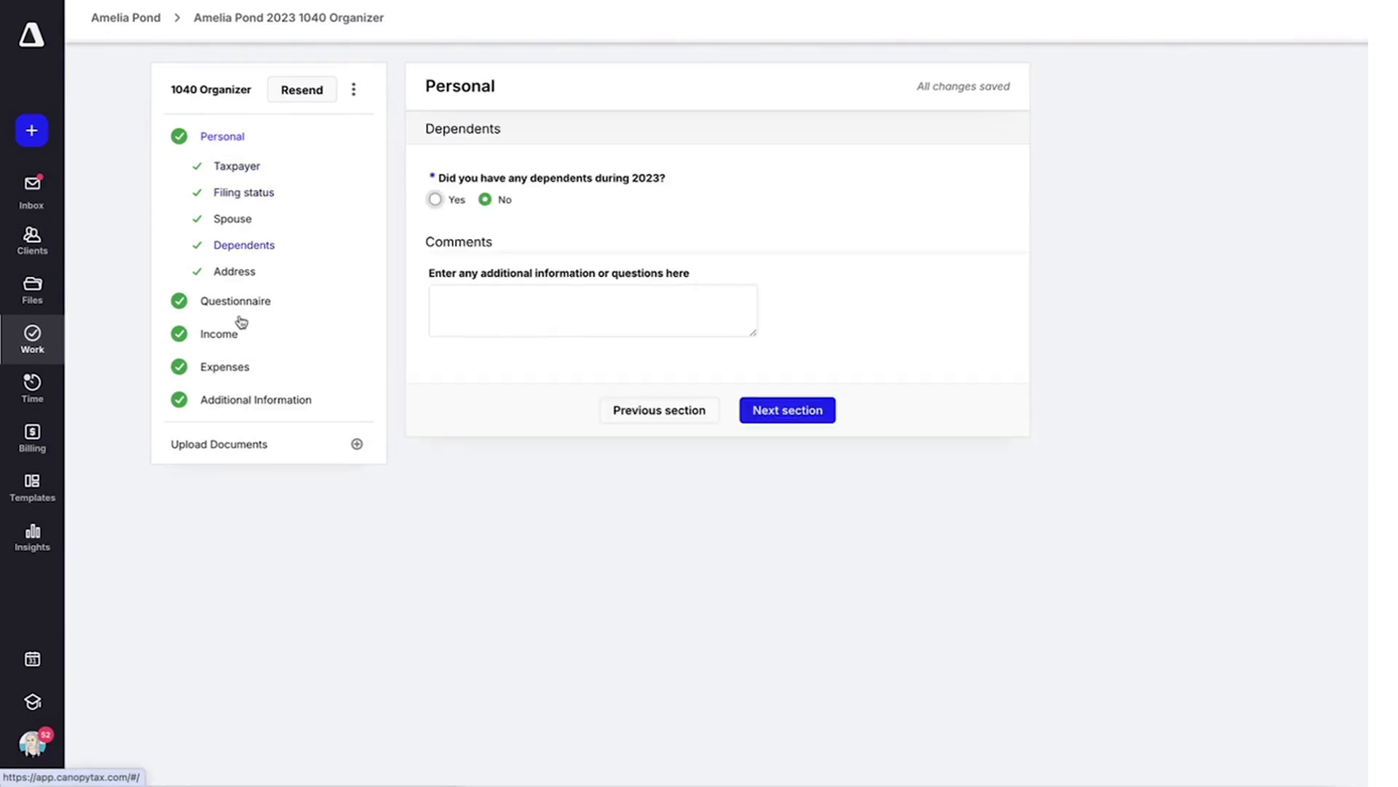
{"action": "left_click", "coordinate": [785, 409]}
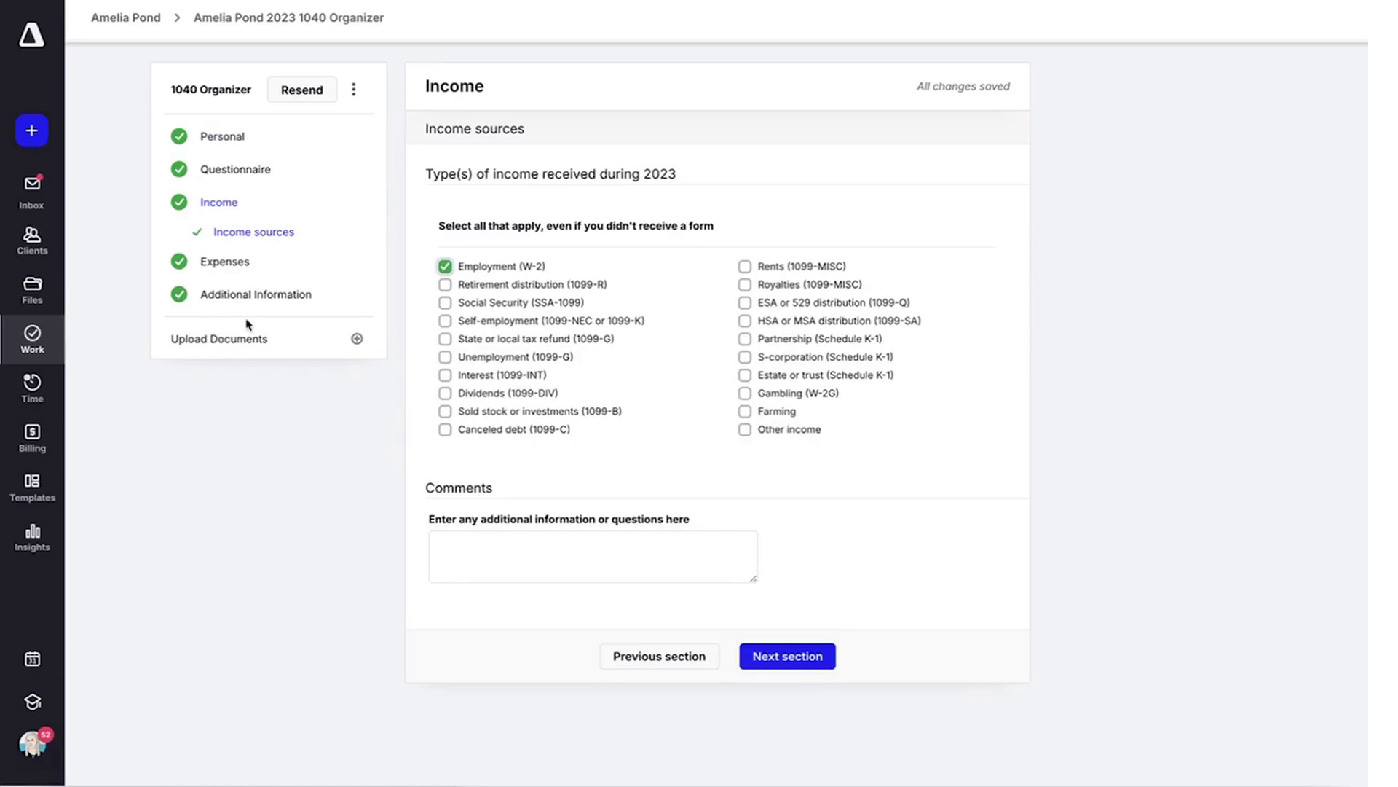
{"action": "left_click", "coordinate": [785, 655]}
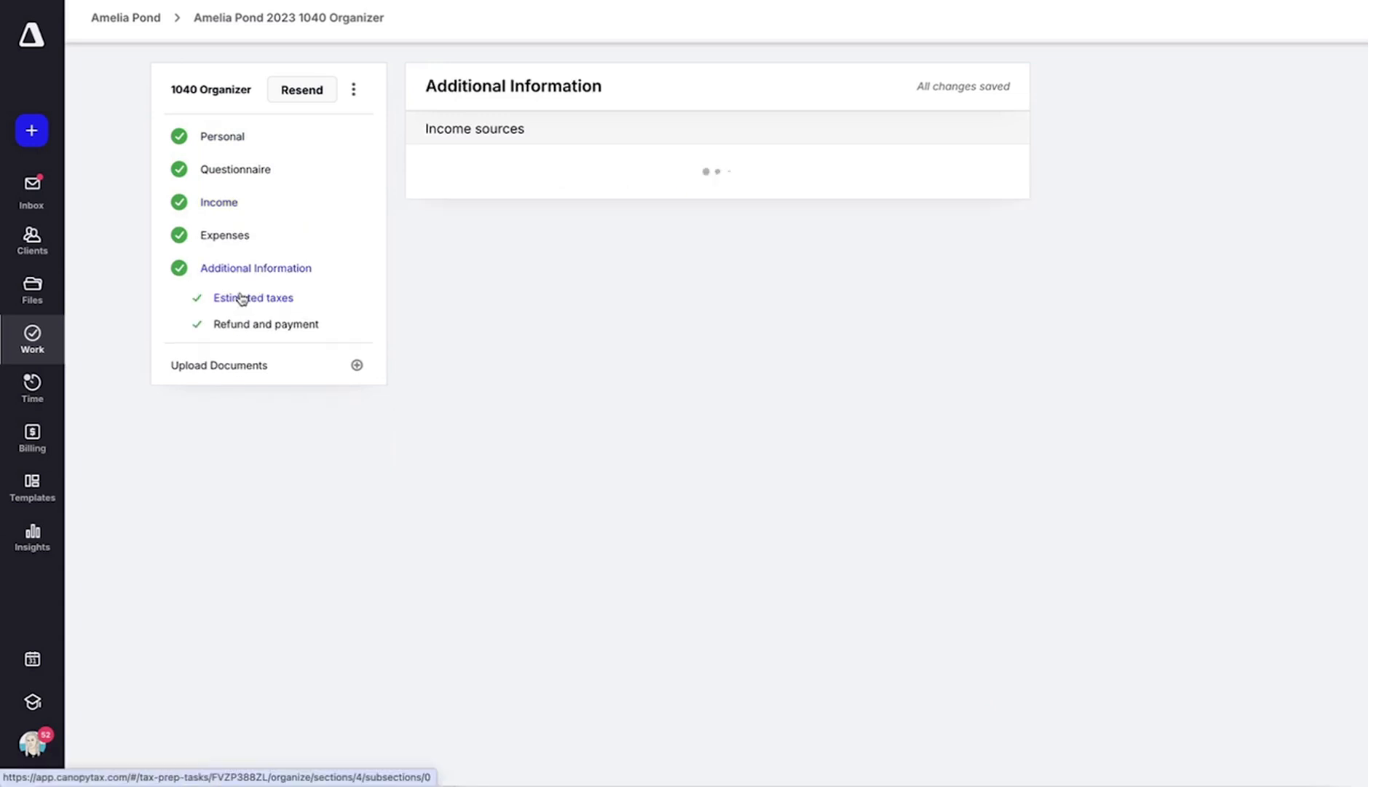
{"action": "left_click", "coordinate": [252, 297]}
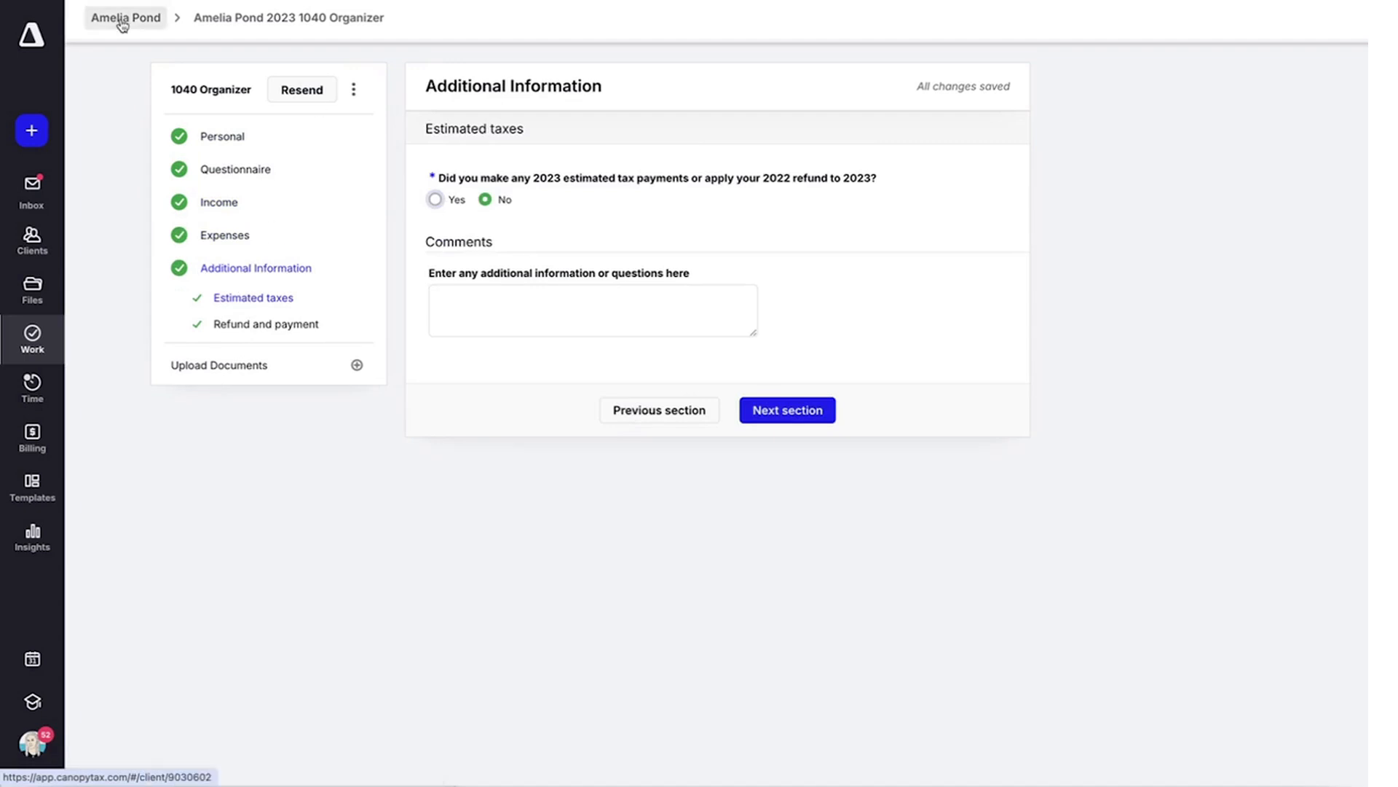
{"action": "left_click", "coordinate": [125, 18]}
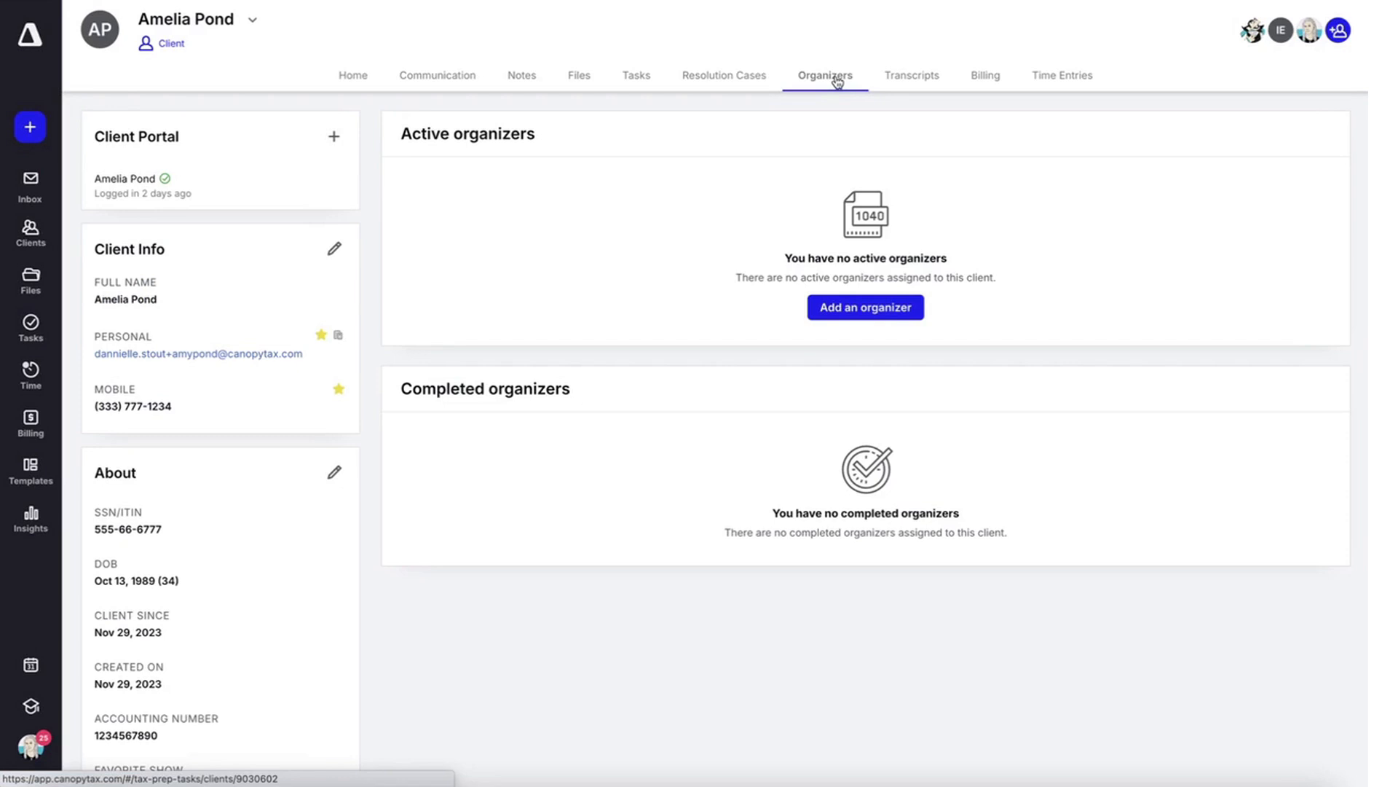
{"action": "mouse_move", "coordinate": [237, 110]}
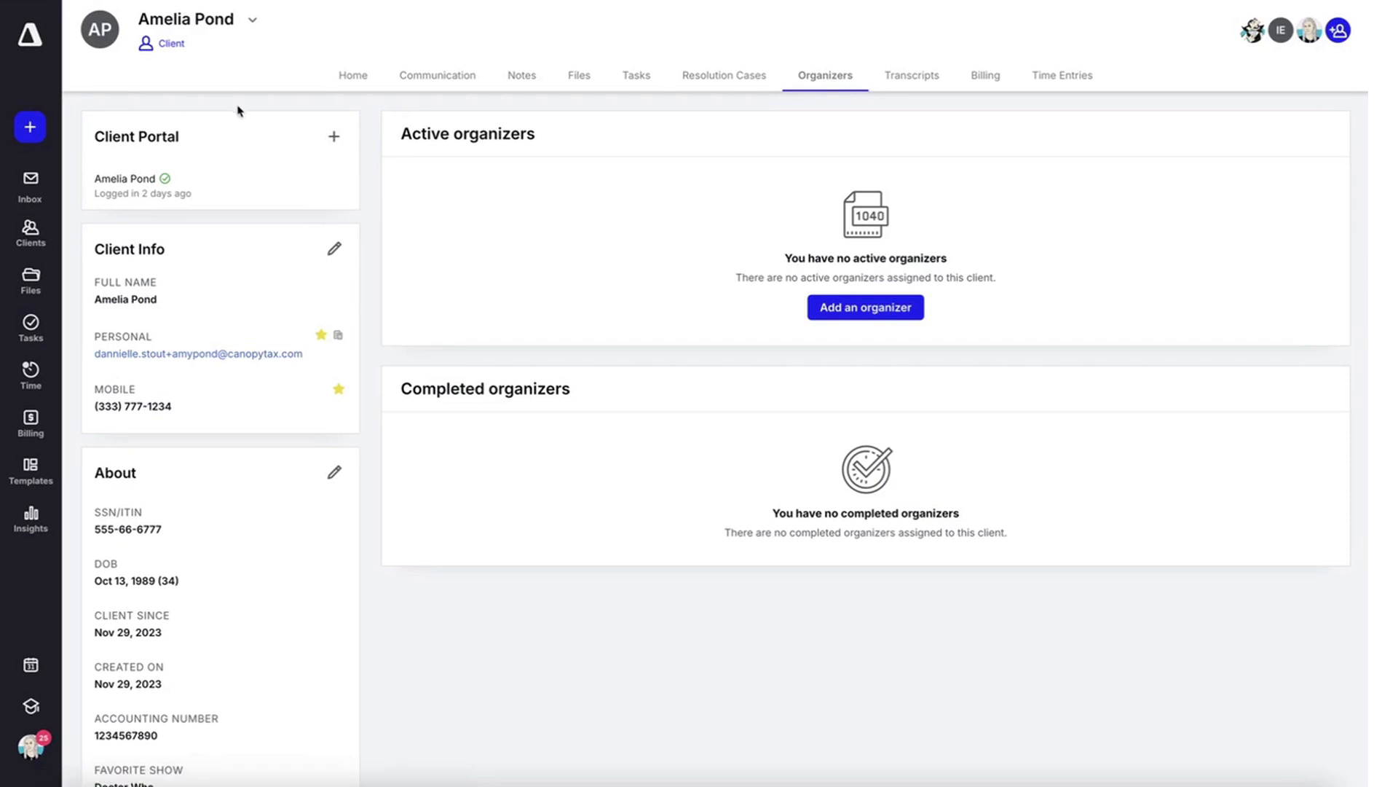
Bring up the Clients panel with recent clients and the search box
{"action": "left_click", "coordinate": [30, 235]}
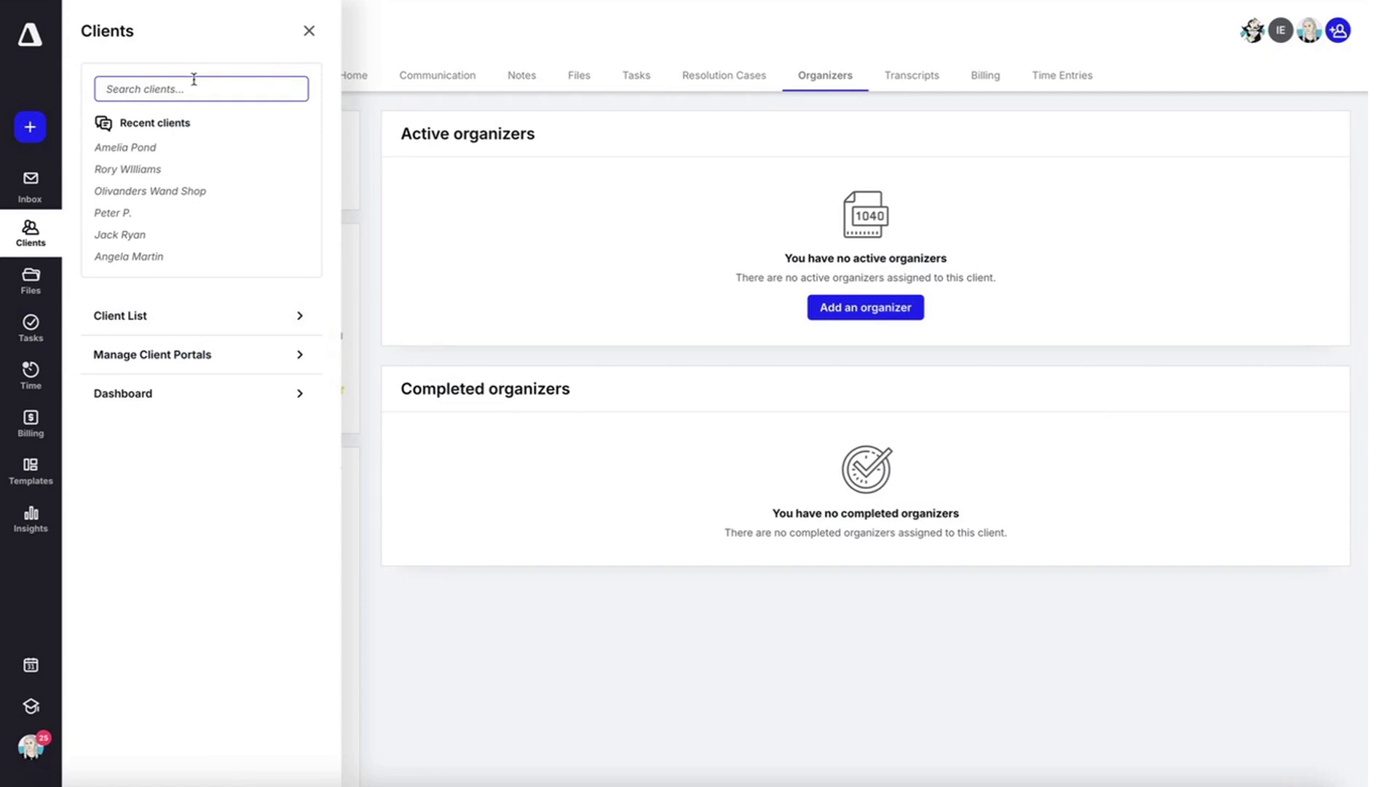
{"action": "mouse_move", "coordinate": [126, 147]}
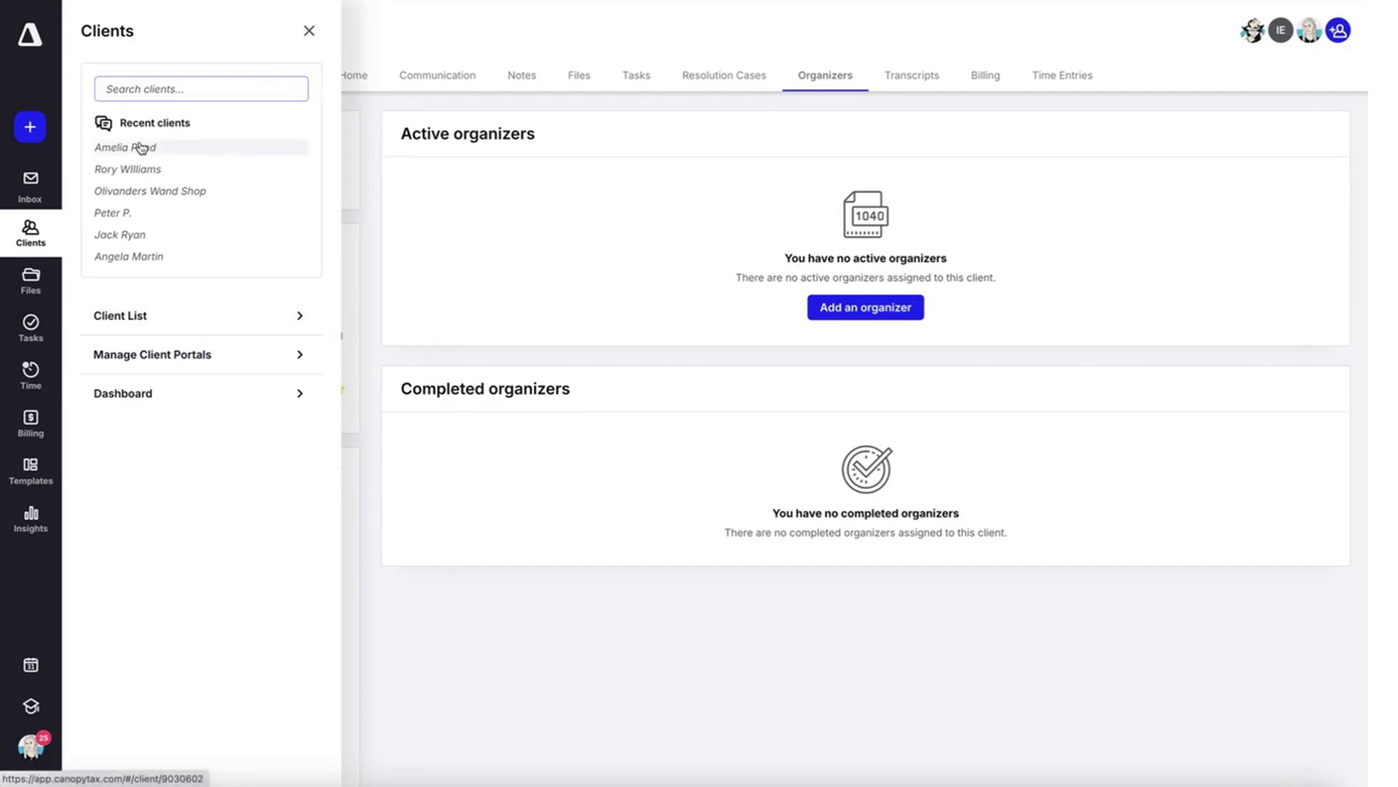
Reopen Amelia Pond from recent clients and show her empty Organizers list
{"action": "left_click", "coordinate": [126, 147]}
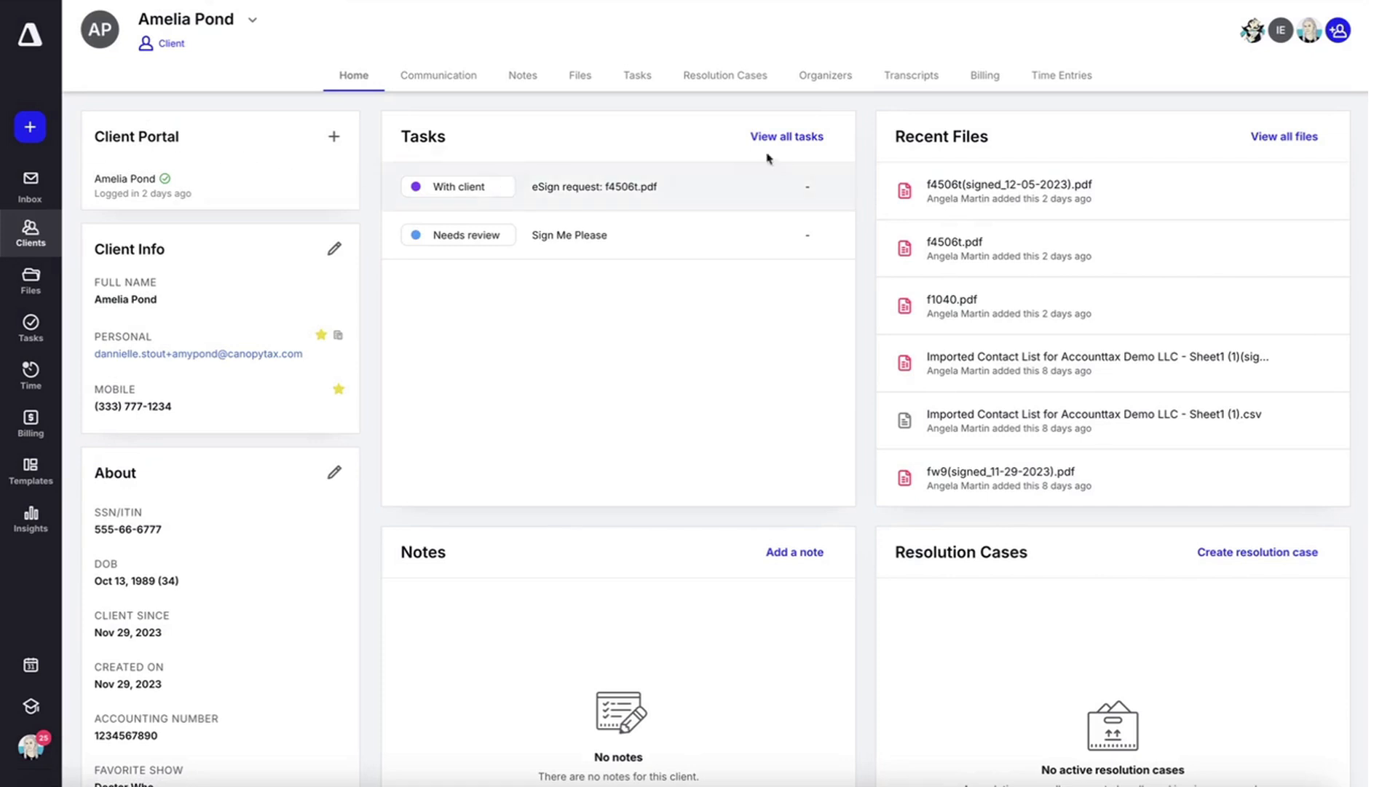
{"action": "mouse_move", "coordinate": [816, 80]}
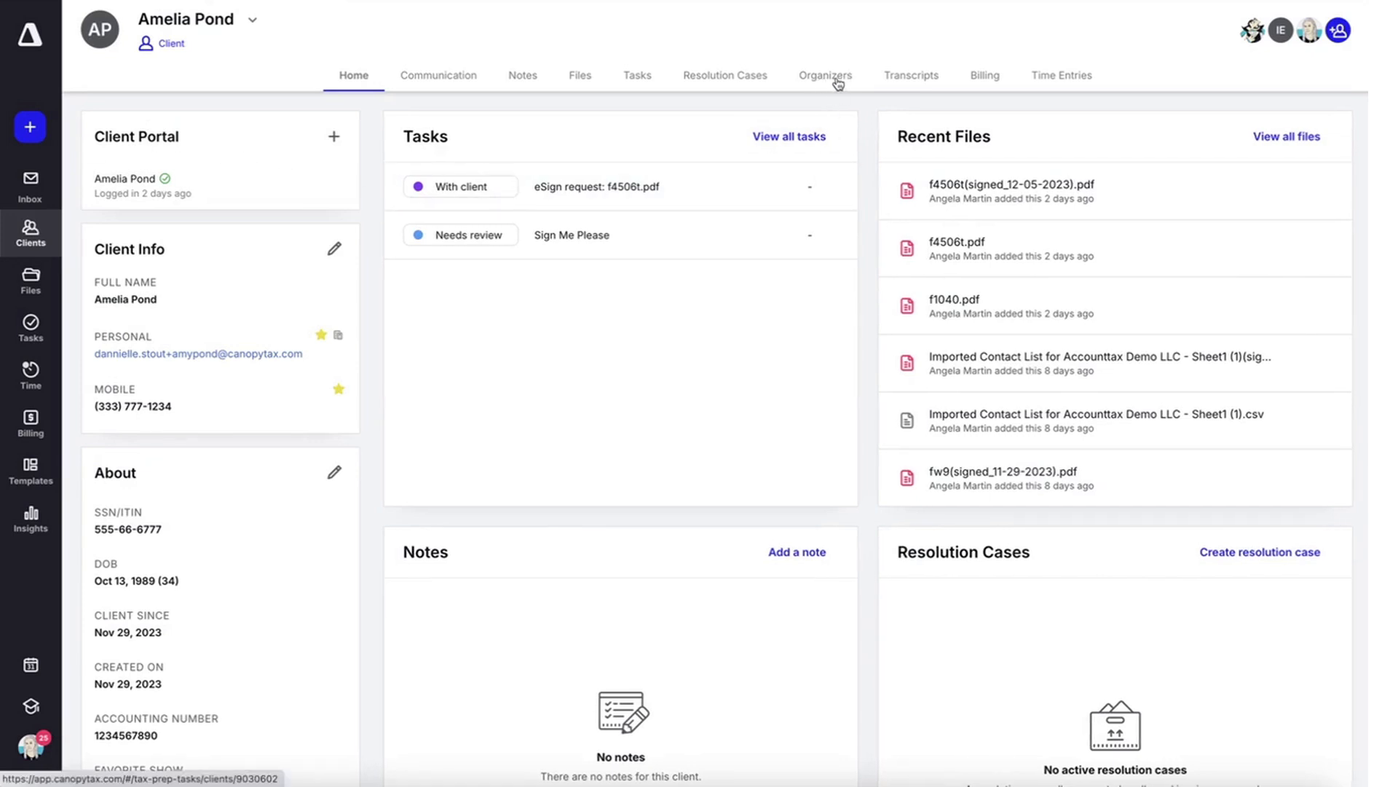
{"action": "left_click", "coordinate": [825, 74]}
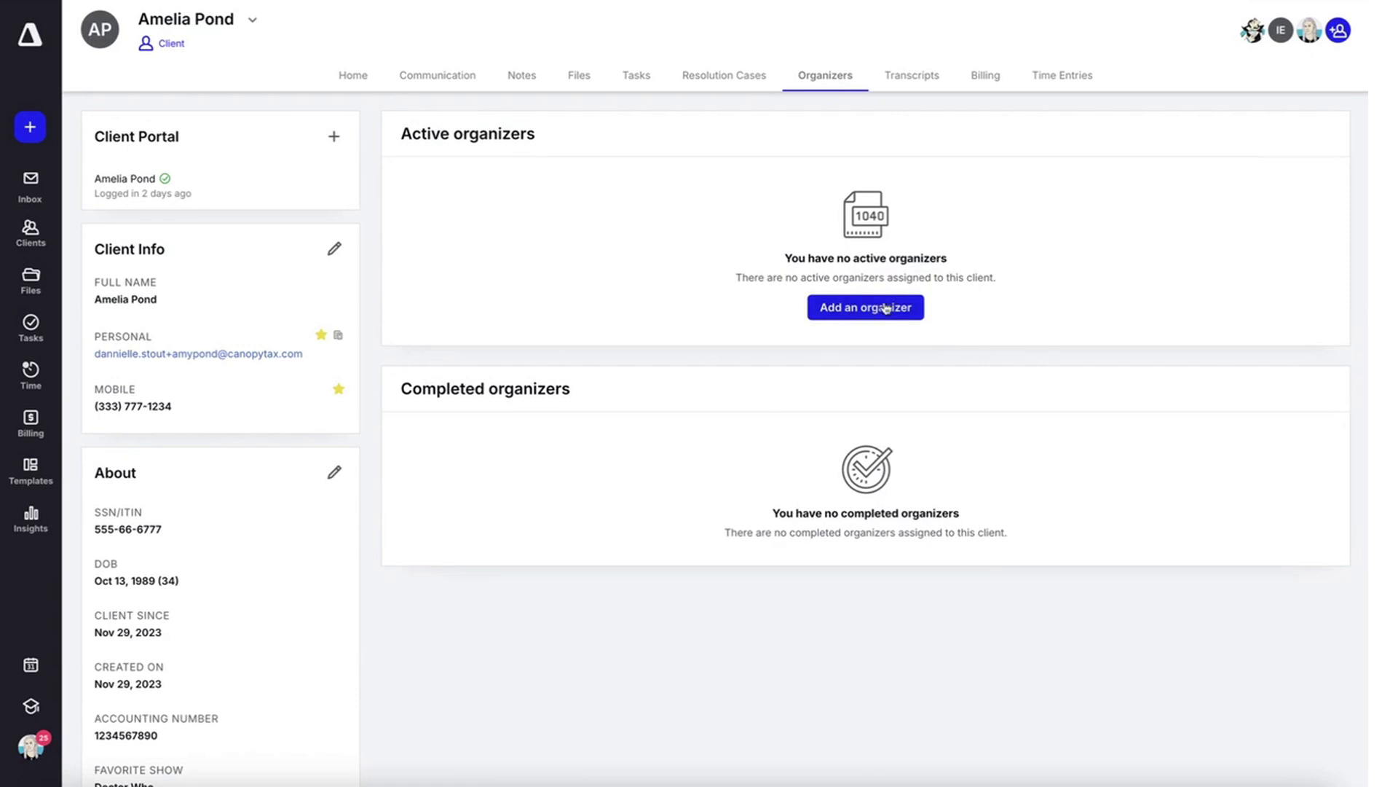
Start a new 2023 organizer for the existing client, keeping the Individual - 1040 type
{"action": "left_click", "coordinate": [864, 307]}
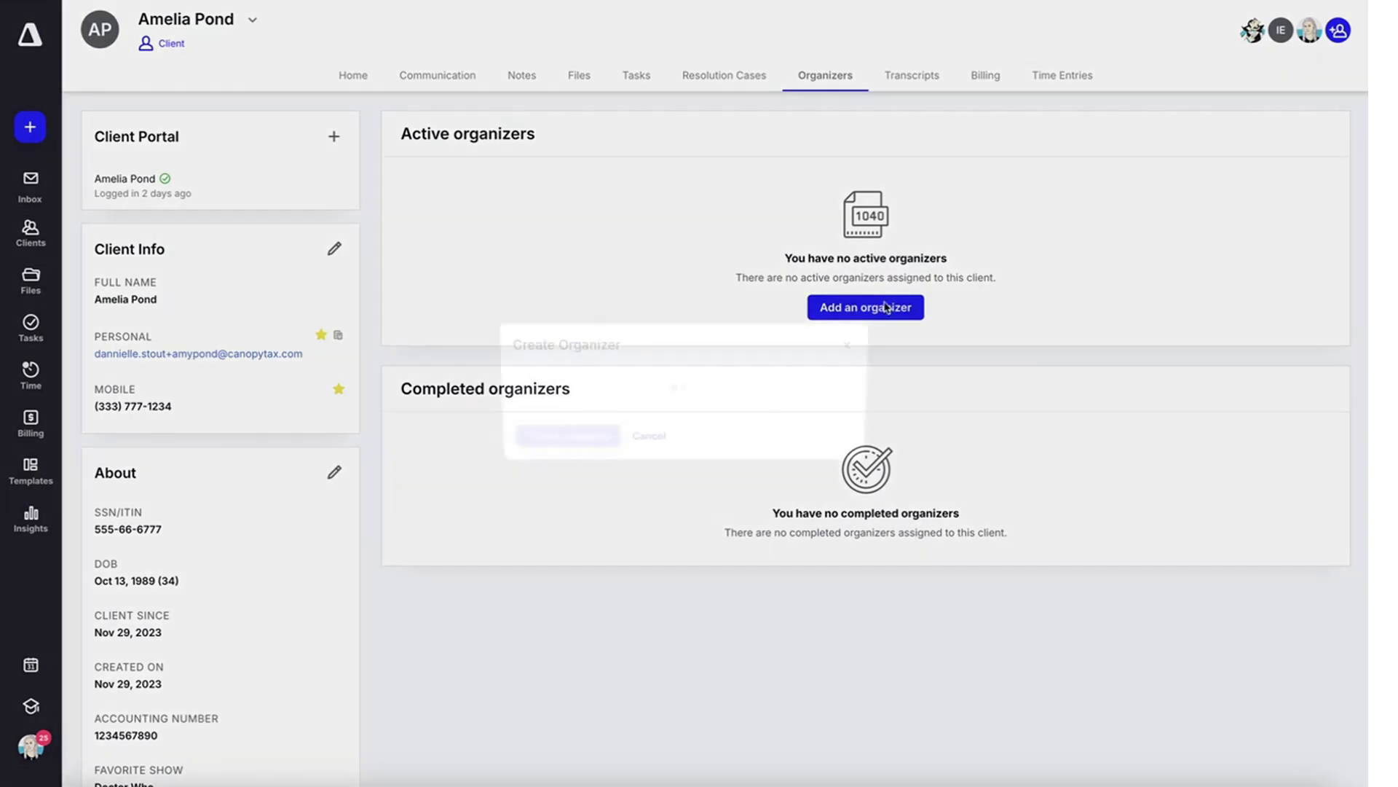
{"action": "left_click", "coordinate": [864, 308]}
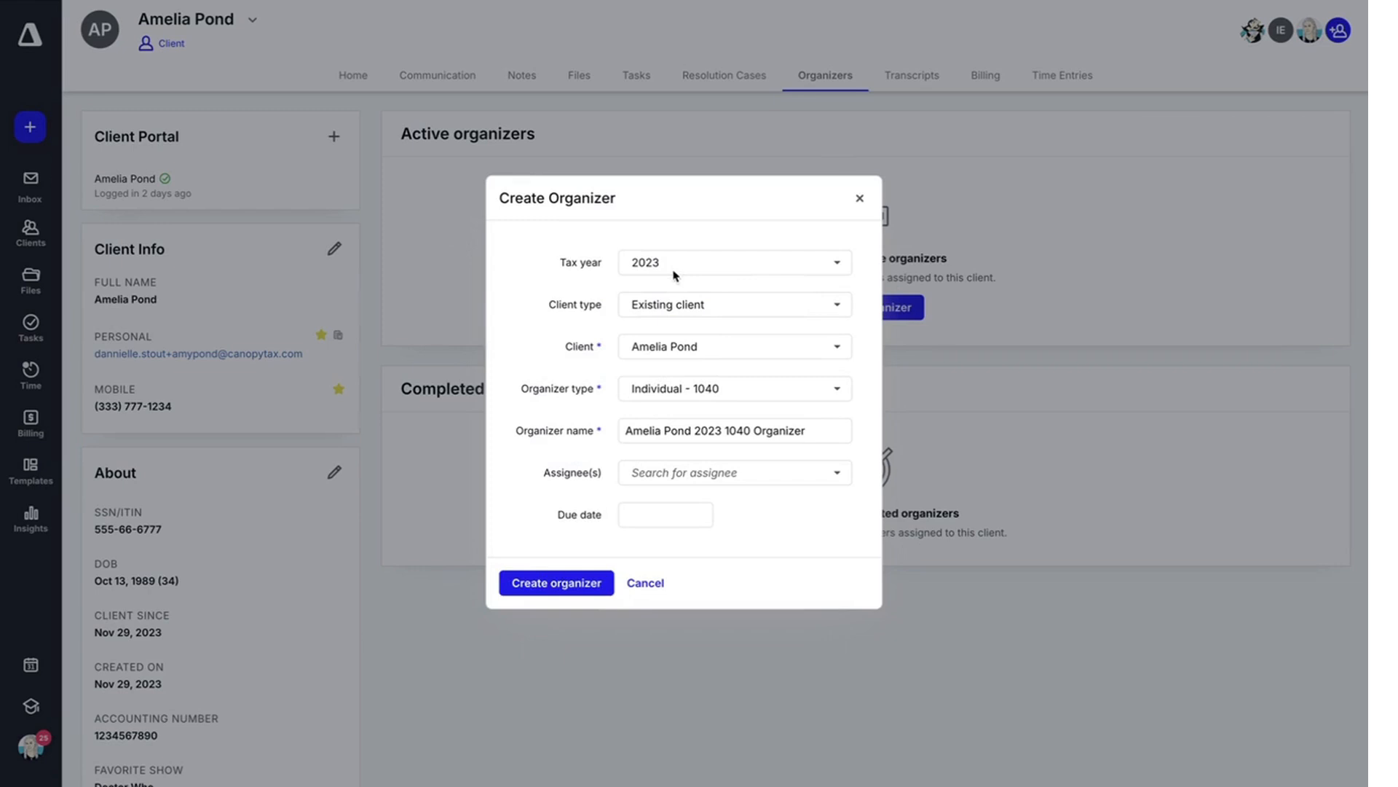
{"action": "mouse_move", "coordinate": [673, 301]}
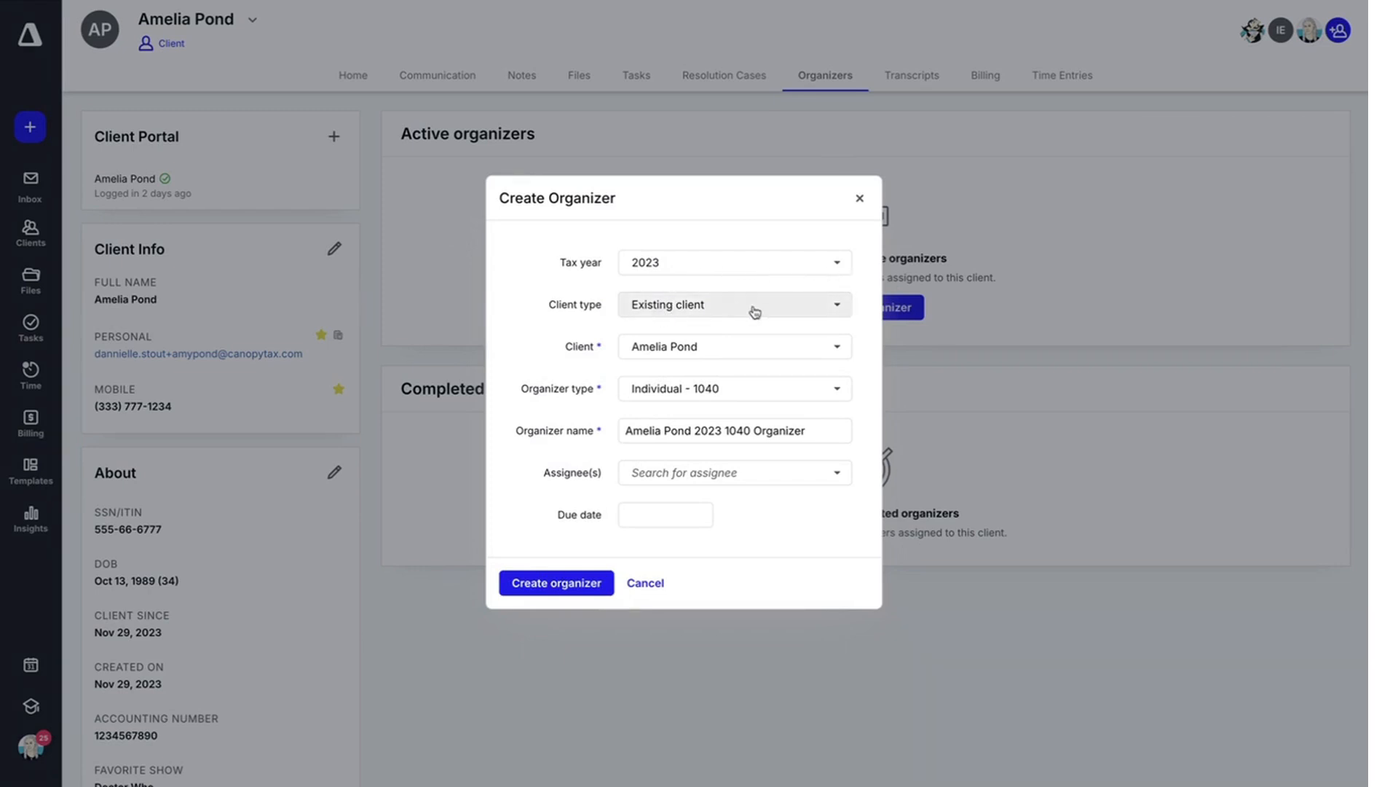
{"action": "left_click", "coordinate": [733, 305]}
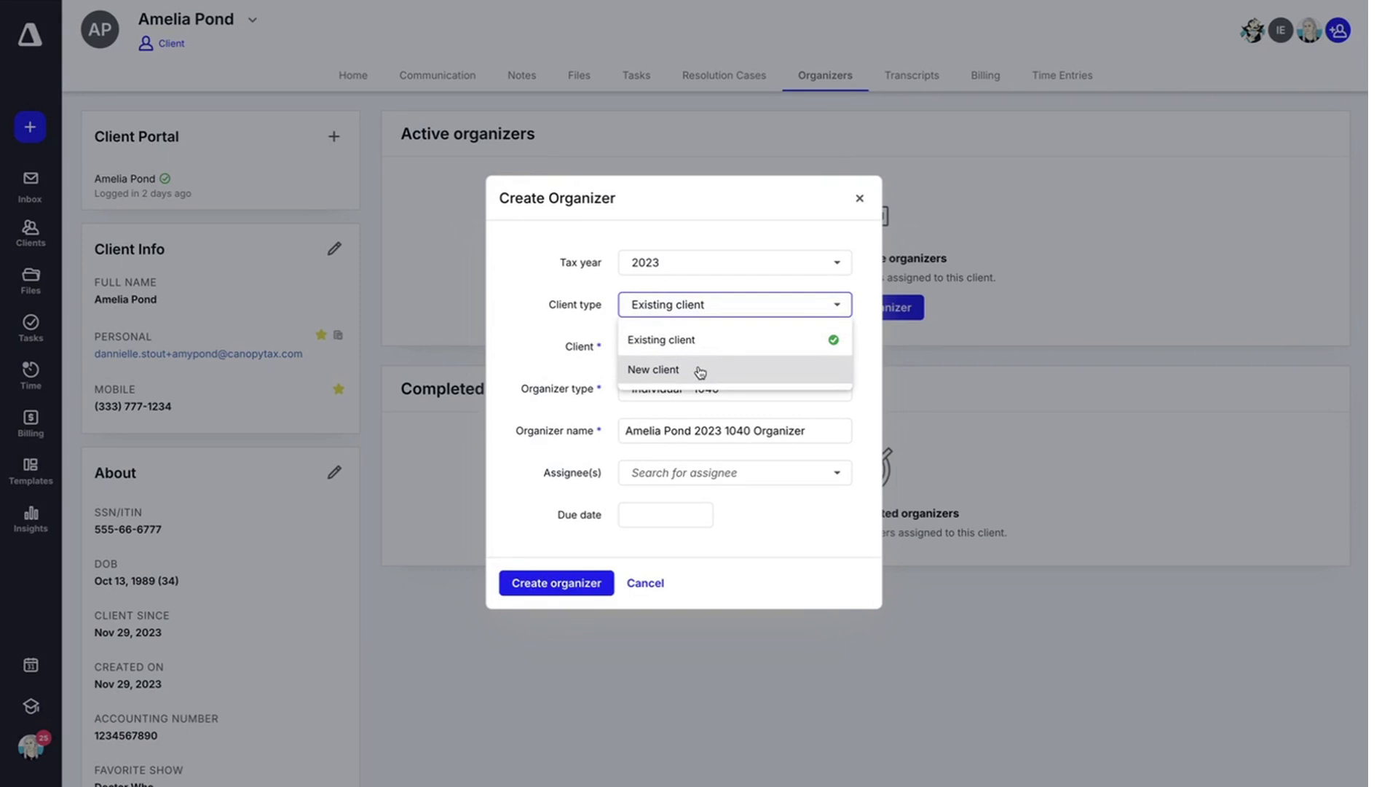
{"action": "left_click", "coordinate": [664, 339]}
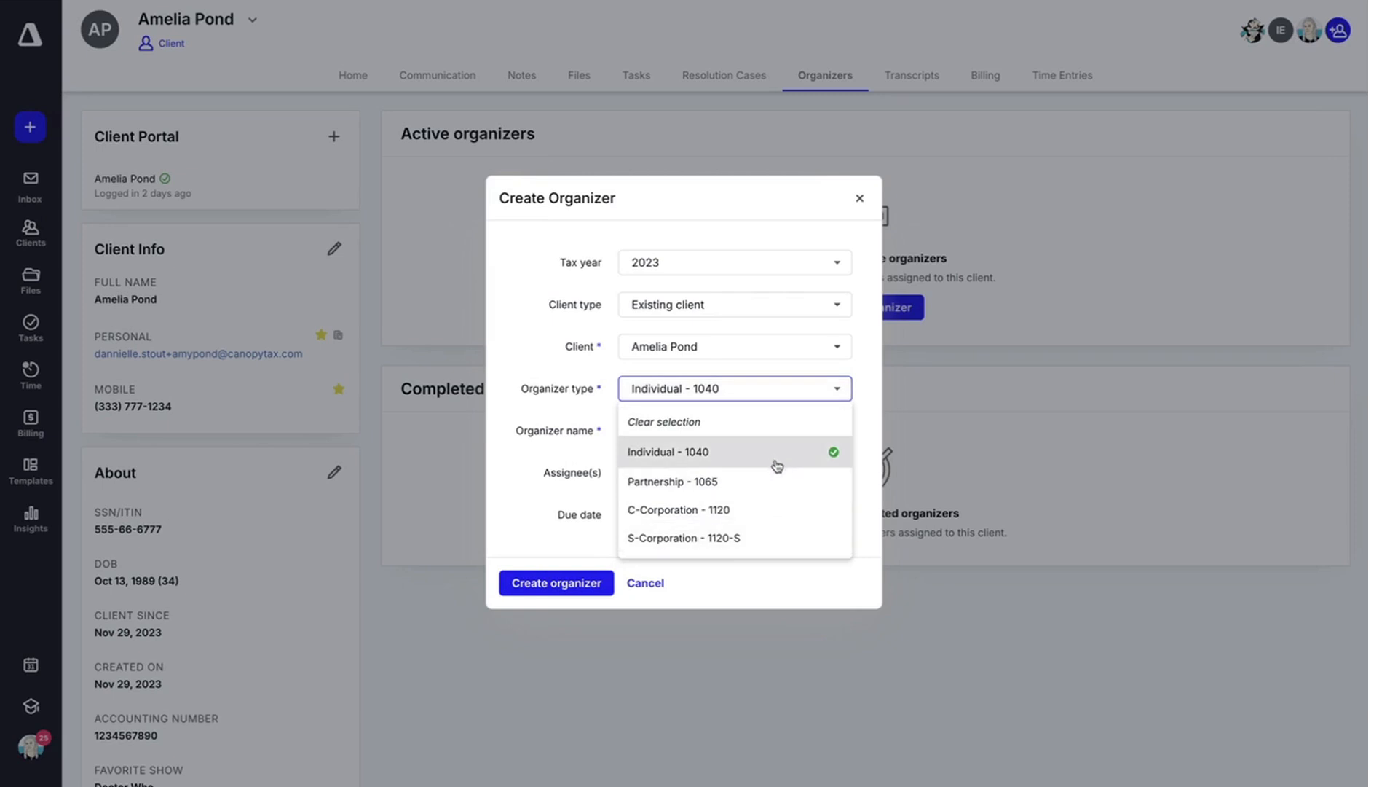
{"action": "mouse_move", "coordinate": [773, 458]}
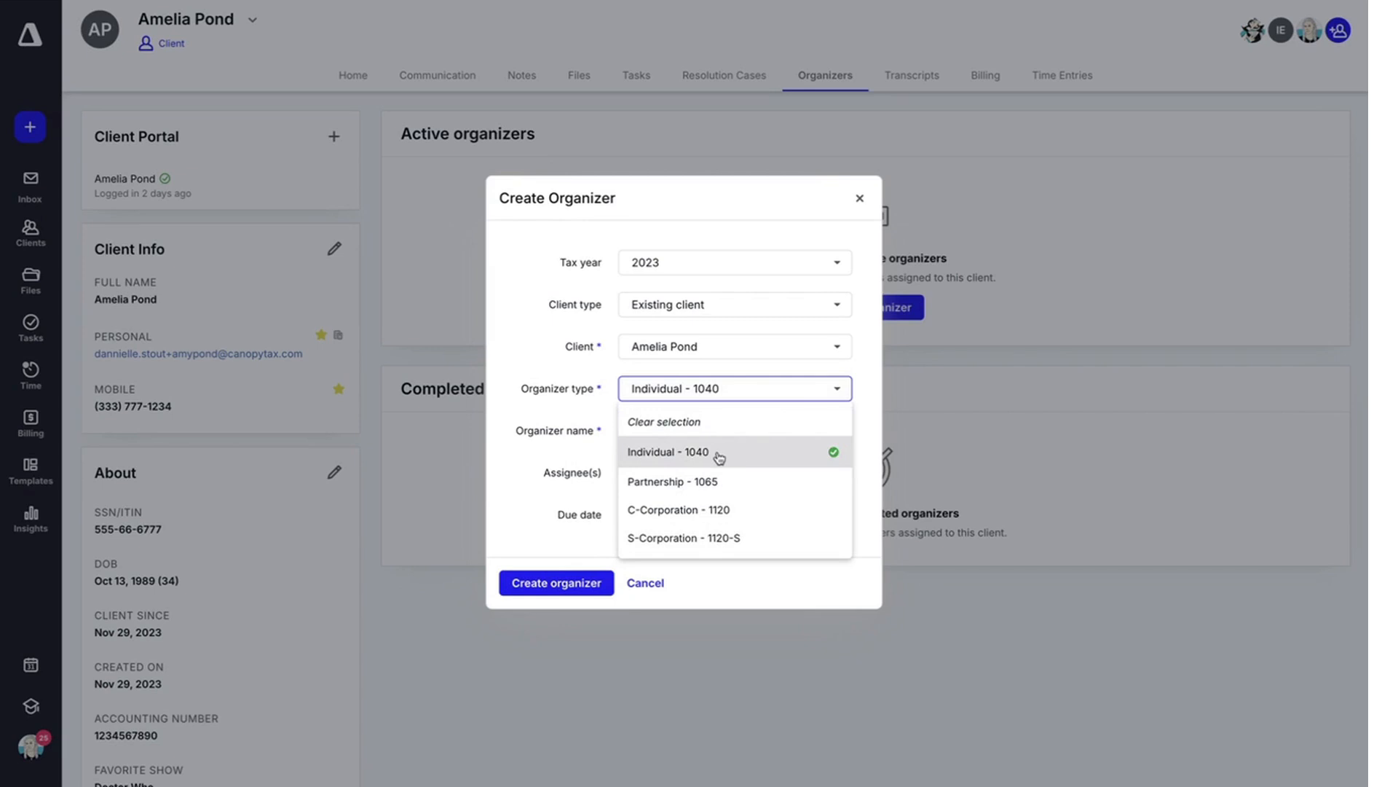
{"action": "left_click", "coordinate": [676, 451]}
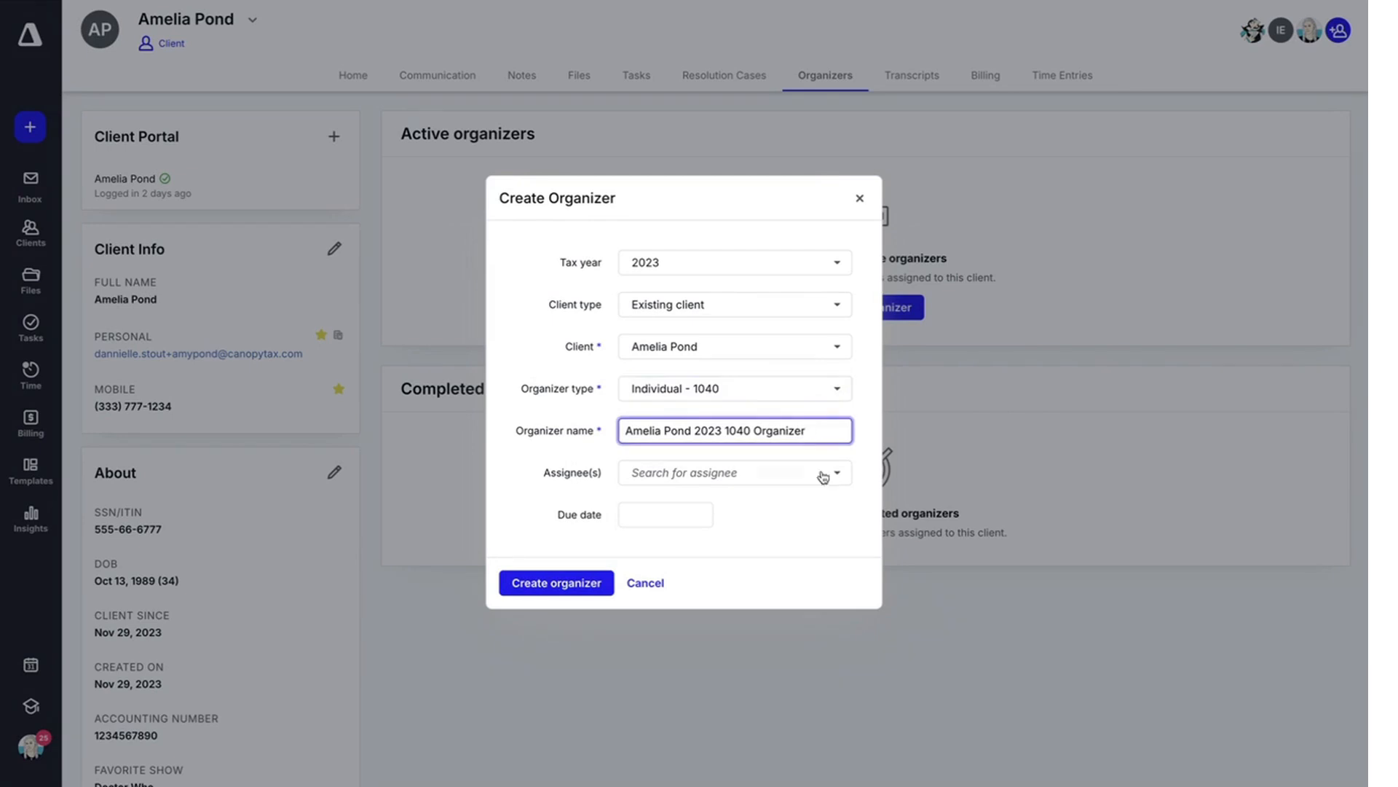
Assign the organizer to Angela Martin, set the due date to 12/15/2023, and create it
{"action": "left_click", "coordinate": [732, 472]}
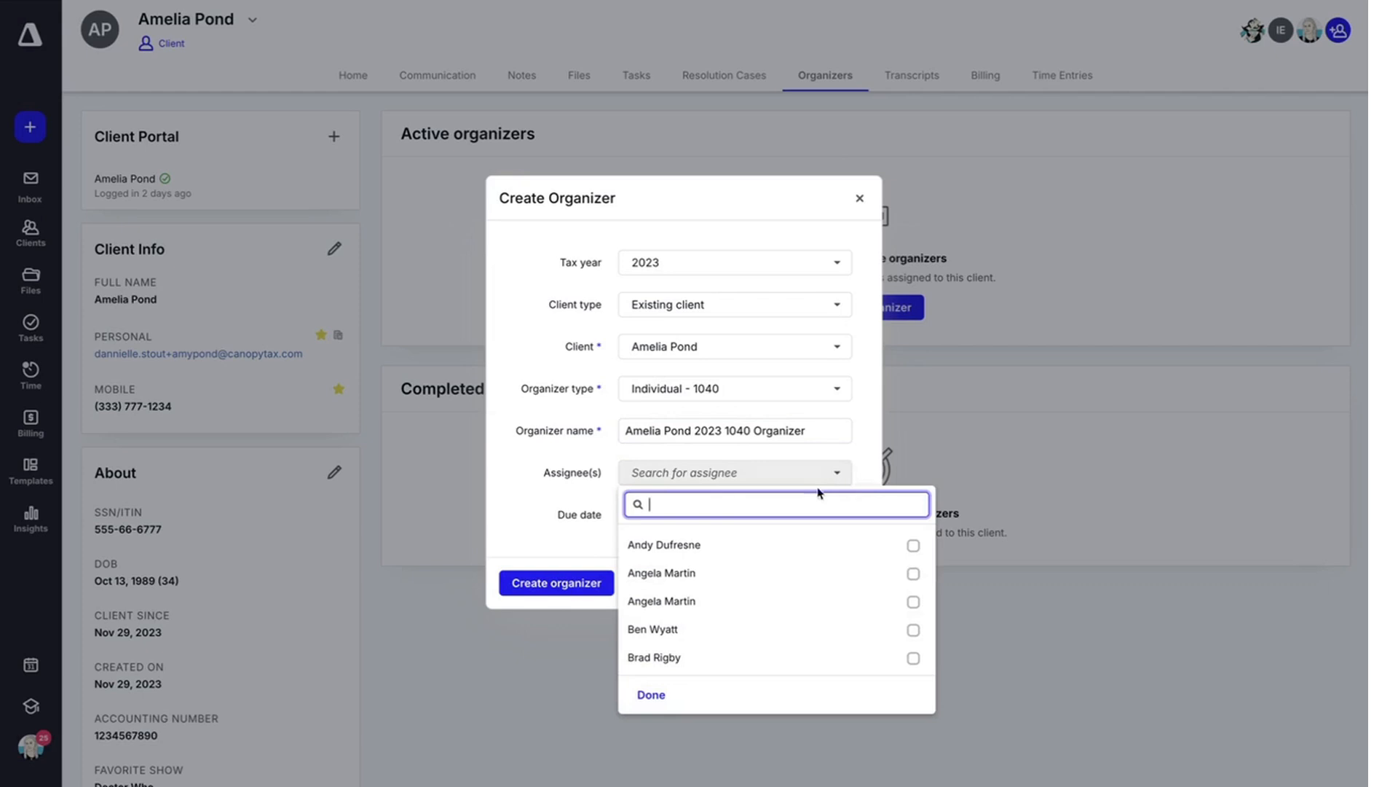
{"action": "left_click", "coordinate": [913, 577]}
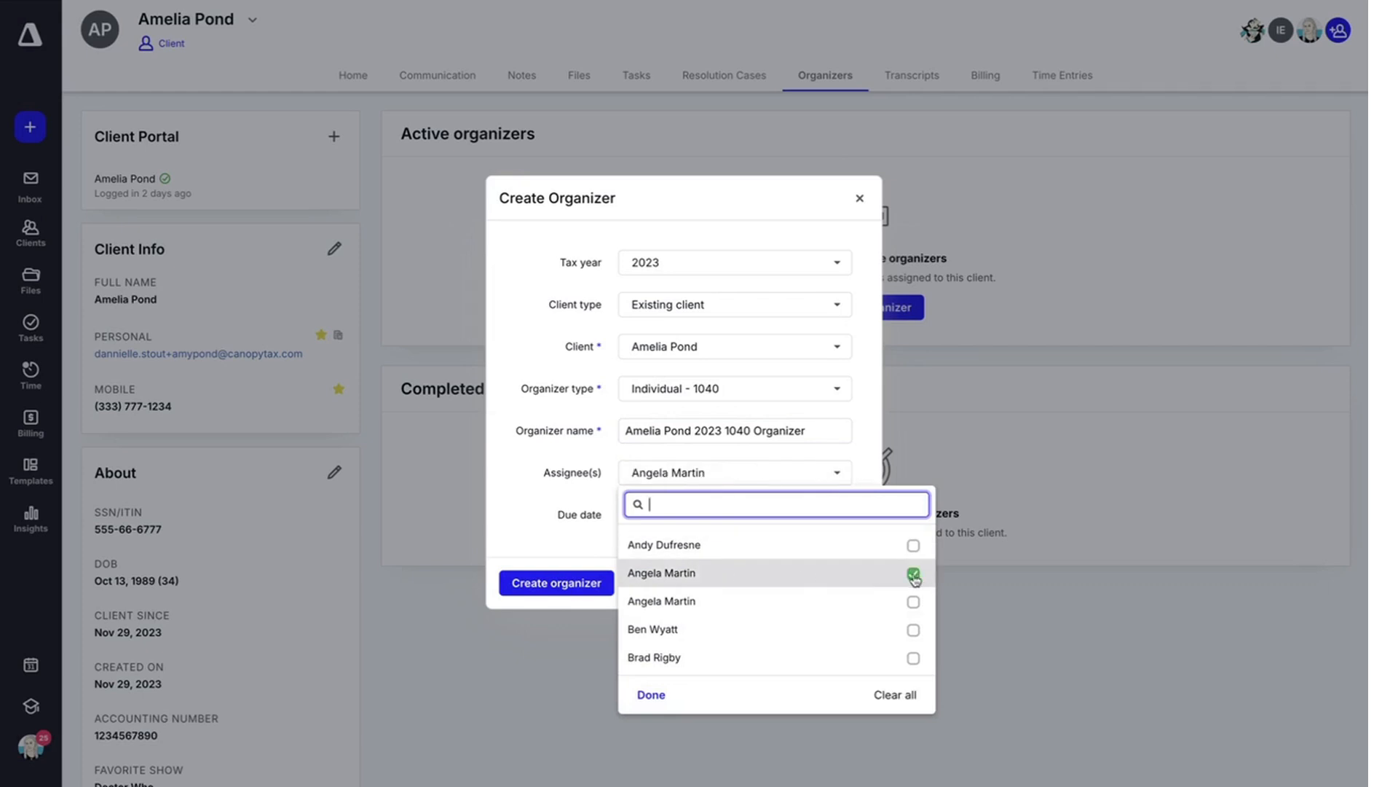
{"action": "left_click", "coordinate": [650, 695]}
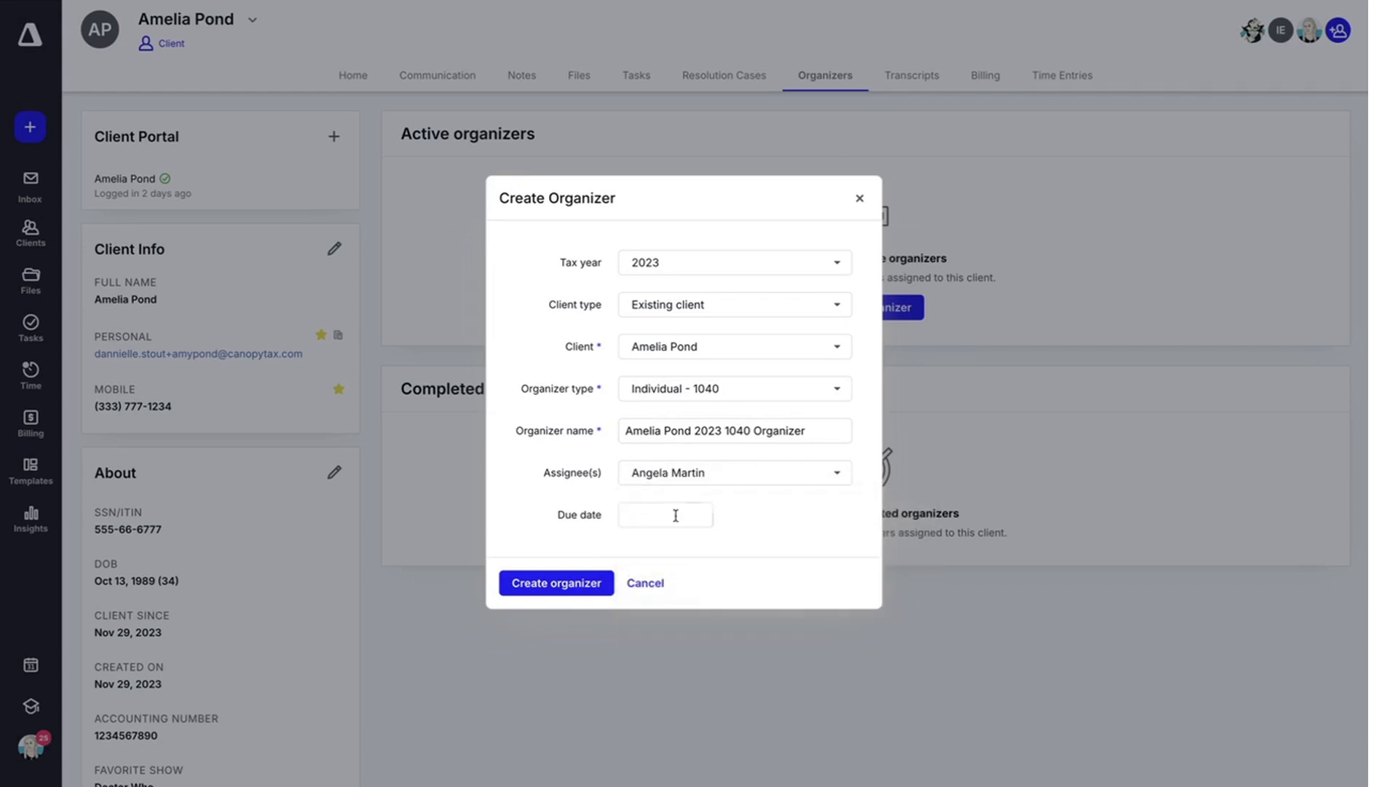
{"action": "left_click", "coordinate": [664, 514]}
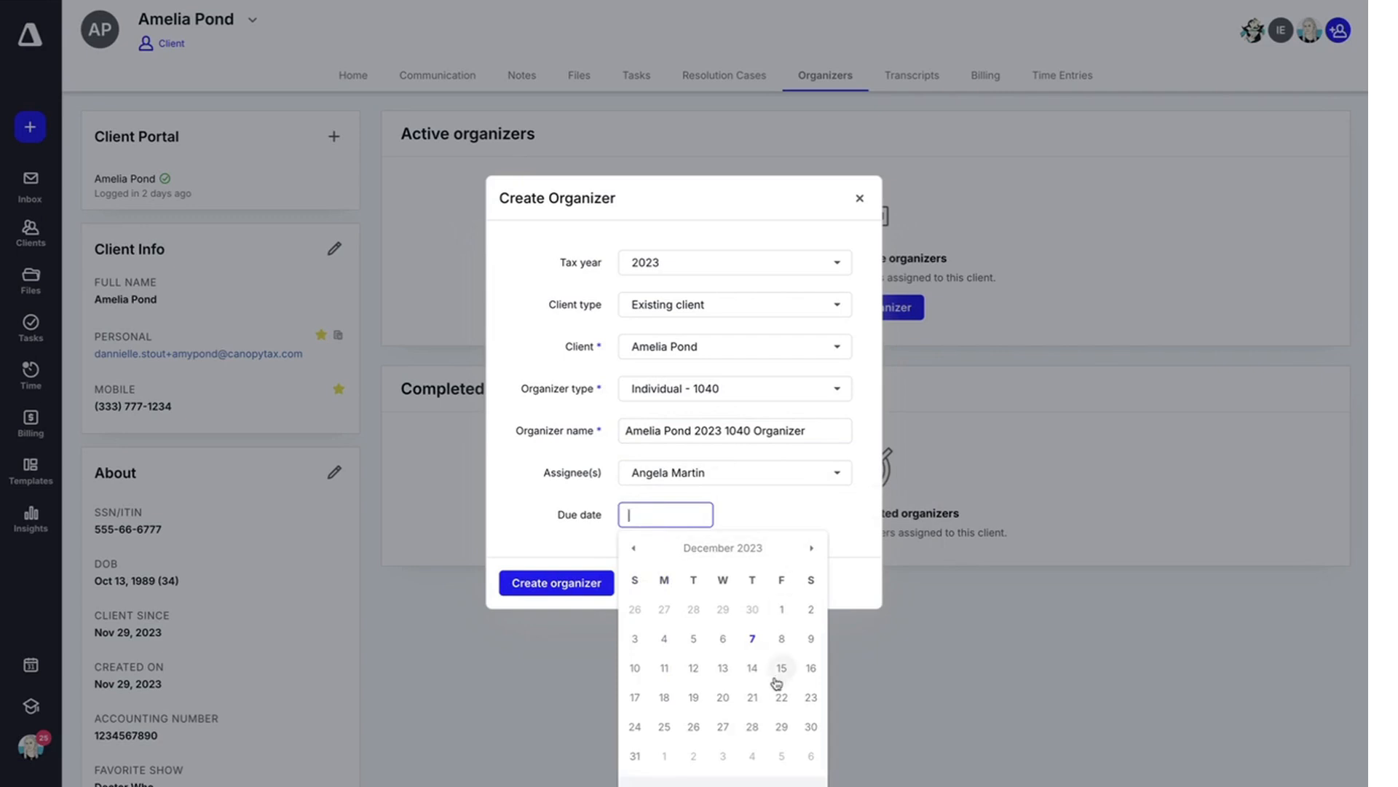
{"action": "left_click", "coordinate": [781, 667]}
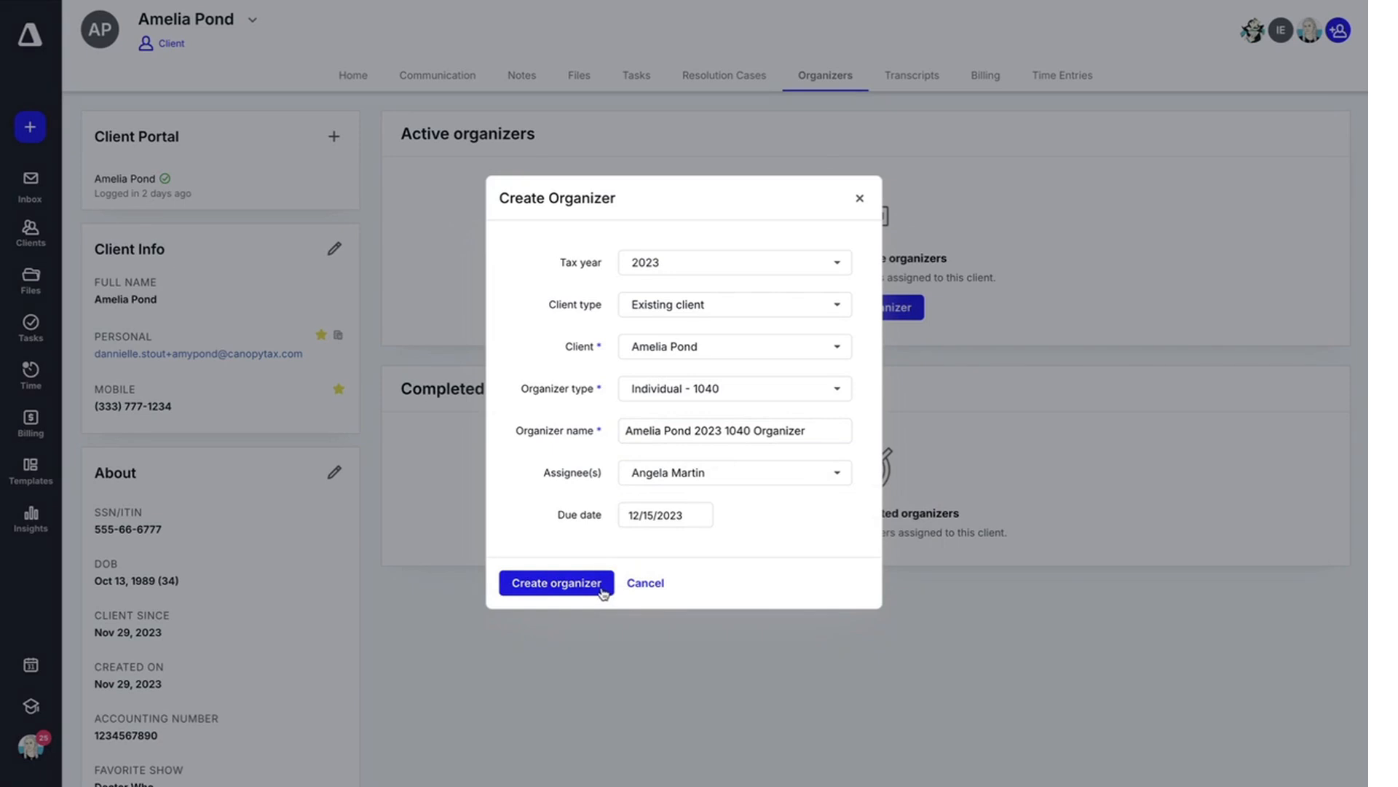
{"action": "left_click", "coordinate": [556, 583]}
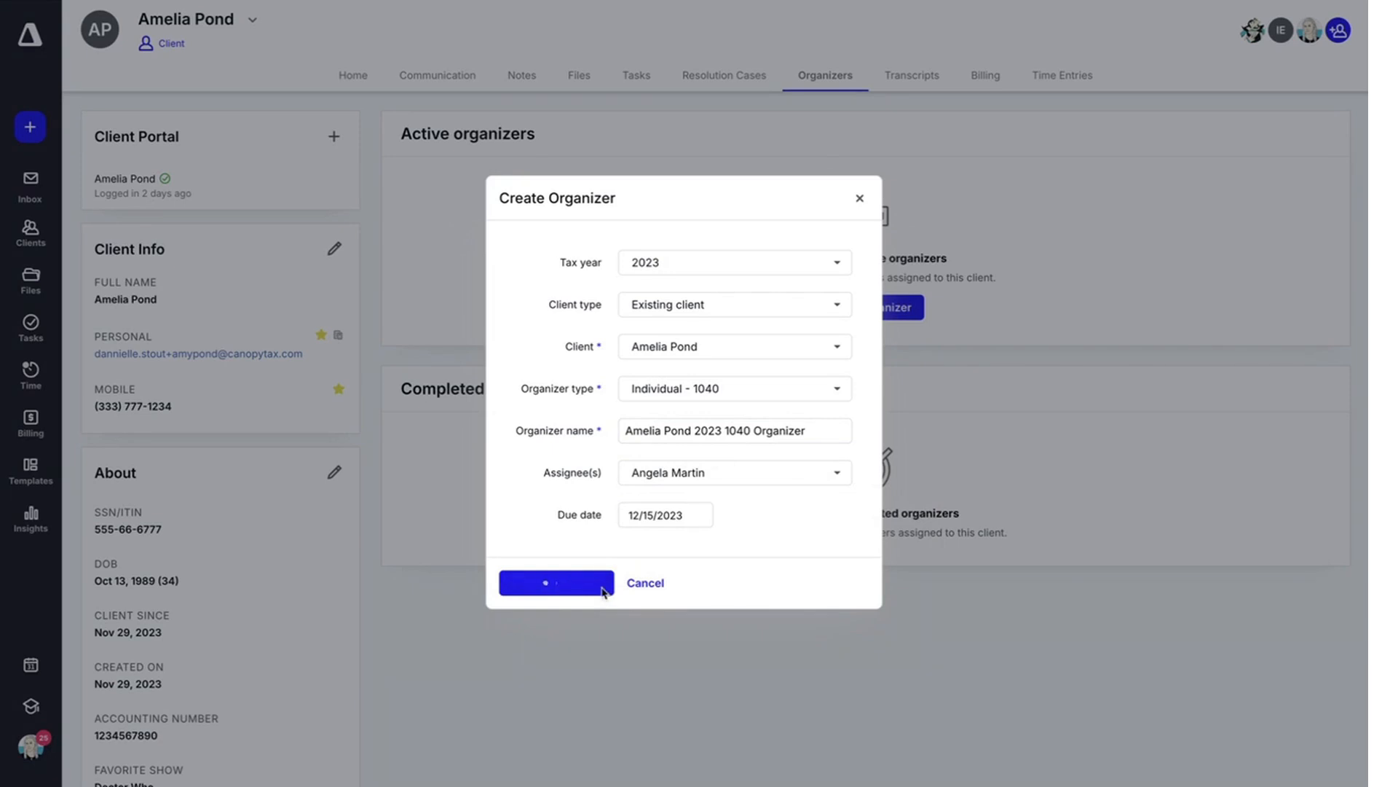
Browse the new organizer's Personal, Questionnaire, Income and Additional Information sections down to Estimated taxes
{"action": "left_click", "coordinate": [555, 583]}
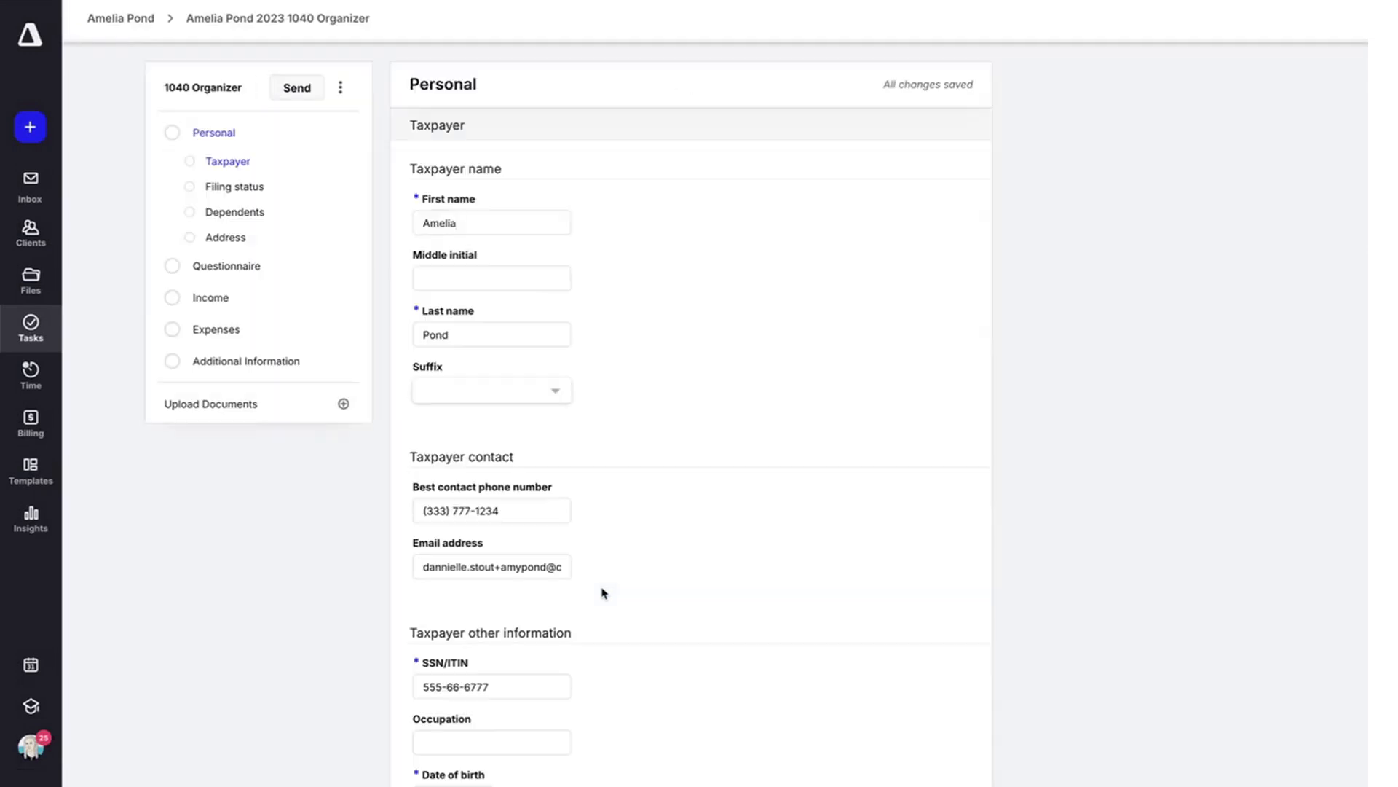
{"action": "left_click", "coordinate": [491, 222]}
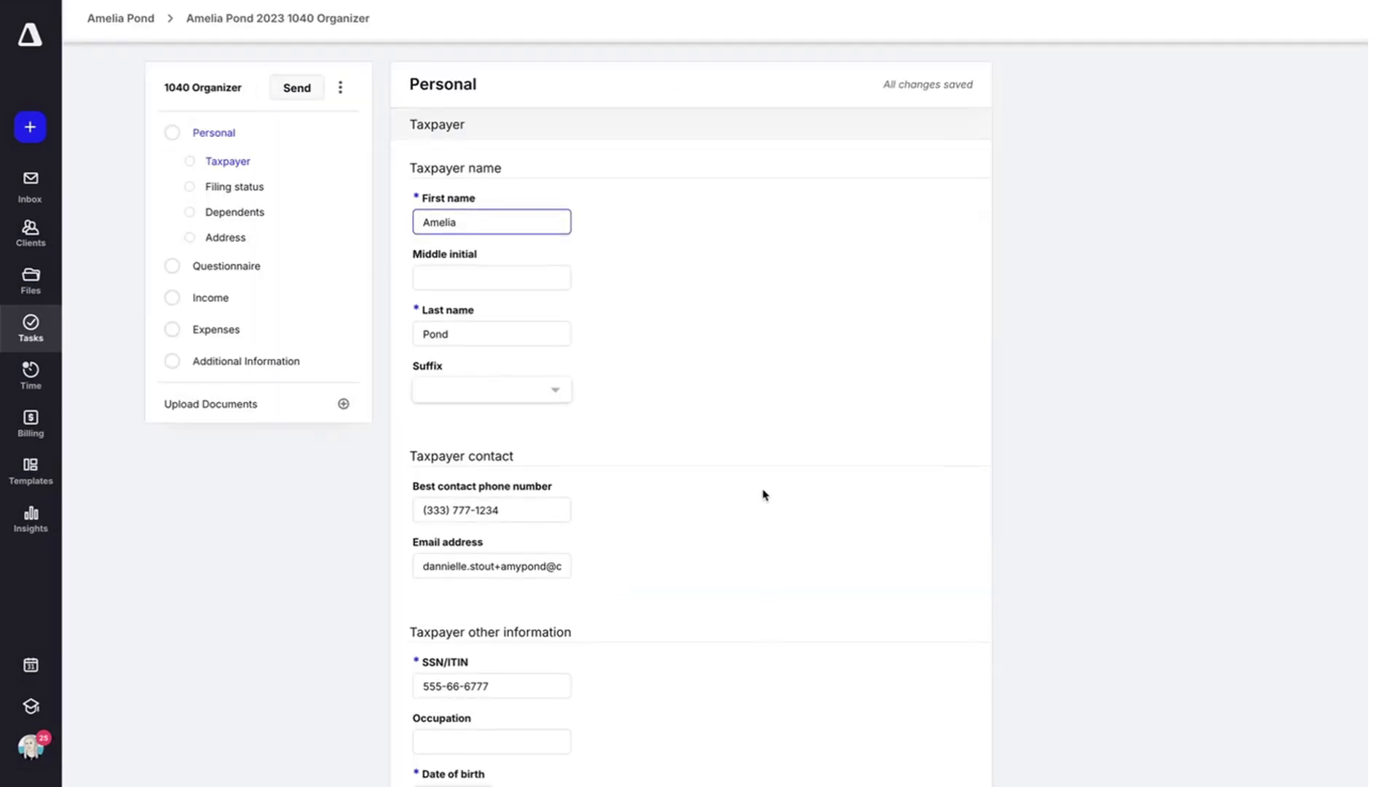
{"action": "scroll", "scroll_direction": "down", "scroll_amount": 3}
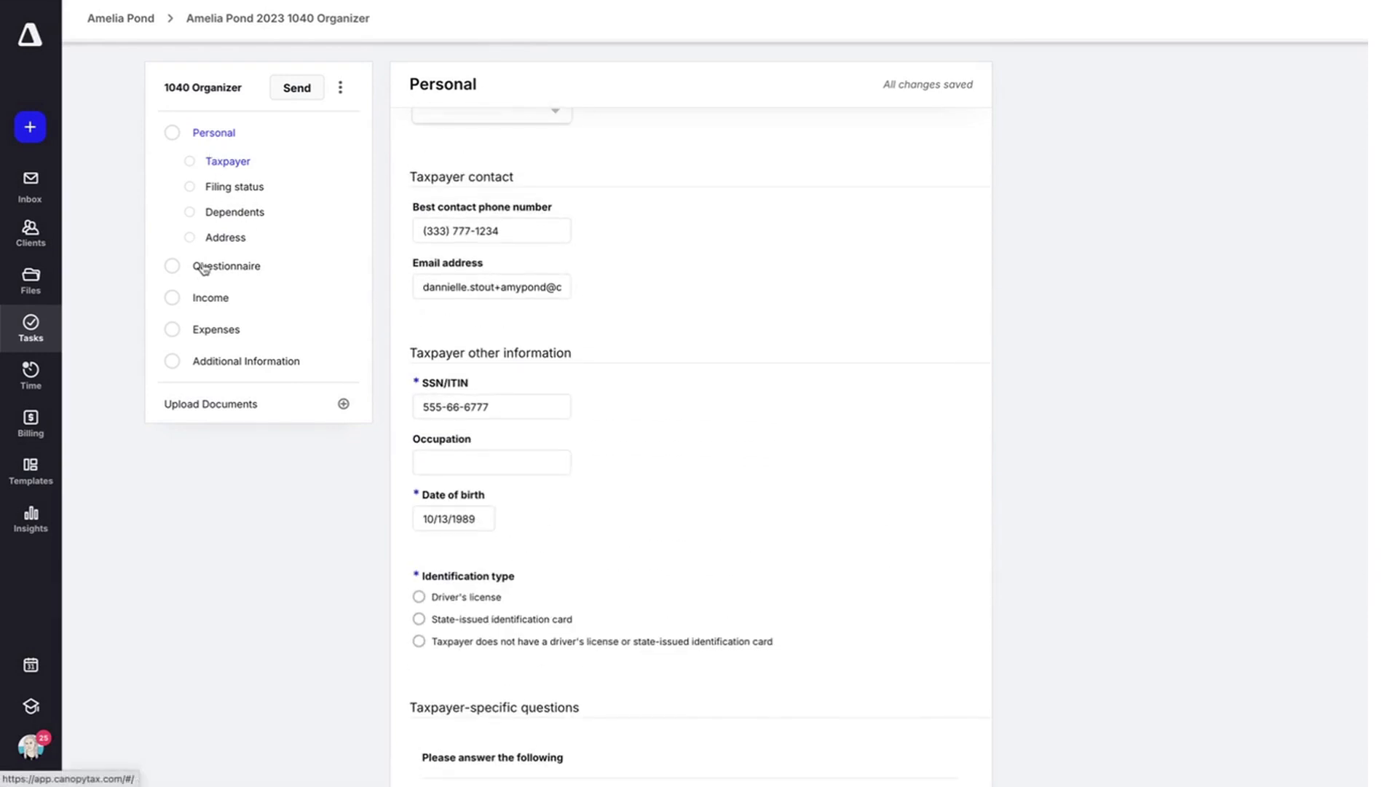
{"action": "left_click", "coordinate": [229, 266]}
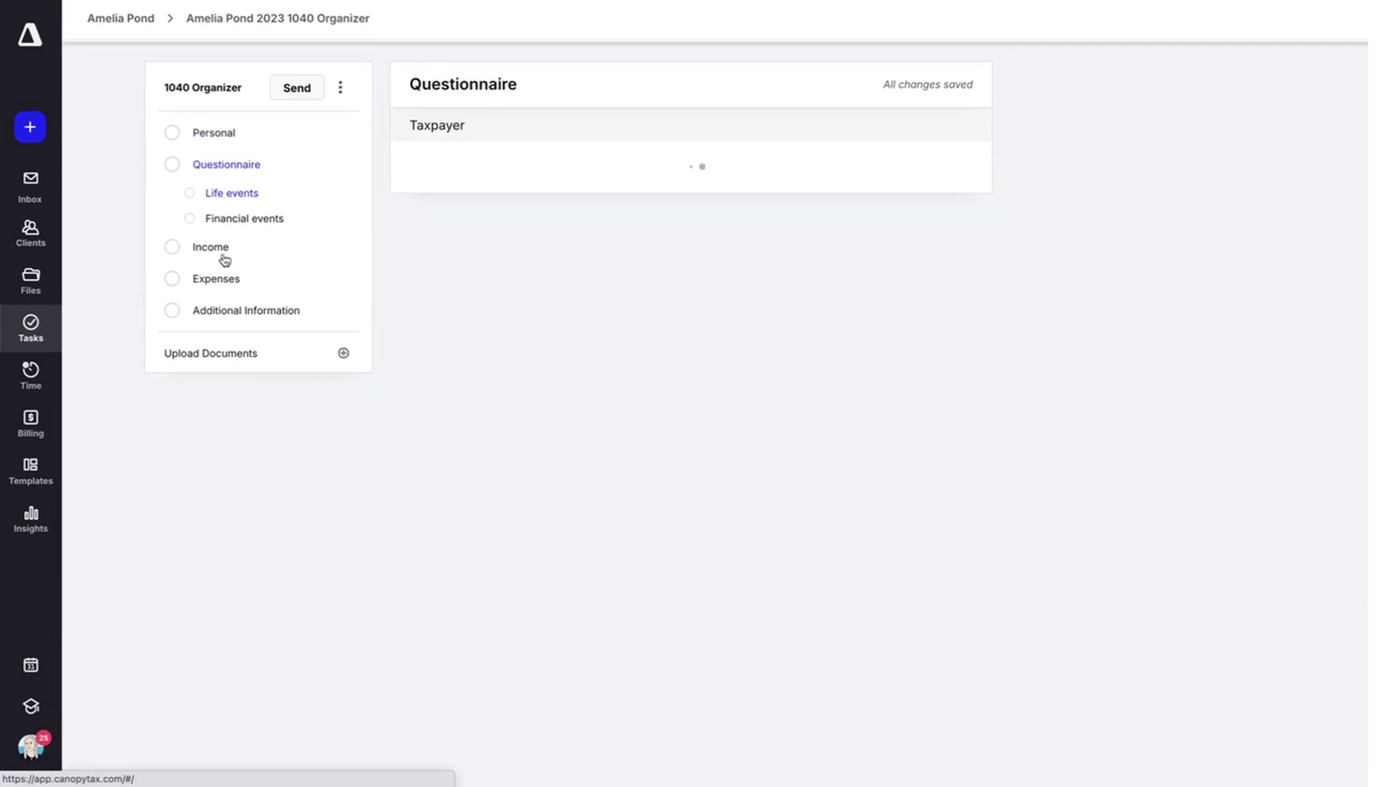
{"action": "left_click", "coordinate": [210, 246]}
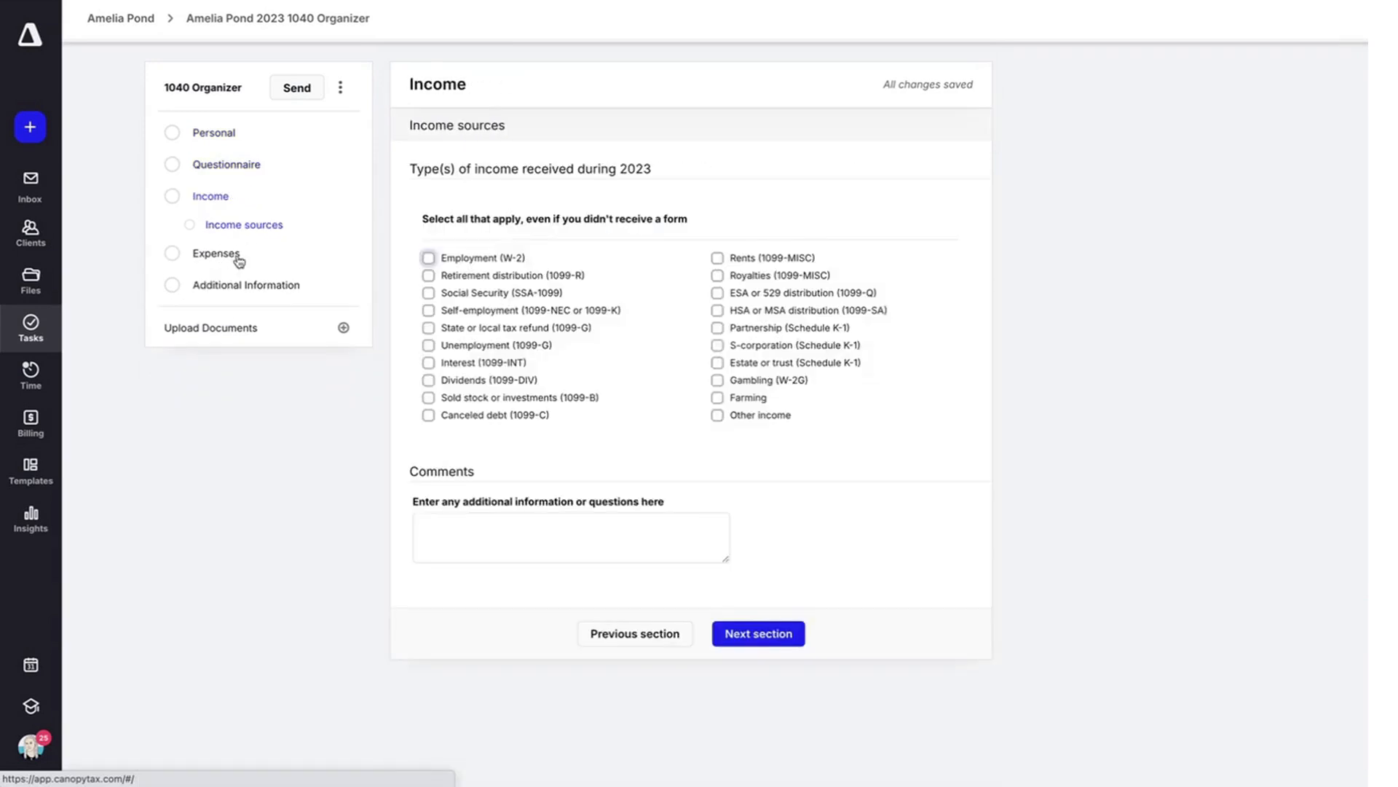
{"action": "left_click", "coordinate": [758, 634]}
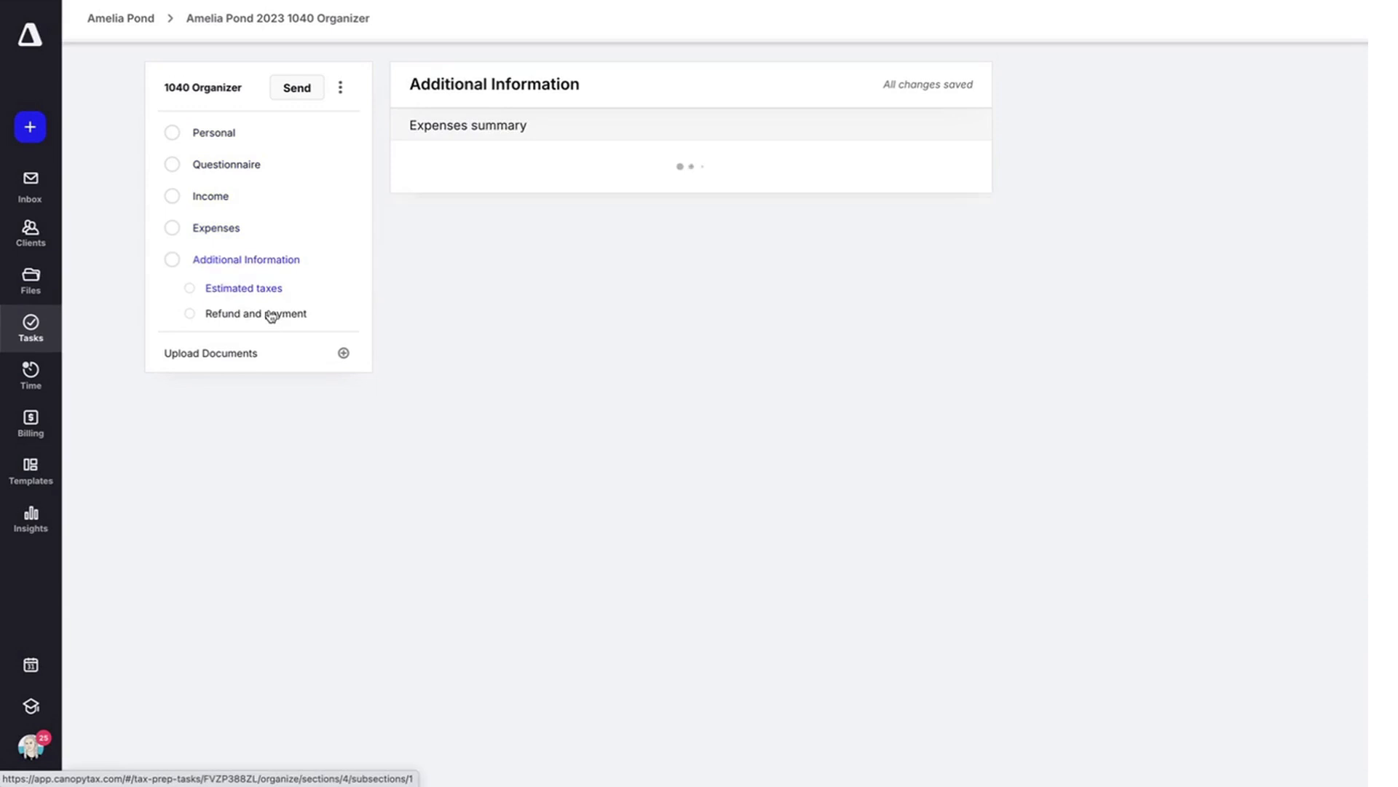
{"action": "left_click", "coordinate": [245, 287]}
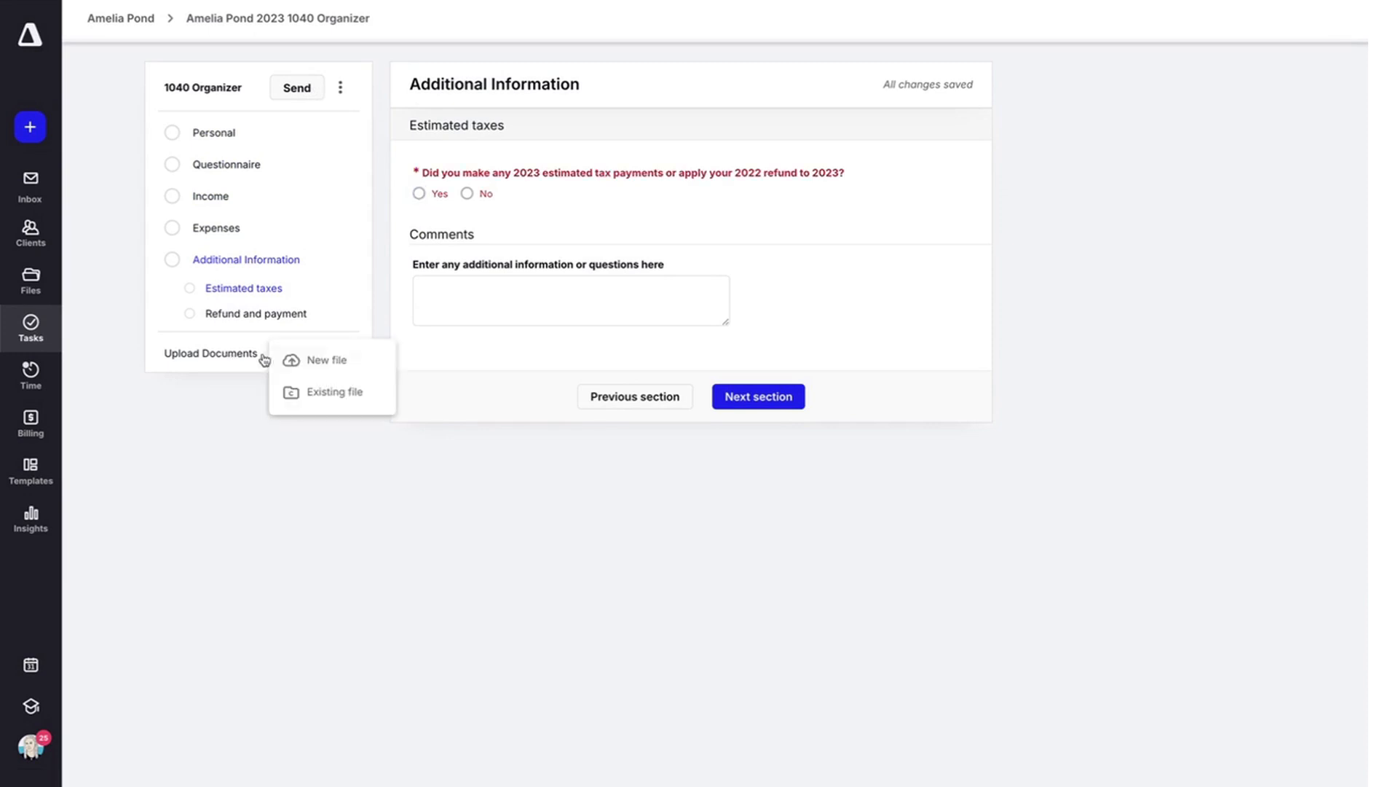
{"action": "mouse_move", "coordinate": [350, 399]}
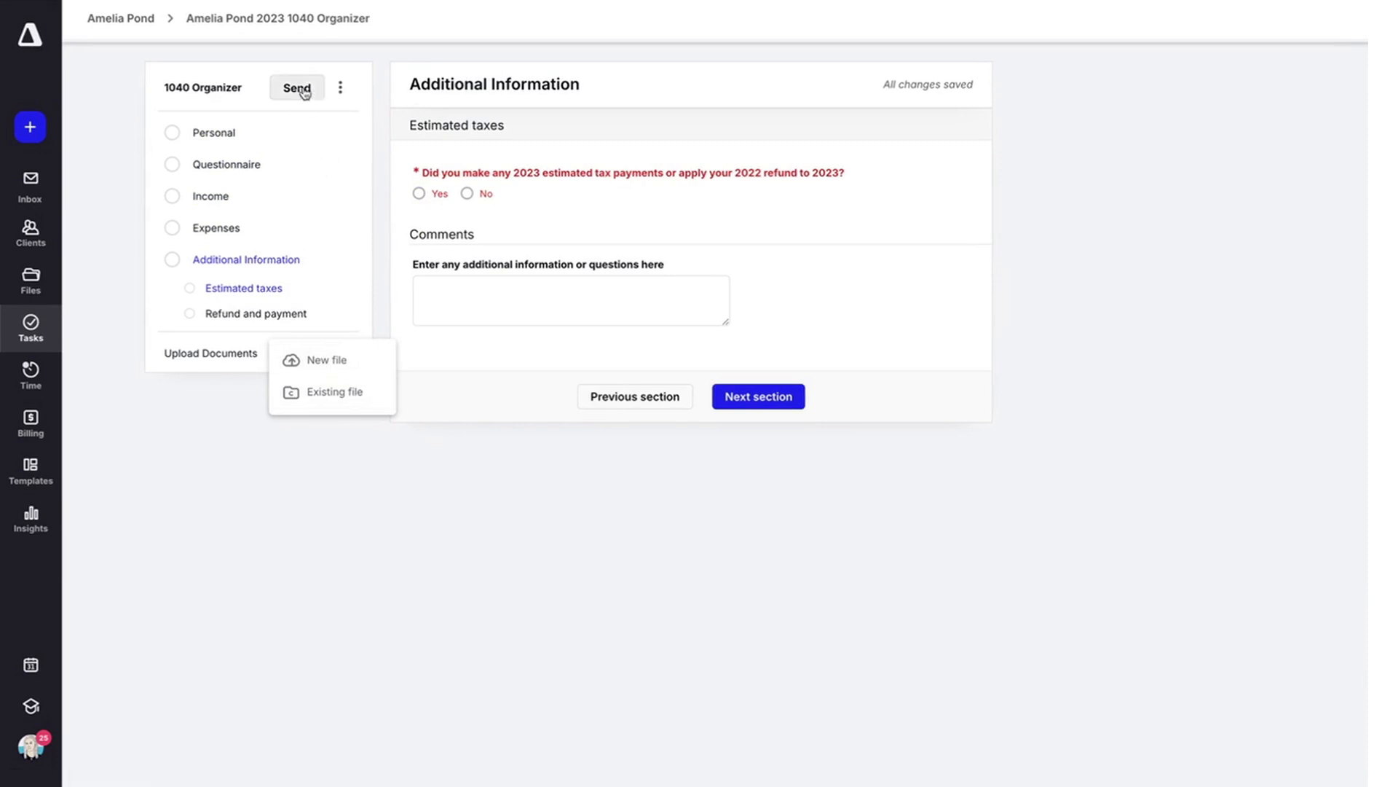
Send the 1040 Organizer to Amelia Pond with a personalized message included
{"action": "left_click", "coordinate": [296, 88]}
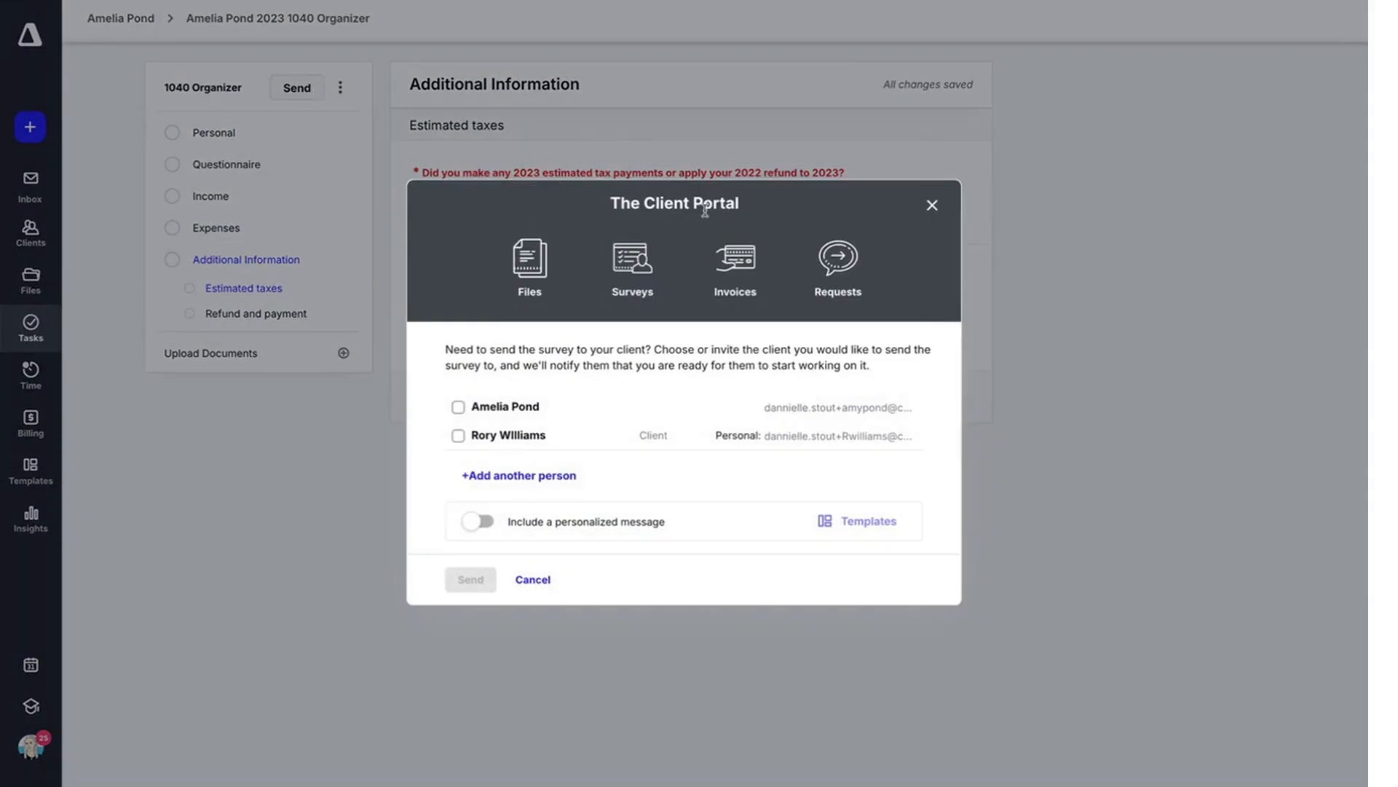
{"action": "mouse_move", "coordinate": [457, 406]}
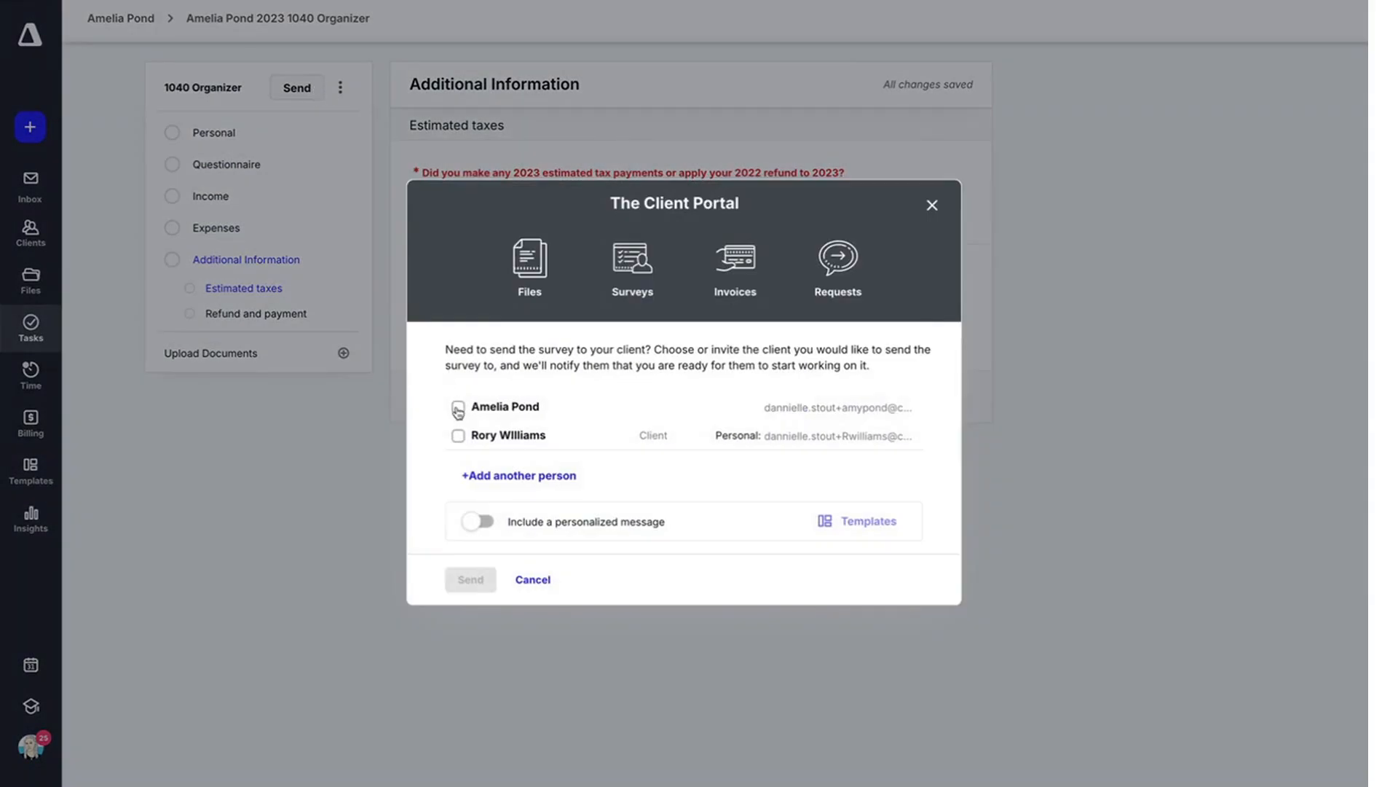
{"action": "left_click", "coordinate": [458, 411]}
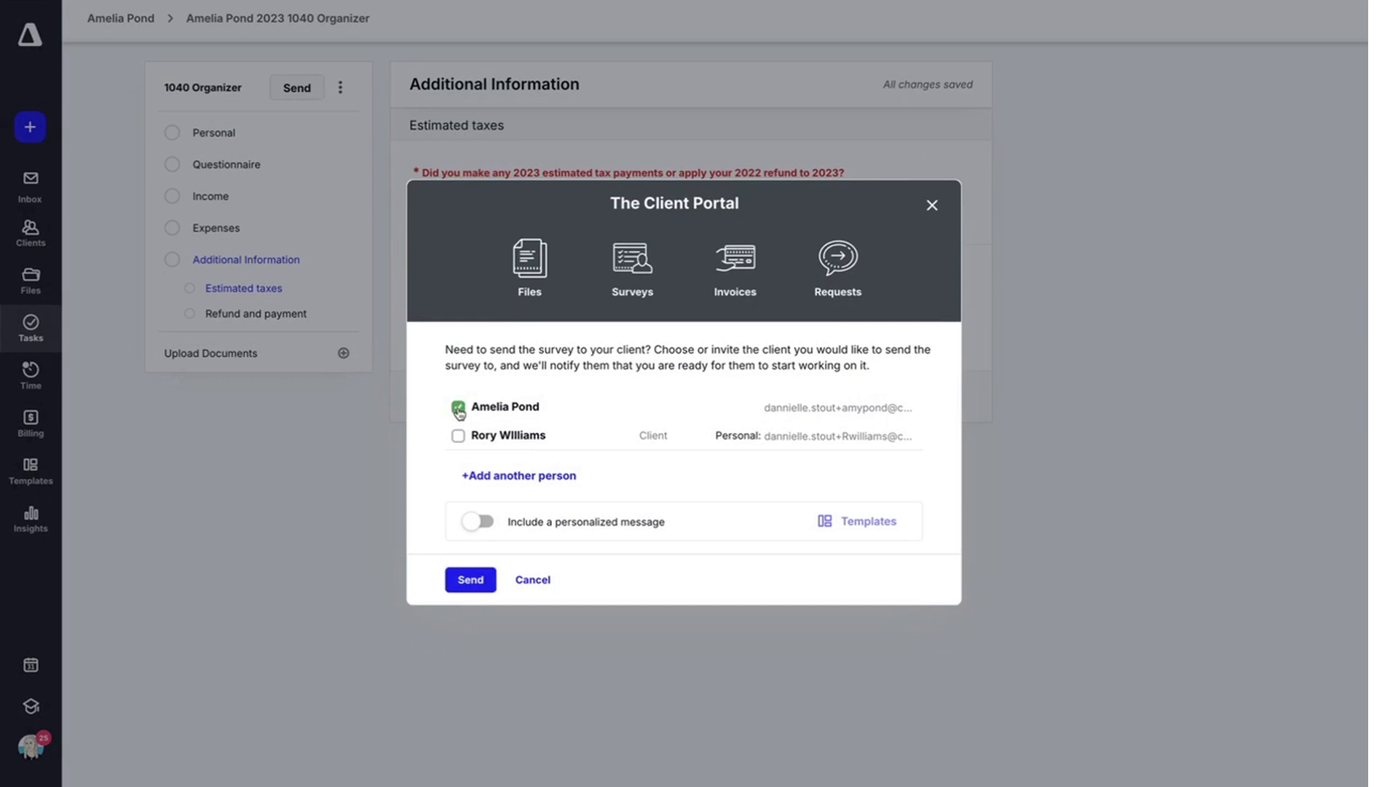
{"action": "left_click", "coordinate": [459, 408]}
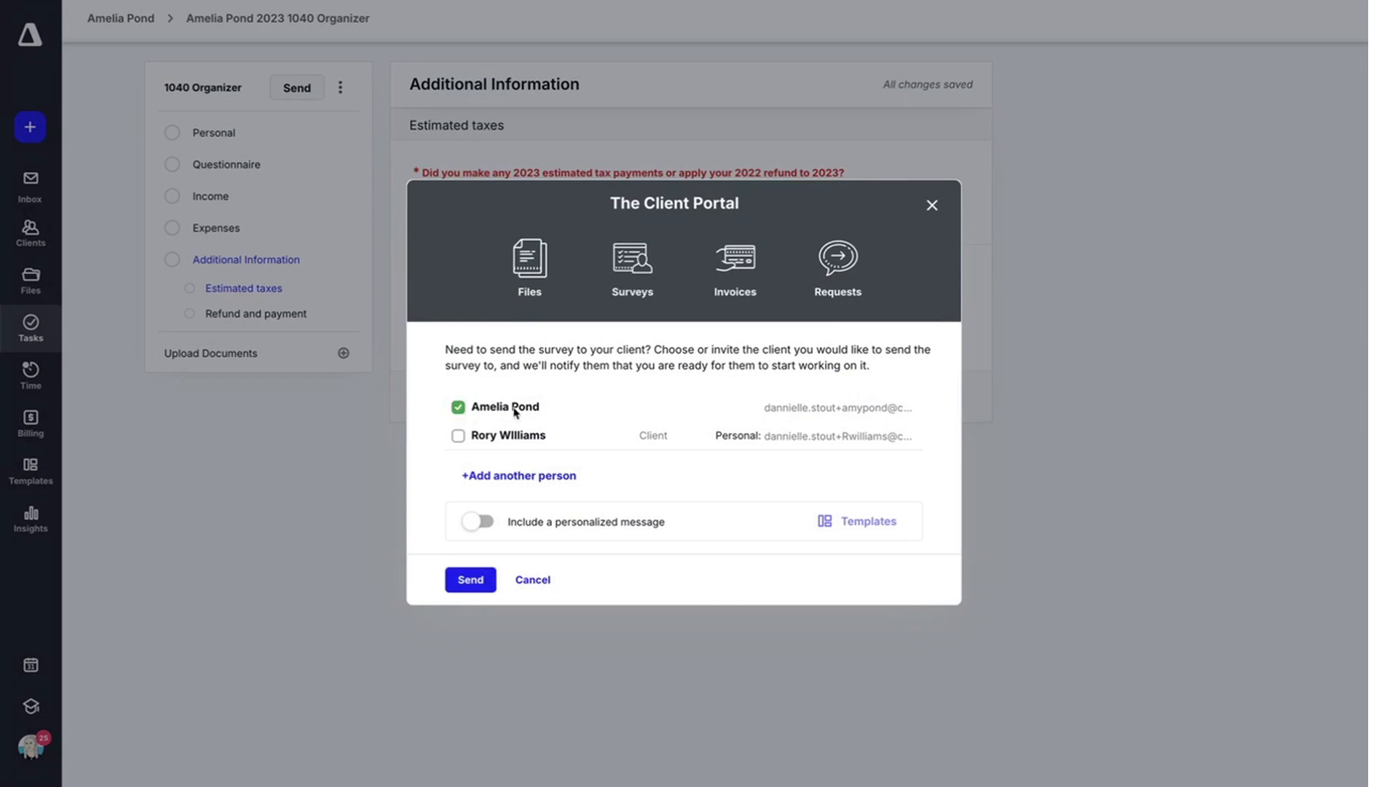
{"action": "mouse_move", "coordinate": [535, 412]}
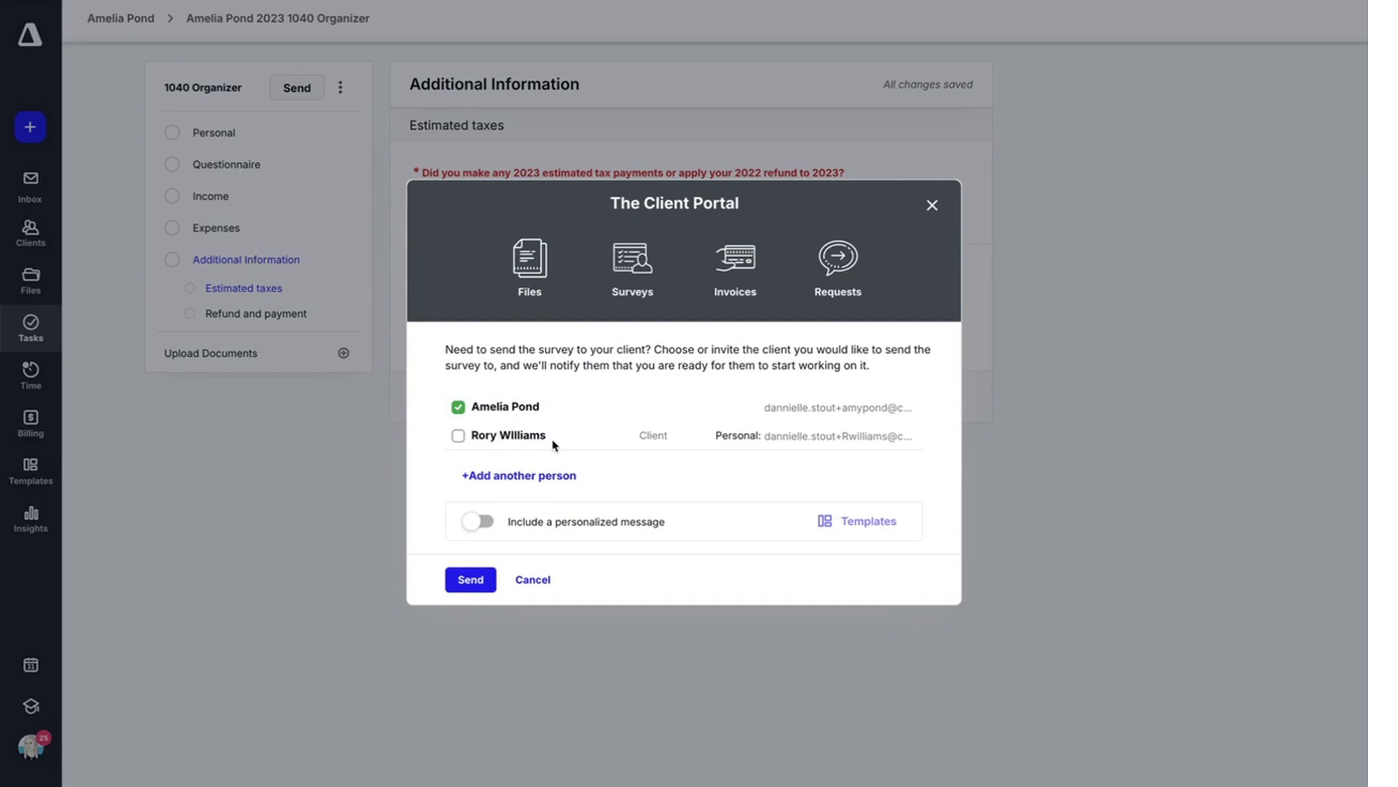
{"action": "mouse_move", "coordinate": [459, 440]}
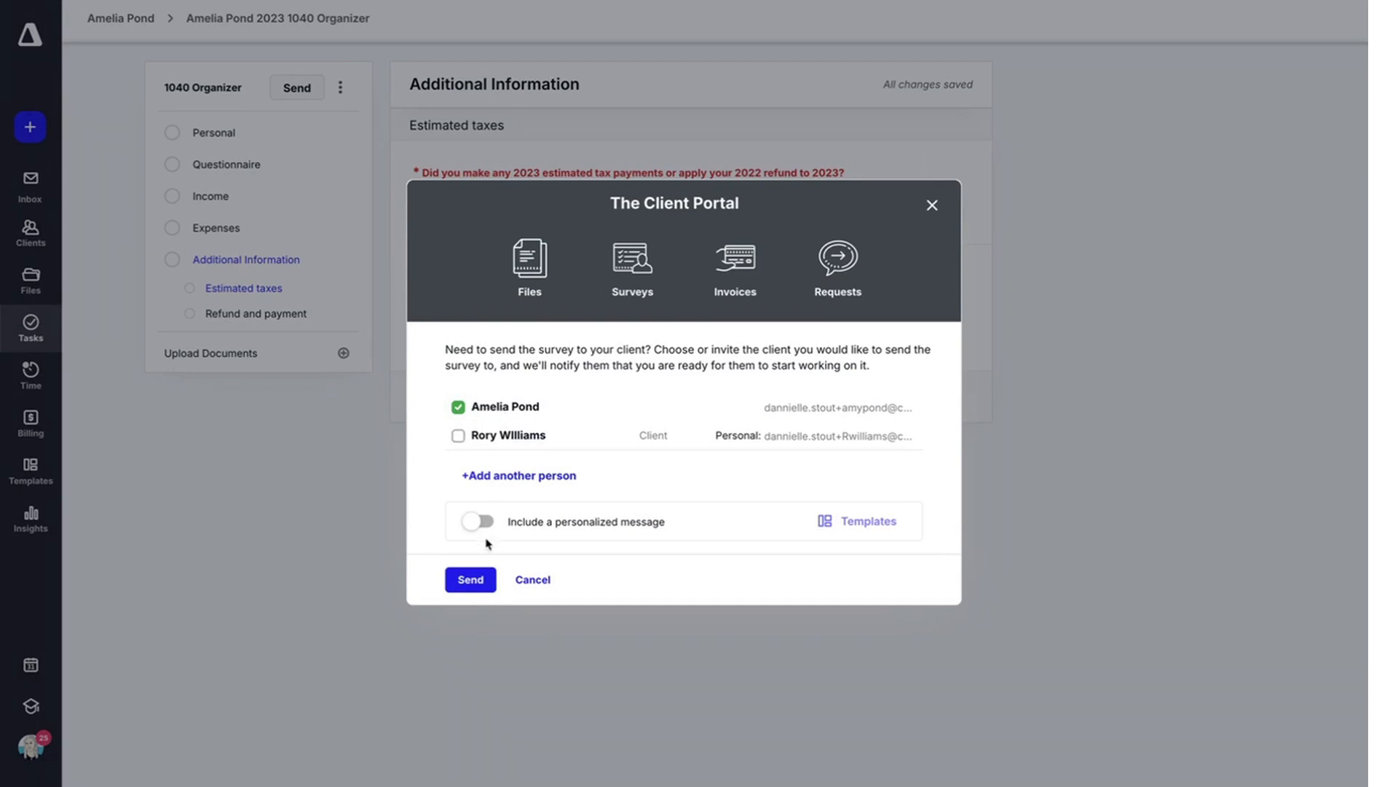
{"action": "left_click", "coordinate": [475, 522]}
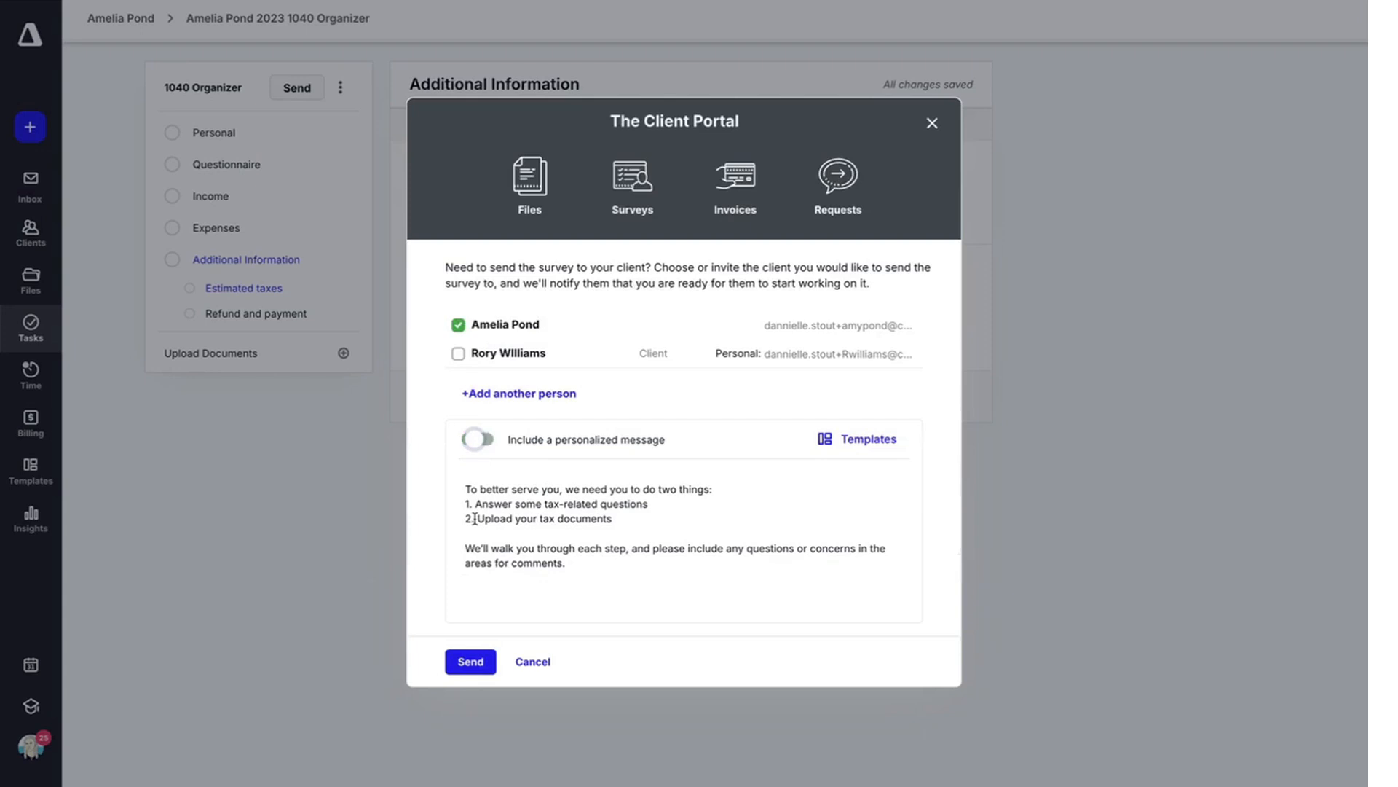
{"action": "left_click", "coordinate": [478, 439]}
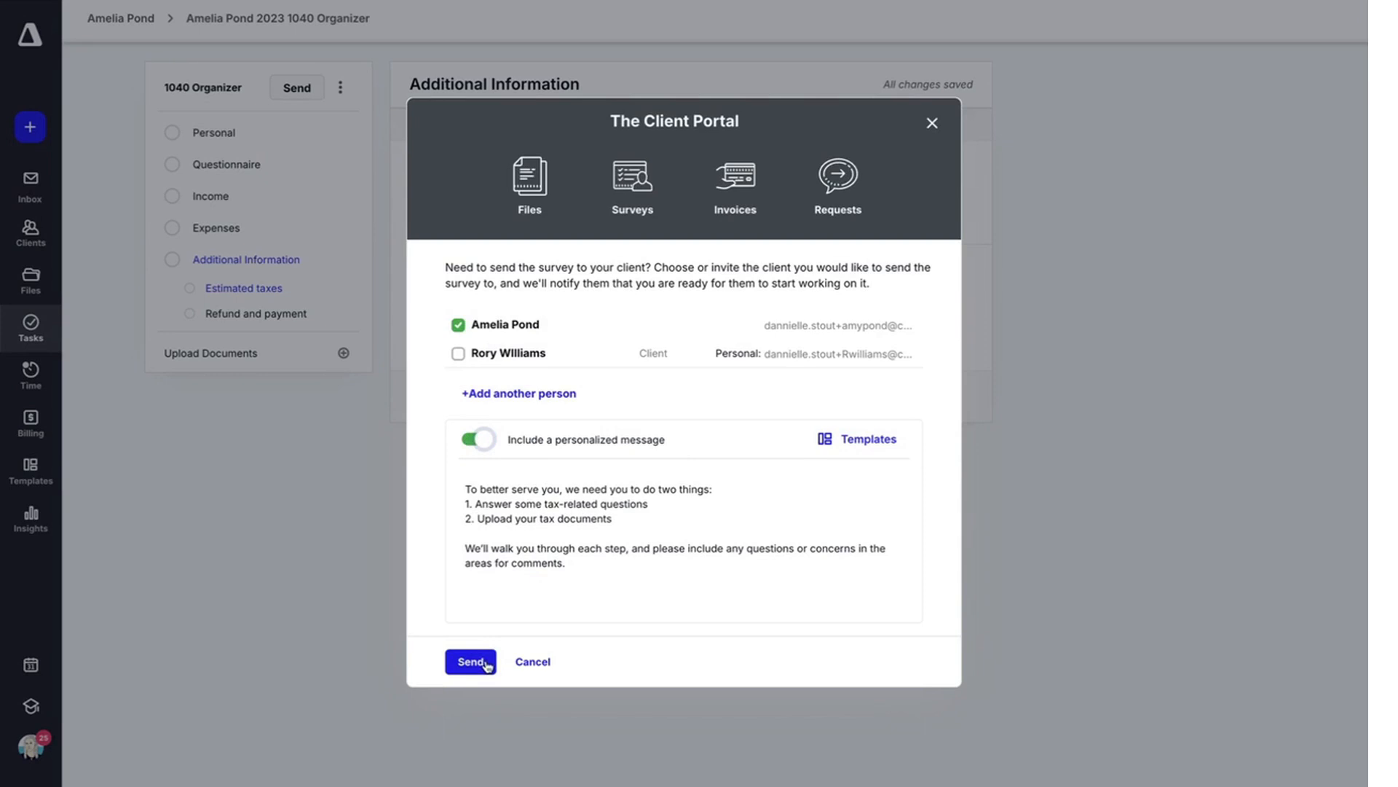
{"action": "left_click", "coordinate": [471, 661]}
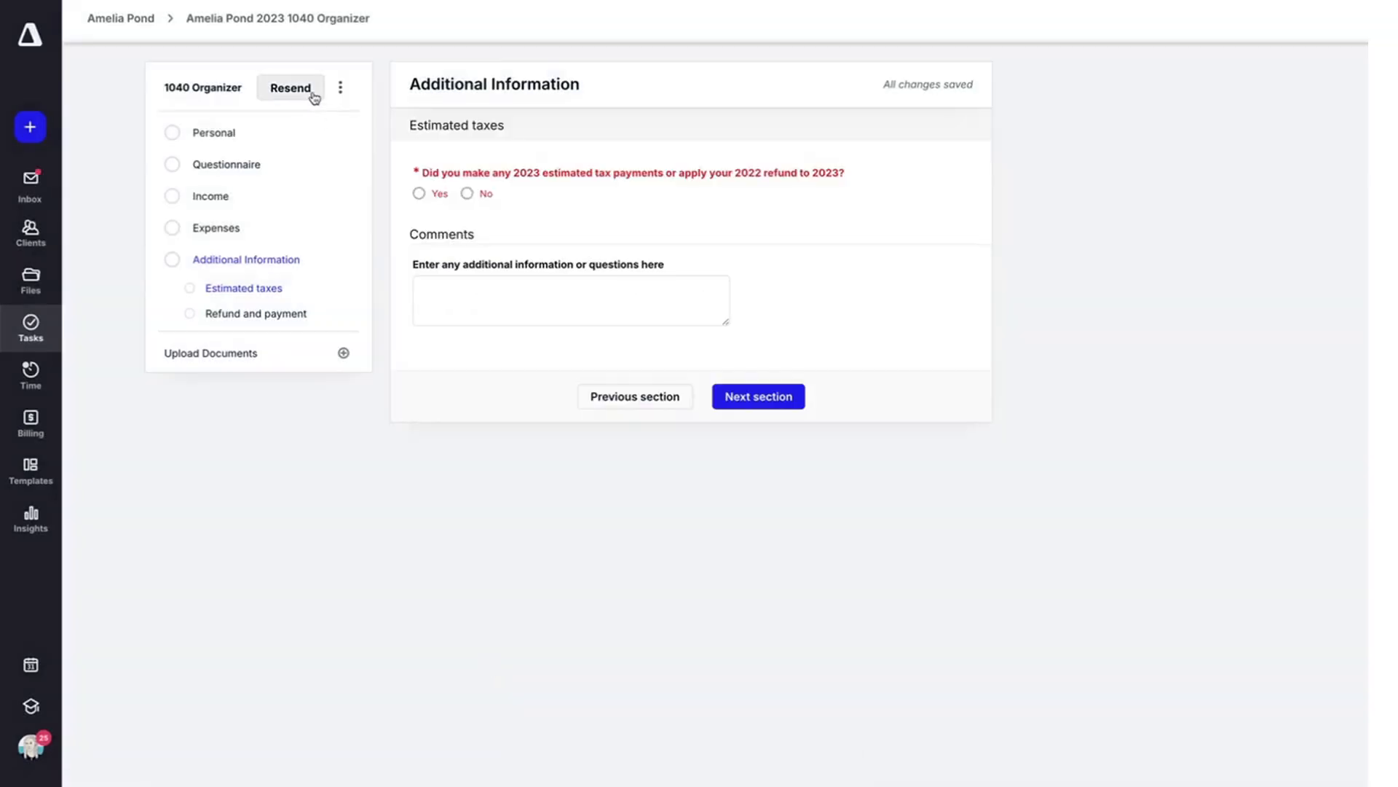
Download the 1040 Organizer form from its options menu beside Resend
{"action": "left_click", "coordinate": [339, 88]}
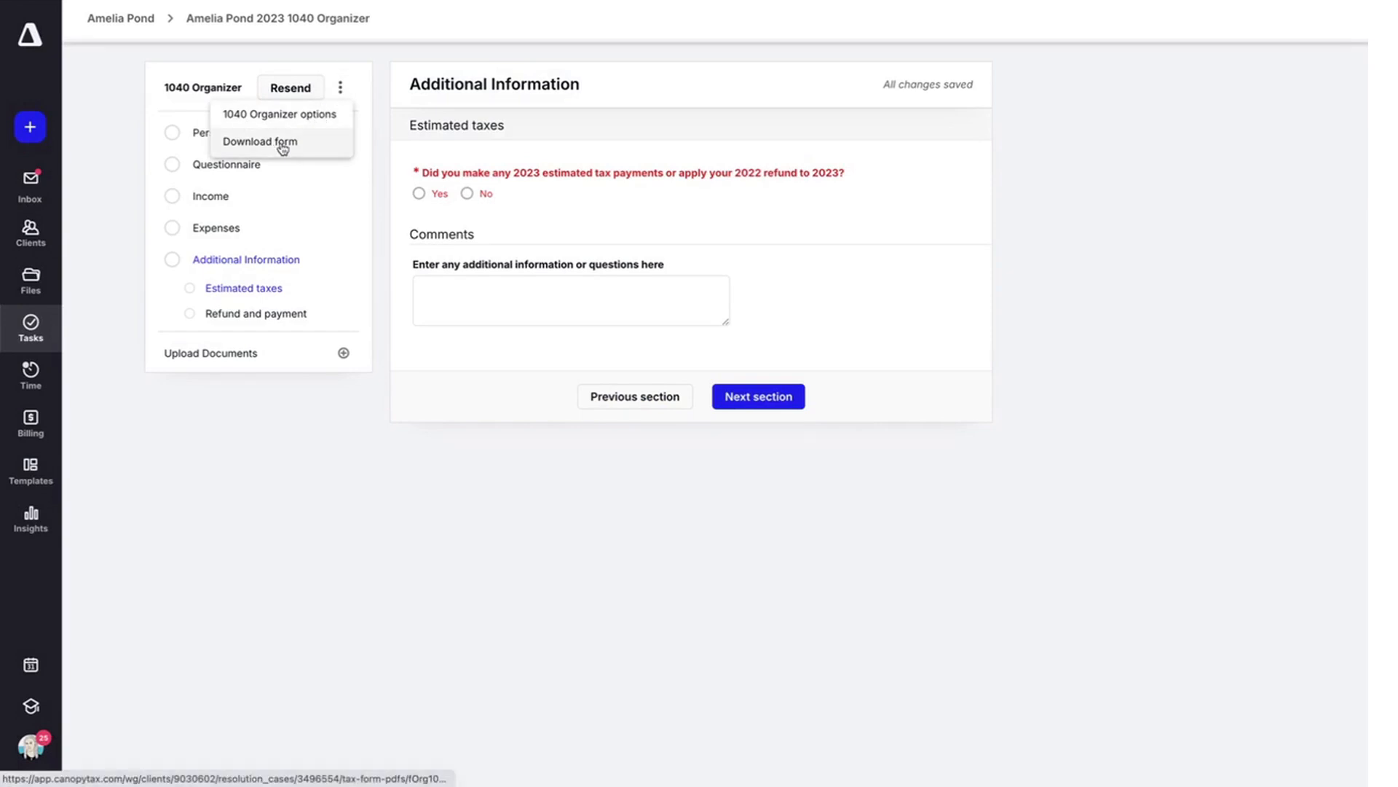
{"action": "left_click", "coordinate": [259, 144]}
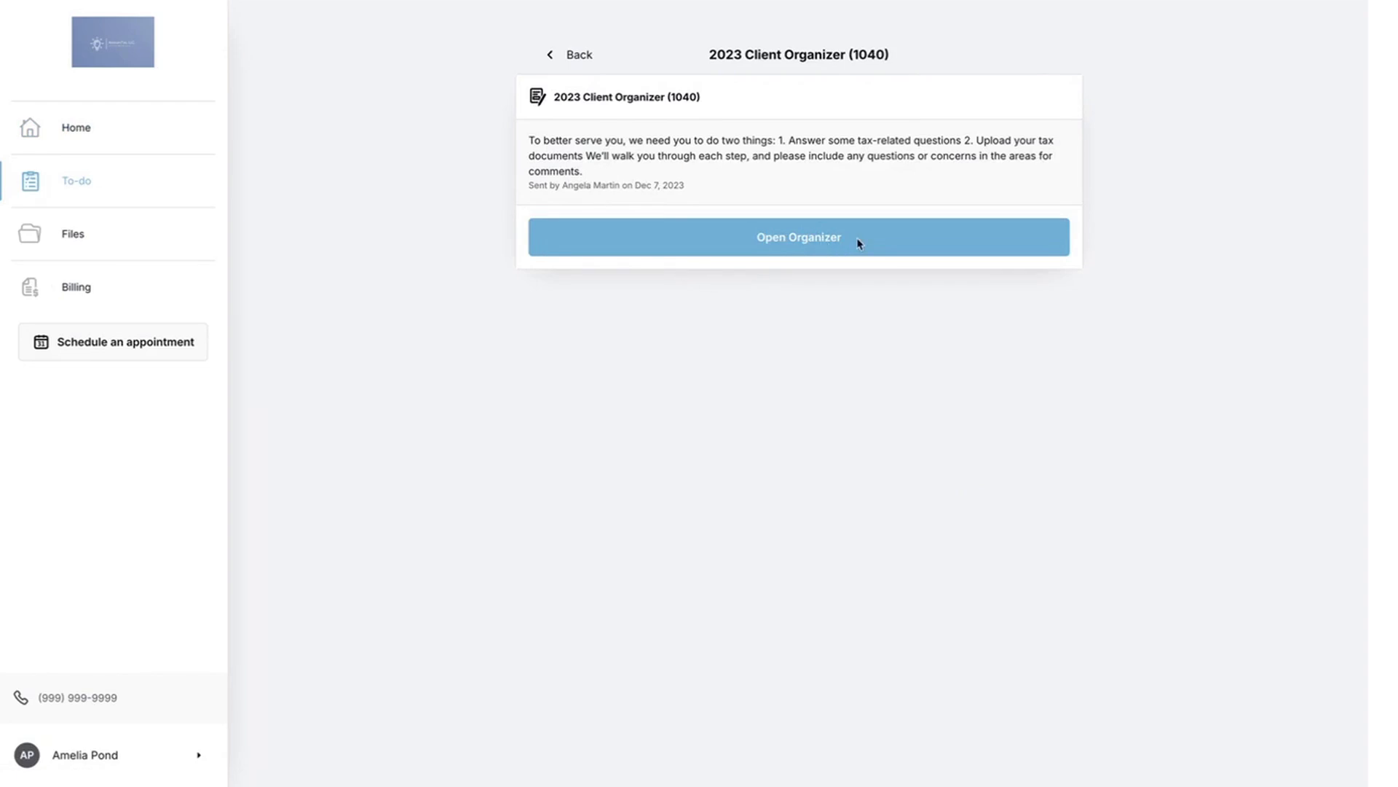
Preview the 2023 Client Organizer (1040) as the client and answer a Personal-section question
{"action": "left_click", "coordinate": [798, 236]}
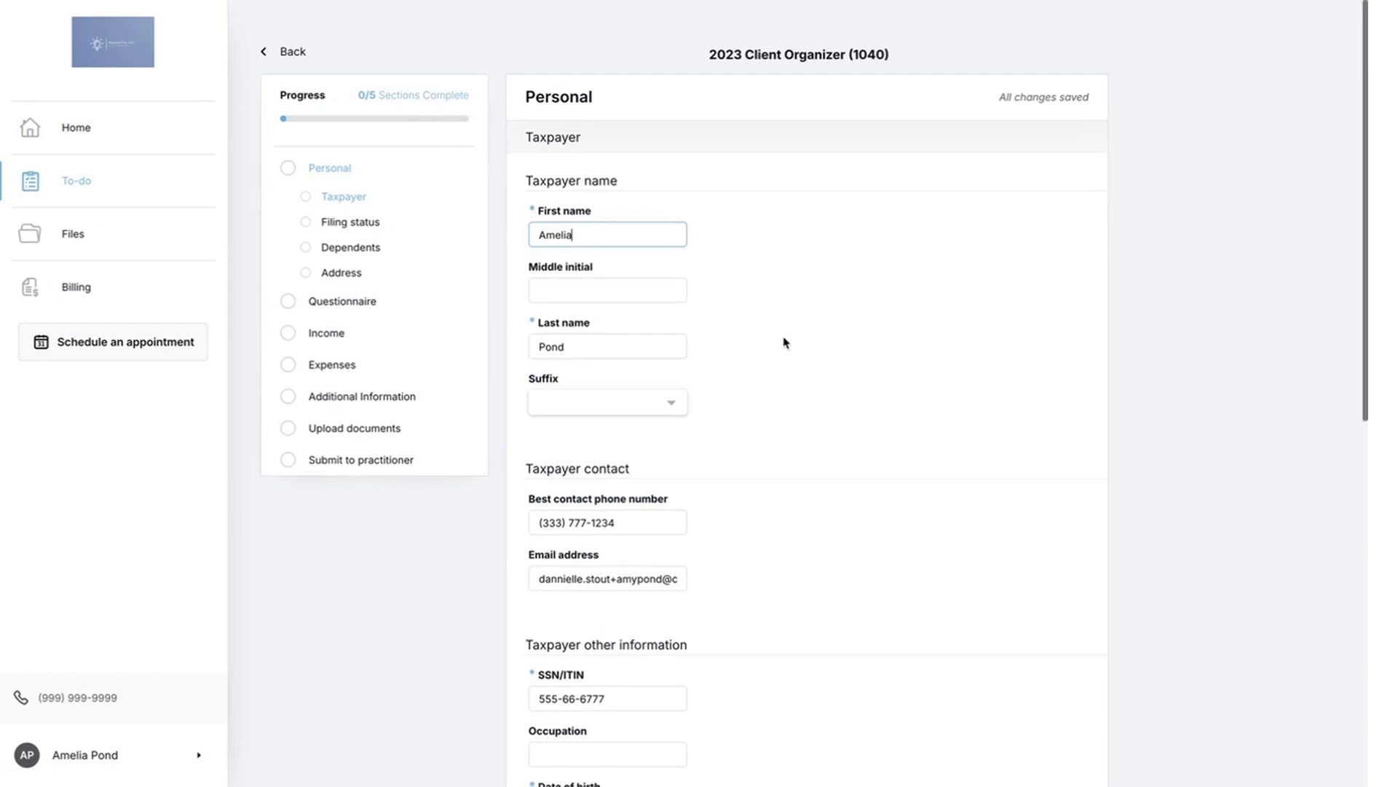
{"action": "scroll", "scroll_direction": "down", "scroll_amount": 3}
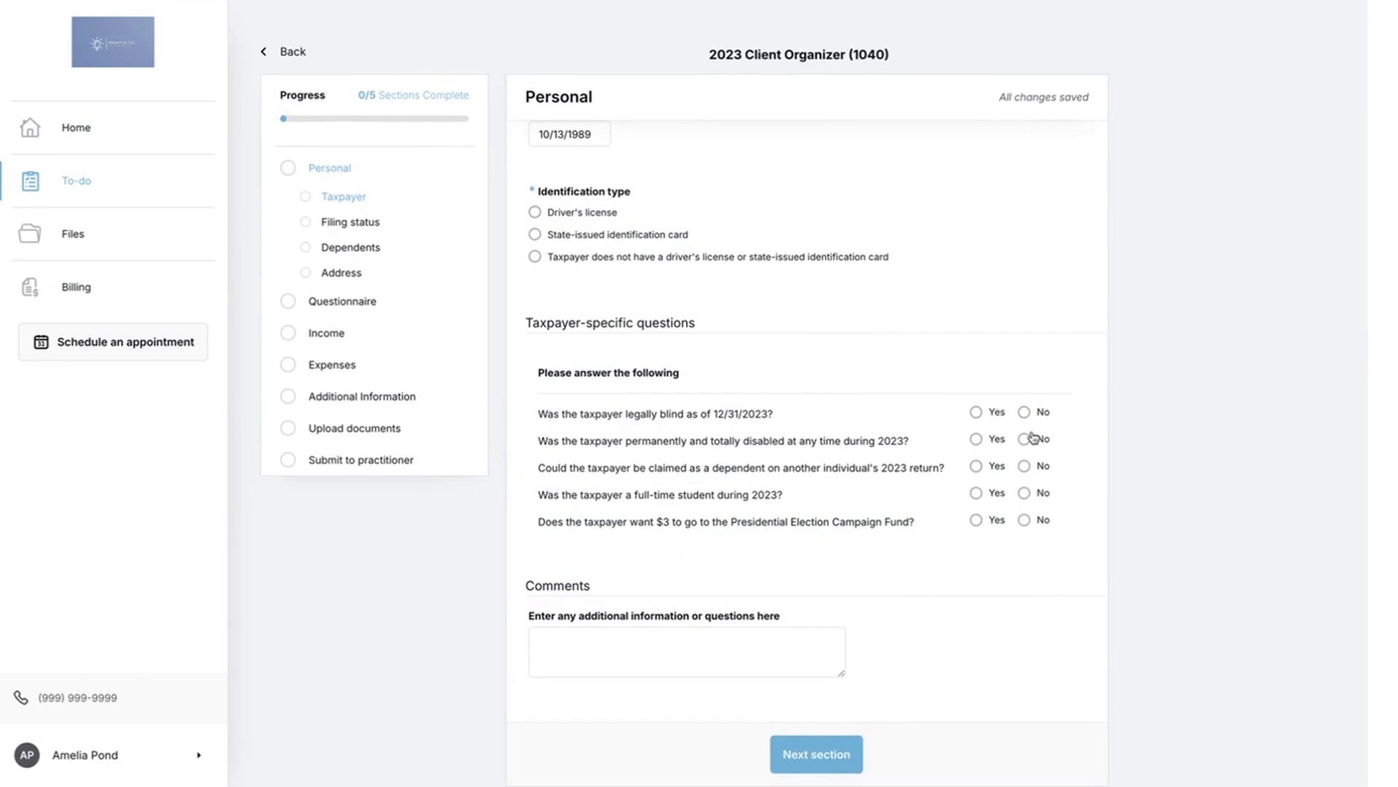
{"action": "left_click", "coordinate": [814, 753]}
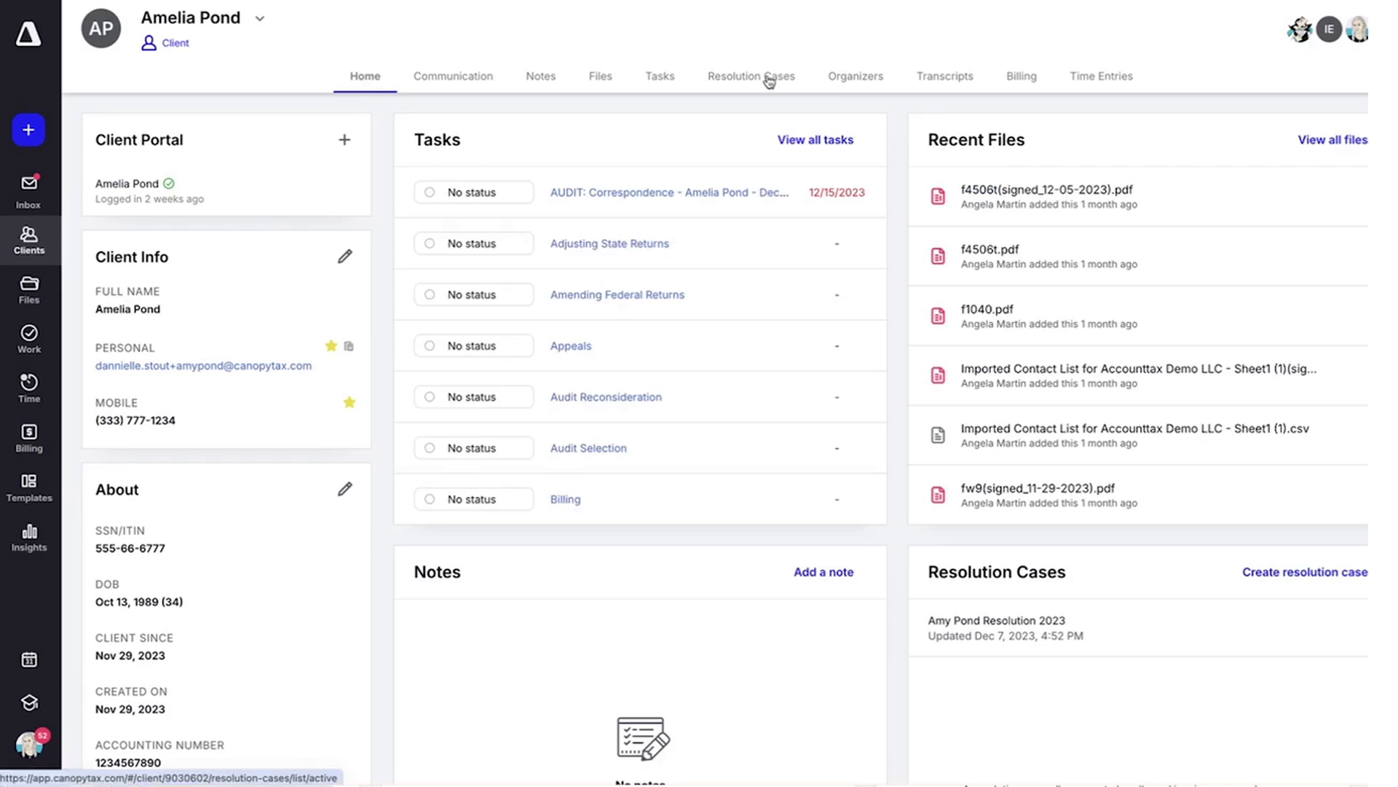
Open the client's 2023 resolution case and view its Forms section
{"action": "left_click", "coordinate": [751, 75]}
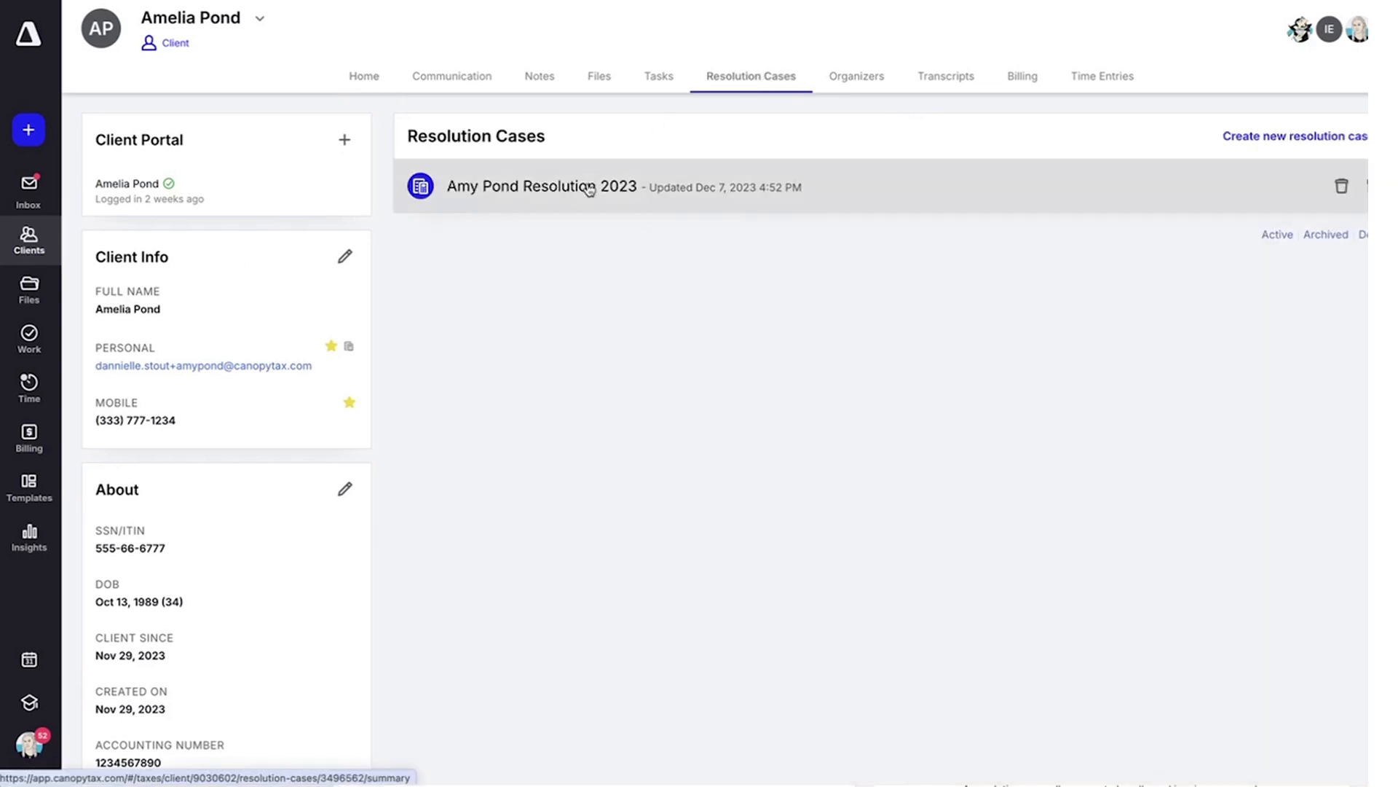
{"action": "left_click", "coordinate": [542, 186]}
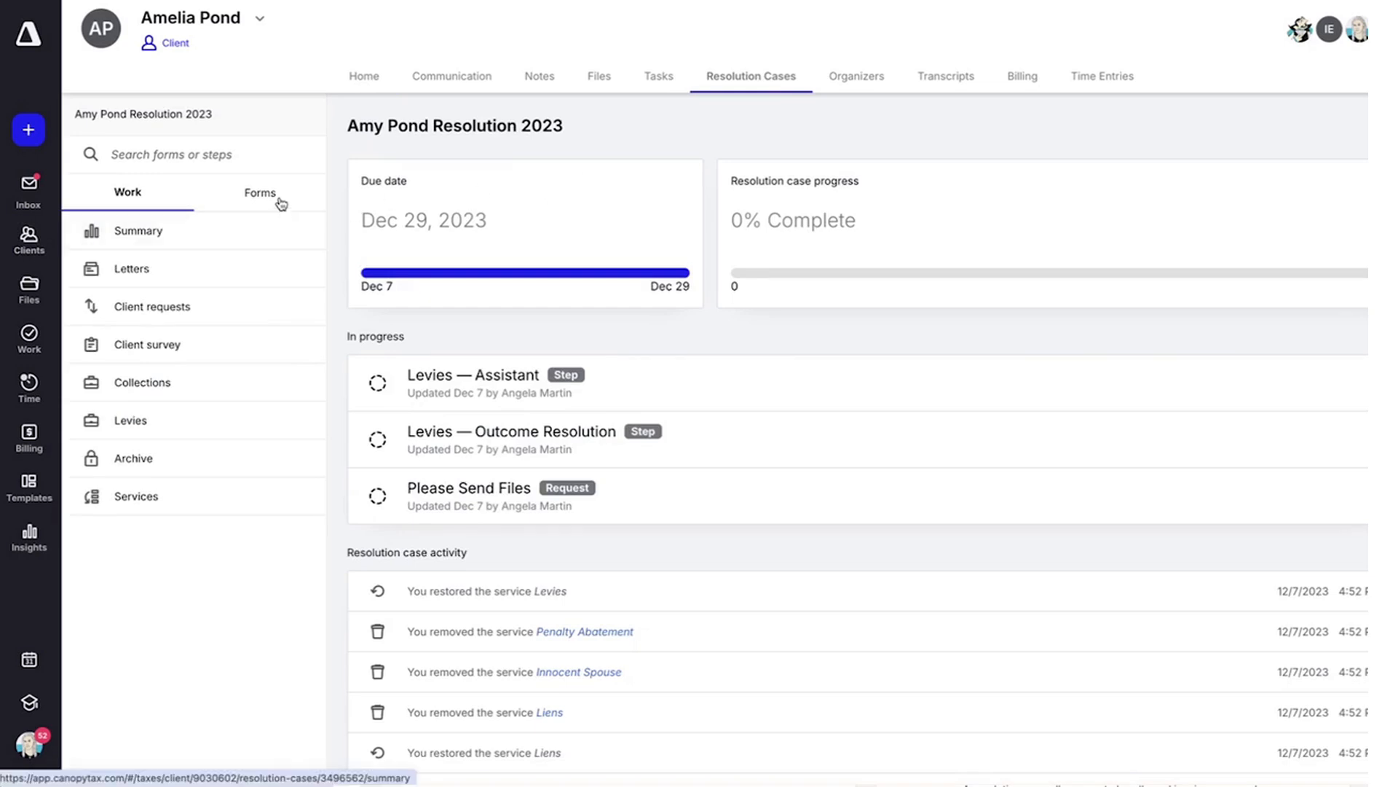
{"action": "left_click", "coordinate": [259, 192]}
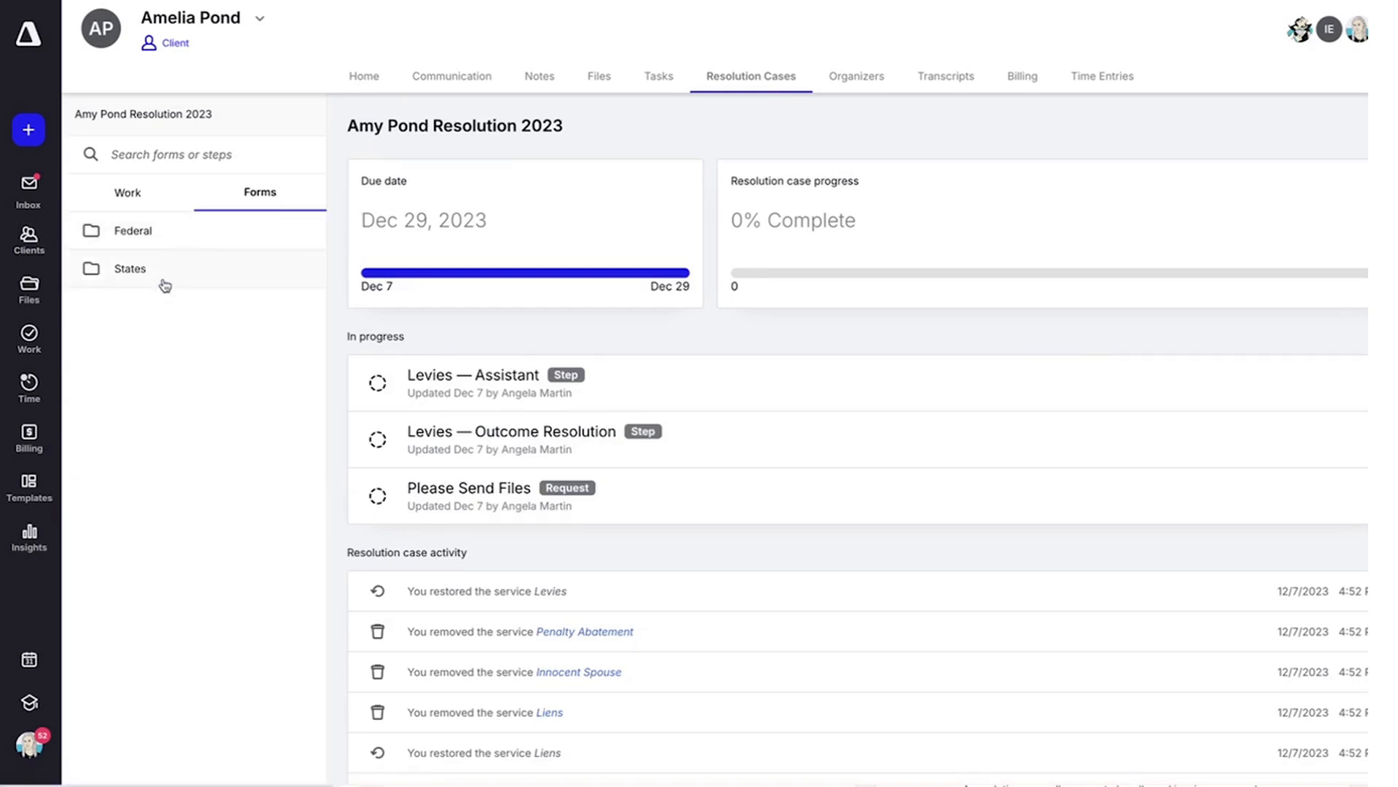
Review the case's empty Letters page under Work, then return to the client home page
{"action": "left_click", "coordinate": [127, 192]}
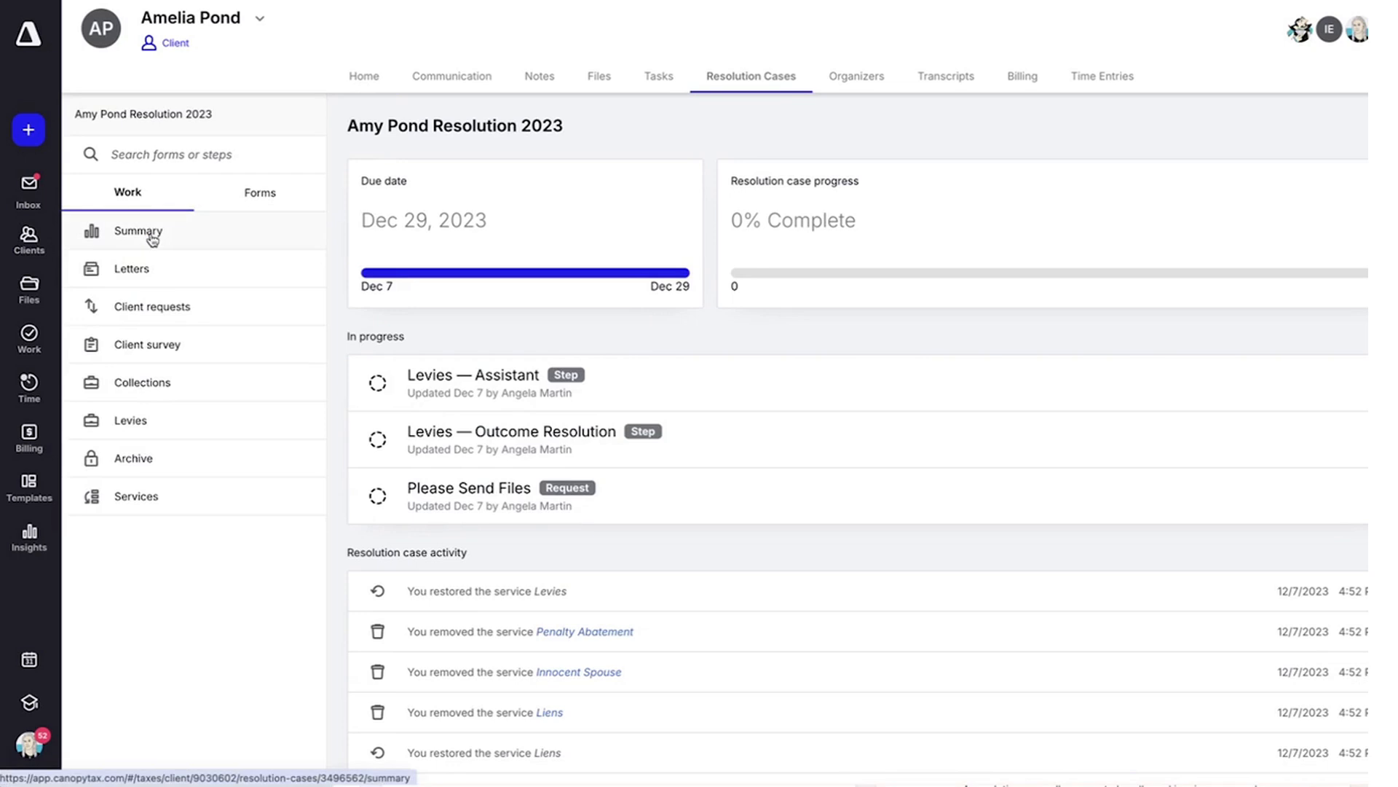
{"action": "left_click", "coordinate": [129, 268]}
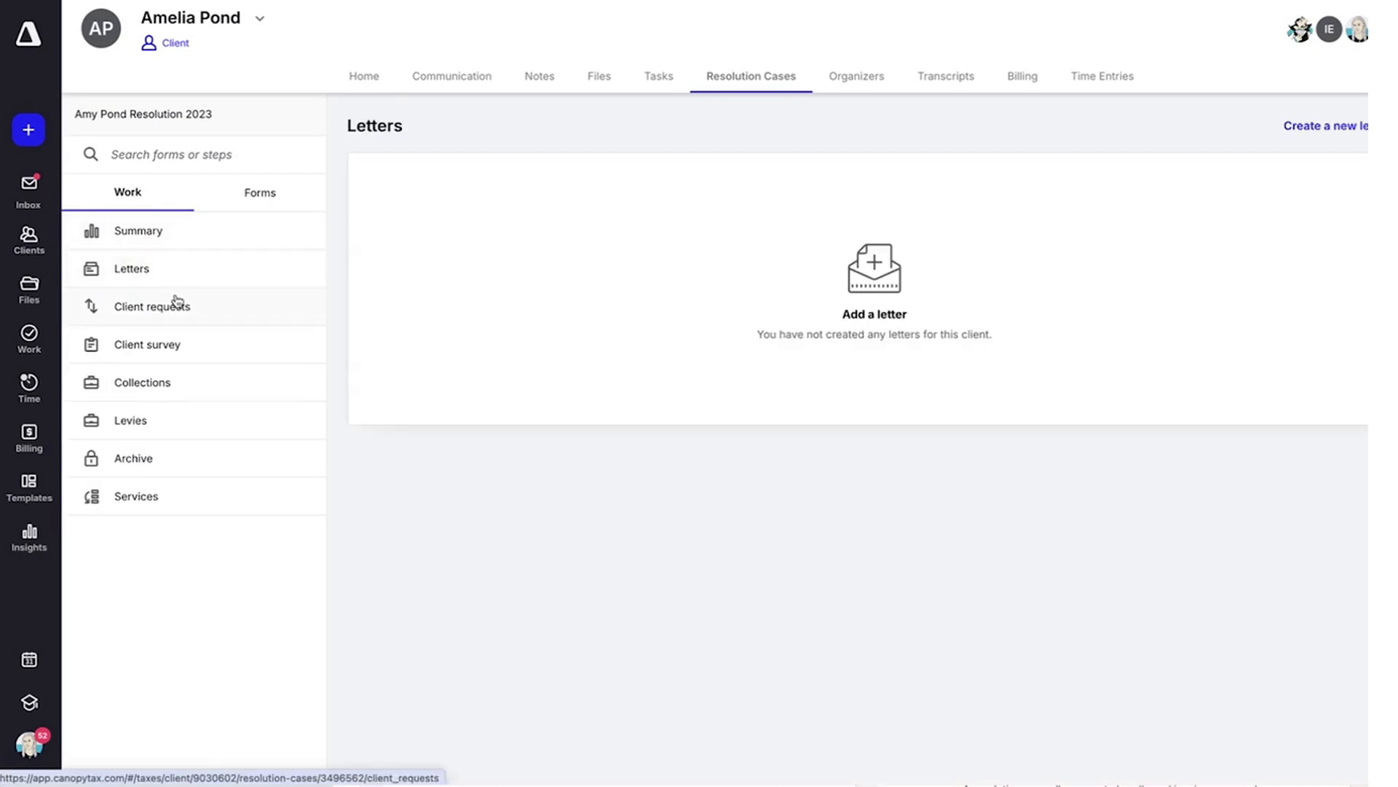
{"action": "mouse_move", "coordinate": [168, 458]}
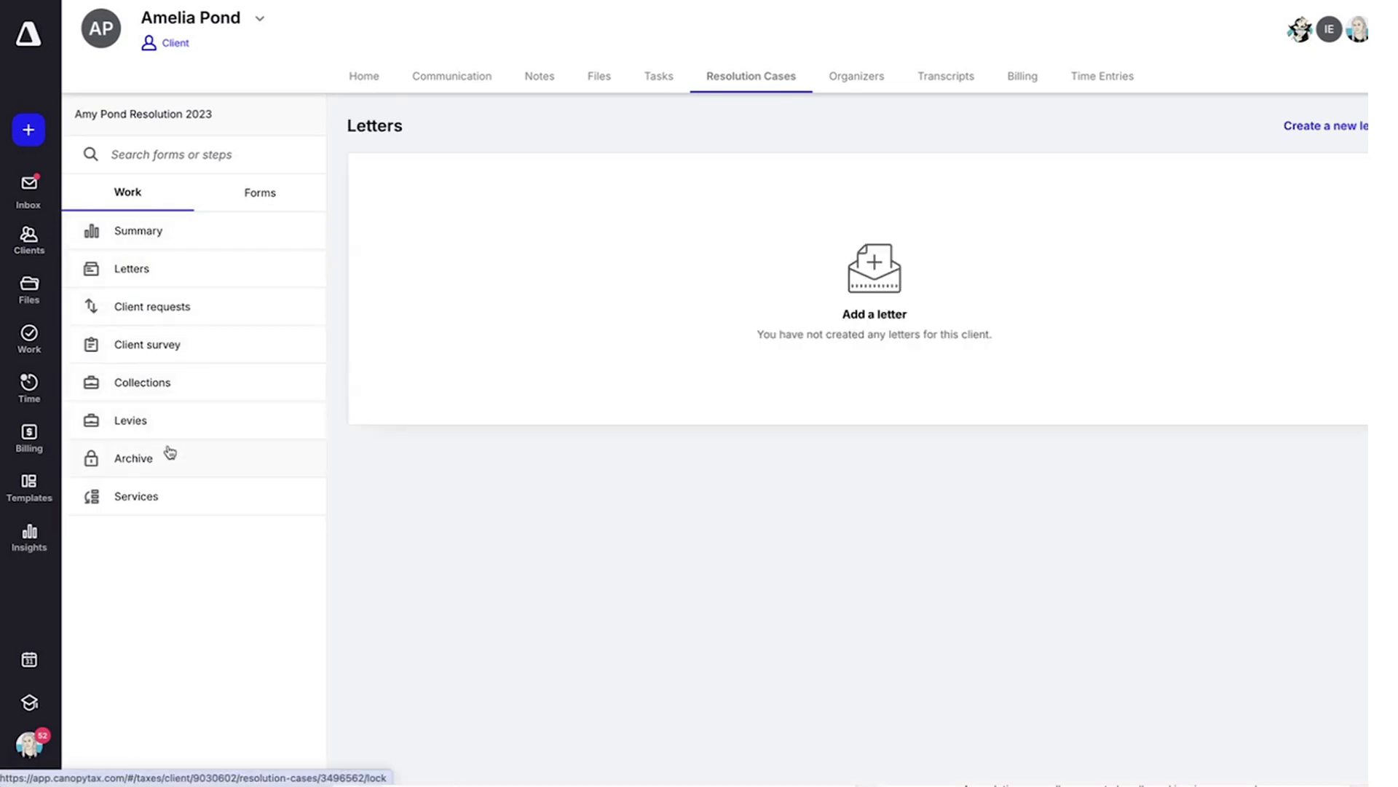
{"action": "mouse_move", "coordinate": [599, 6]}
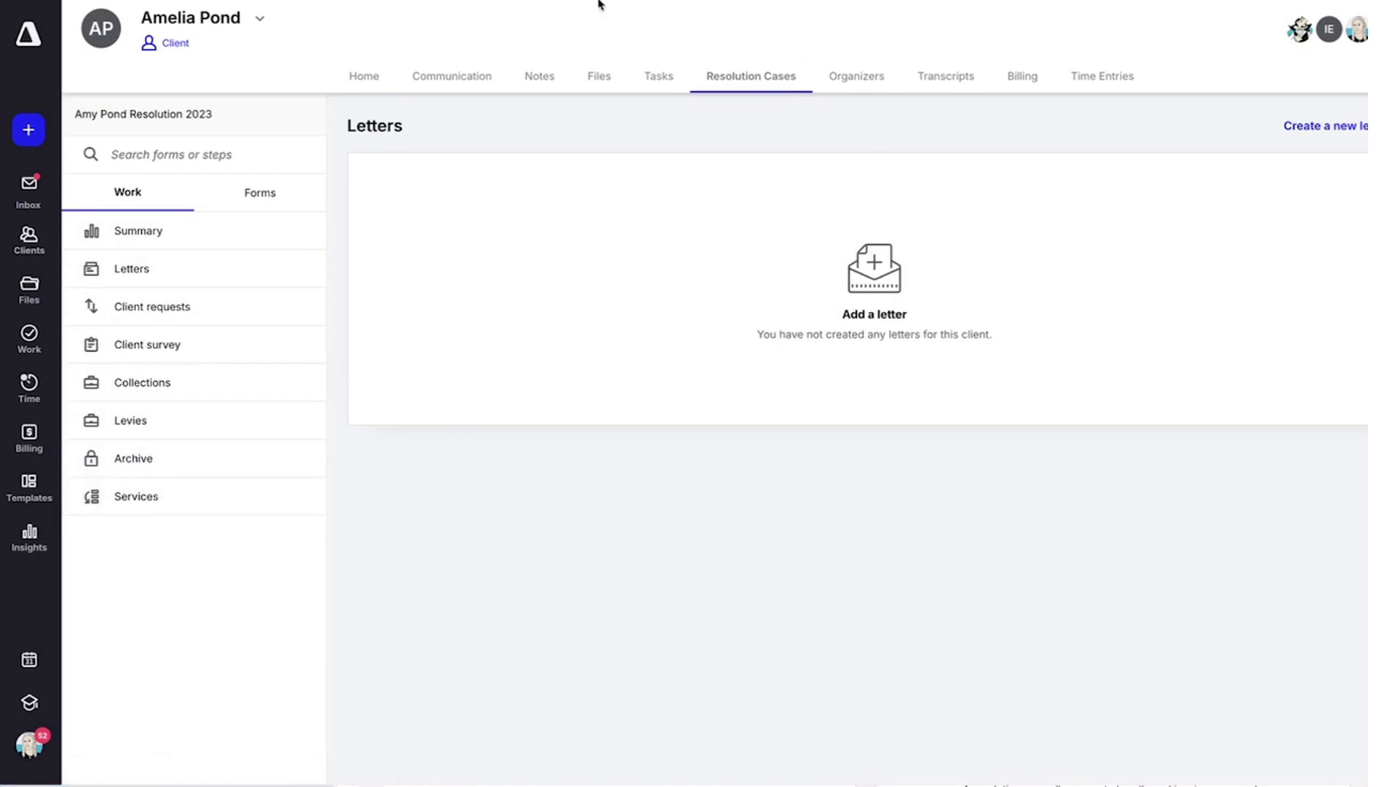
{"action": "left_click", "coordinate": [353, 74]}
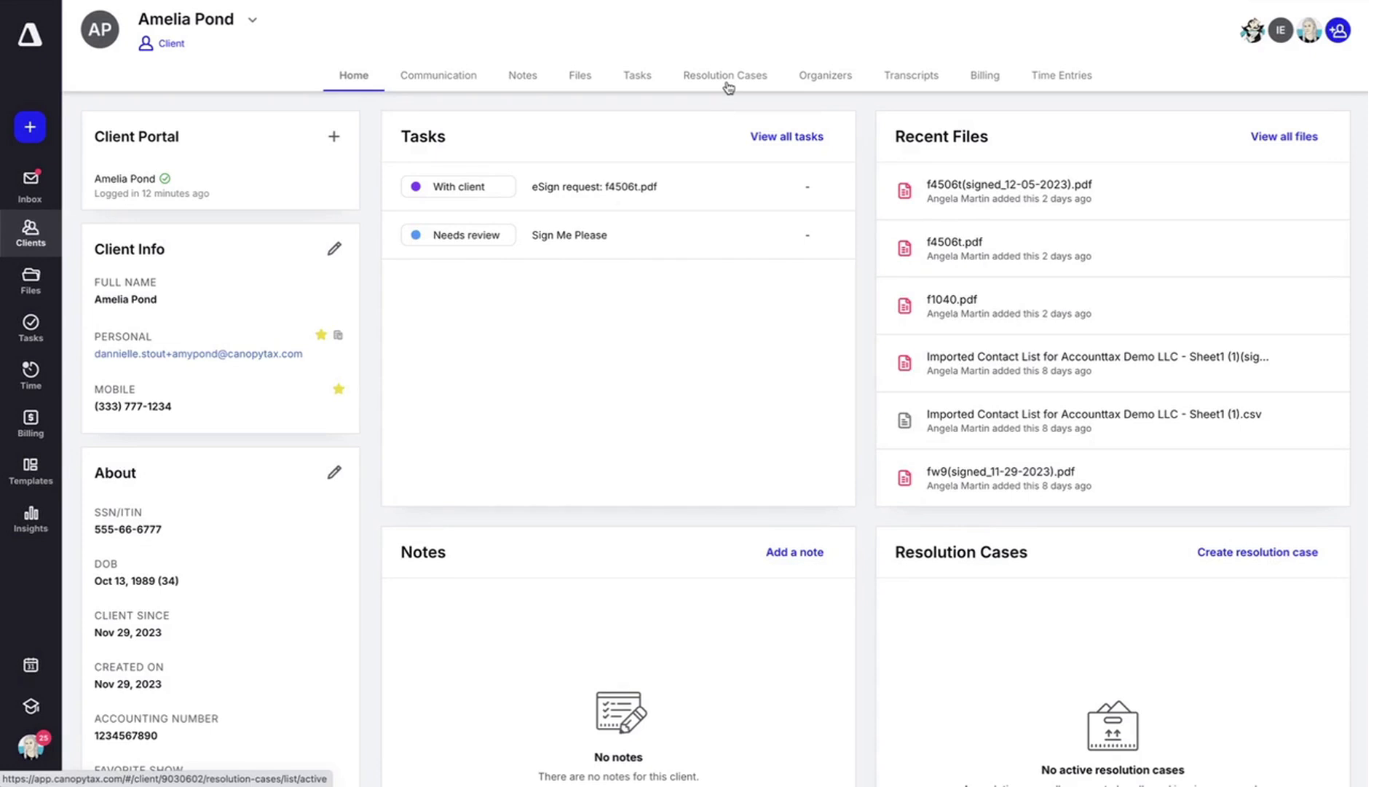
{"action": "mouse_move", "coordinate": [730, 85]}
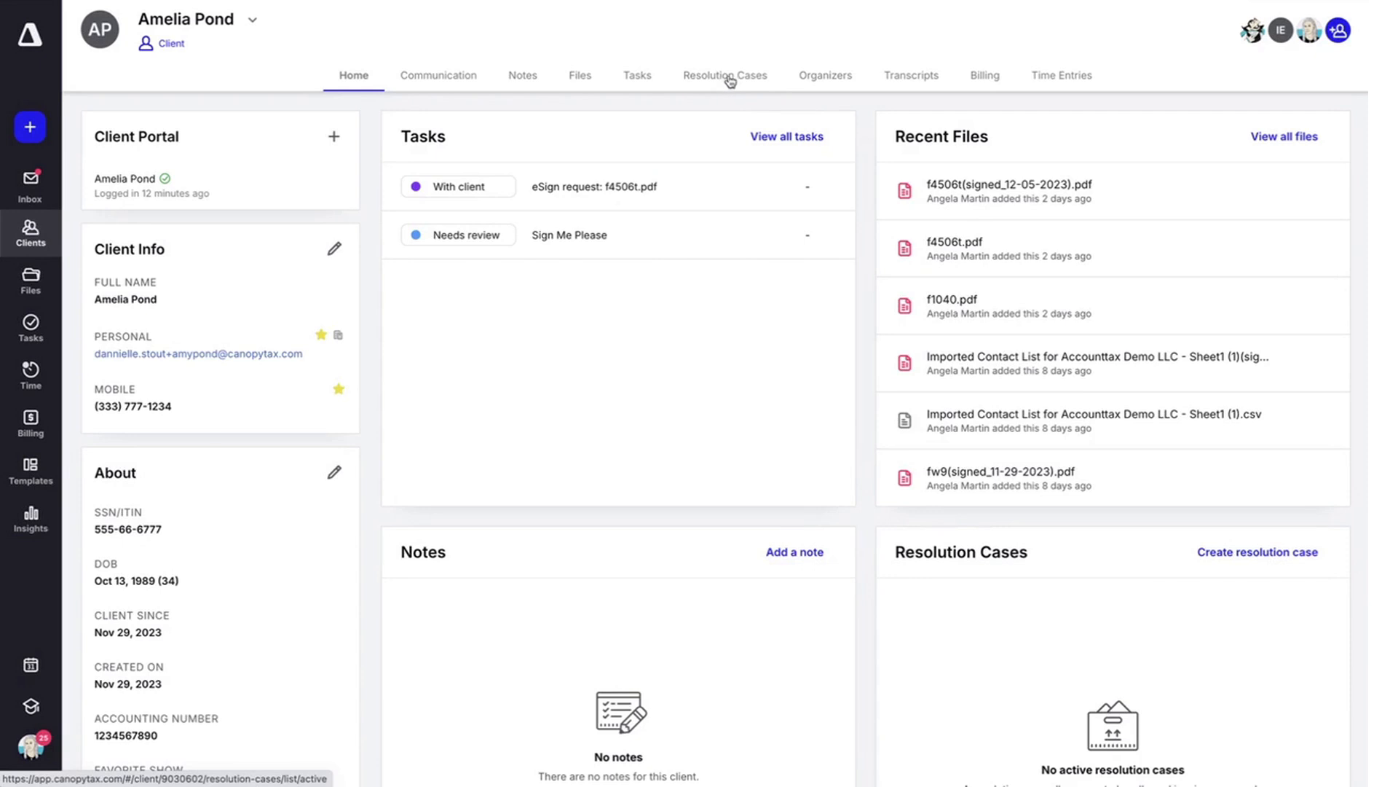
View the client's Resolution Cases page, which shows no active cases
{"action": "left_click", "coordinate": [726, 74]}
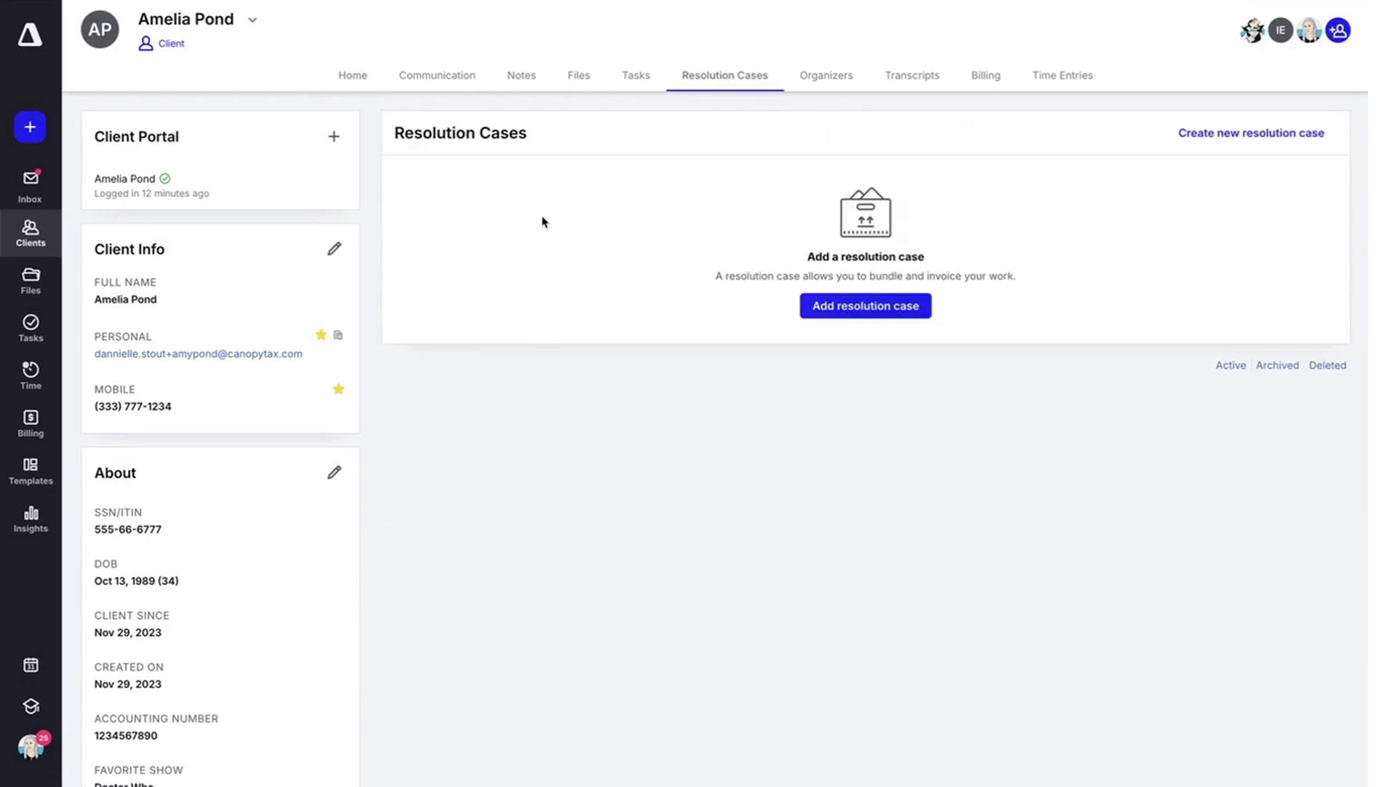
{"action": "mouse_move", "coordinate": [657, 185]}
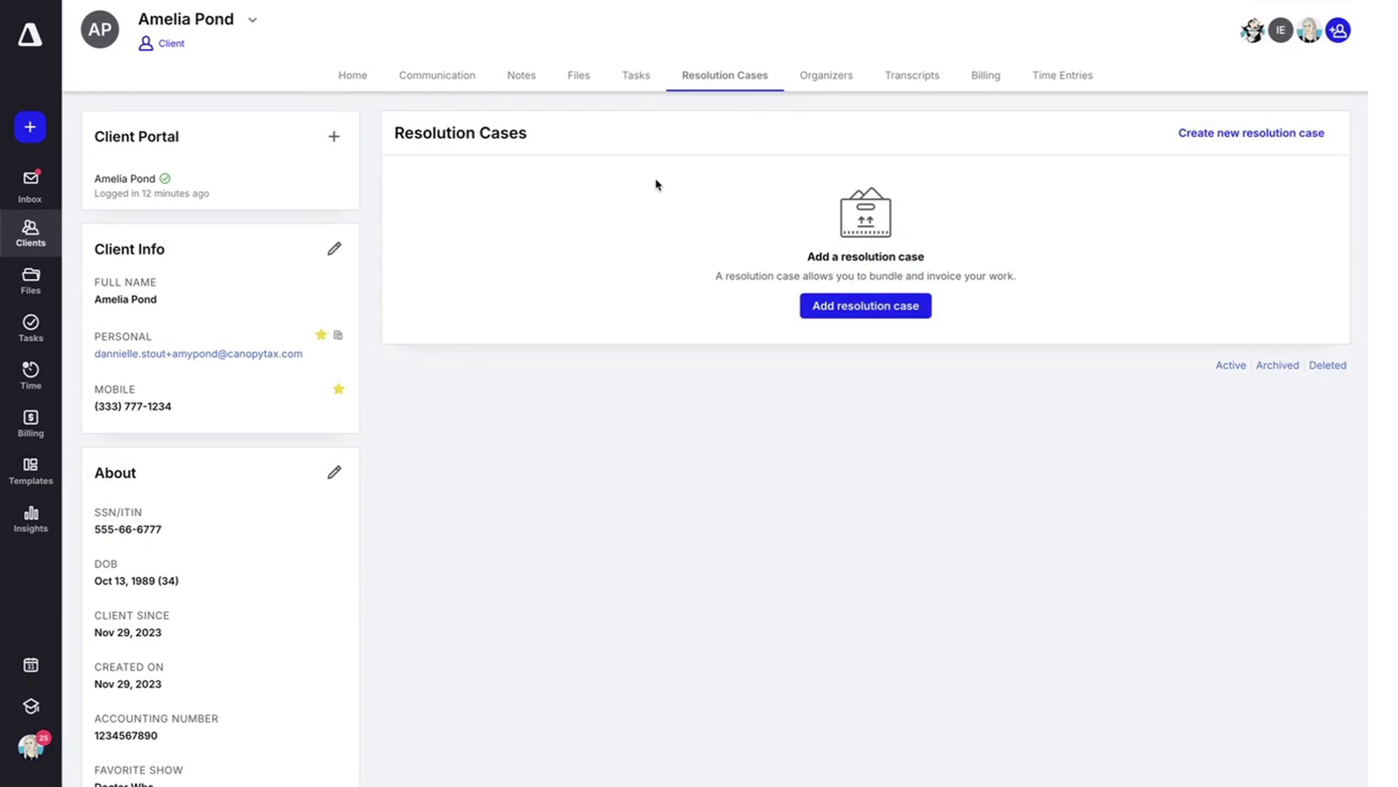
{"action": "mouse_move", "coordinate": [700, 225]}
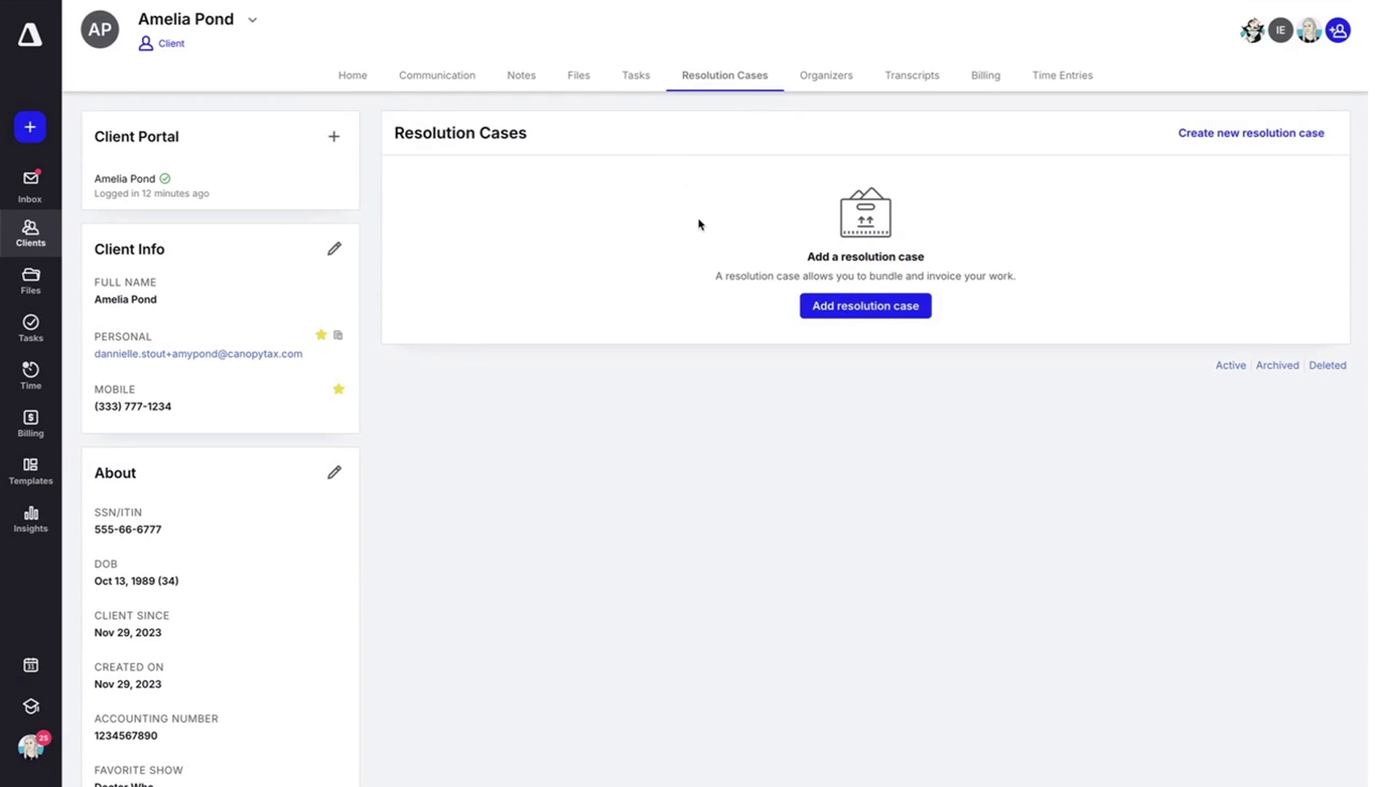
{"action": "mouse_move", "coordinate": [1141, 157]}
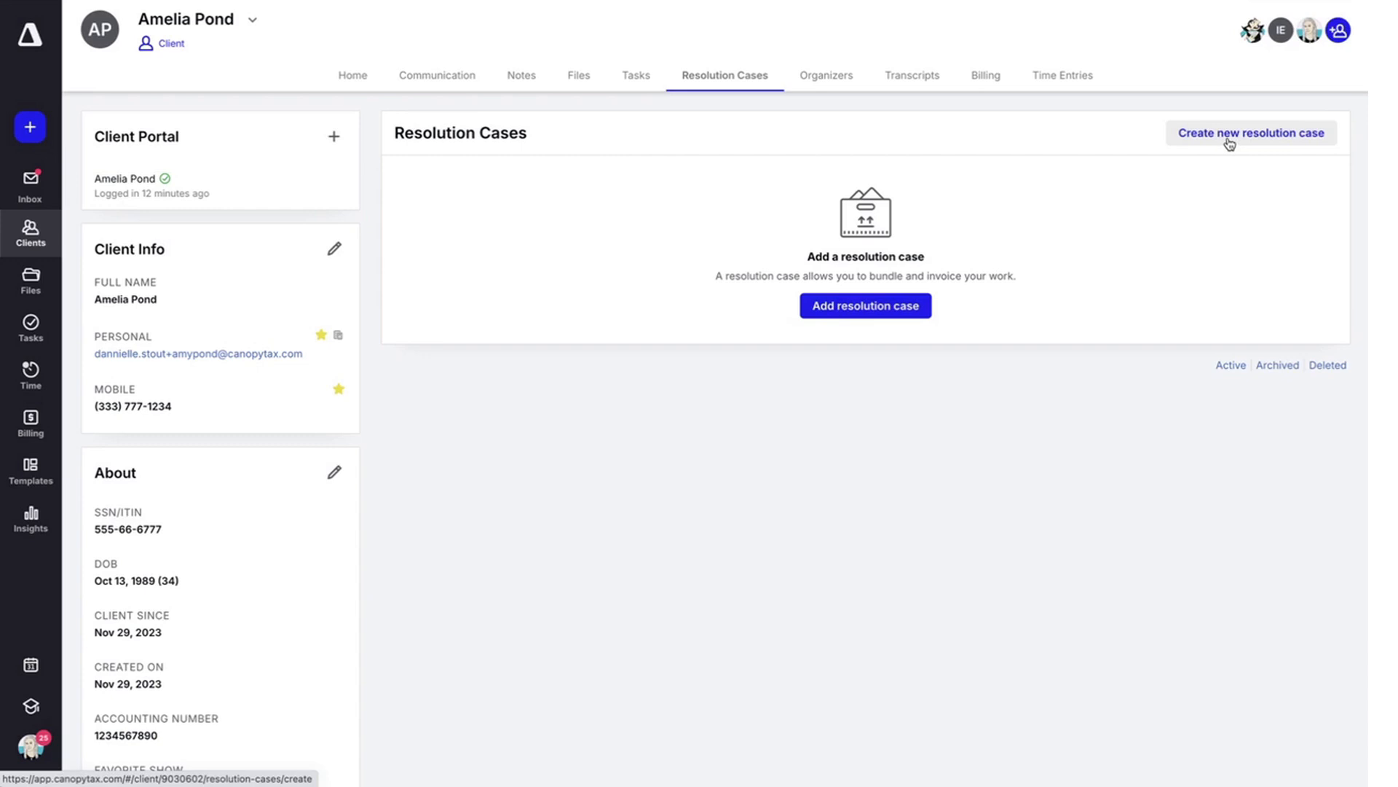
{"action": "mouse_move", "coordinate": [1289, 142]}
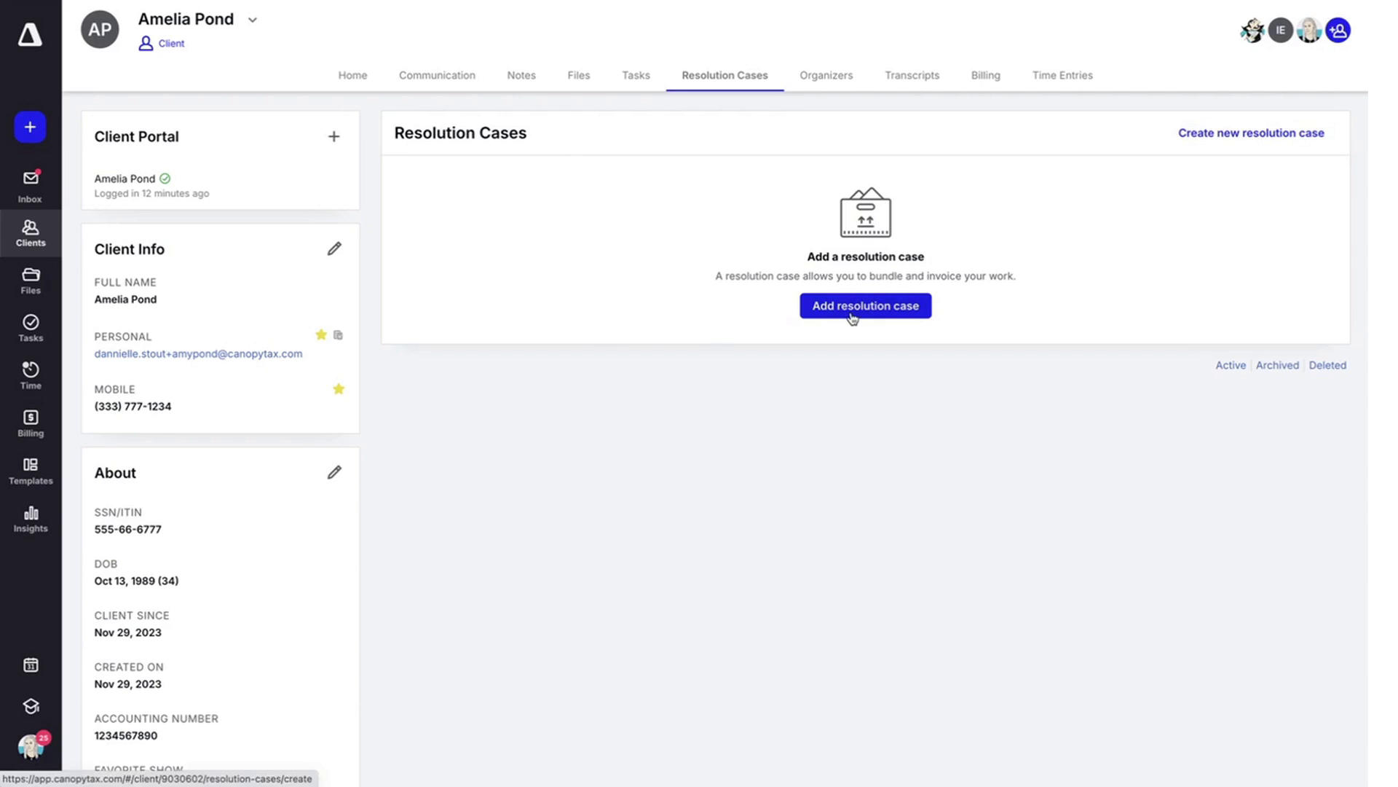
Start a new resolution case named Amy Pond Resolution 2023
{"action": "left_click", "coordinate": [864, 305]}
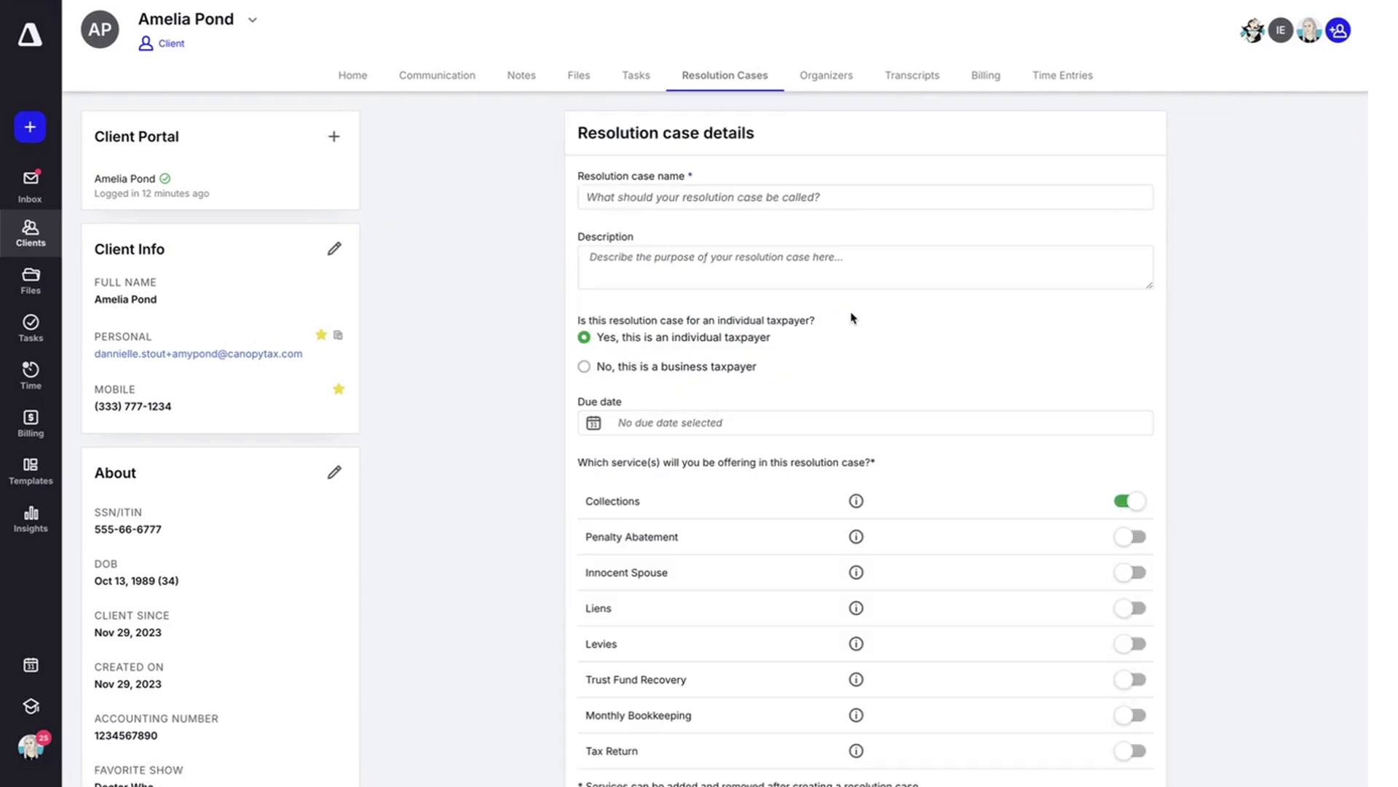
{"action": "left_click", "coordinate": [863, 197]}
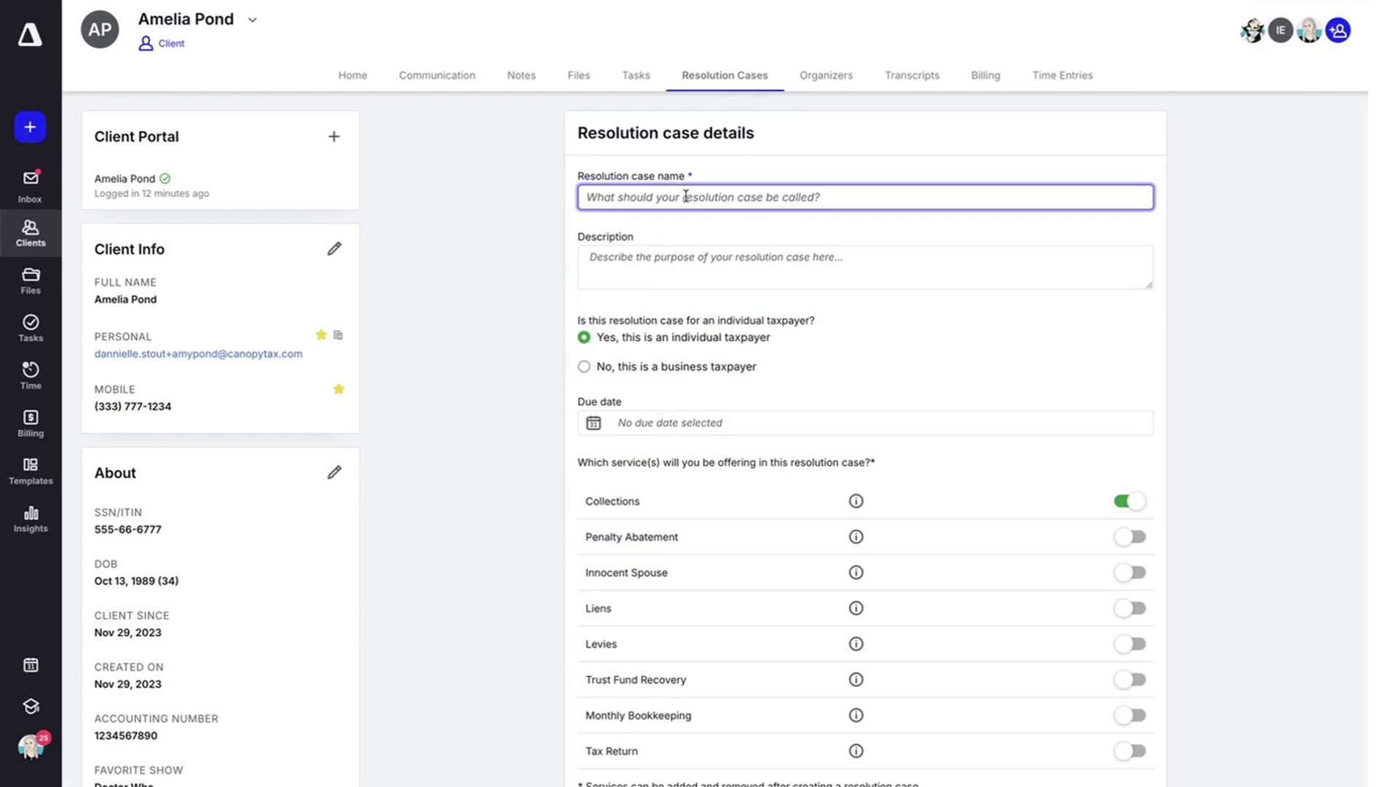
{"action": "type", "text": "Amy Pond Resolution 2023"}
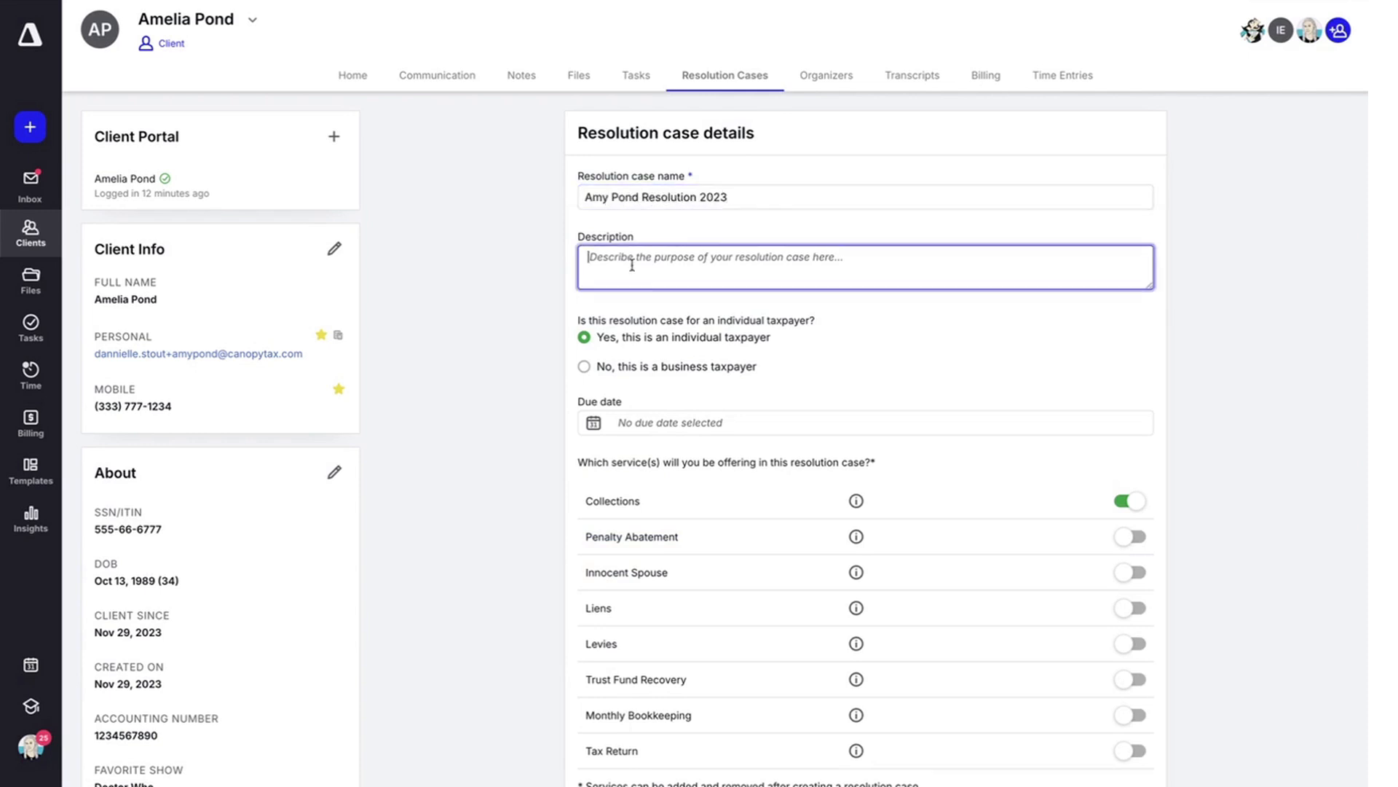
{"action": "scroll", "scroll_direction": "down", "scroll_amount": 3}
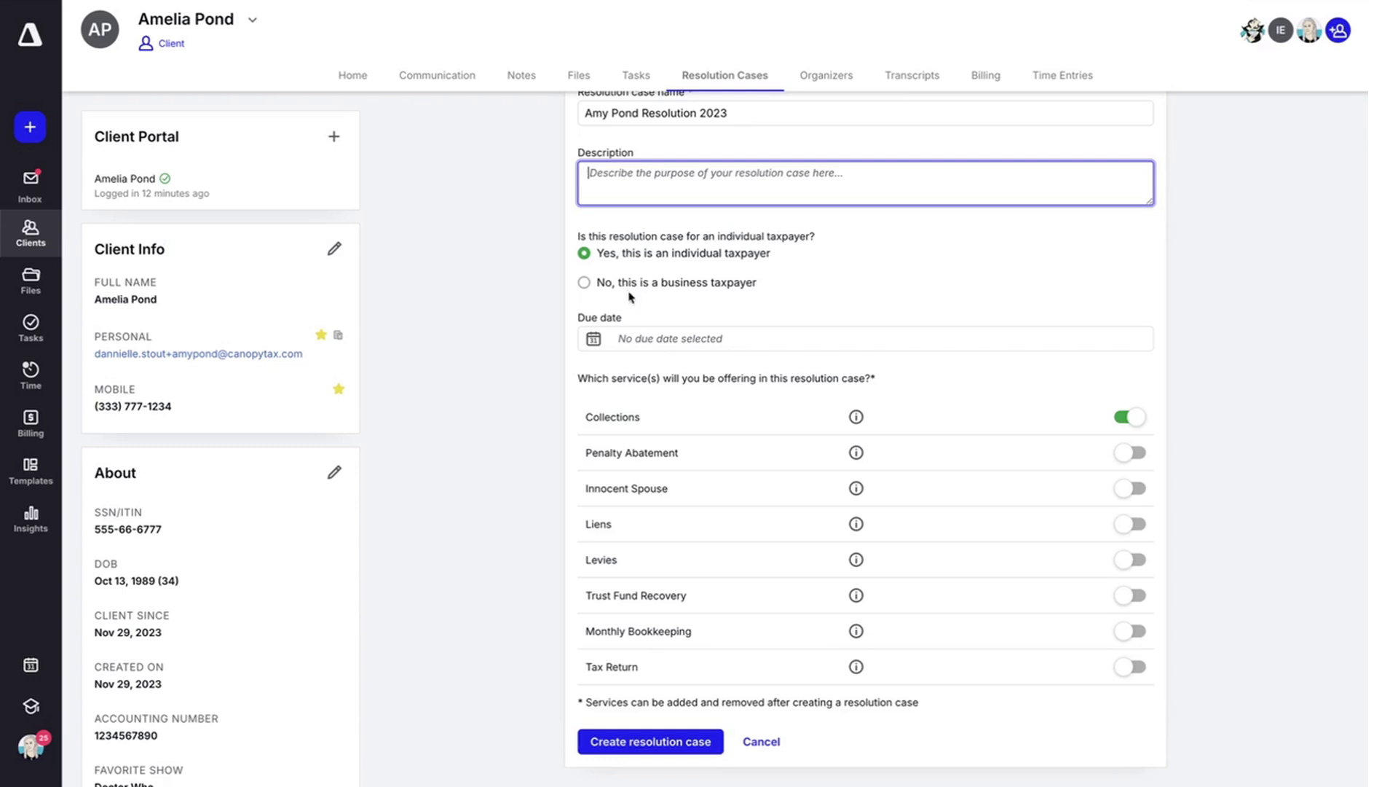
Set the due date to 12/29/2023, keep Collections on, and create the resolution case
{"action": "left_click", "coordinate": [864, 338]}
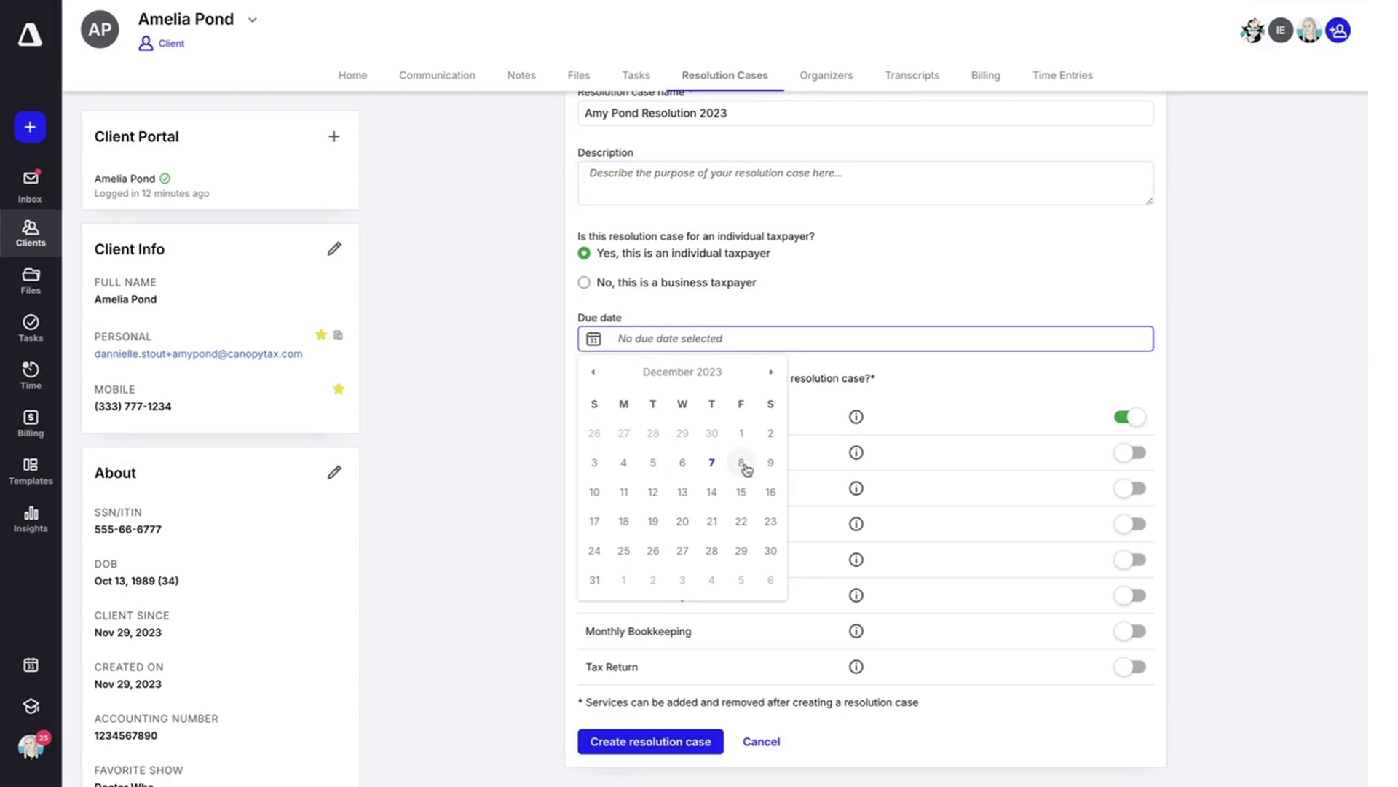
{"action": "left_click", "coordinate": [741, 551]}
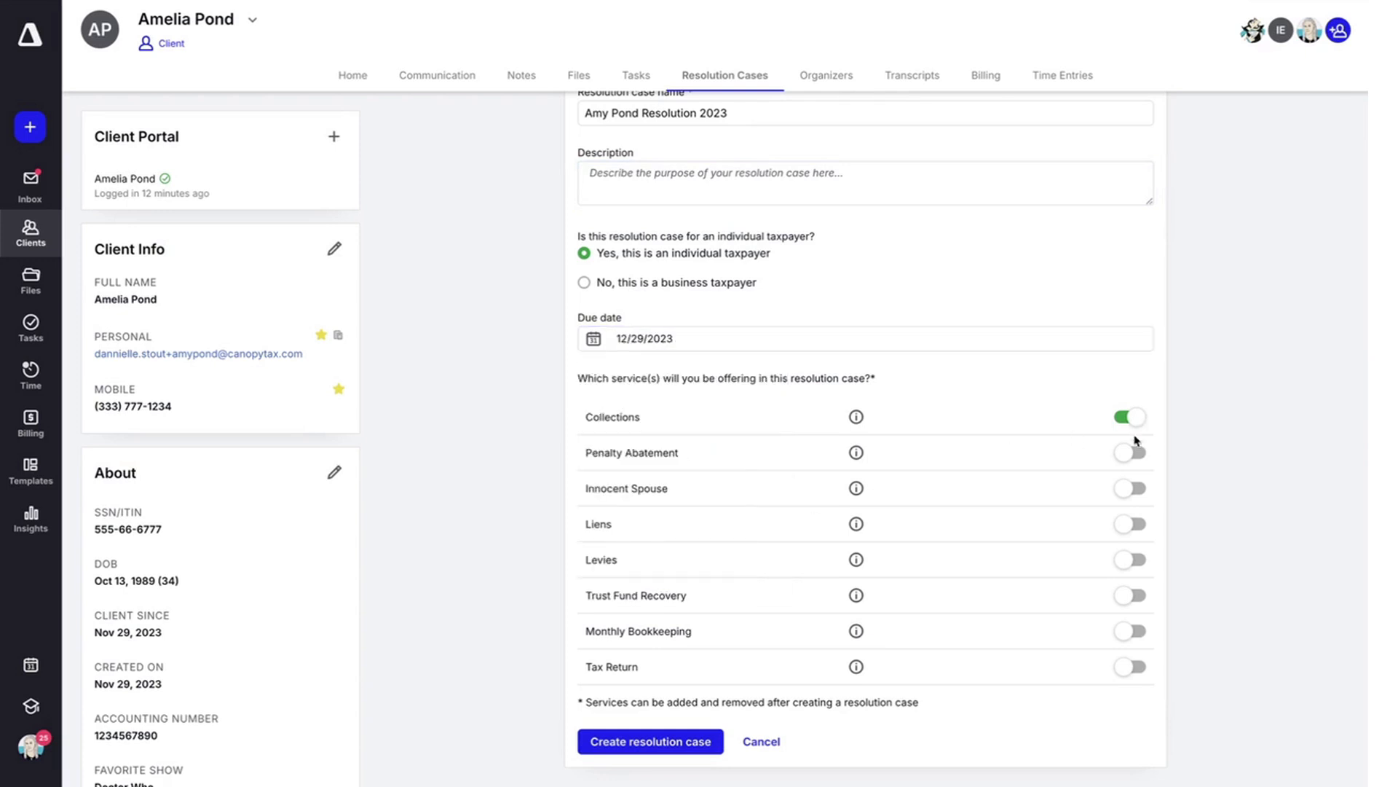
{"action": "mouse_move", "coordinate": [1134, 543]}
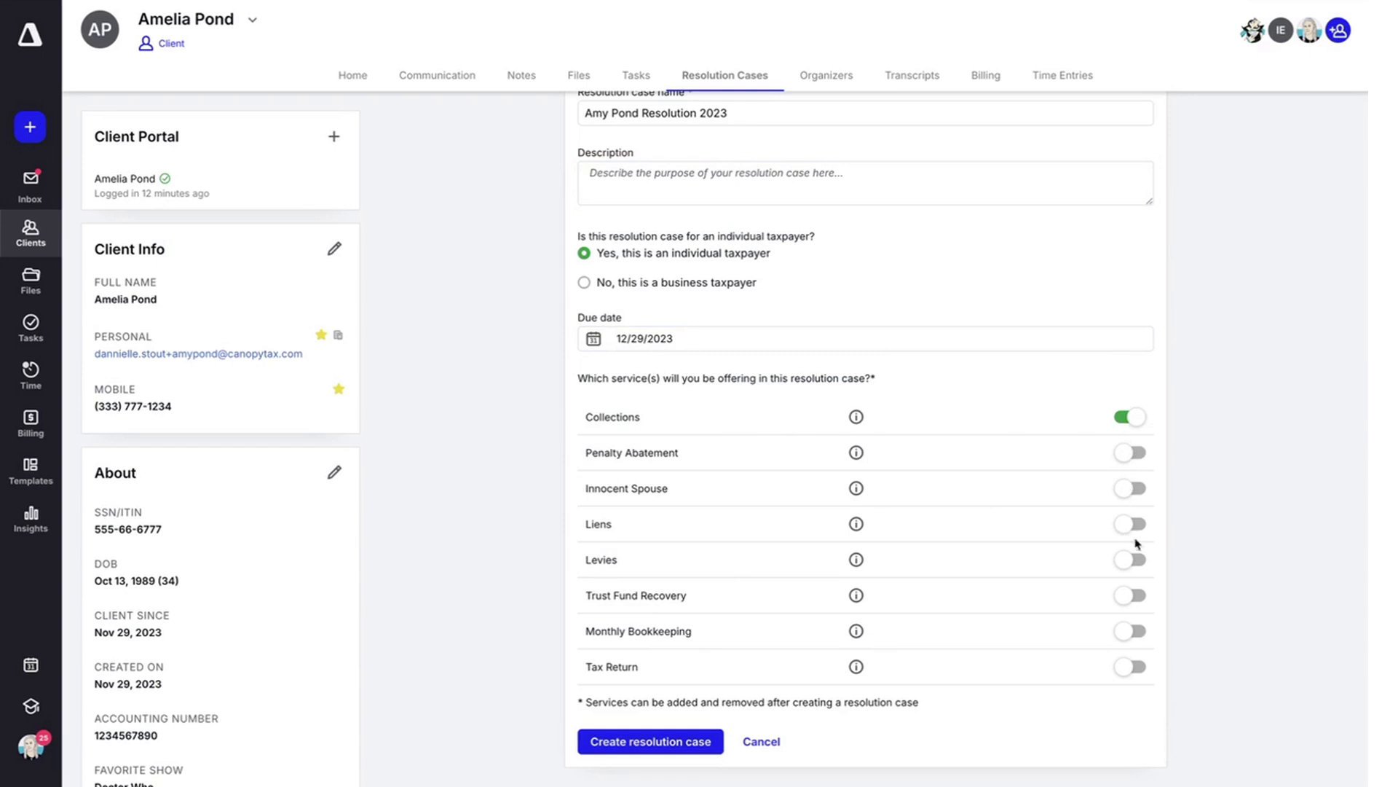
{"action": "mouse_move", "coordinate": [1137, 593]}
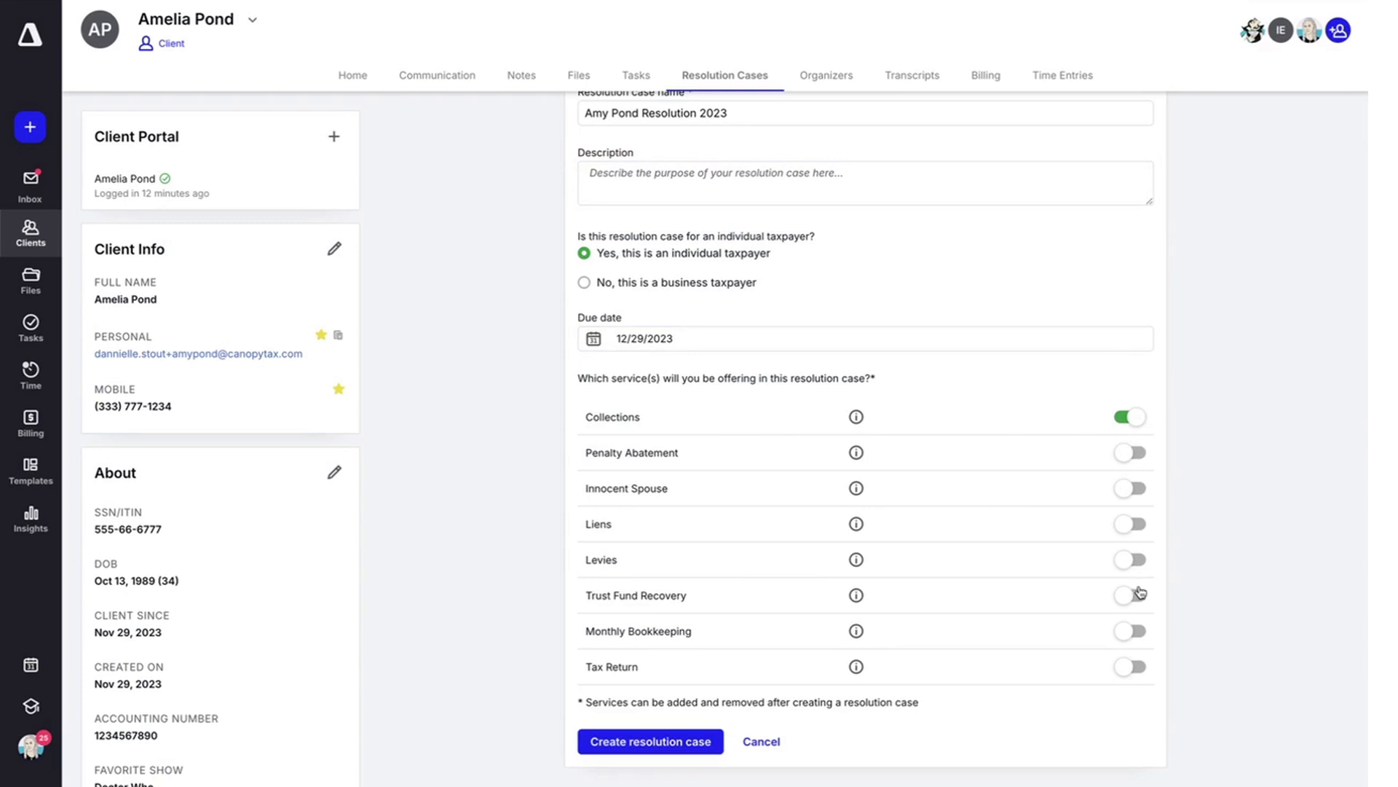
{"action": "mouse_move", "coordinate": [1099, 581]}
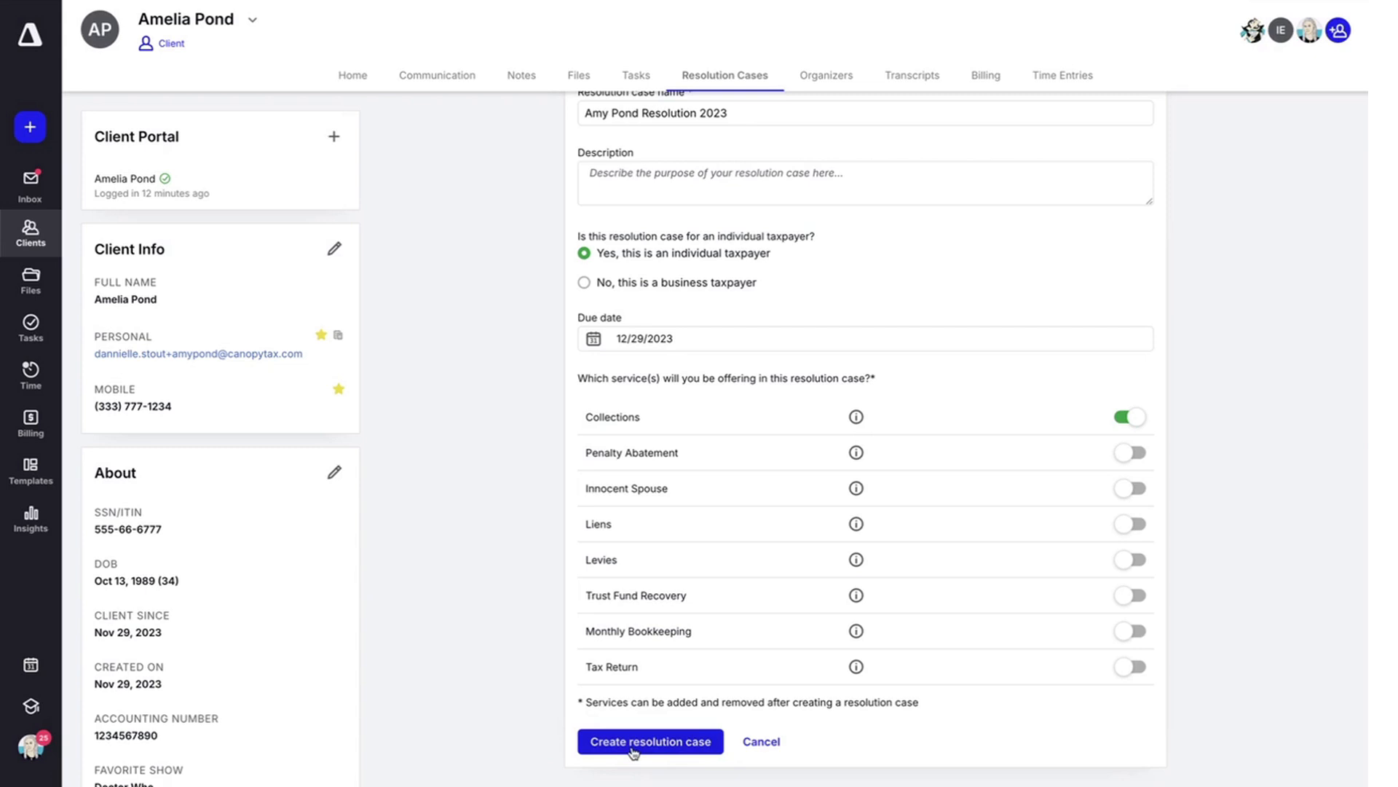
{"action": "left_click", "coordinate": [649, 741]}
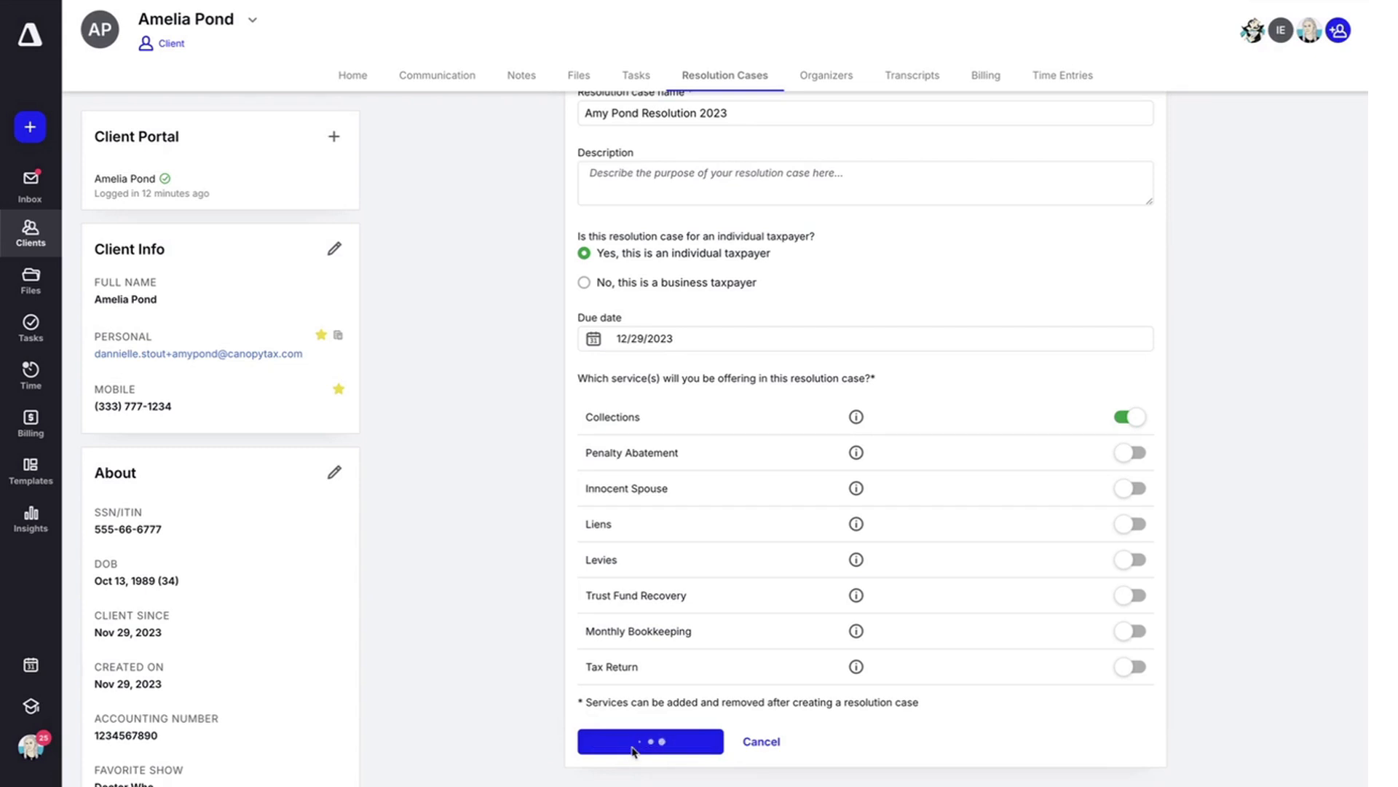
Wait for the new Amy Pond Resolution 2023 case Summary to load, due Dec 29, 2023, 0% complete
{"action": "left_click", "coordinate": [650, 742]}
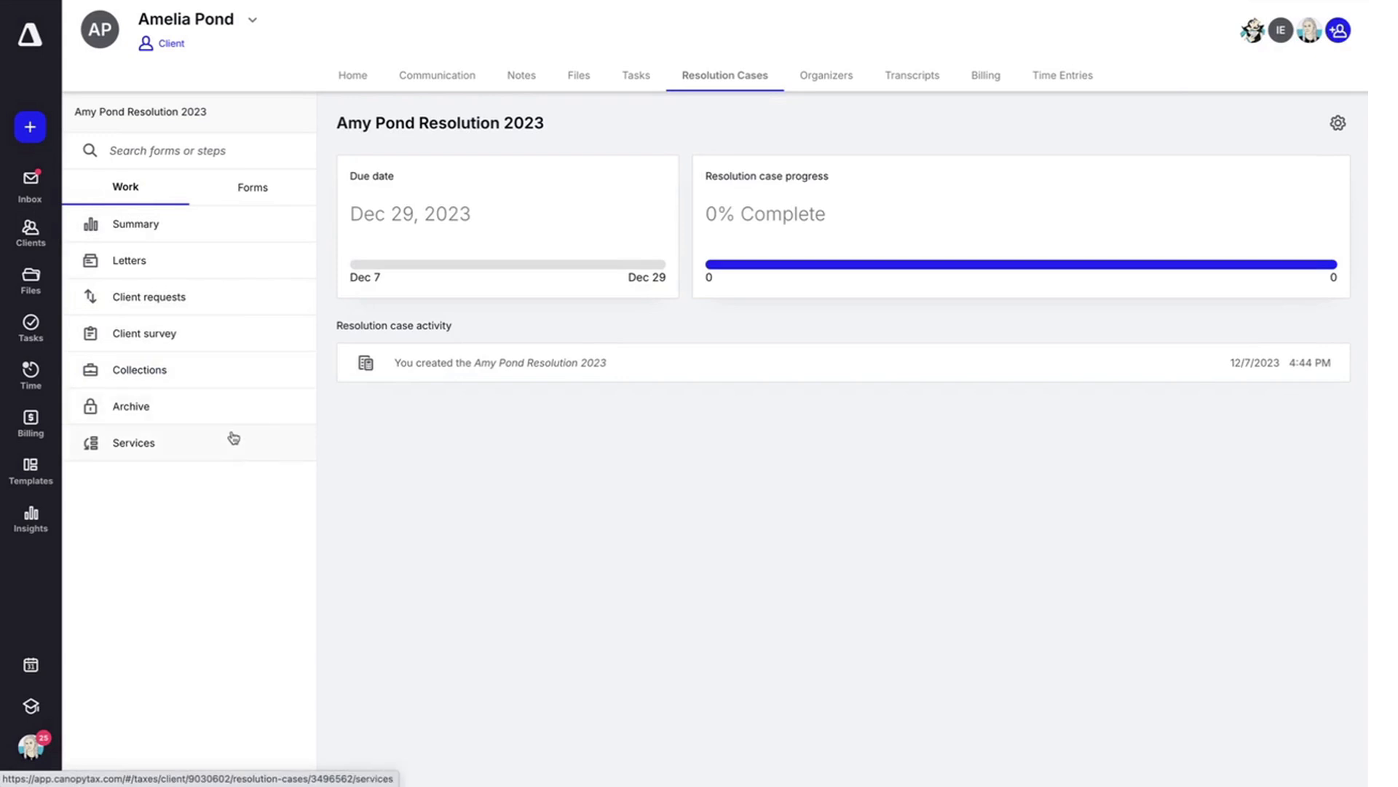
{"action": "mouse_move", "coordinate": [232, 456]}
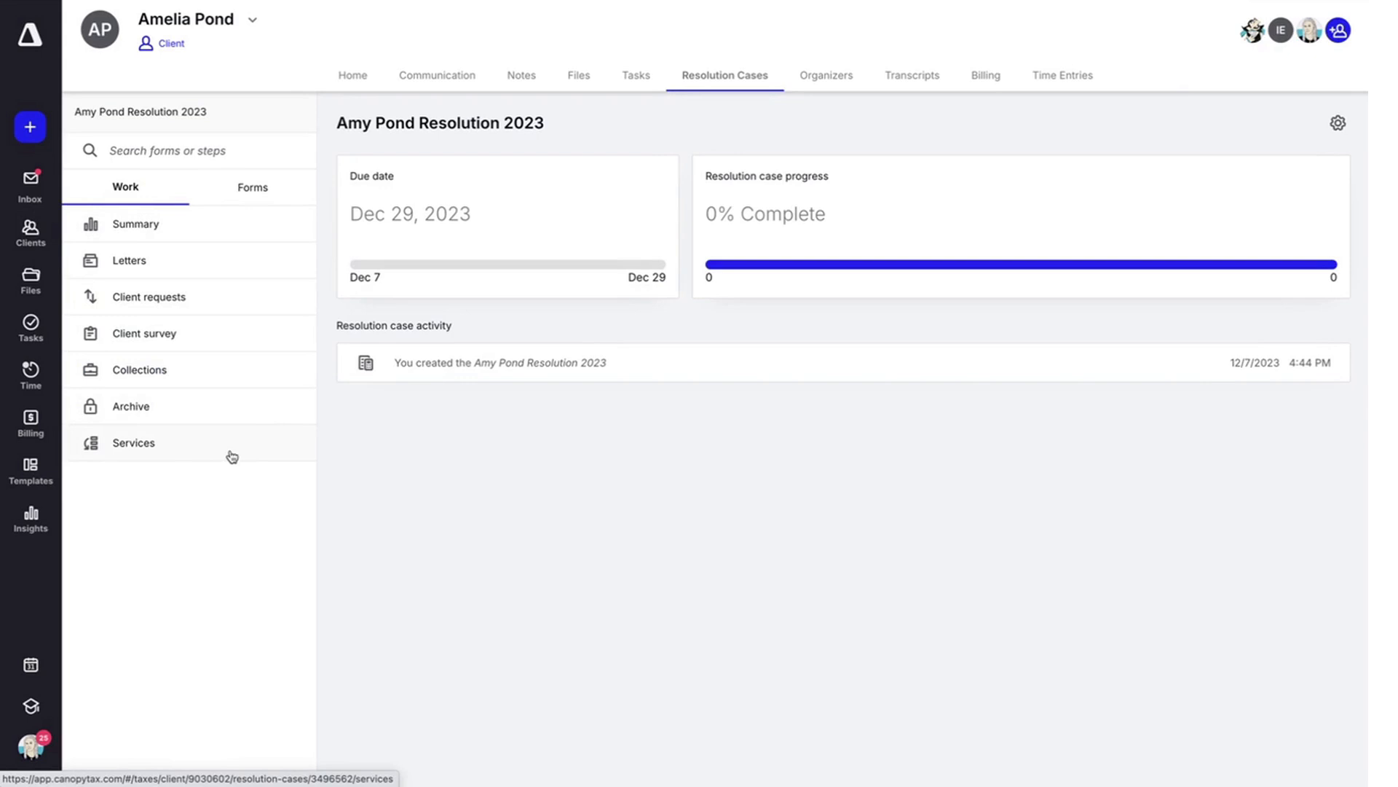
{"action": "mouse_move", "coordinate": [57, 481]}
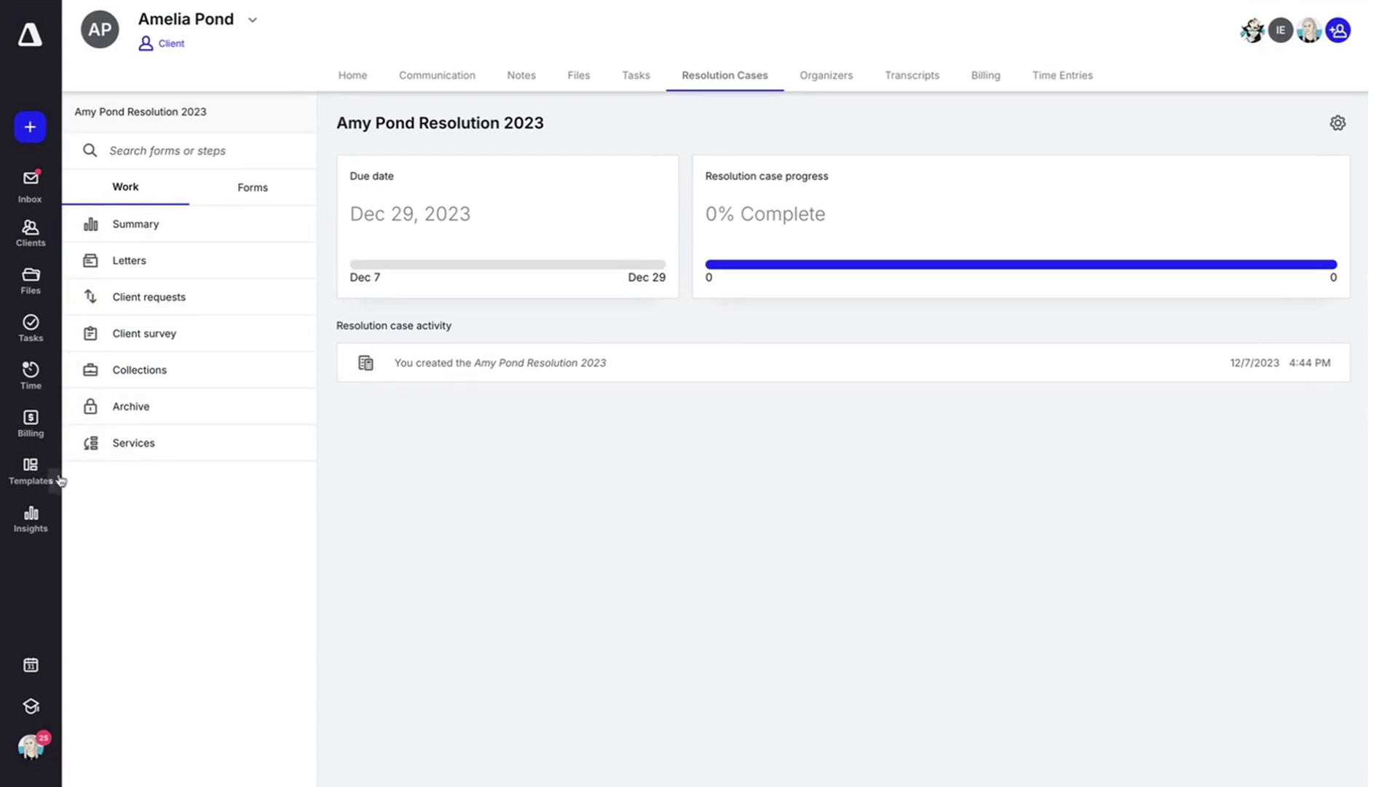
Create a custom service 'Test Service' described 'Here is the description' in Templates
{"action": "left_click", "coordinate": [31, 470]}
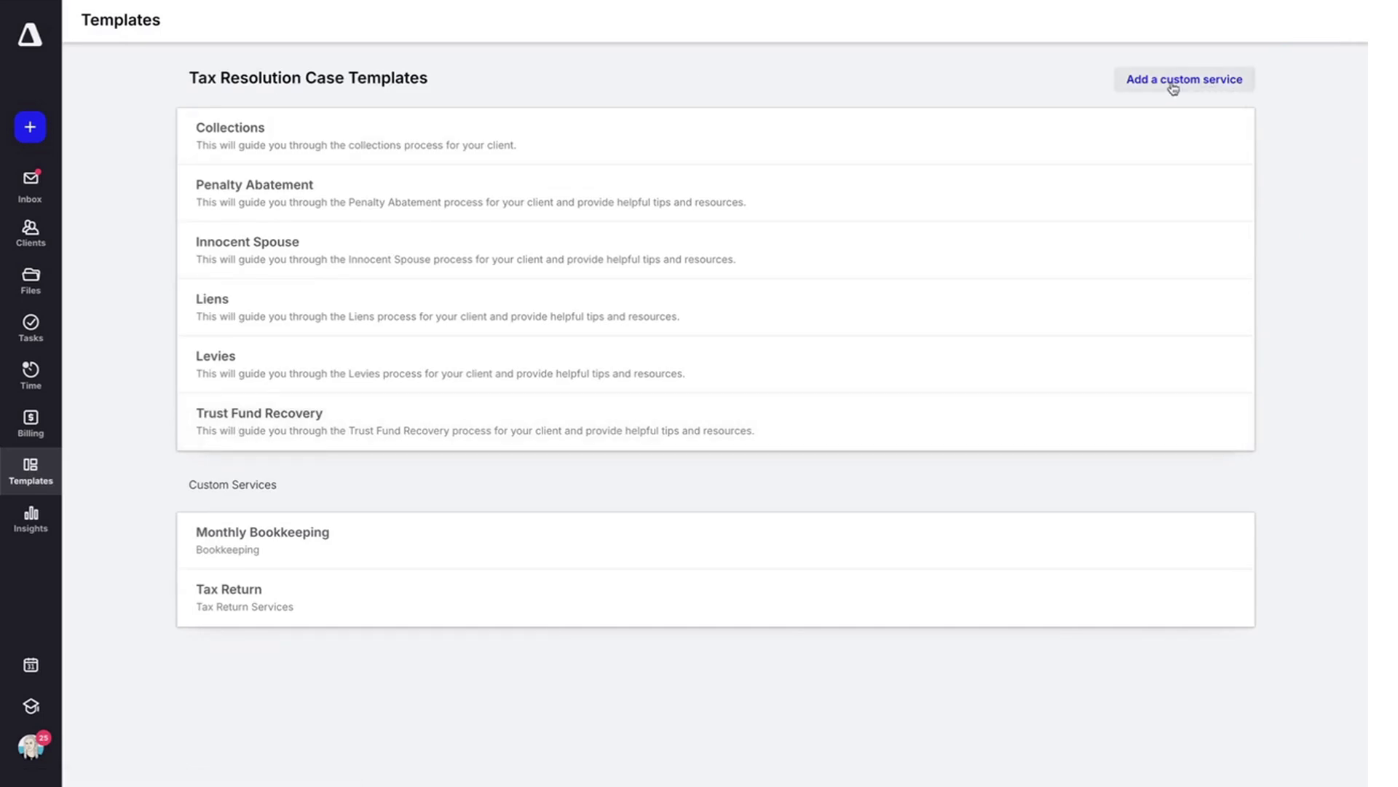
{"action": "left_click", "coordinate": [1184, 79]}
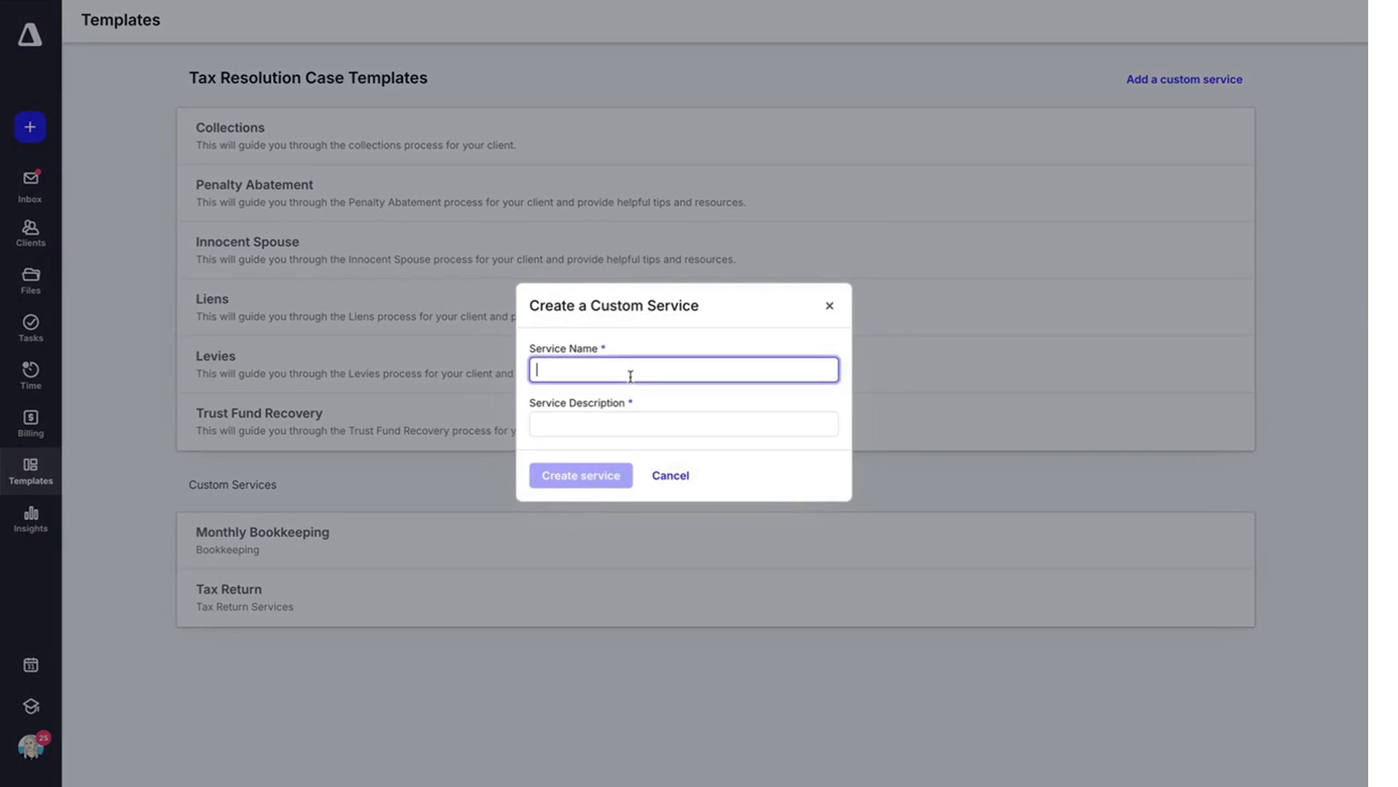
{"action": "type", "text": "Test Service"}
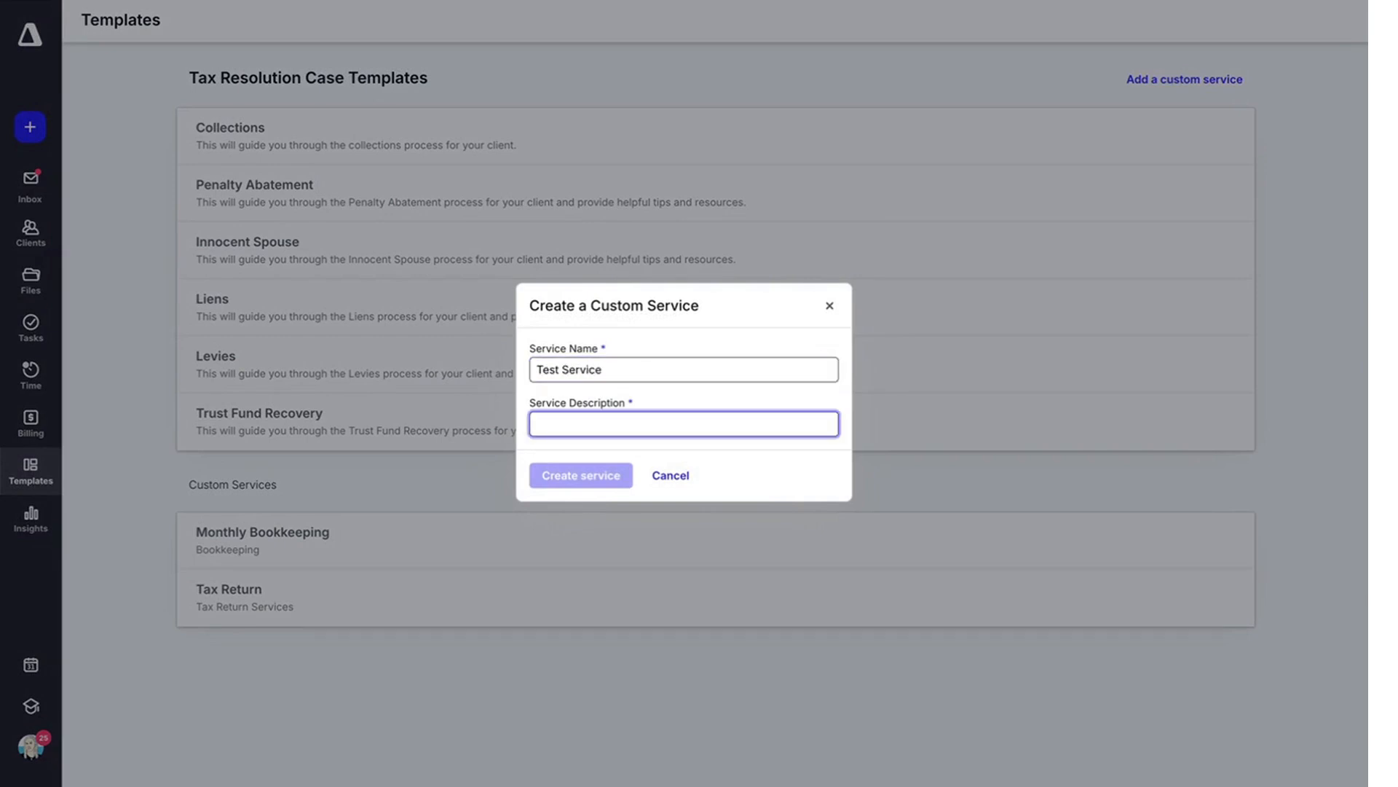
{"action": "type", "text": "Here is the descrip"}
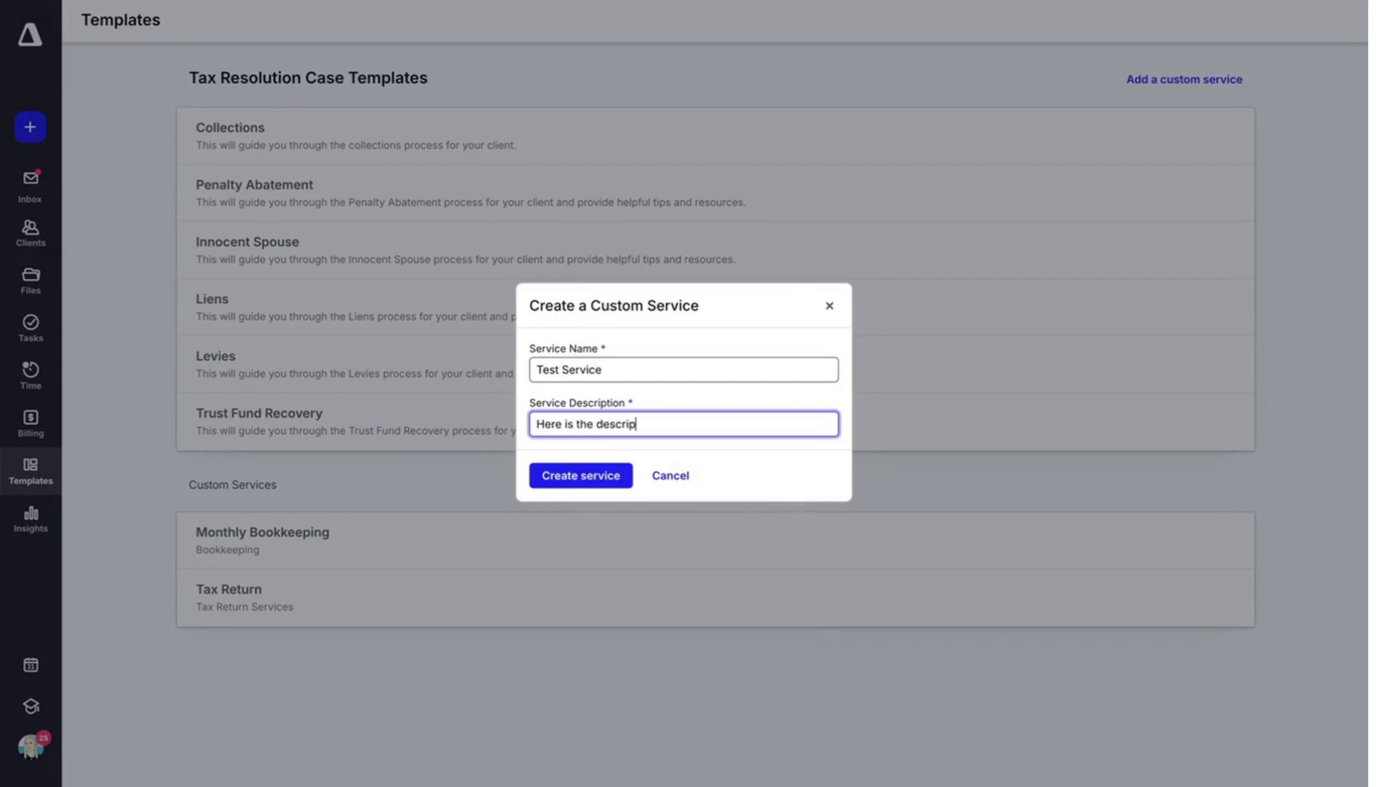
{"action": "left_click", "coordinate": [580, 475]}
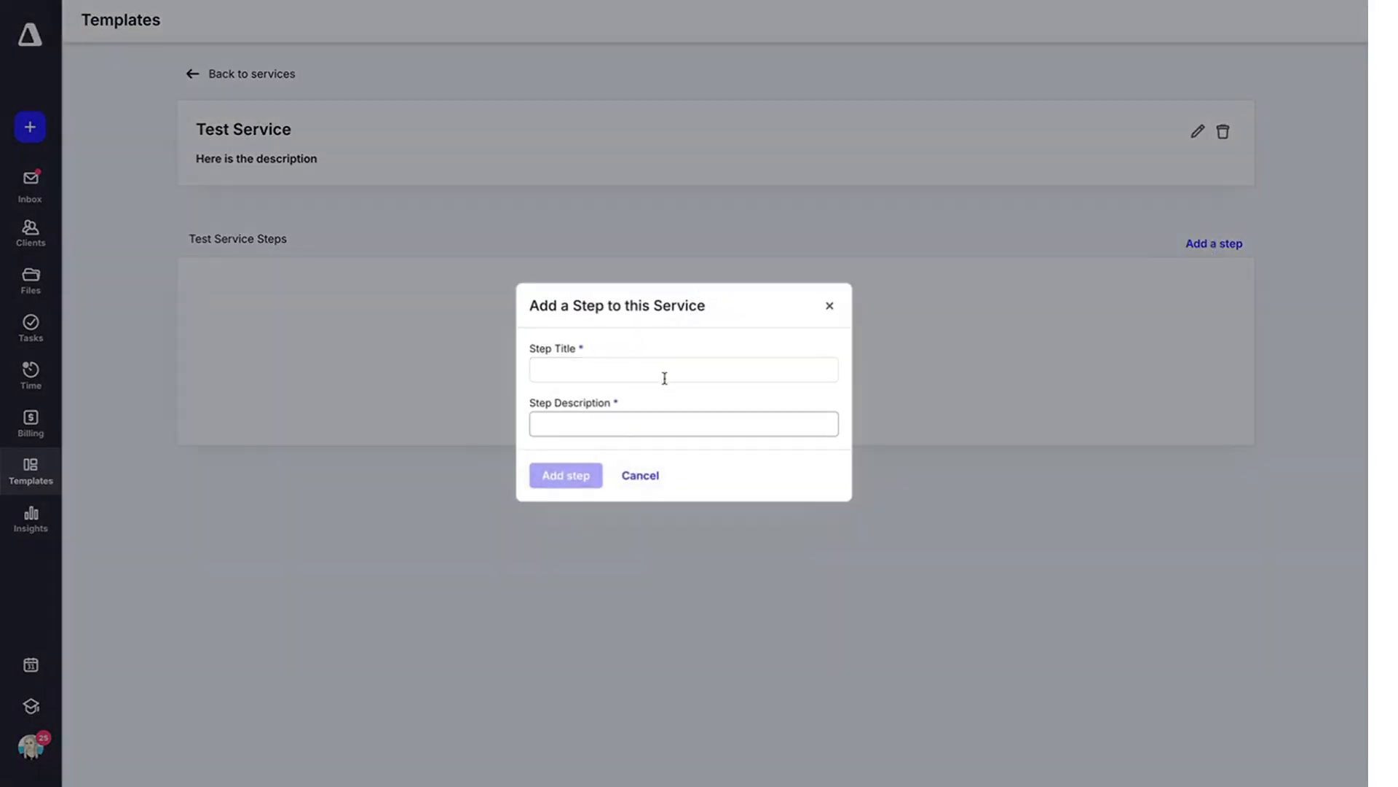
Add a first step 'Step One' with description 'Step description' to Test Service
{"action": "type", "text": "Step One"}
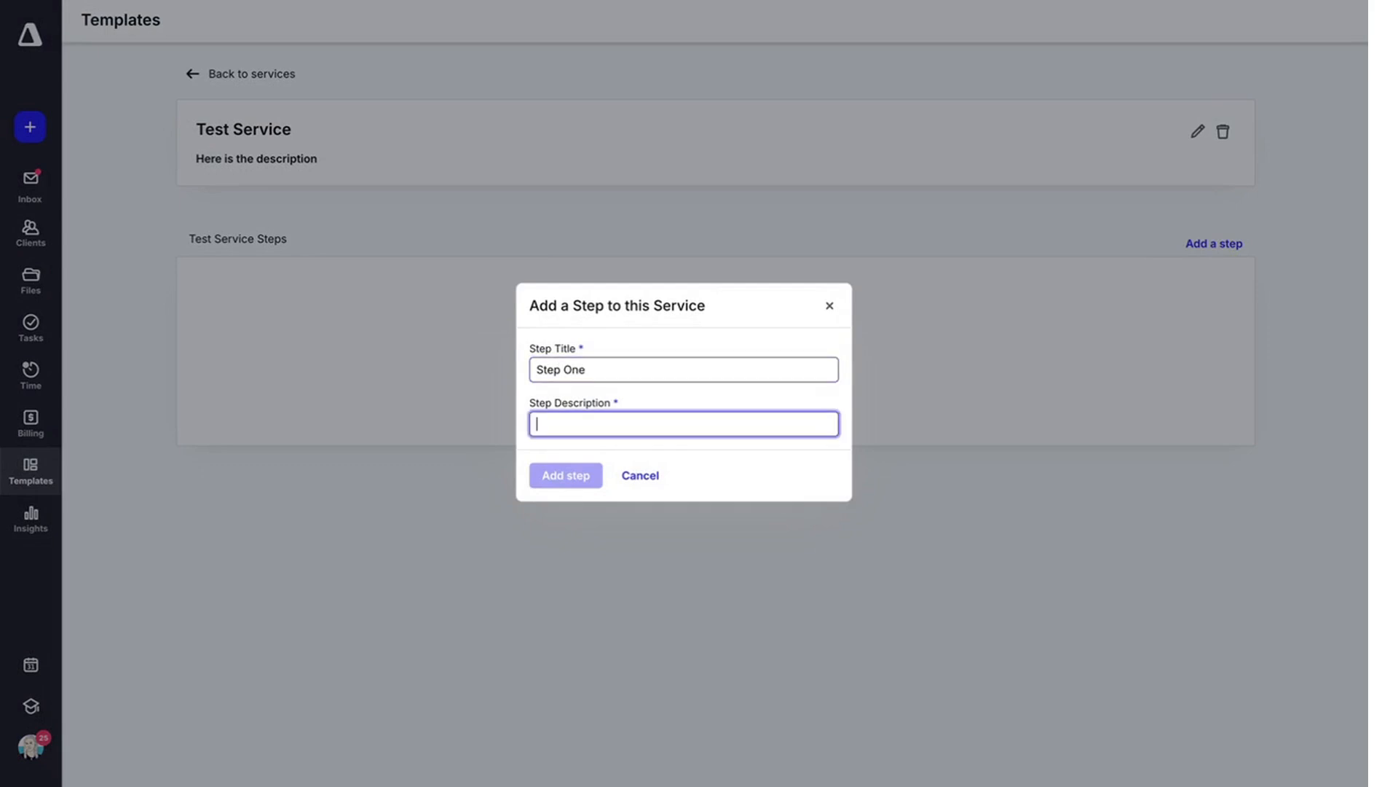
{"action": "left_click", "coordinate": [565, 475]}
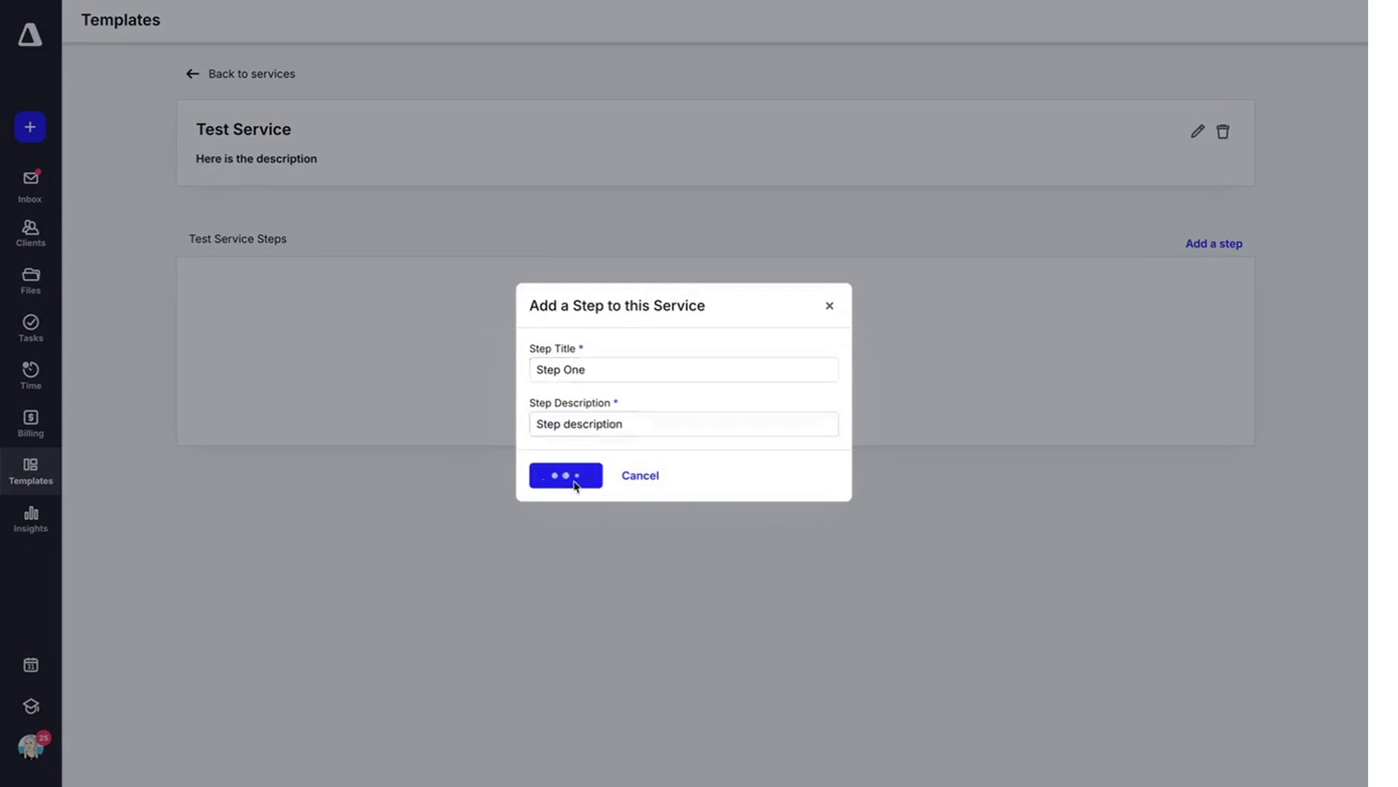
{"action": "left_click", "coordinate": [565, 475]}
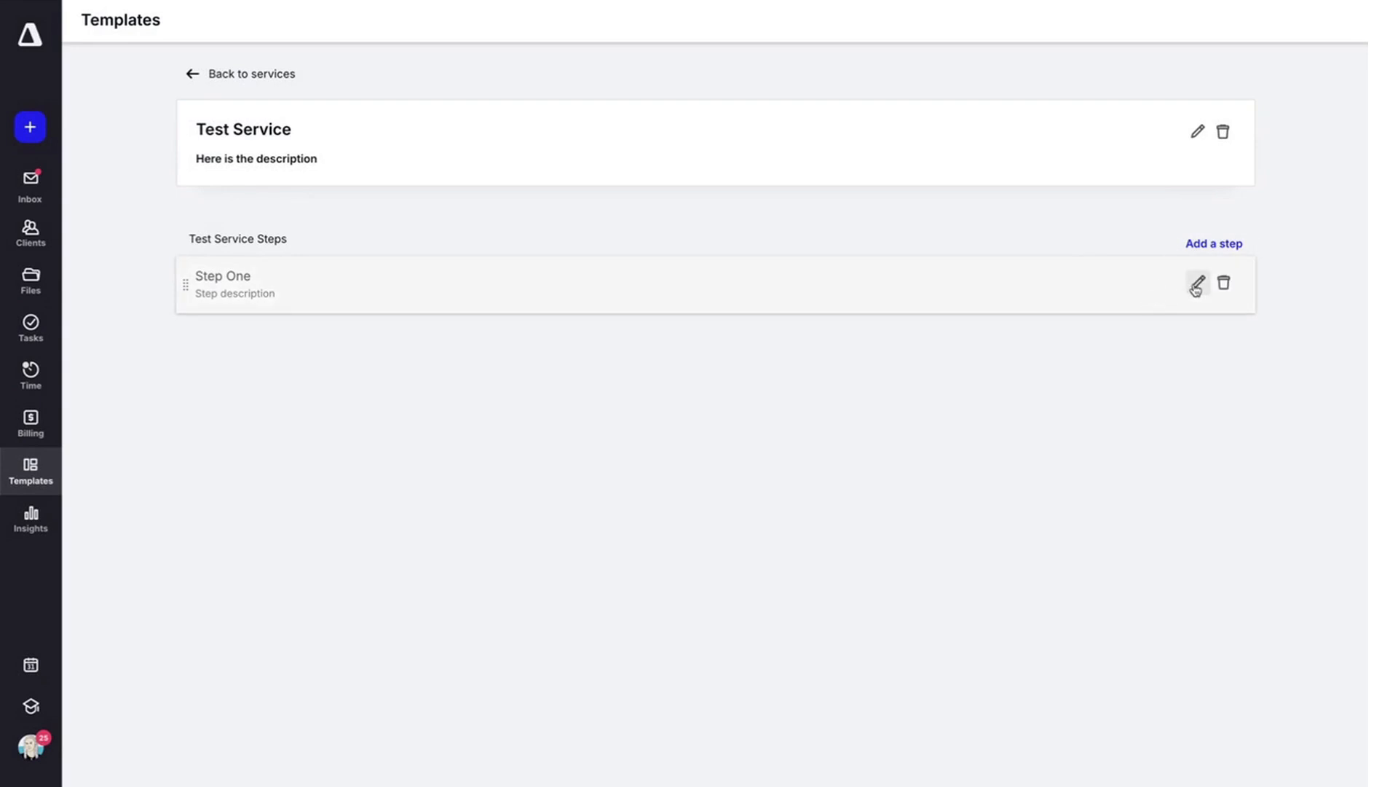
{"action": "left_click", "coordinate": [1197, 284]}
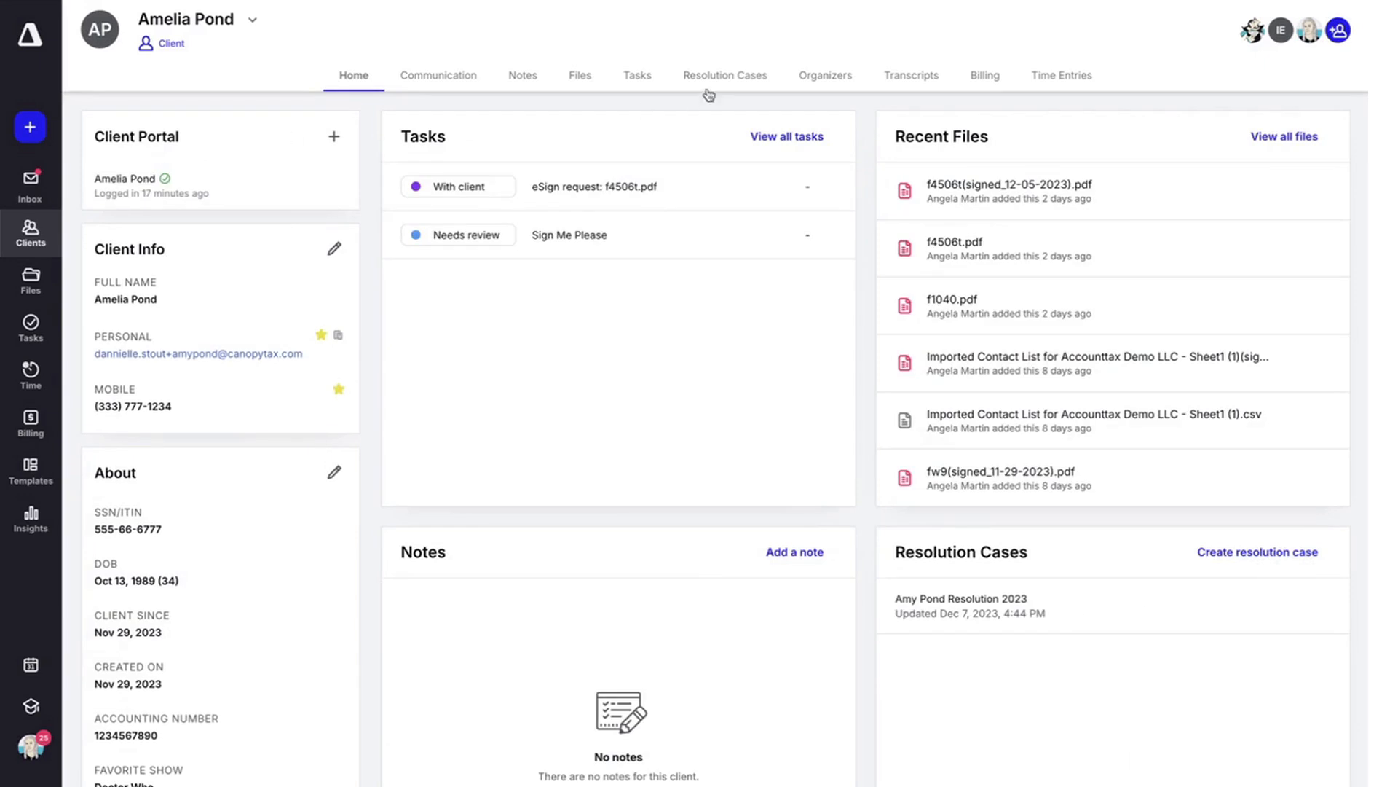
Reopen Amy Pond's resolution case and view its Forms section
{"action": "left_click", "coordinate": [726, 74]}
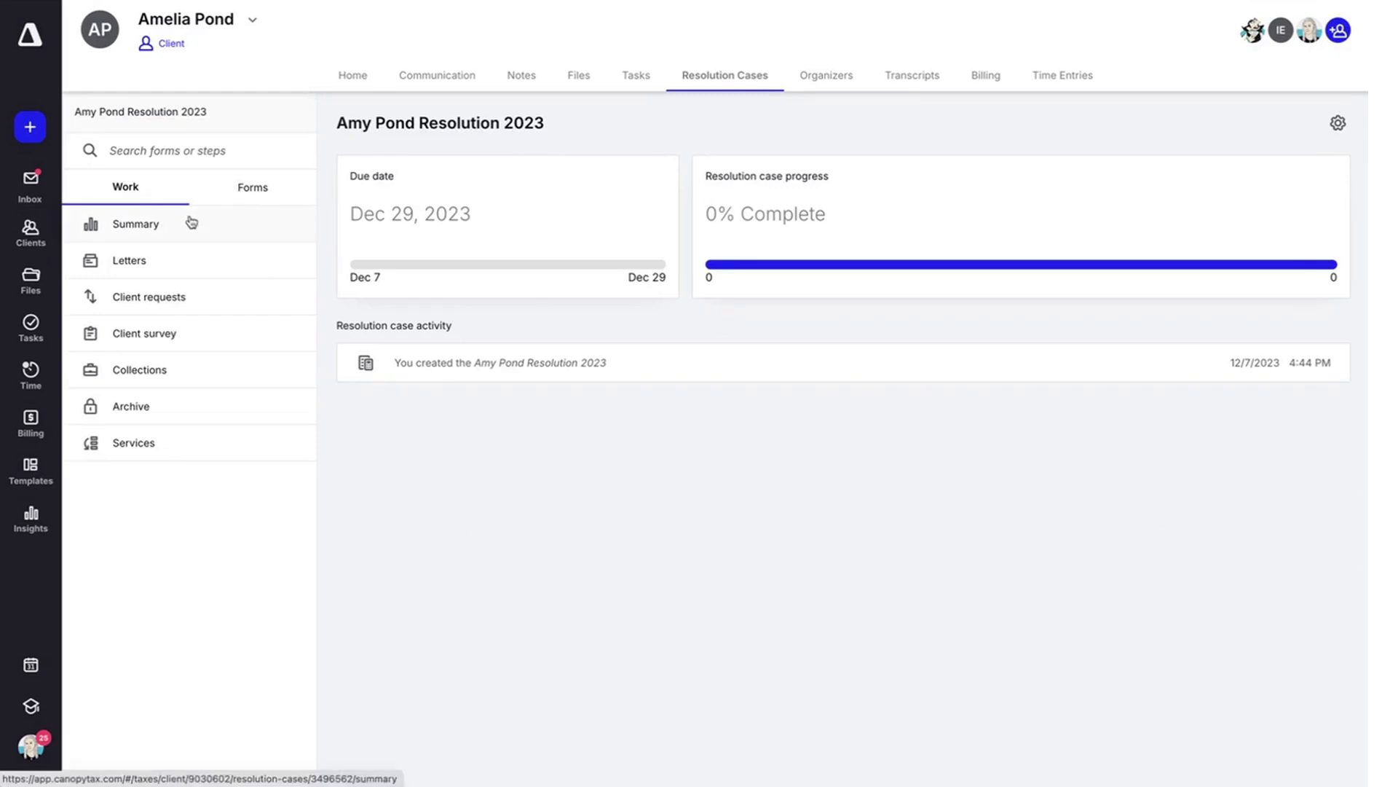
{"action": "left_click", "coordinate": [252, 188]}
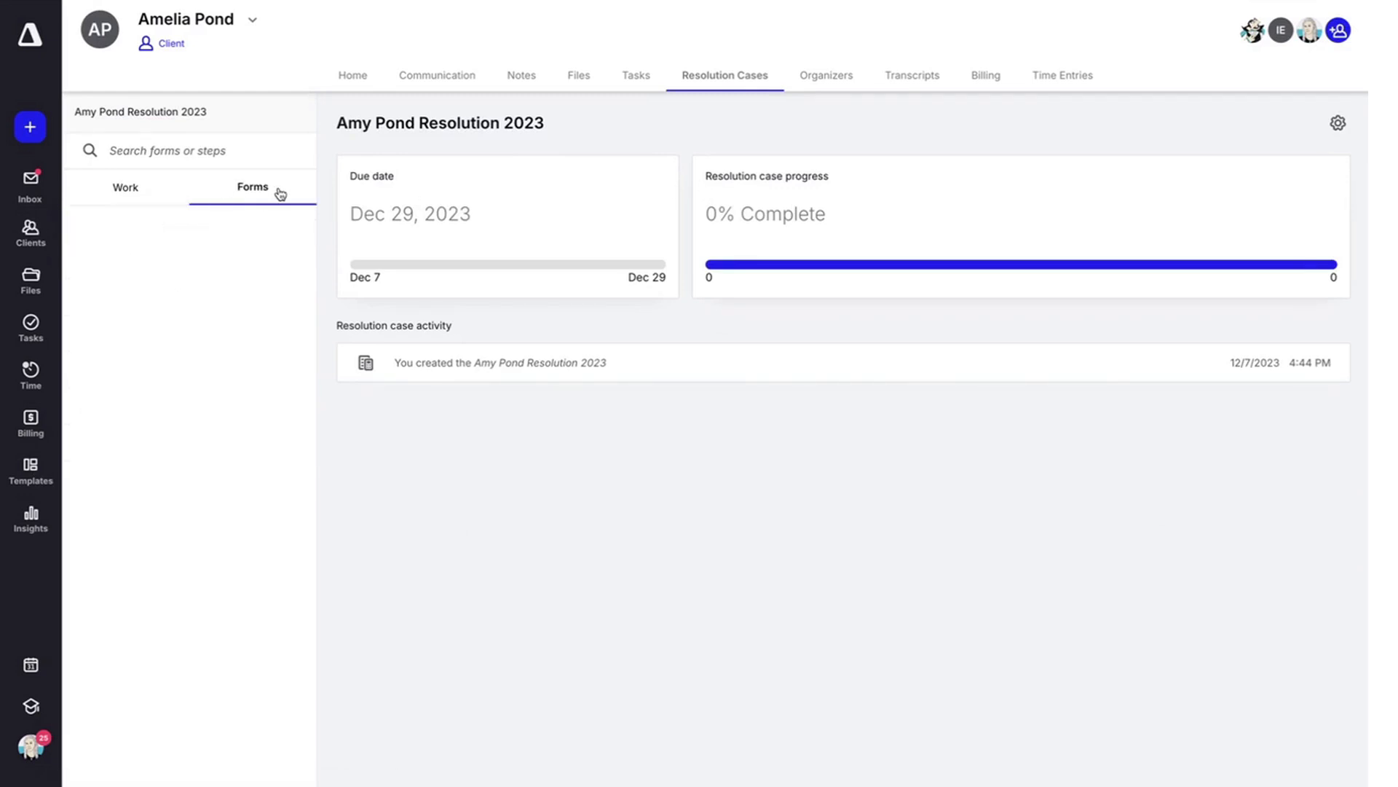
{"action": "left_click", "coordinate": [252, 188]}
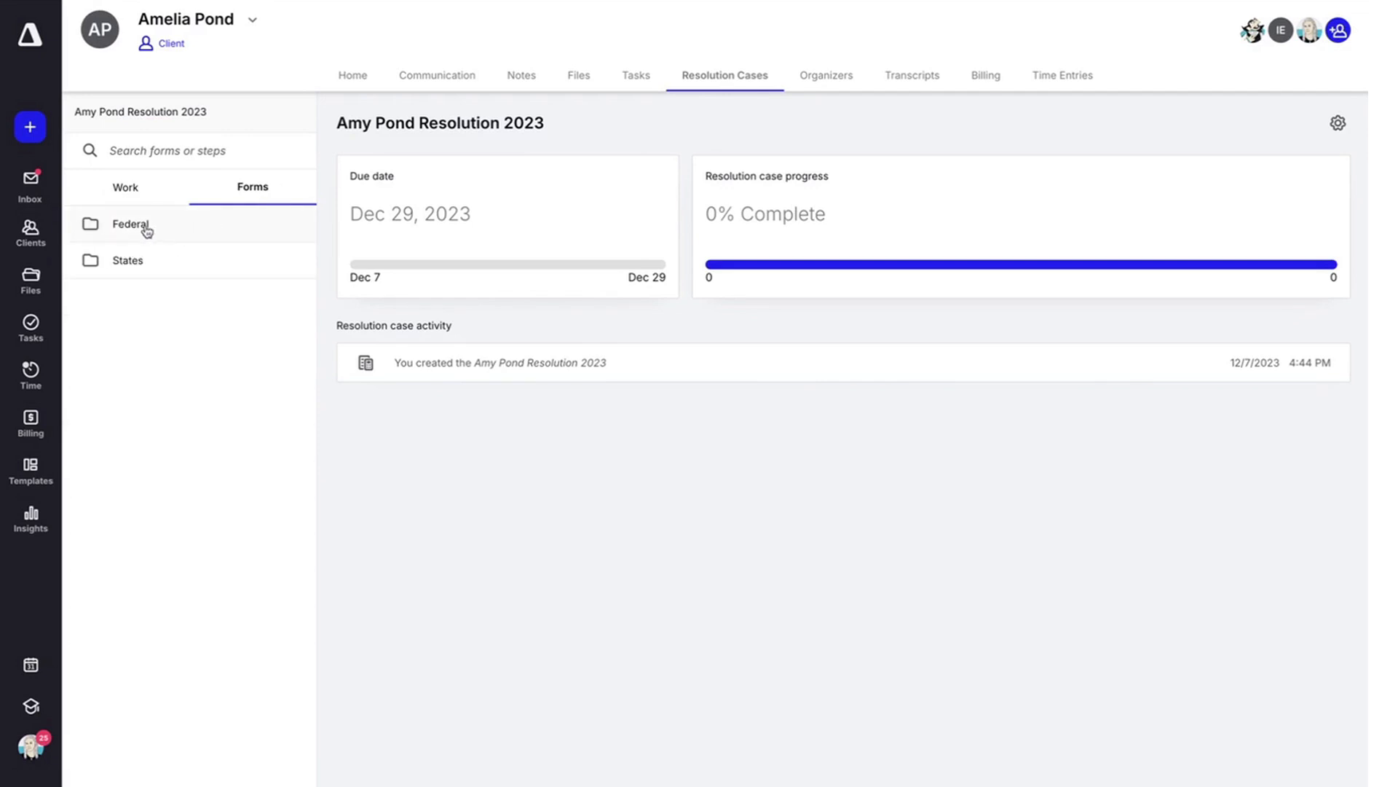
Browse the Federal > Collections forms, then return to the case's Work steps
{"action": "left_click", "coordinate": [129, 225]}
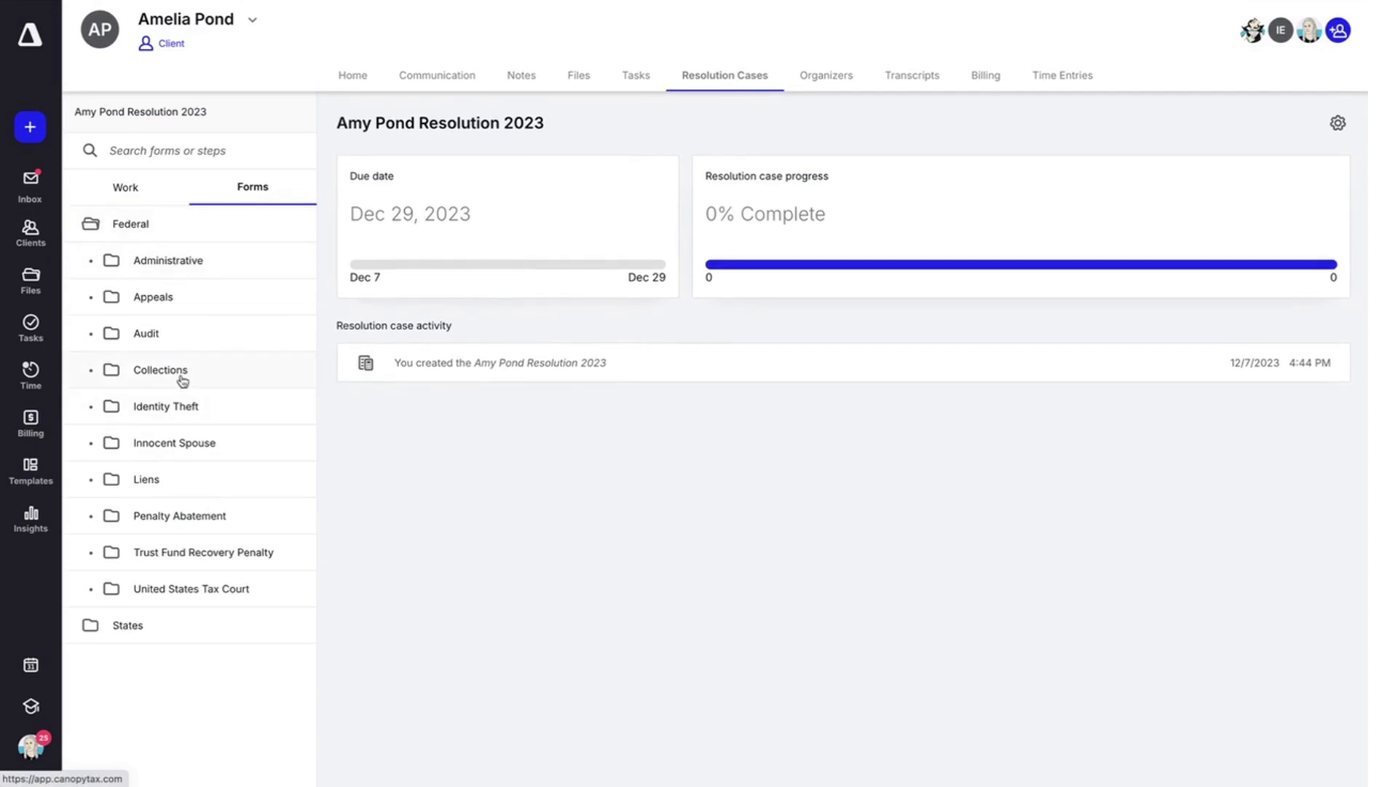
{"action": "left_click", "coordinate": [158, 369]}
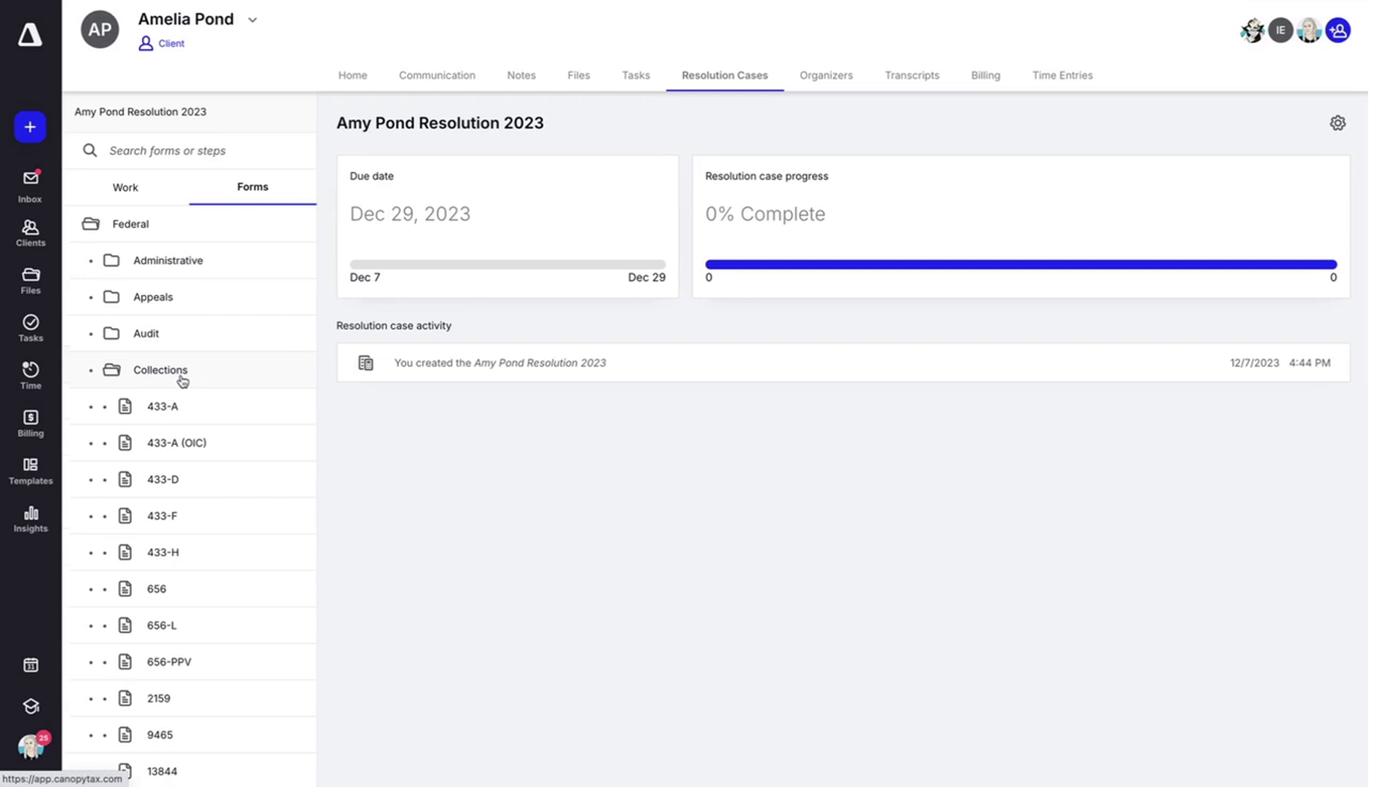
{"action": "scroll", "scroll_direction": "down", "scroll_amount": 3}
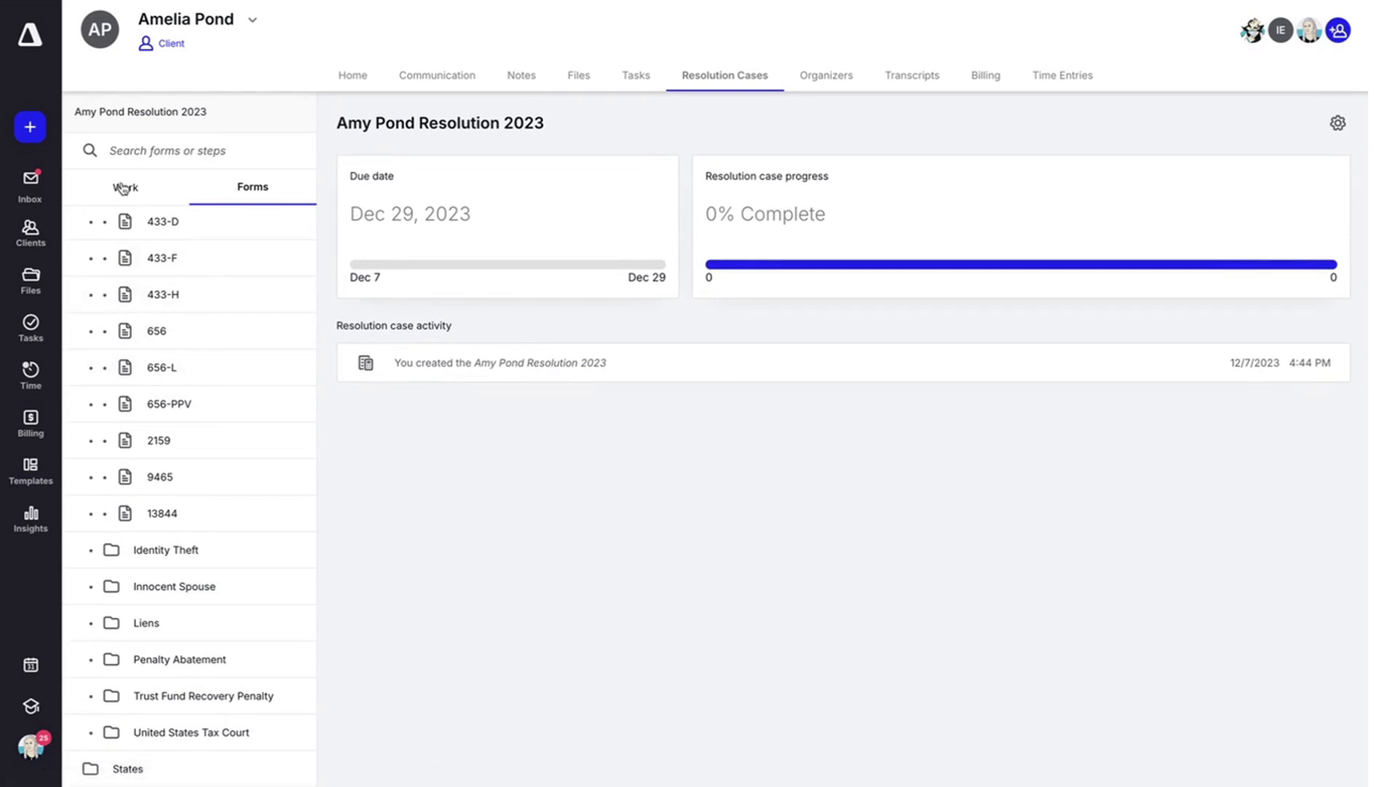
{"action": "left_click", "coordinate": [125, 188]}
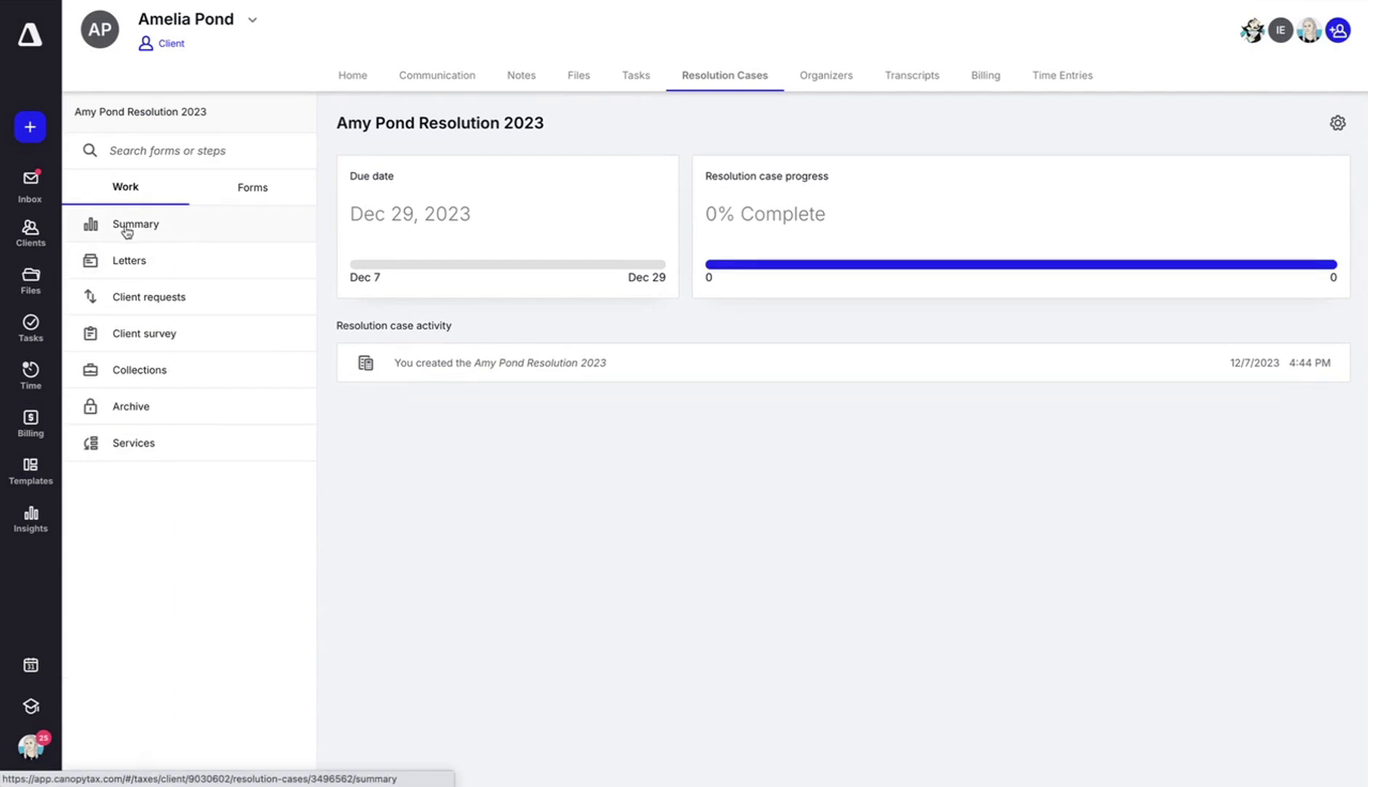
{"action": "mouse_move", "coordinate": [460, 237]}
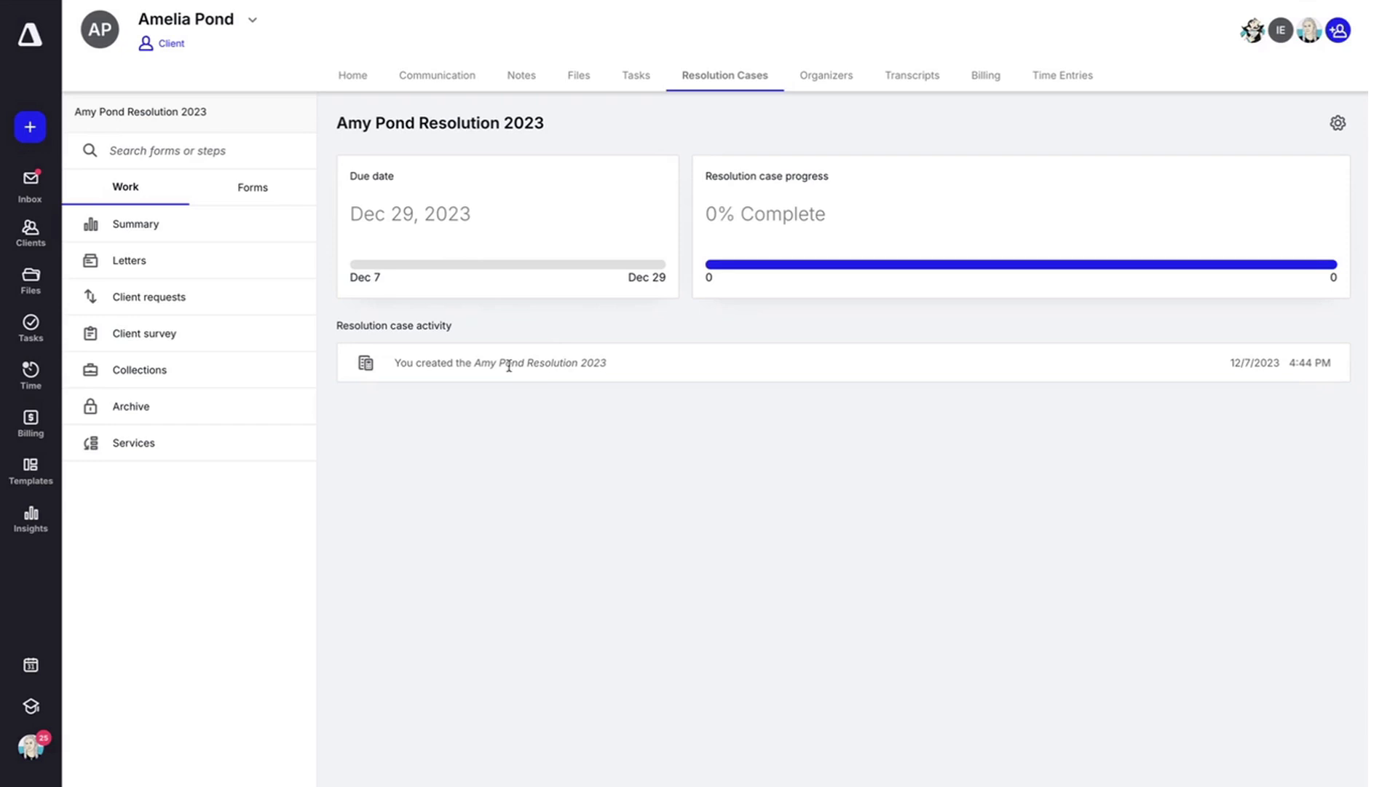
{"action": "mouse_move", "coordinate": [213, 273]}
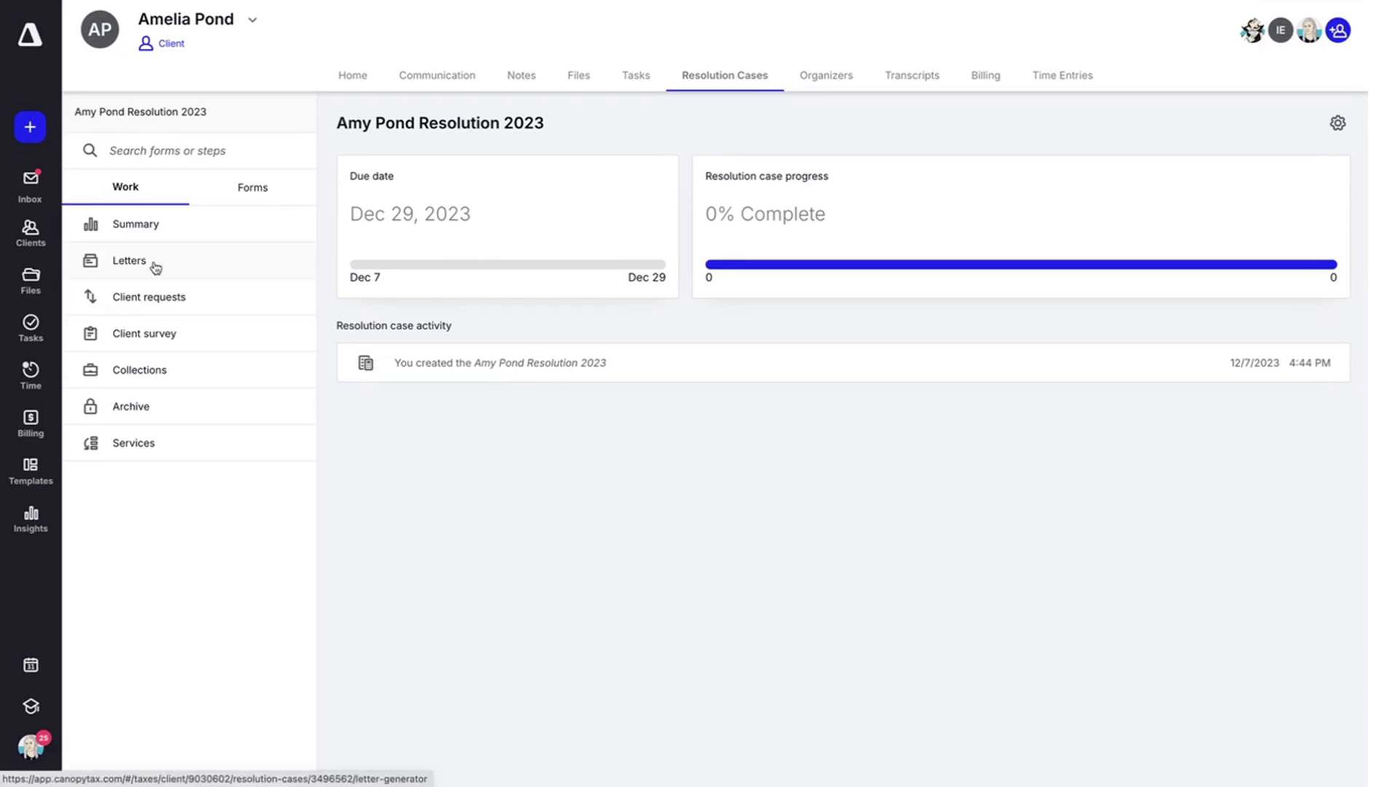
Browse the letter templates in a new Create Letter dialog, then close it without creating a letter
{"action": "left_click", "coordinate": [128, 261]}
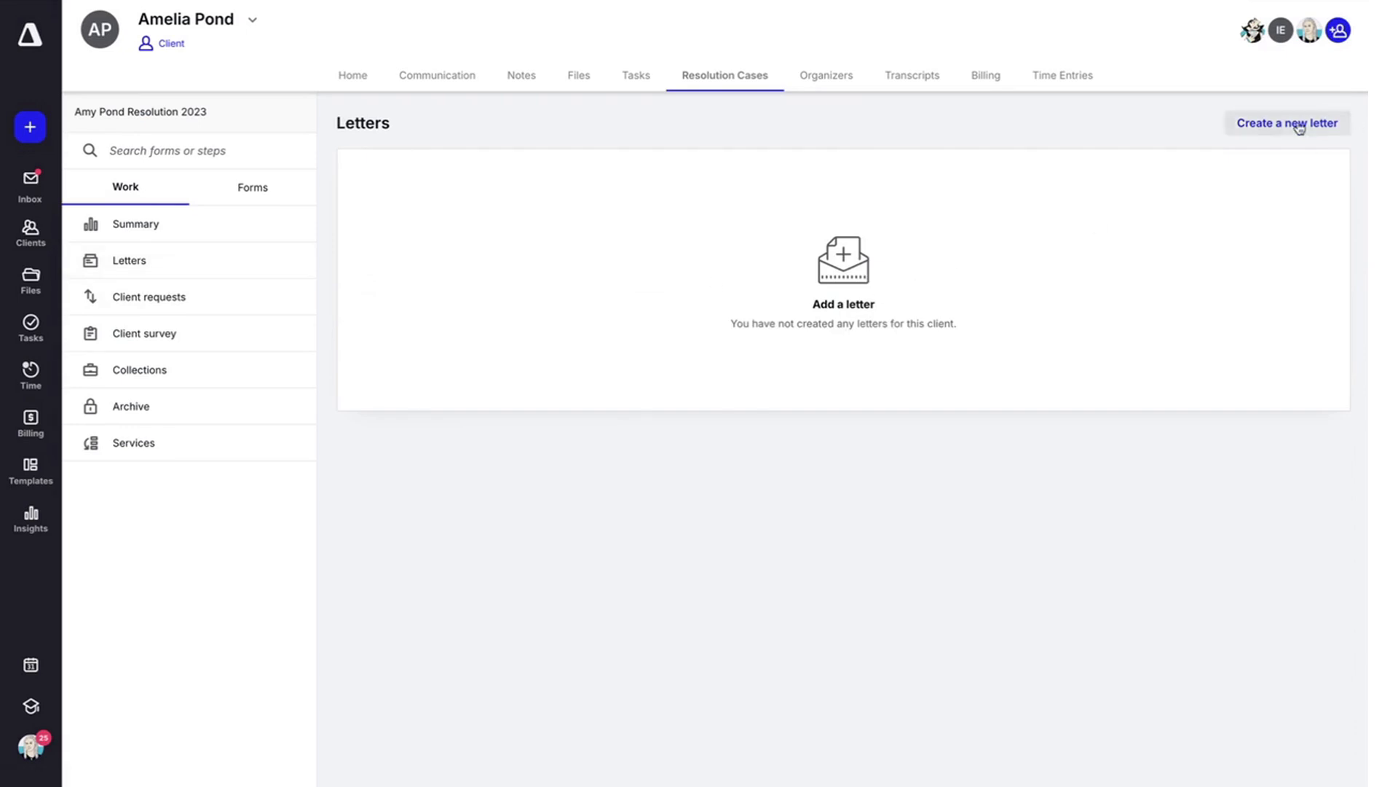
{"action": "left_click", "coordinate": [1286, 123]}
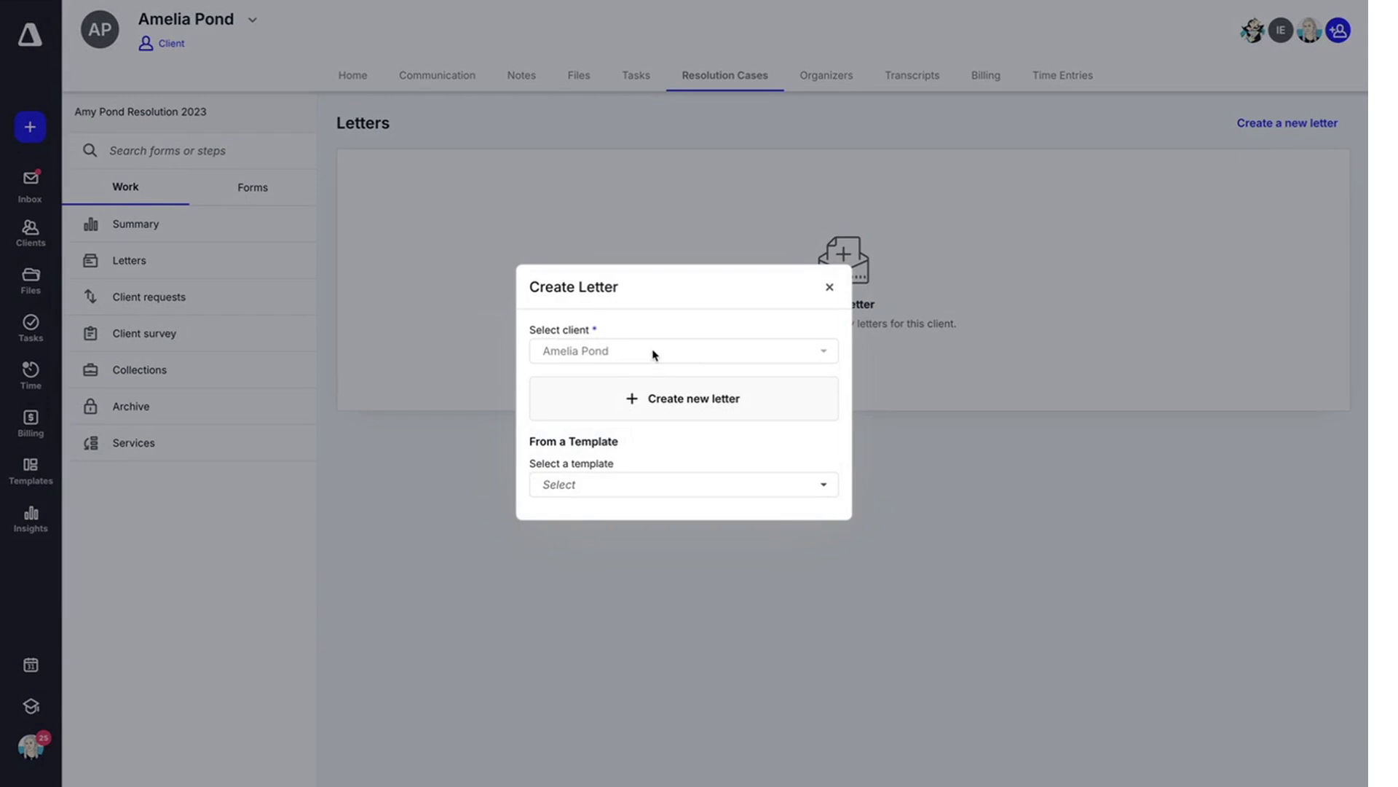
{"action": "mouse_move", "coordinate": [682, 398]}
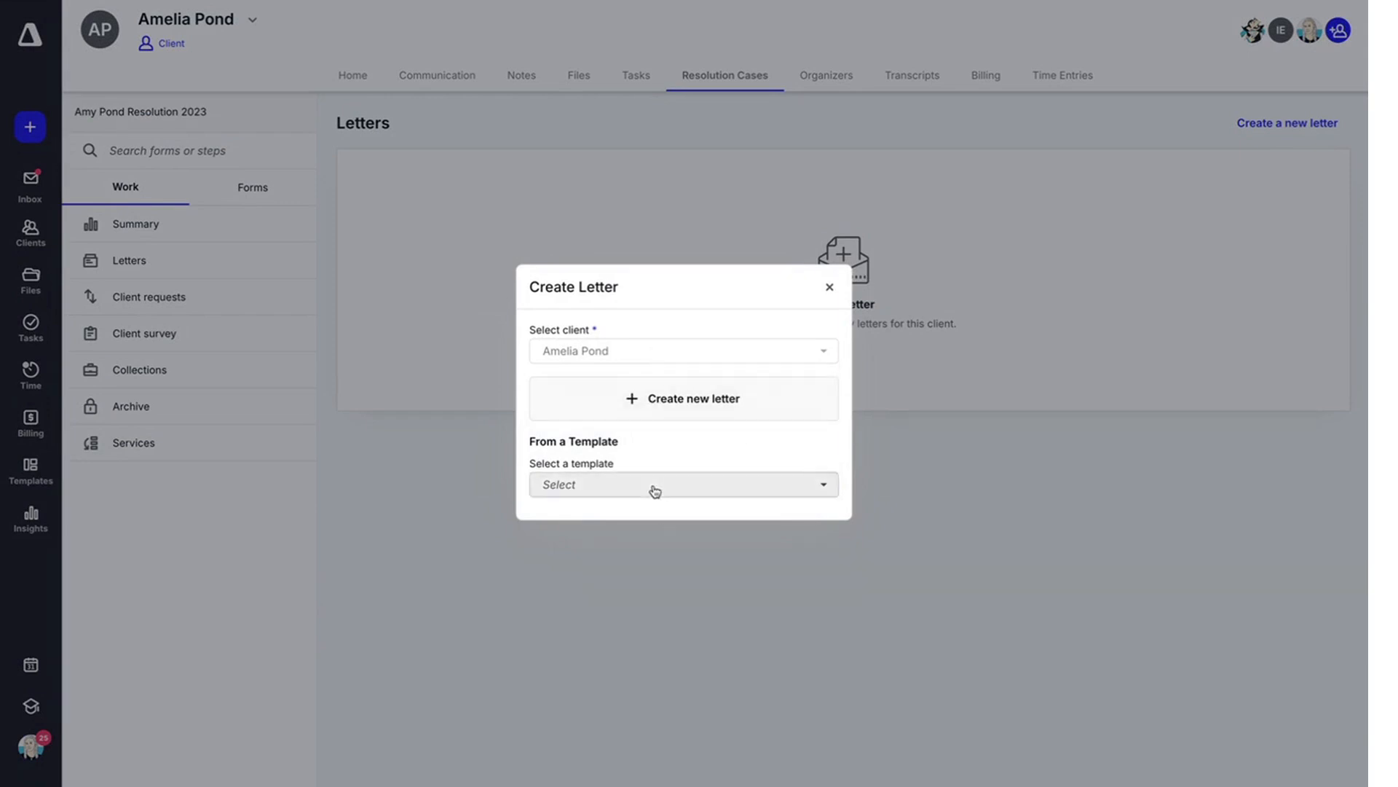
{"action": "left_click", "coordinate": [682, 484]}
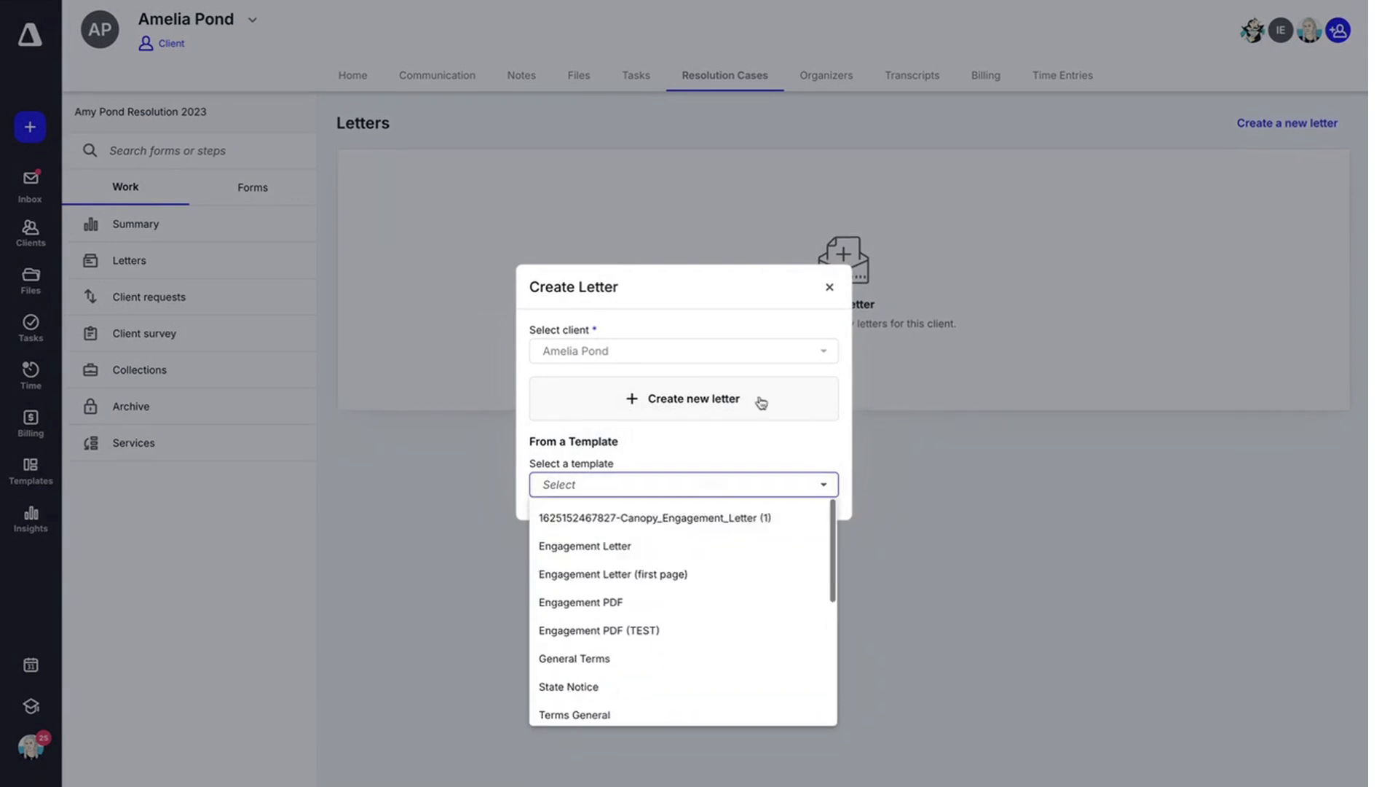
{"action": "left_click", "coordinate": [829, 287]}
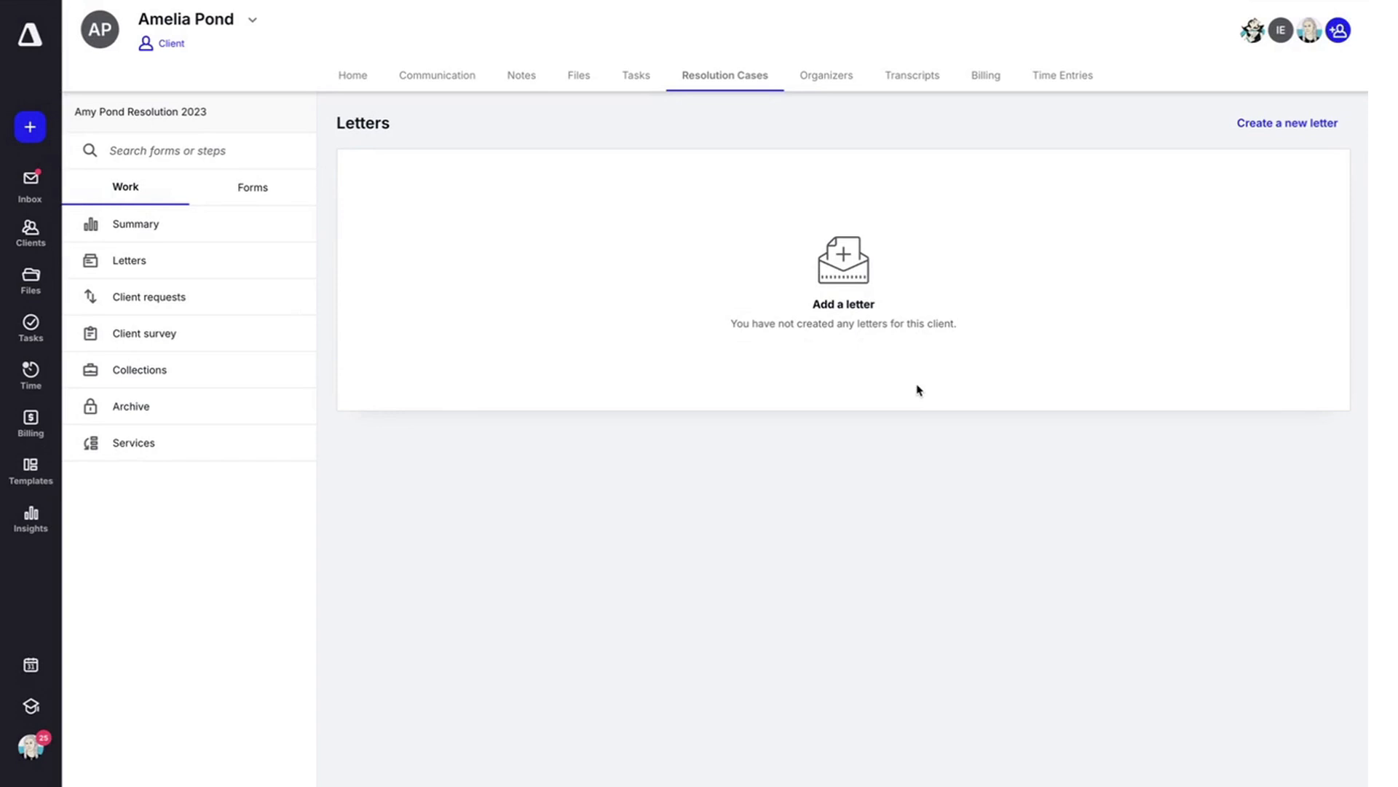
{"action": "mouse_move", "coordinate": [915, 390]}
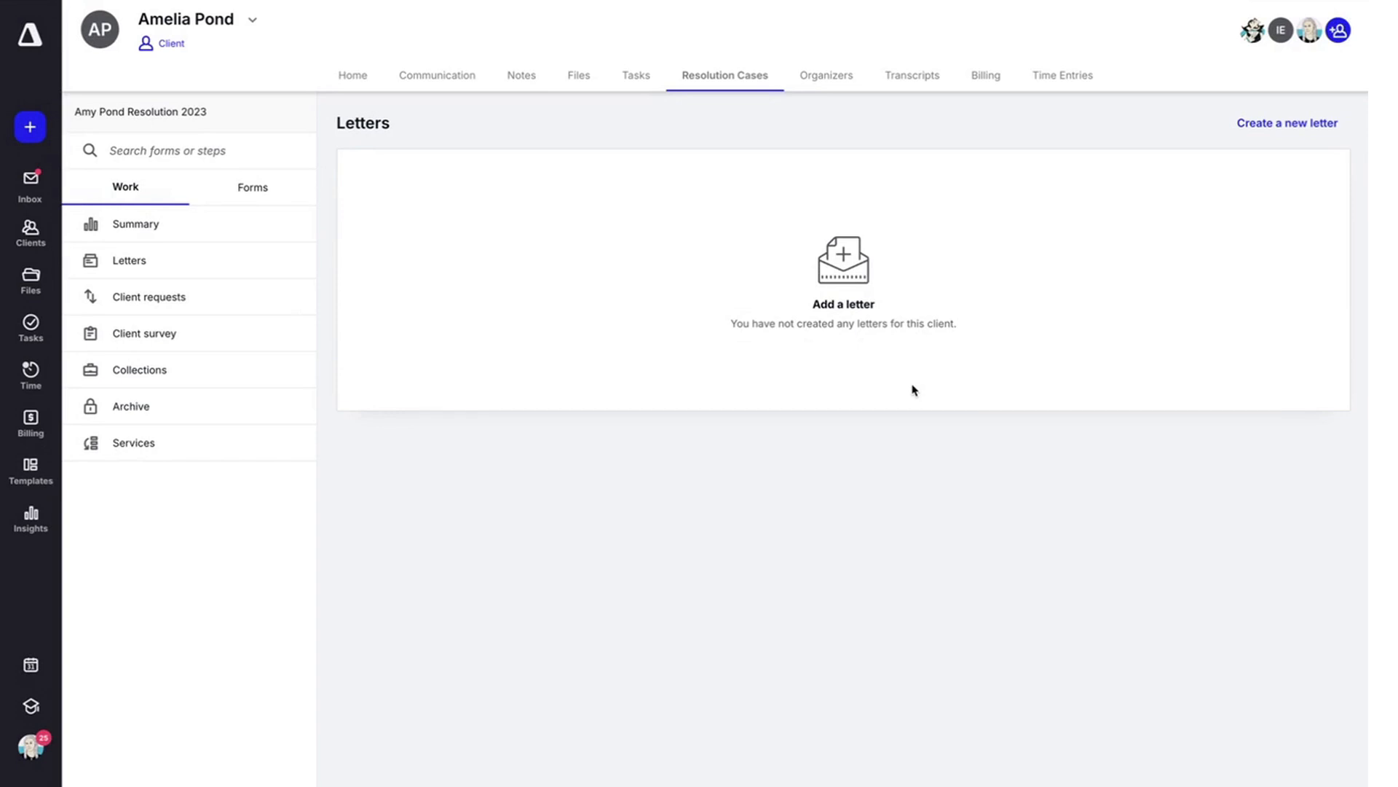
{"action": "mouse_move", "coordinate": [158, 307]}
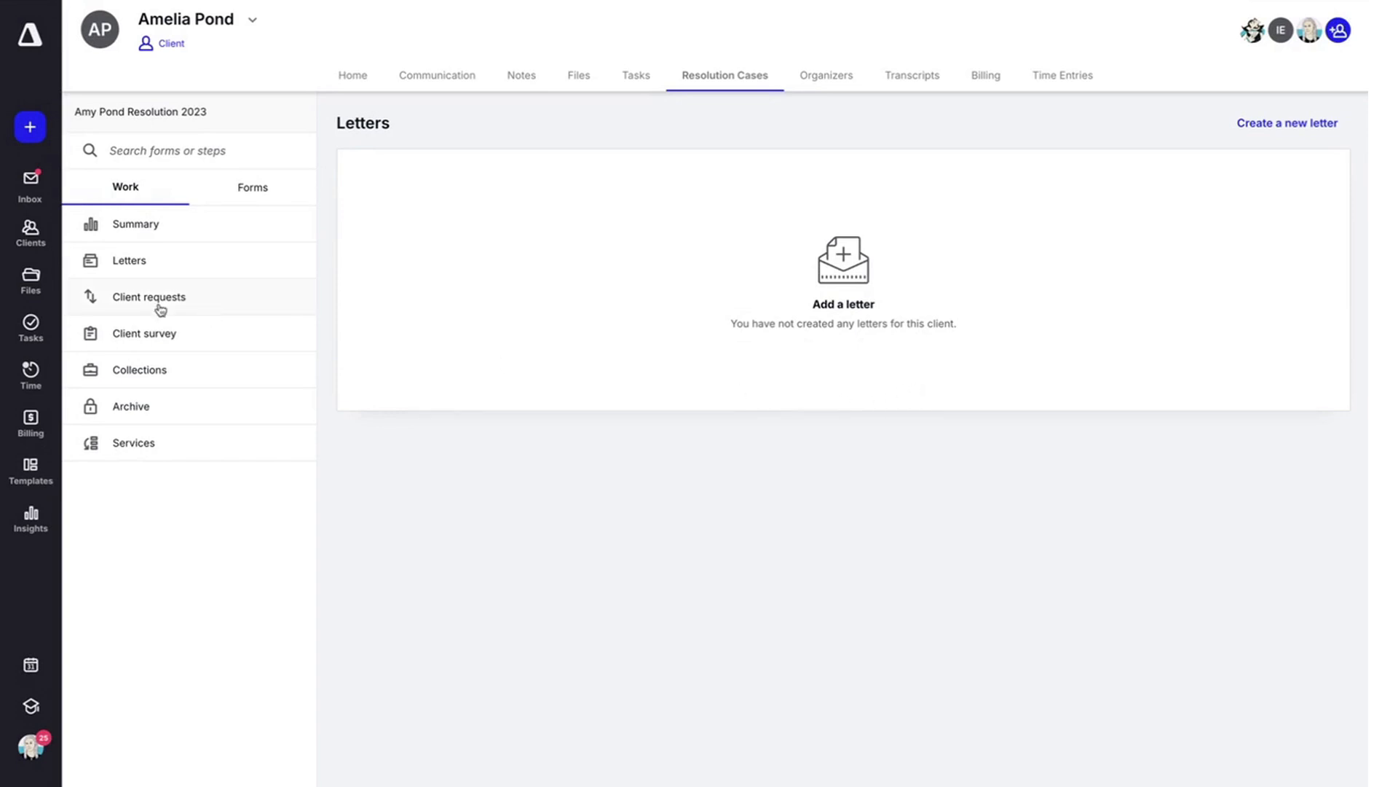
Start a new client request titled 'Please Send Files'
{"action": "left_click", "coordinate": [149, 296]}
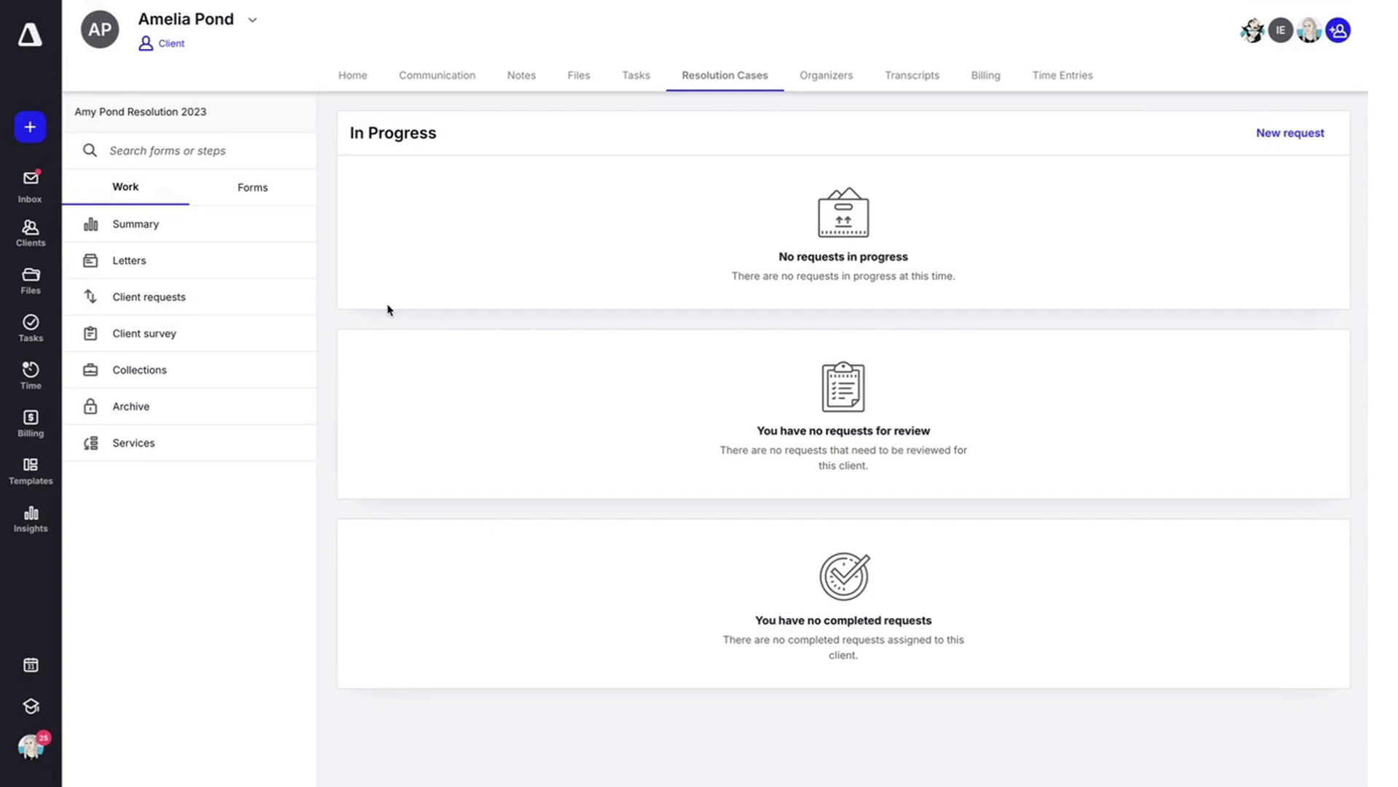
{"action": "left_click", "coordinate": [1289, 132]}
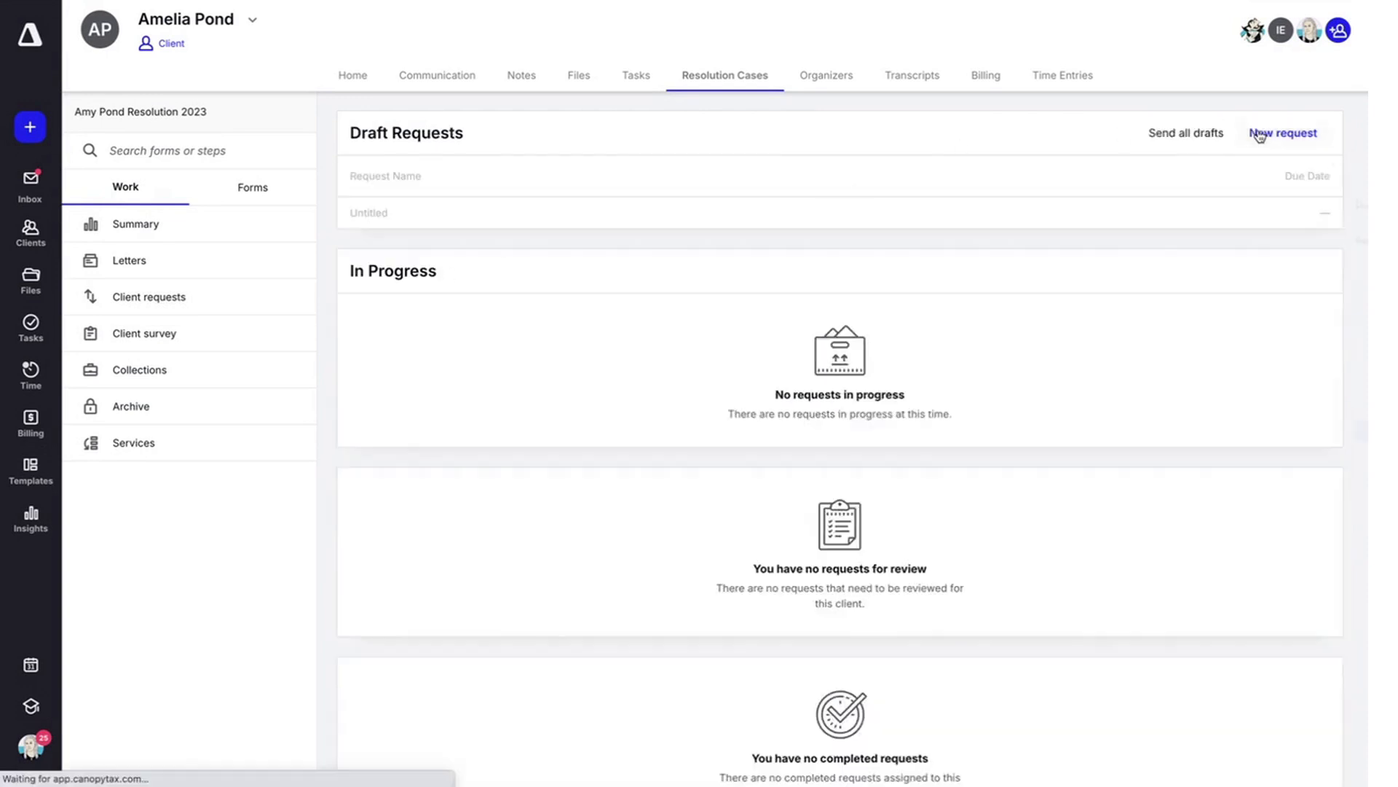
{"action": "left_click", "coordinate": [1283, 132]}
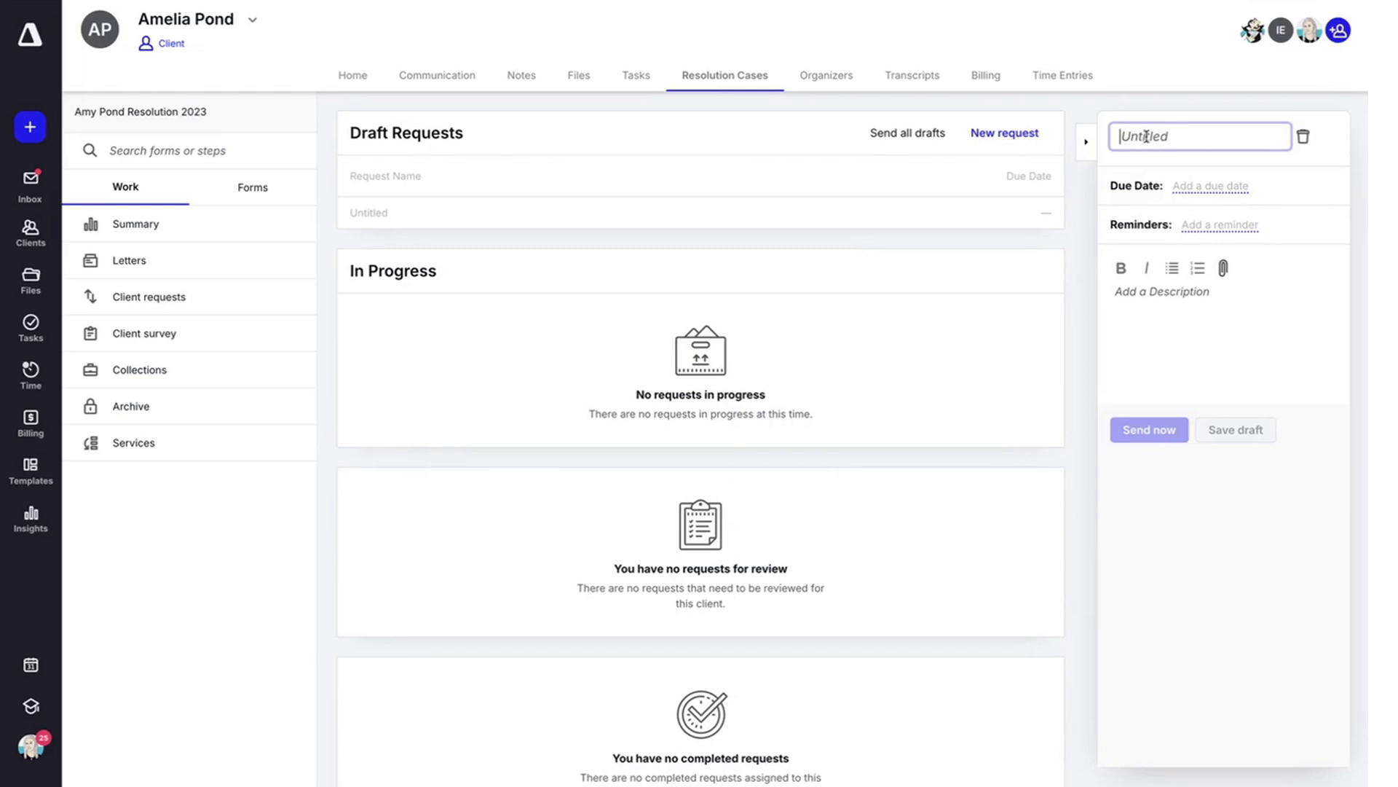
{"action": "type", "text": "Please Send Files"}
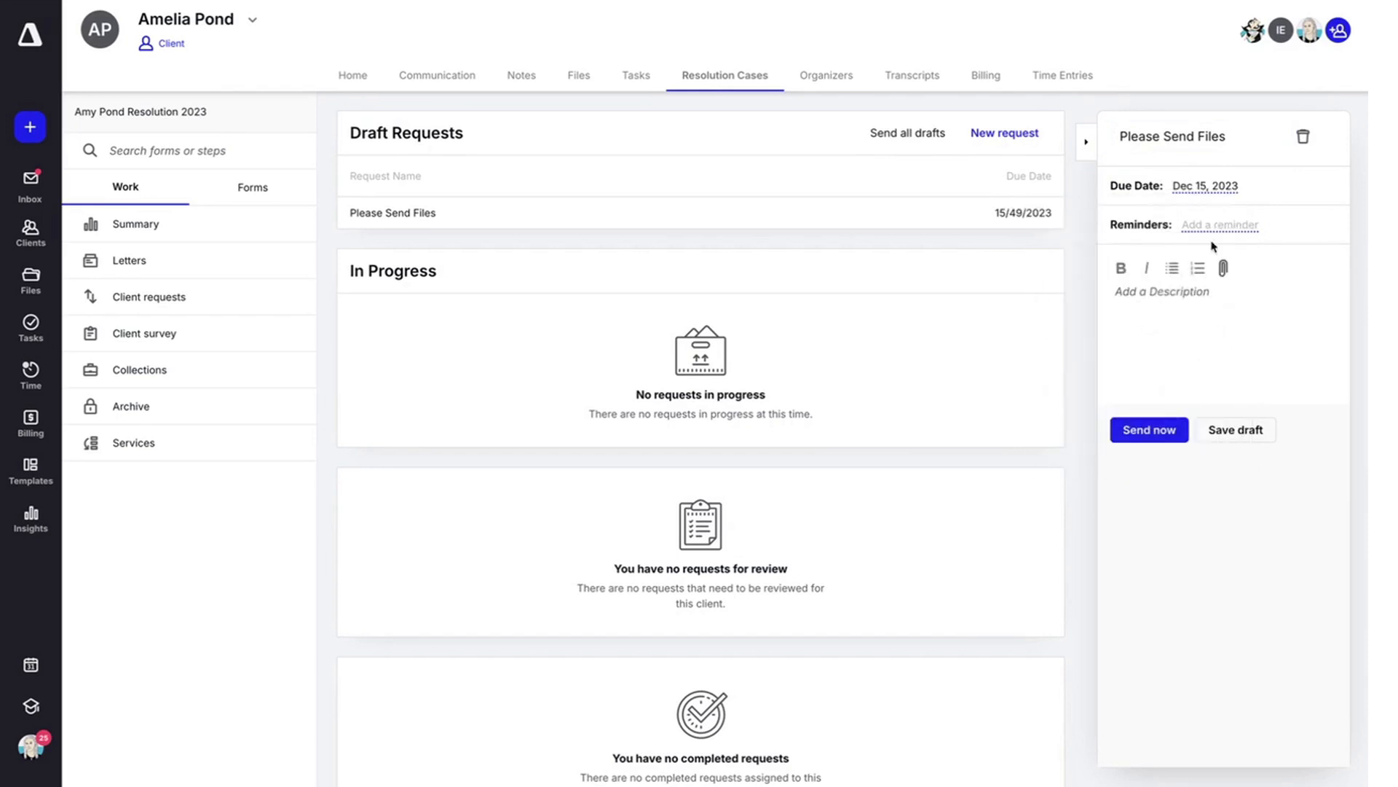
Skip the reminder, send the request due 12/15/2023 to the client now, and confirm
{"action": "left_click", "coordinate": [1218, 225]}
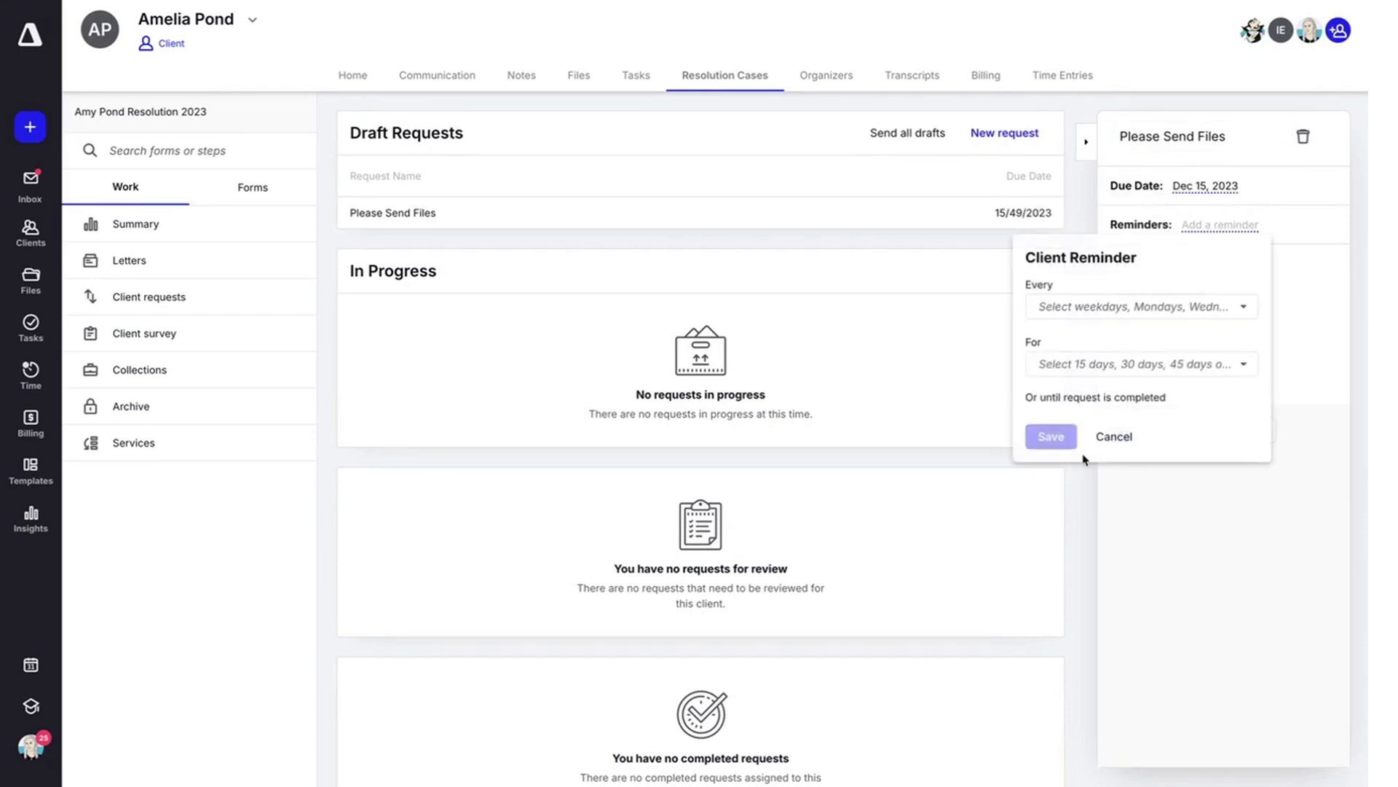
{"action": "left_click", "coordinate": [1113, 437]}
{"action": "type", "text": "Will you please send me the following..."}
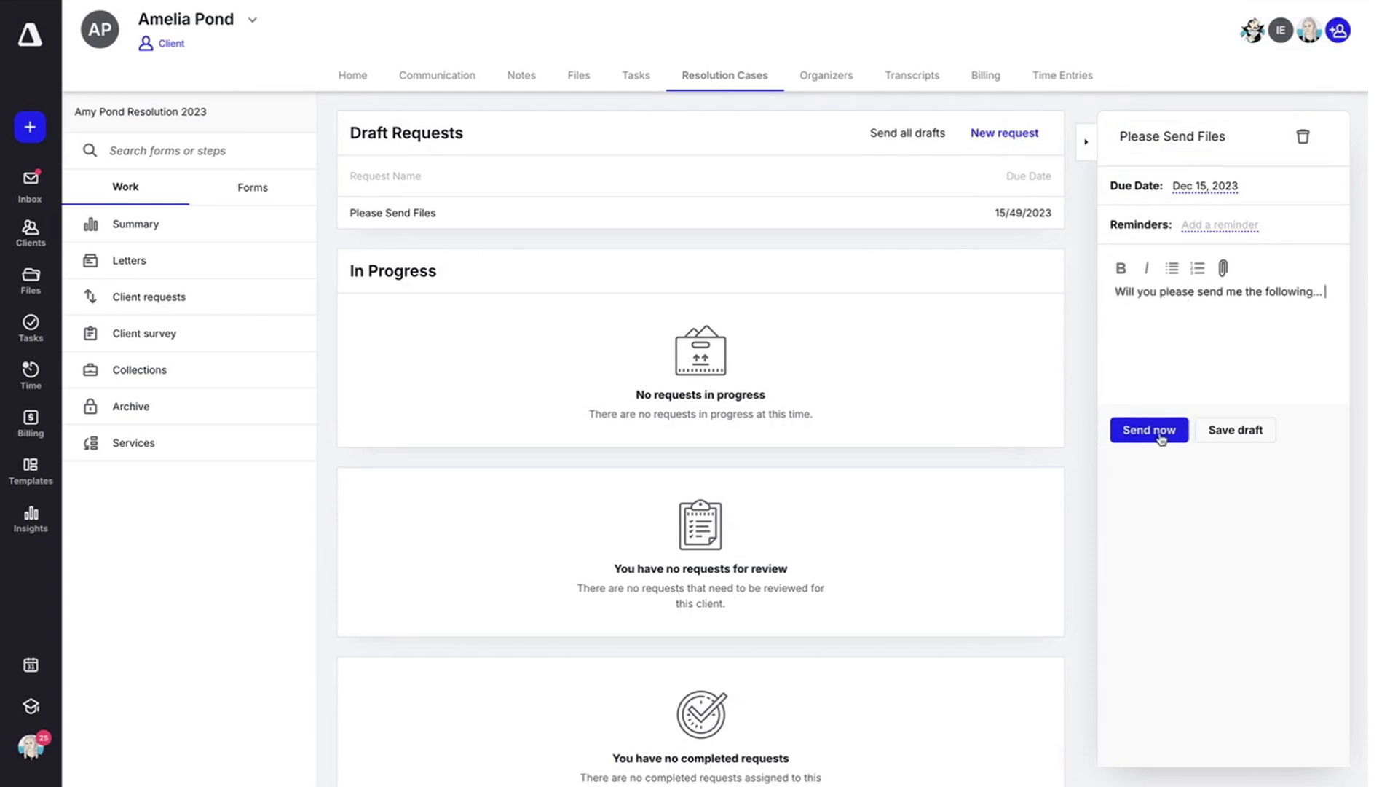
{"action": "left_click", "coordinate": [1150, 428]}
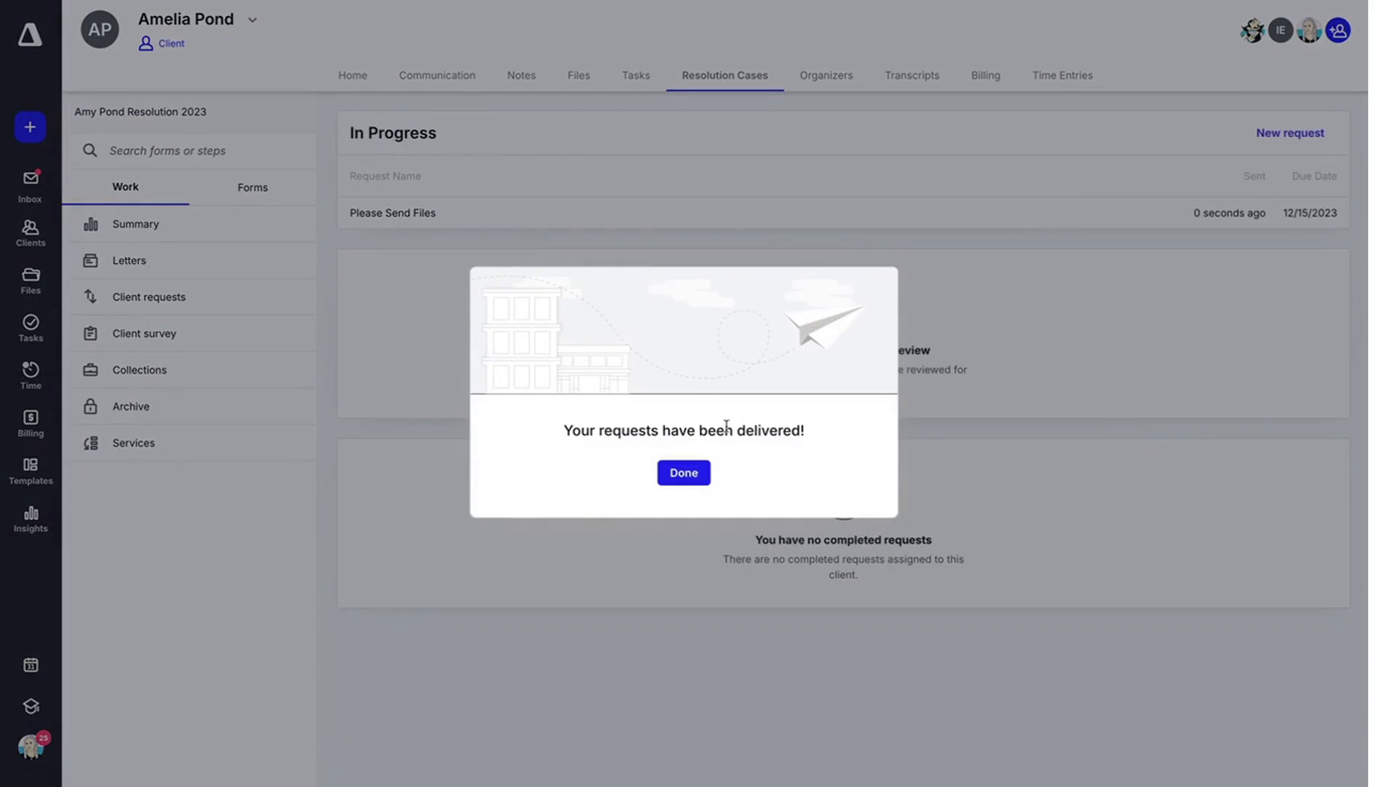
{"action": "mouse_move", "coordinate": [685, 472]}
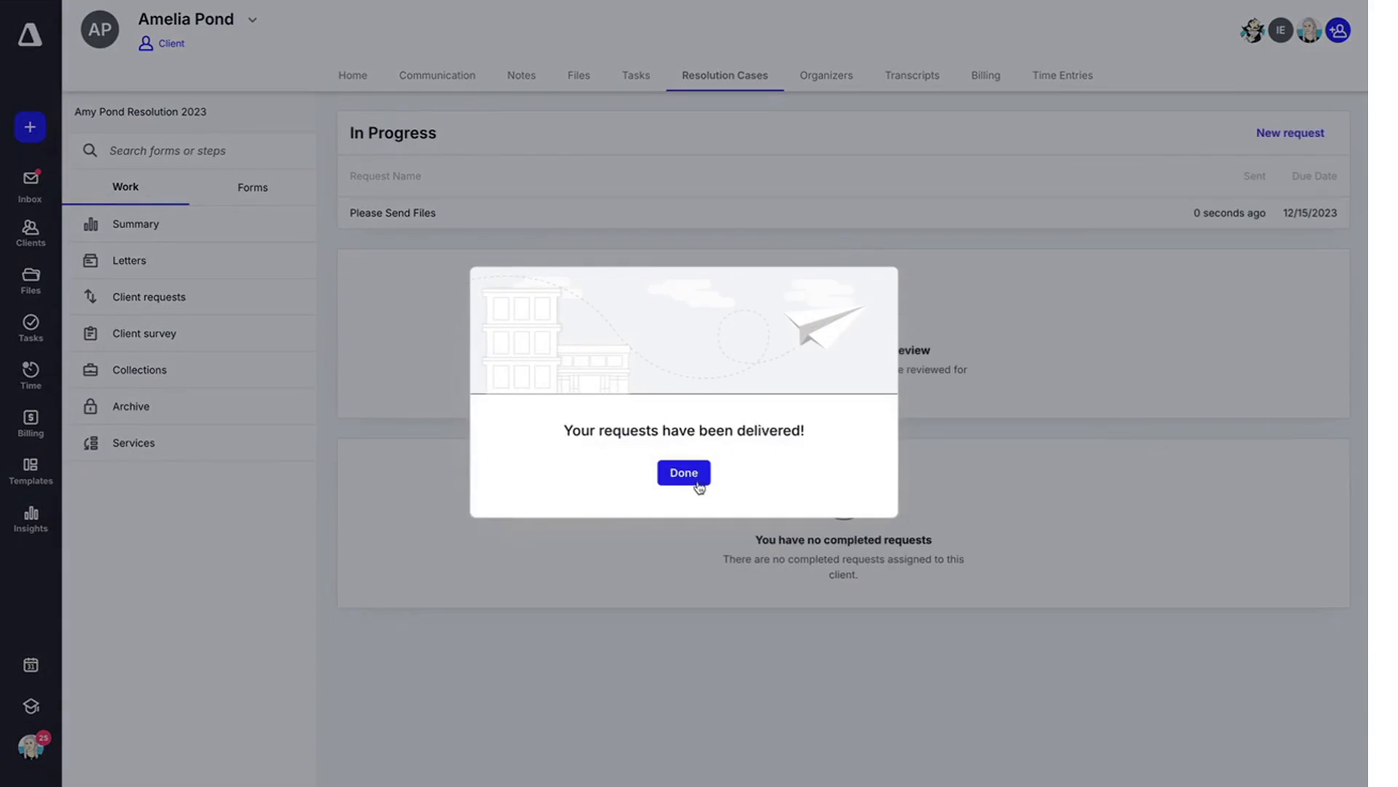
{"action": "left_click", "coordinate": [683, 472]}
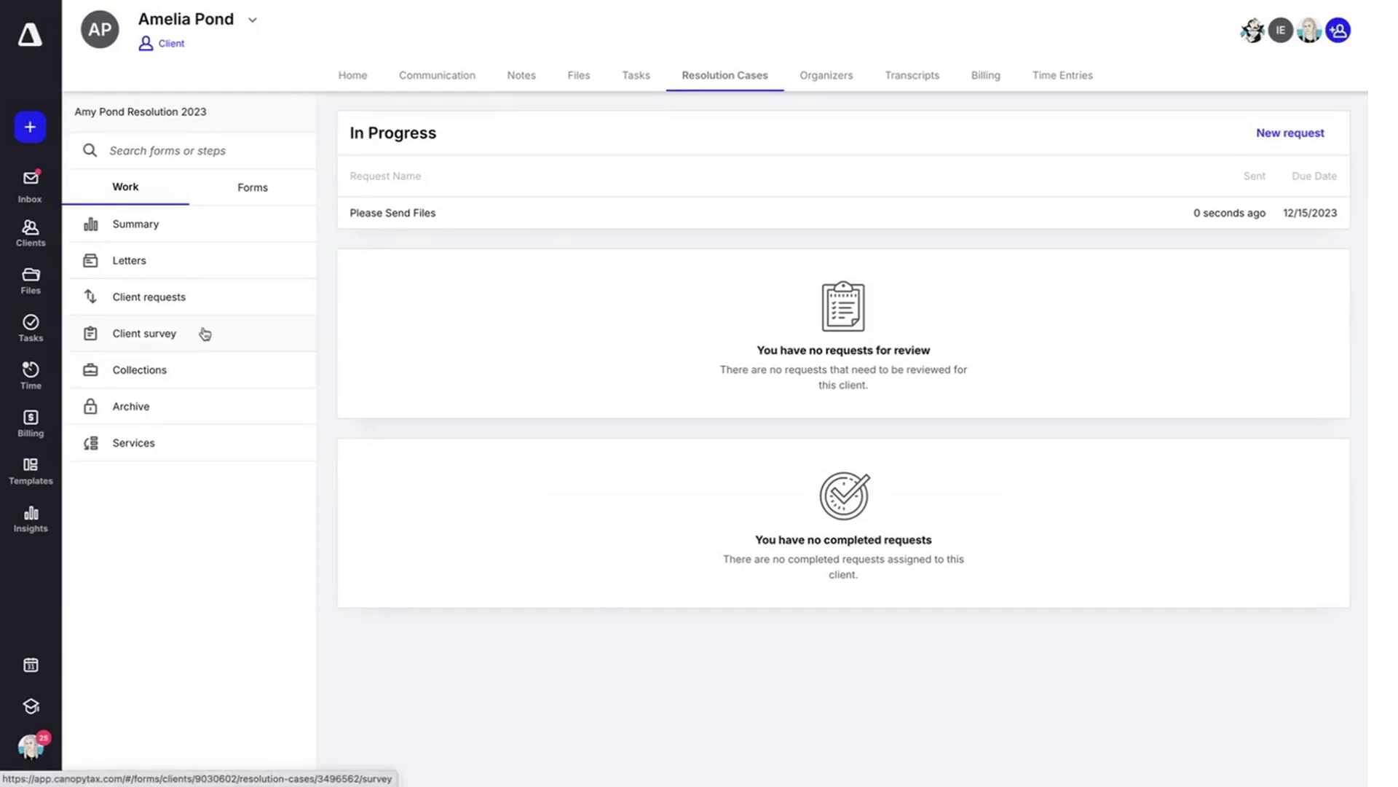
Send the client survey to Amelia Pond with a personalized welcome message
{"action": "left_click", "coordinate": [144, 332]}
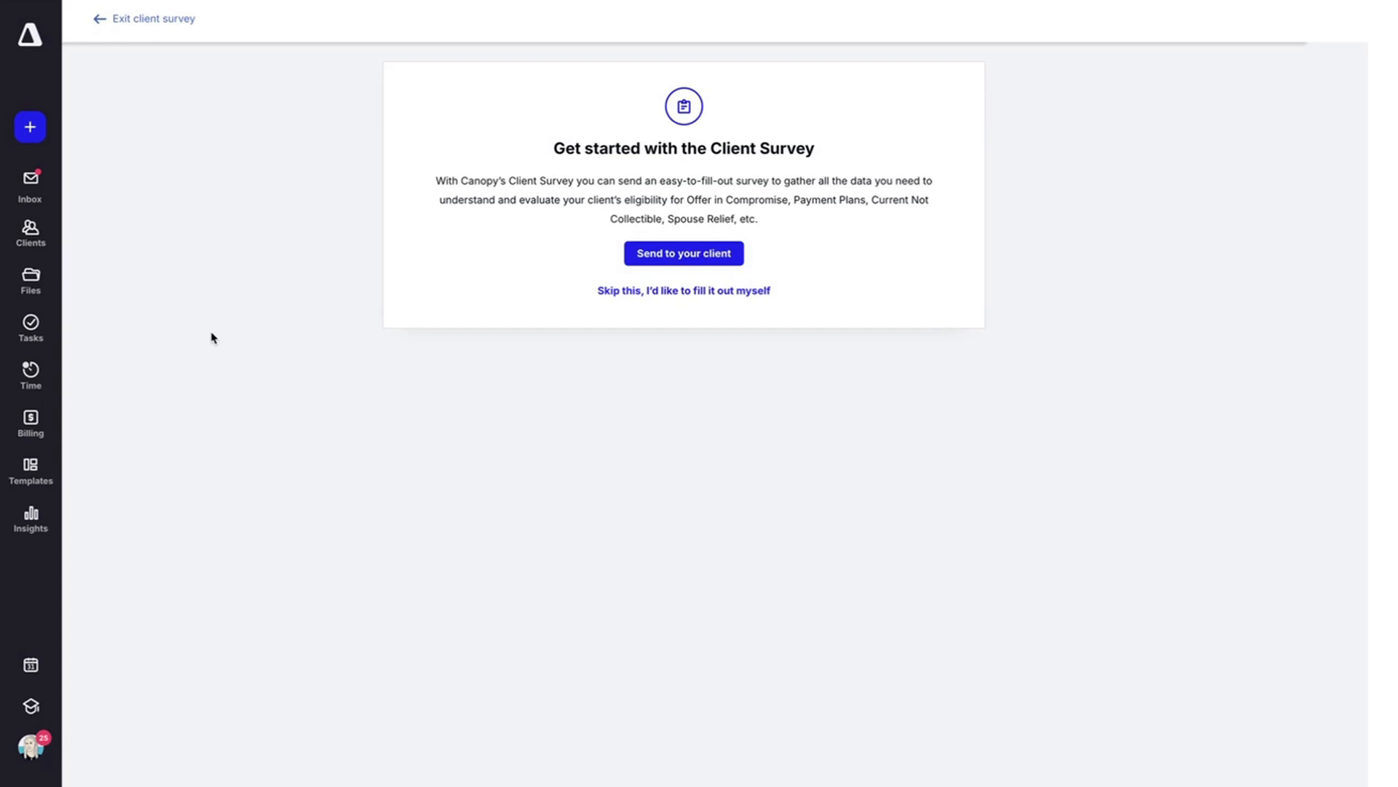
{"action": "mouse_move", "coordinate": [637, 324]}
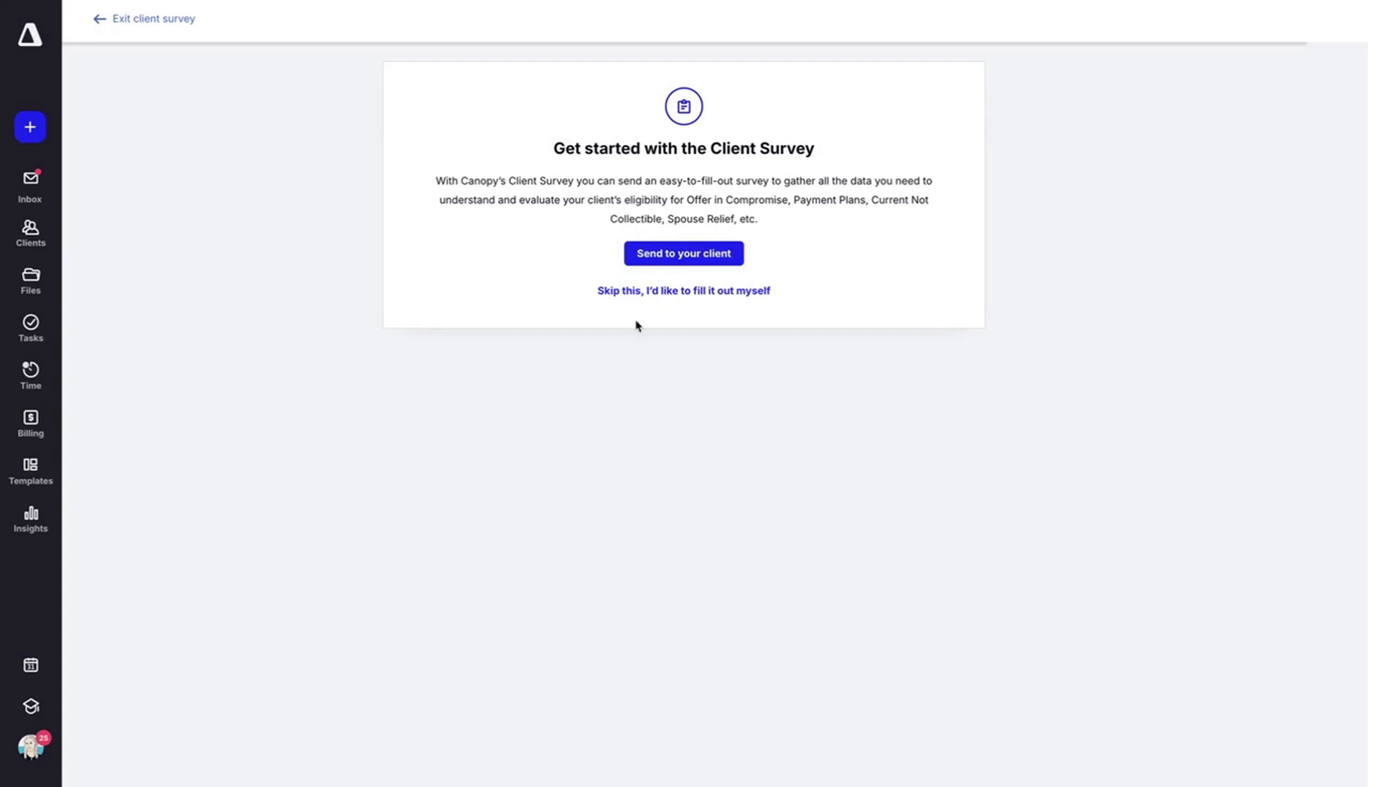
{"action": "left_click", "coordinate": [683, 253]}
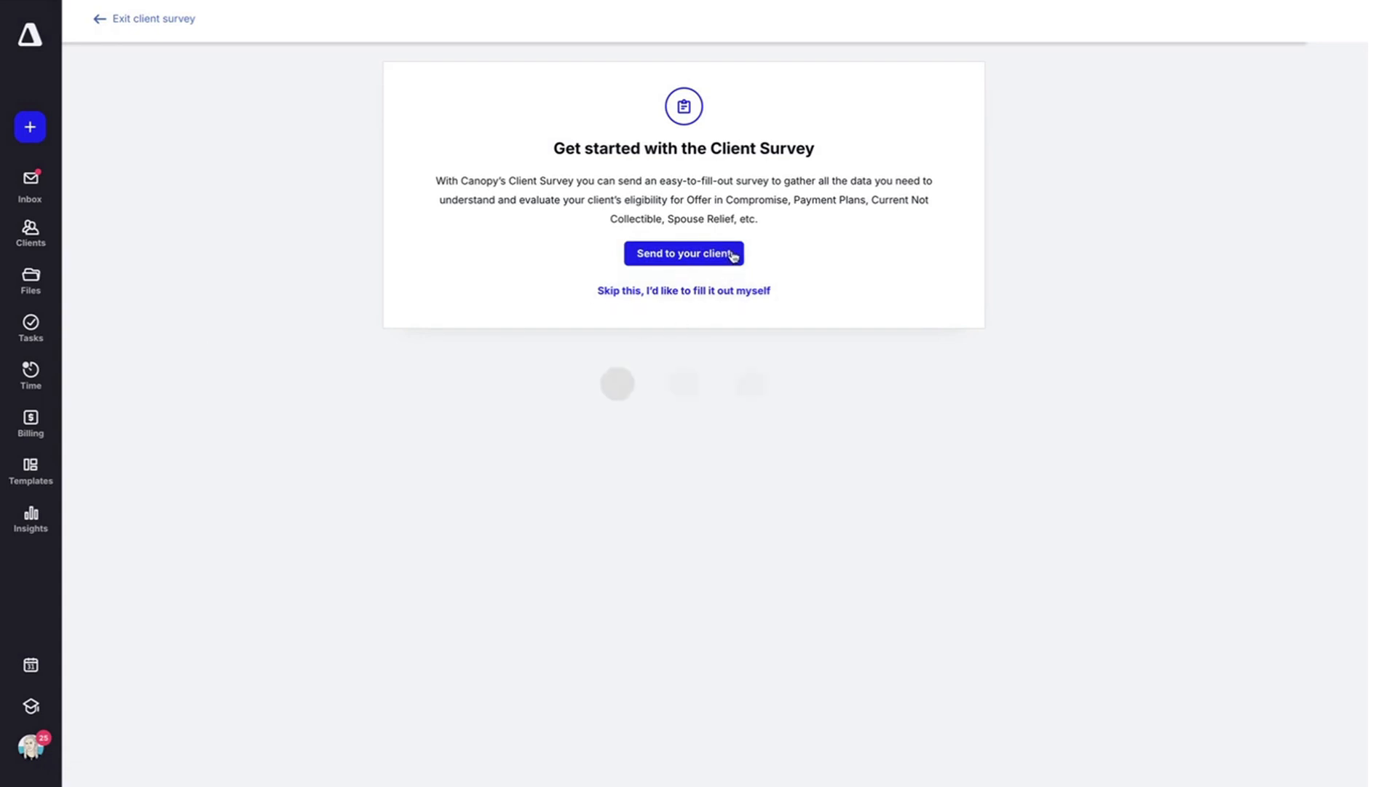
{"action": "left_click", "coordinate": [684, 252]}
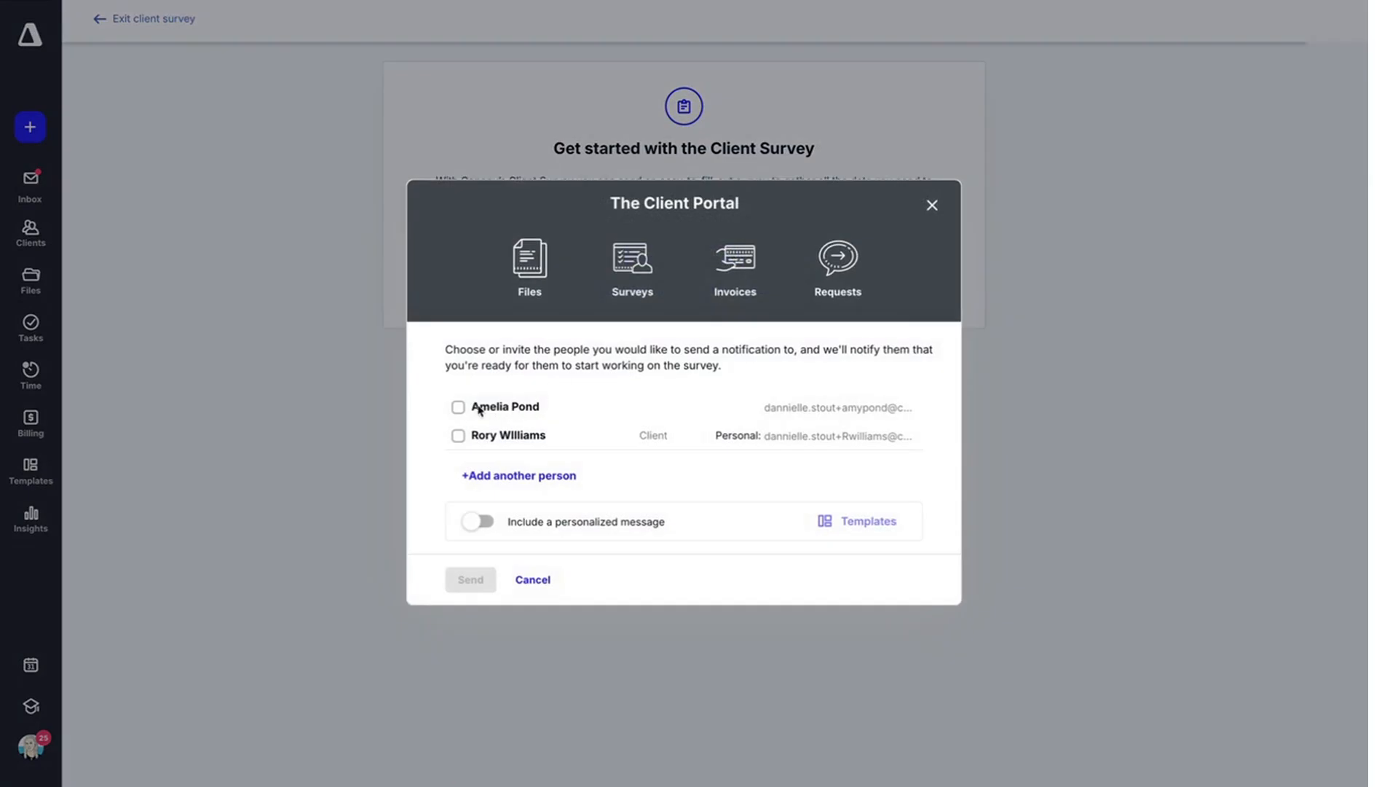
{"action": "left_click", "coordinate": [457, 406]}
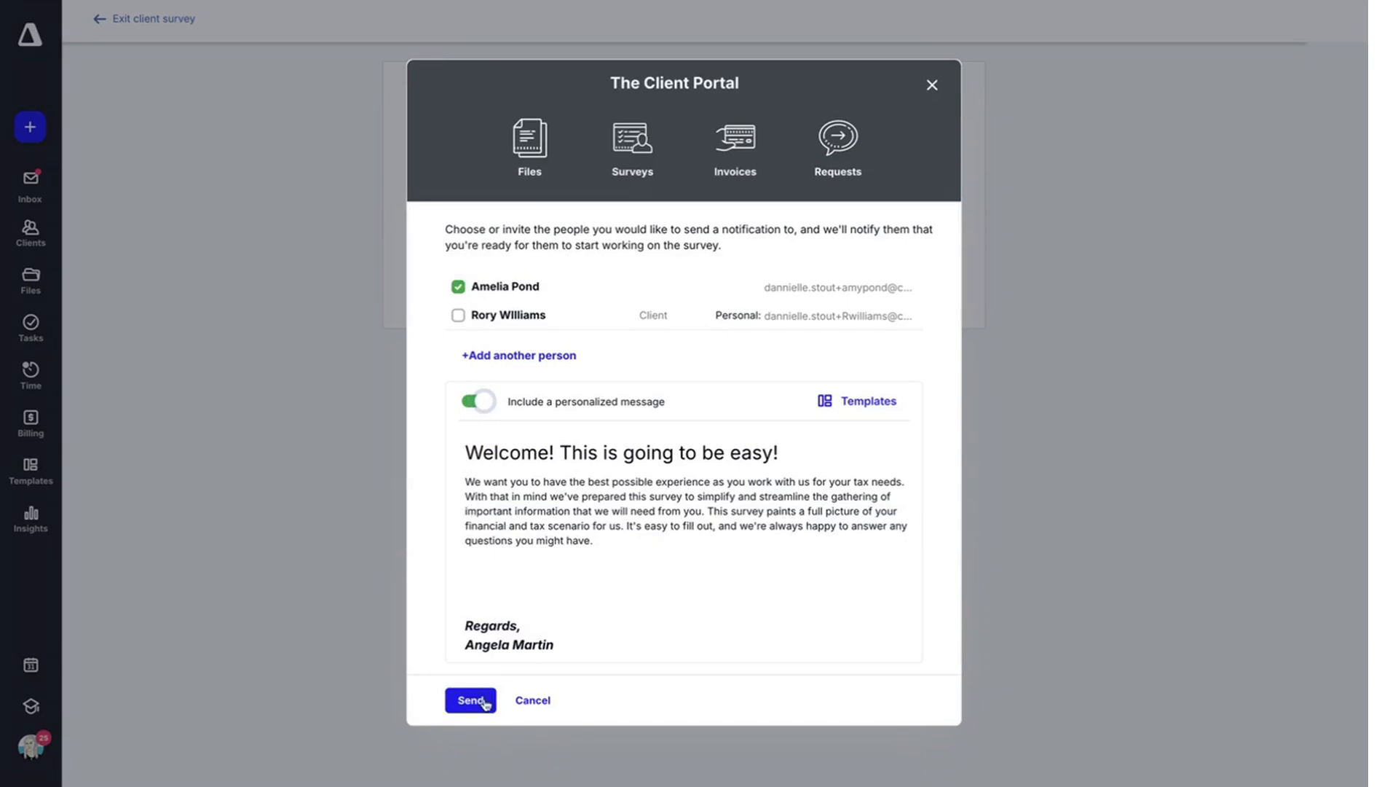
{"action": "left_click", "coordinate": [470, 701]}
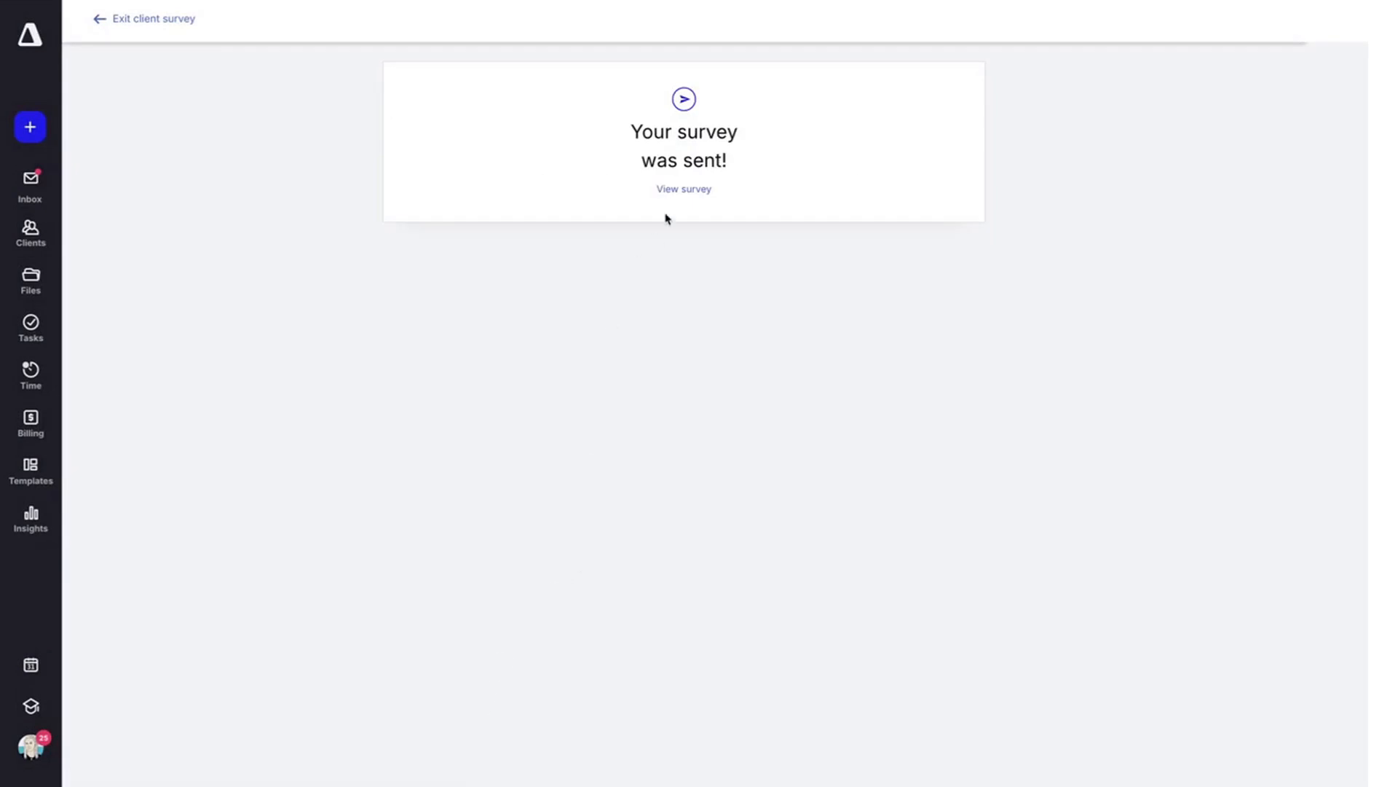
{"action": "mouse_move", "coordinate": [684, 191]}
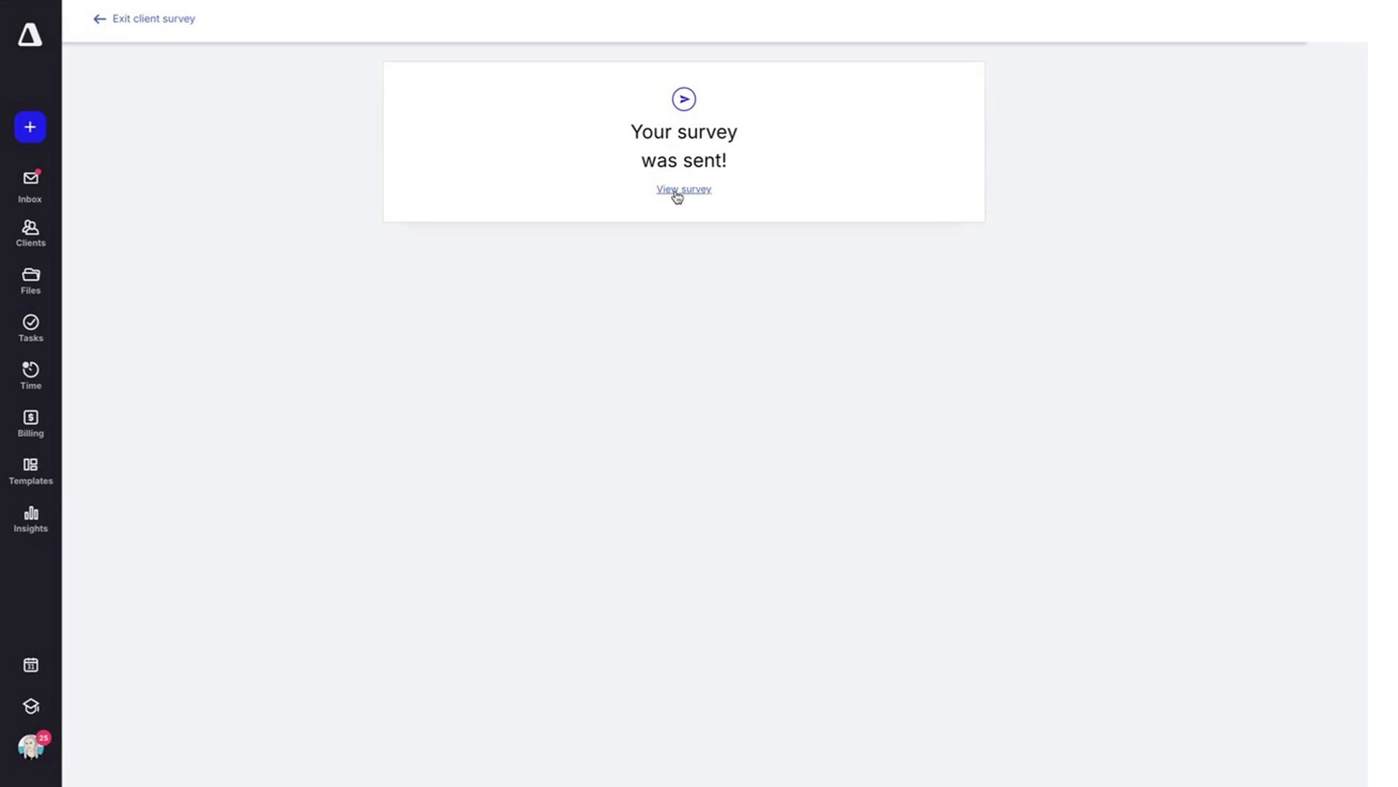
Review the sent Please Send Files survey, then exit it back to the Amy Pond Resolution 2023 summary
{"action": "left_click", "coordinate": [683, 190]}
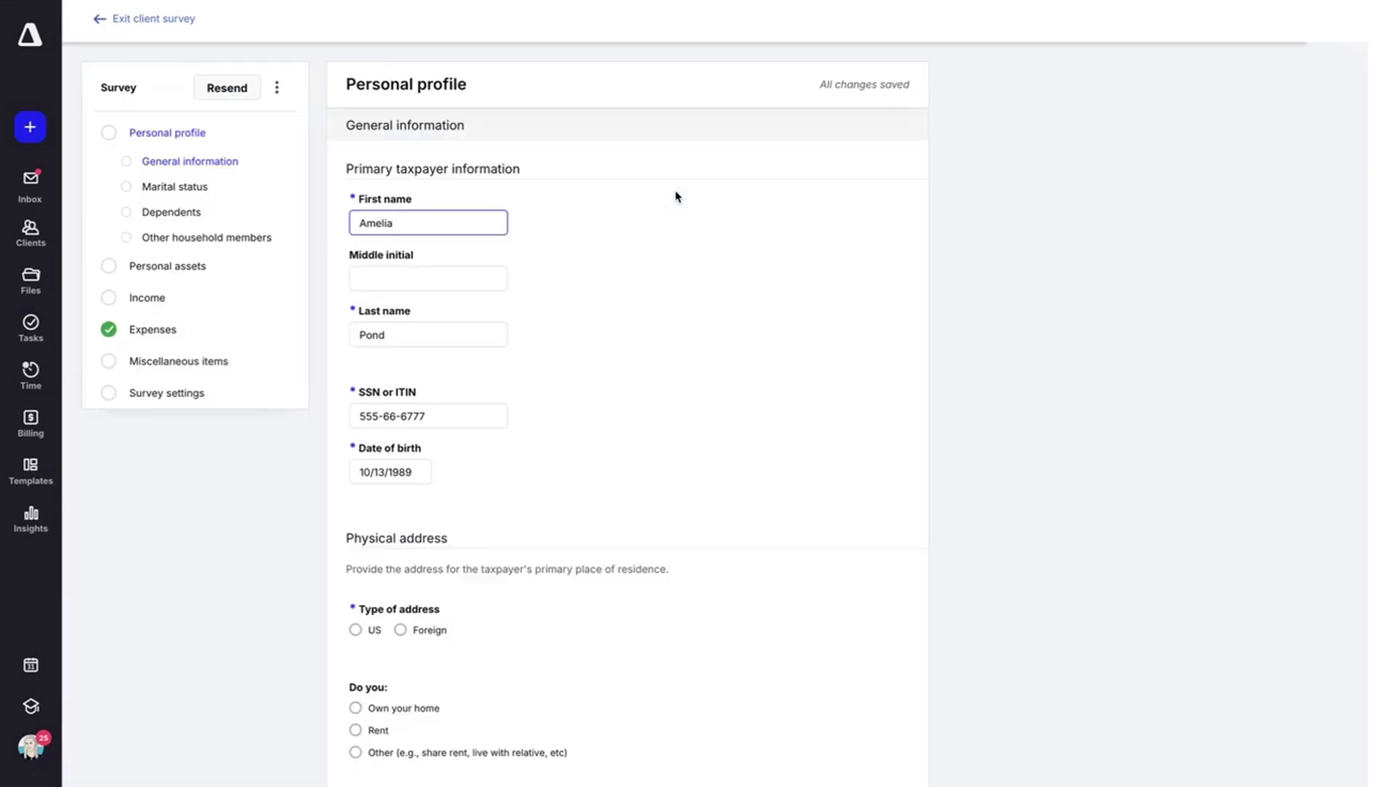
{"action": "scroll", "scroll_direction": "down", "scroll_amount": 3}
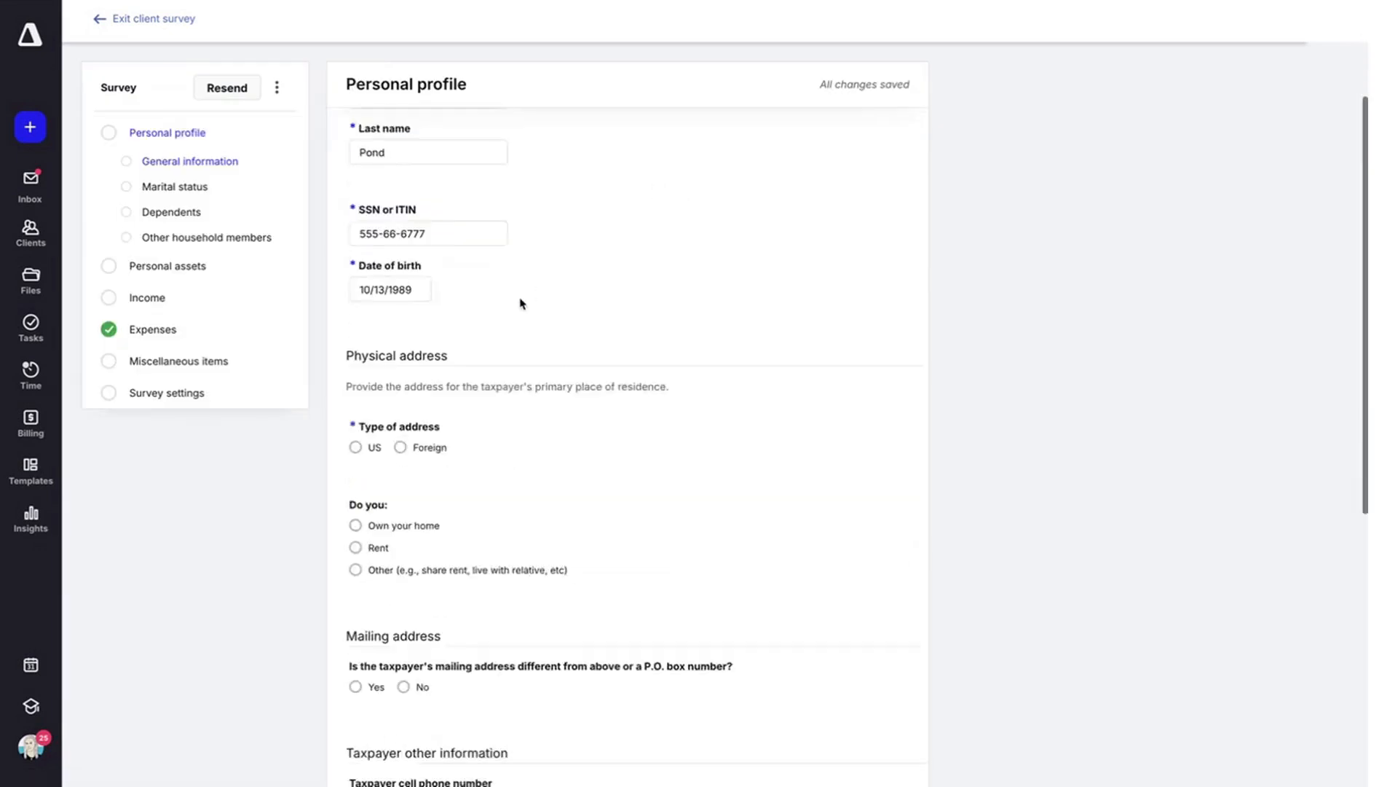
{"action": "scroll", "scroll_direction": "down", "scroll_amount": 3}
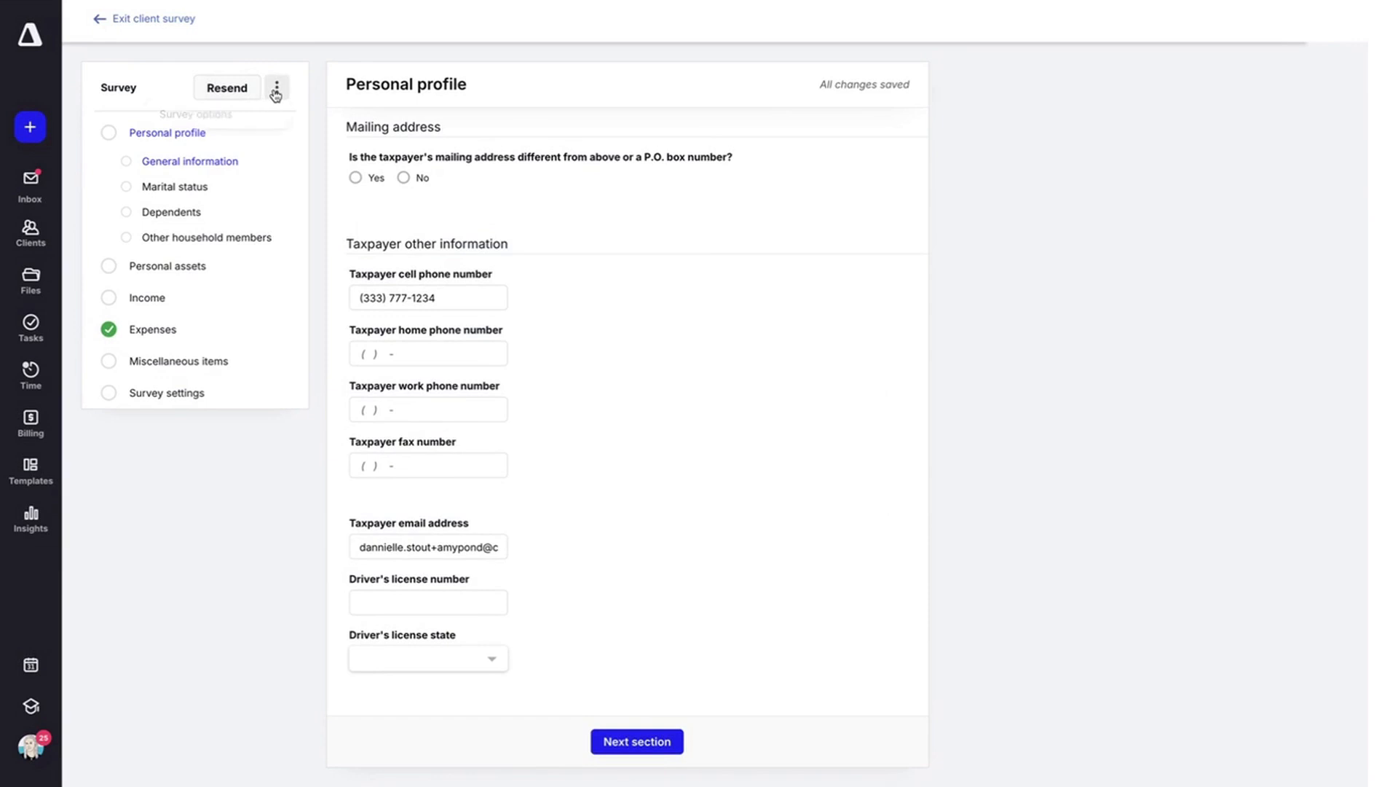
{"action": "left_click", "coordinate": [275, 87]}
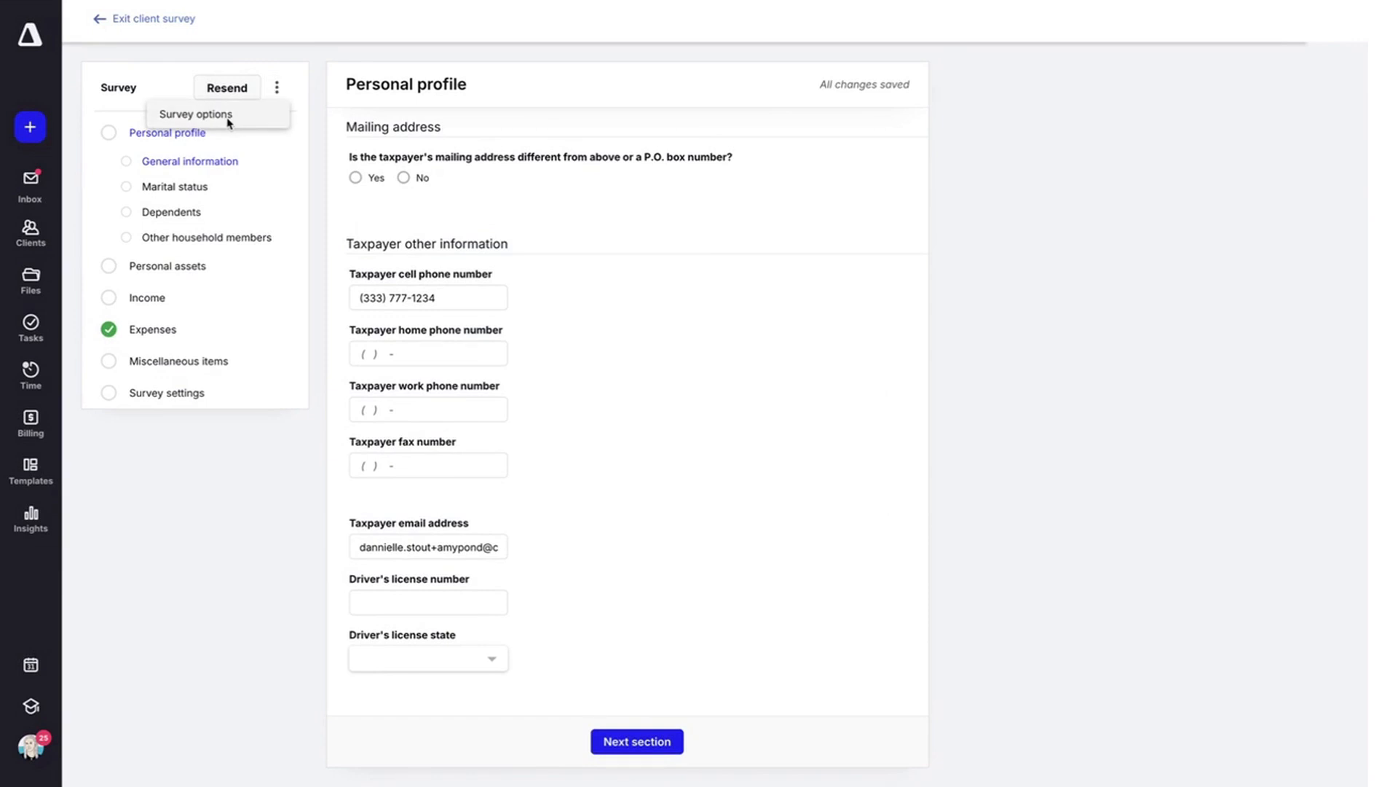
{"action": "mouse_move", "coordinate": [148, 19]}
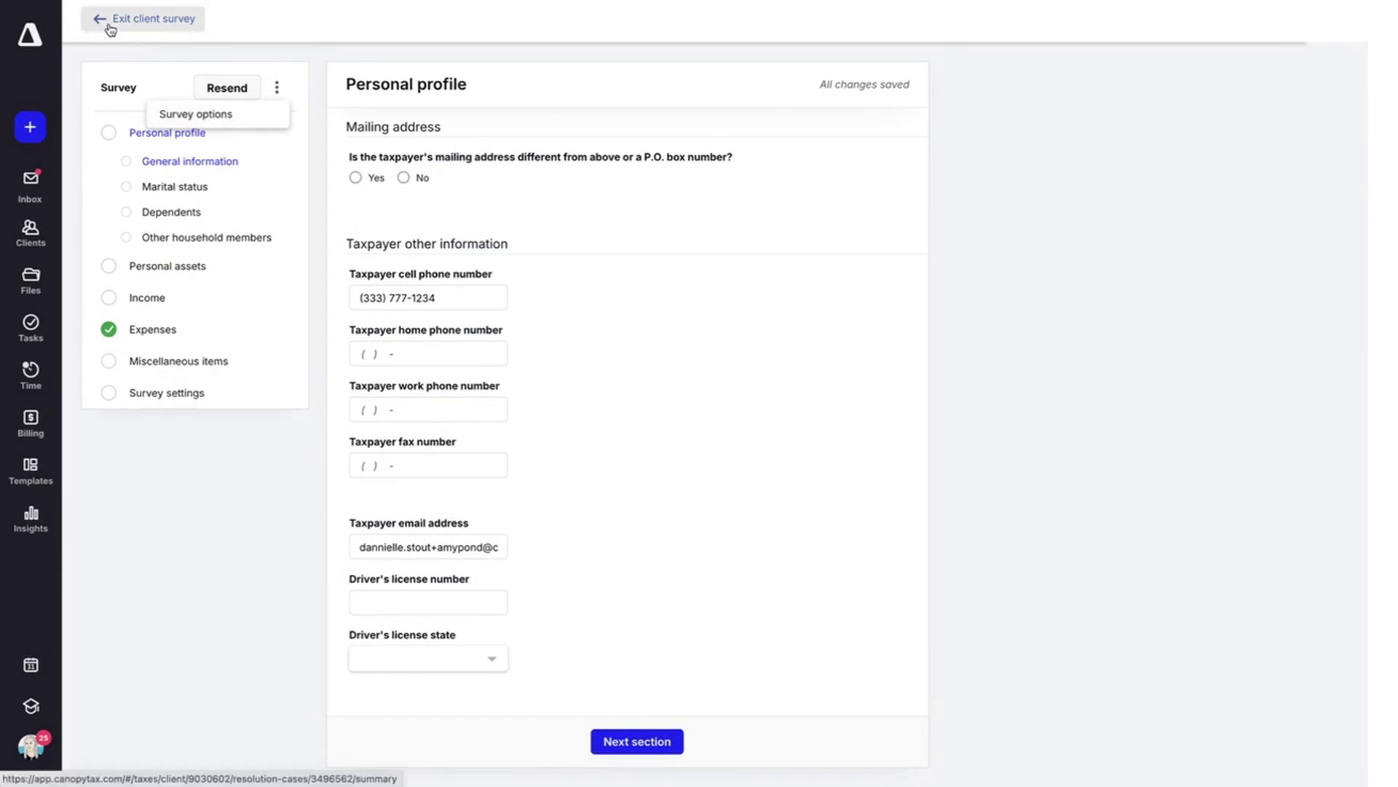
{"action": "left_click", "coordinate": [142, 19]}
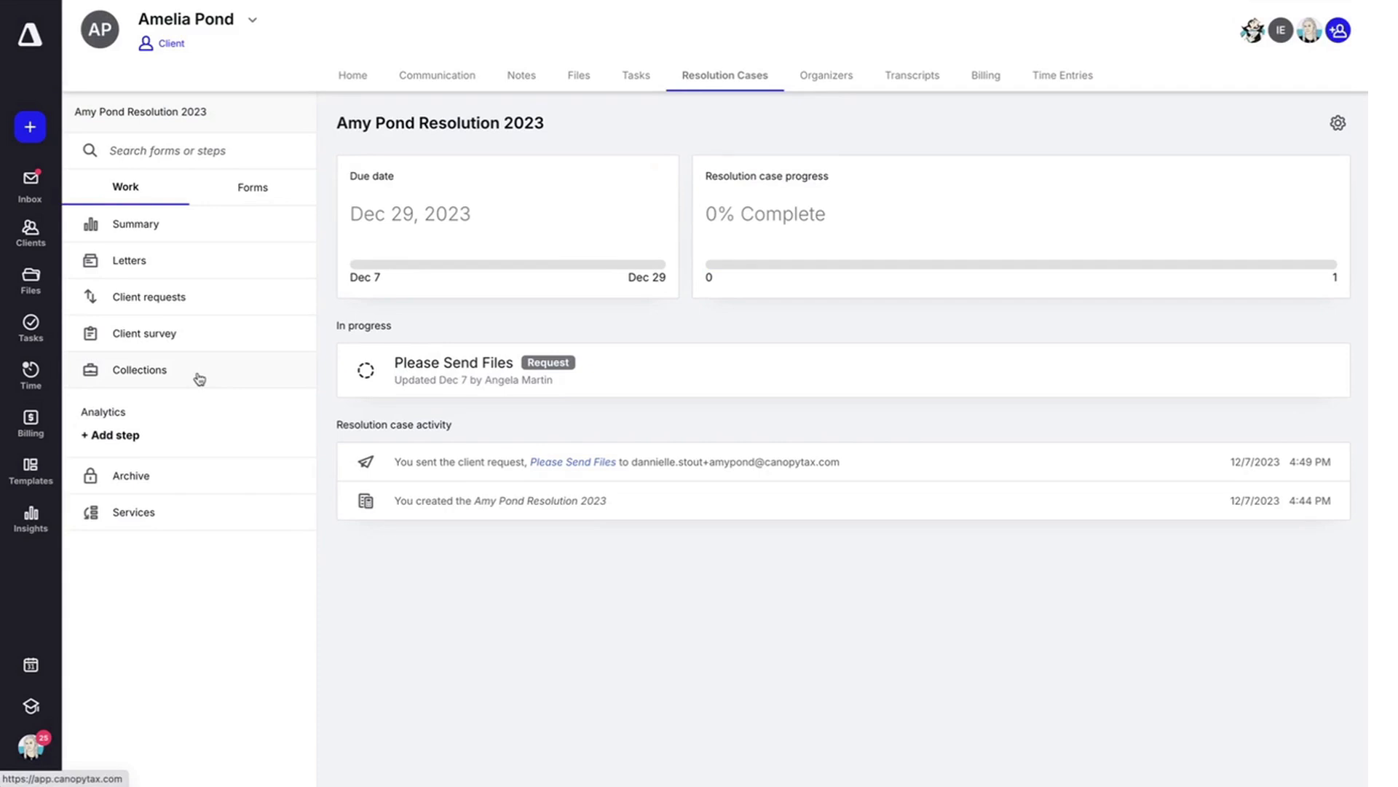
View the case's offer Analytics page, then go to its Lock & Archive page
{"action": "left_click", "coordinate": [103, 411]}
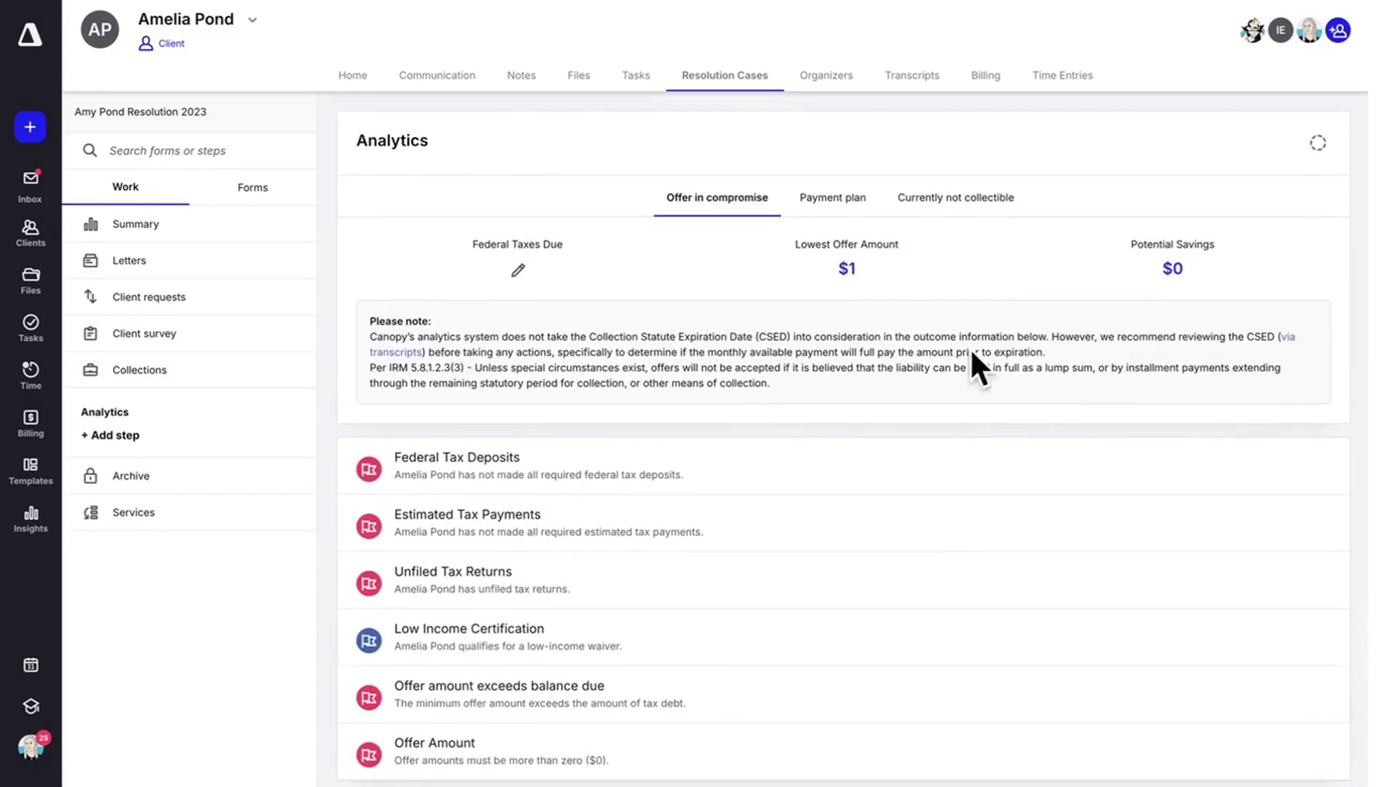
{"action": "mouse_move", "coordinate": [965, 349]}
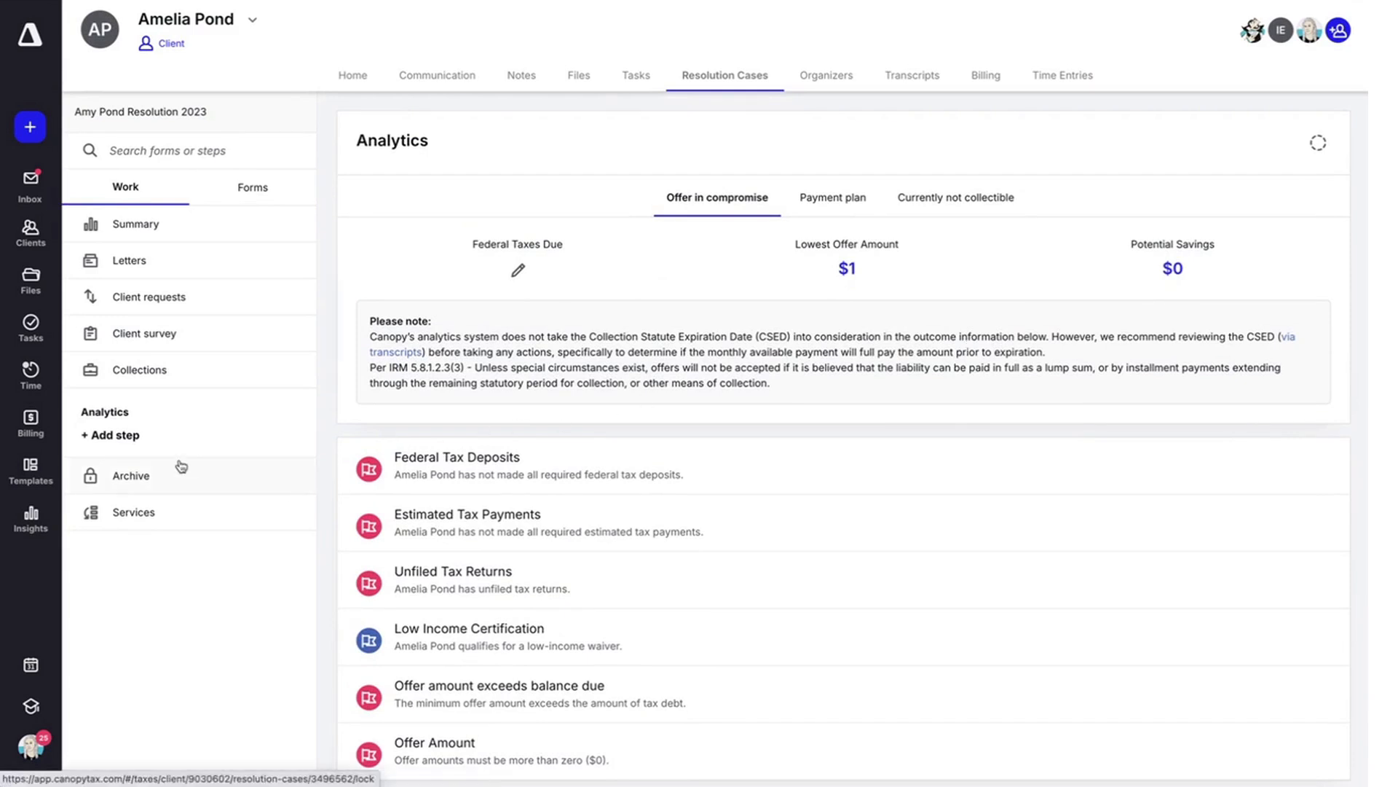
{"action": "left_click", "coordinate": [130, 475]}
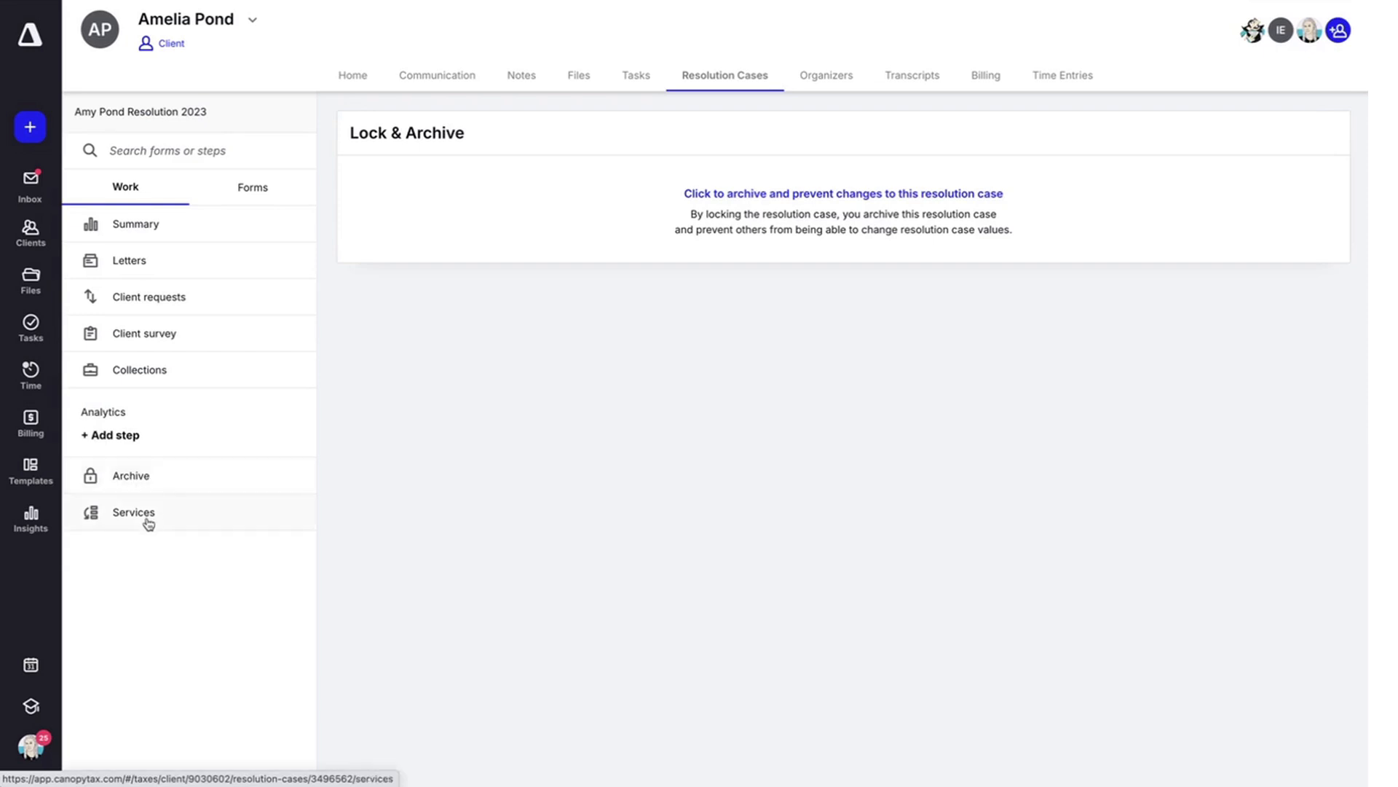
Toggle the case services so only Collections and Levies remain switched on
{"action": "left_click", "coordinate": [133, 511]}
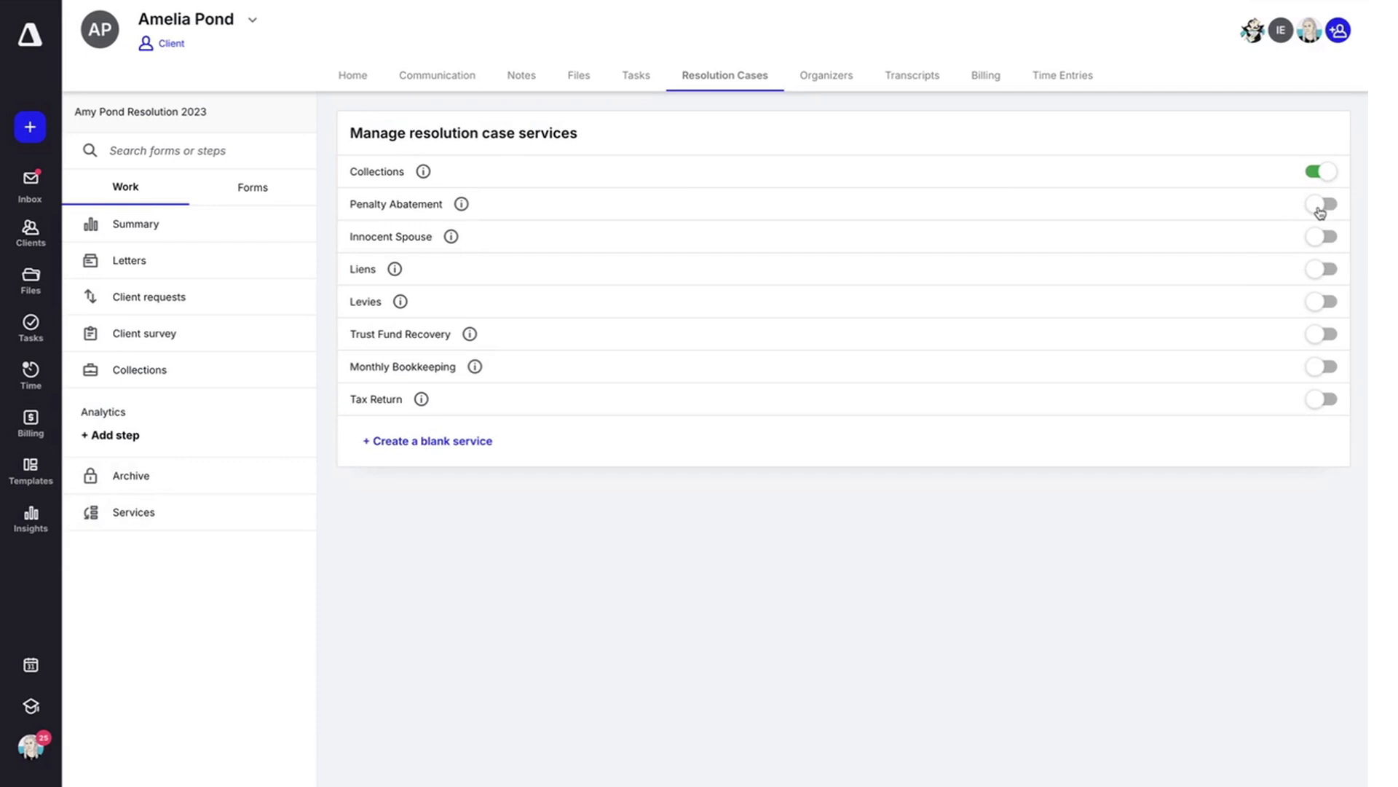
{"action": "left_click", "coordinate": [1321, 204]}
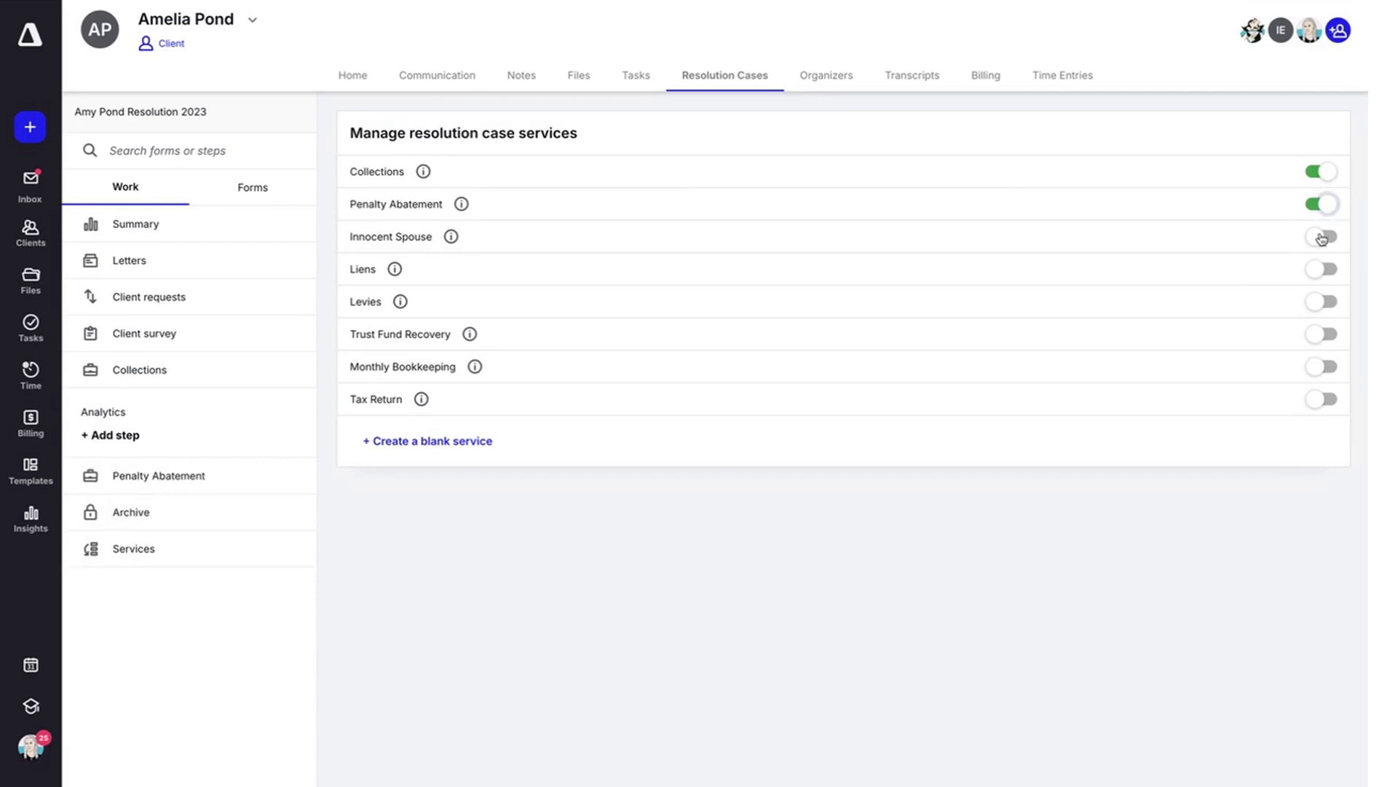
{"action": "left_click", "coordinate": [1321, 236]}
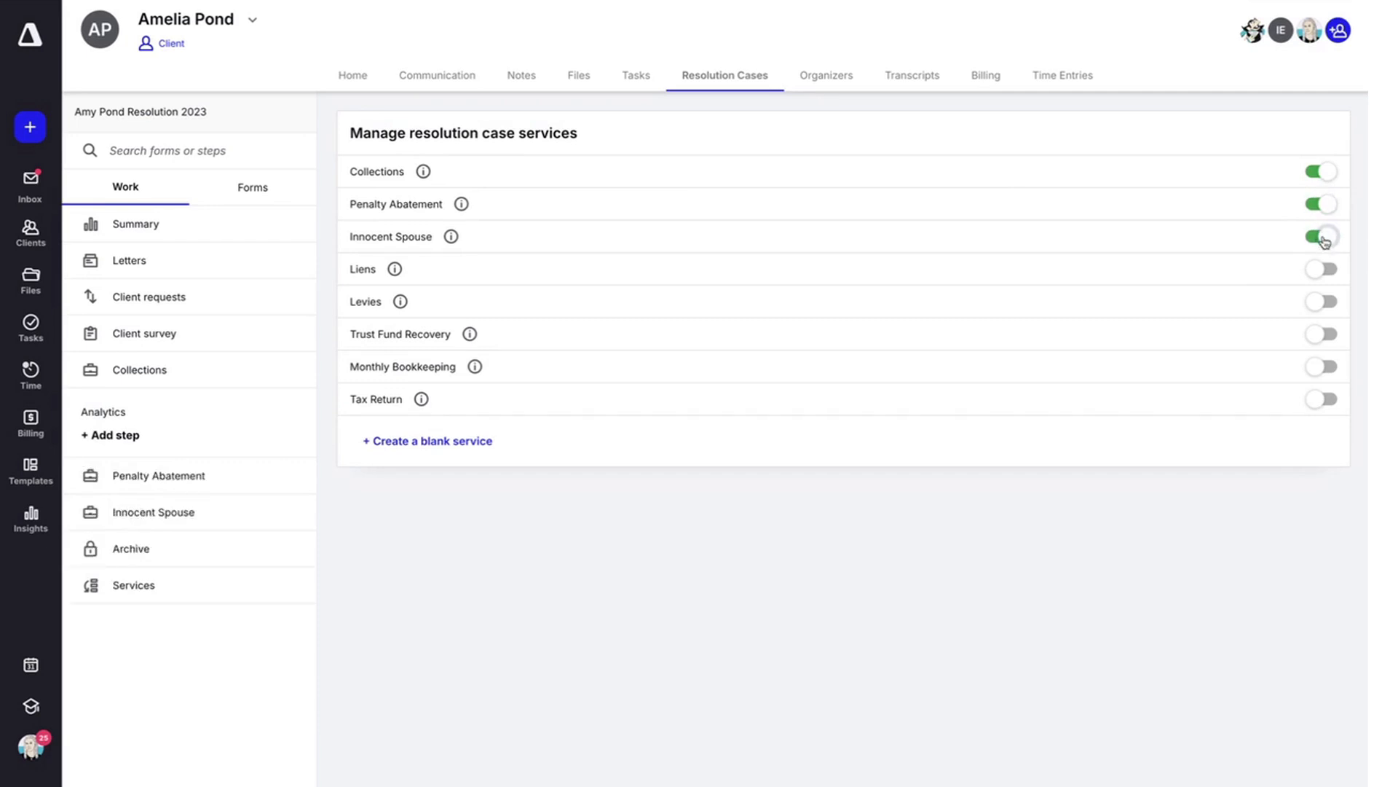
{"action": "left_click", "coordinate": [1321, 268]}
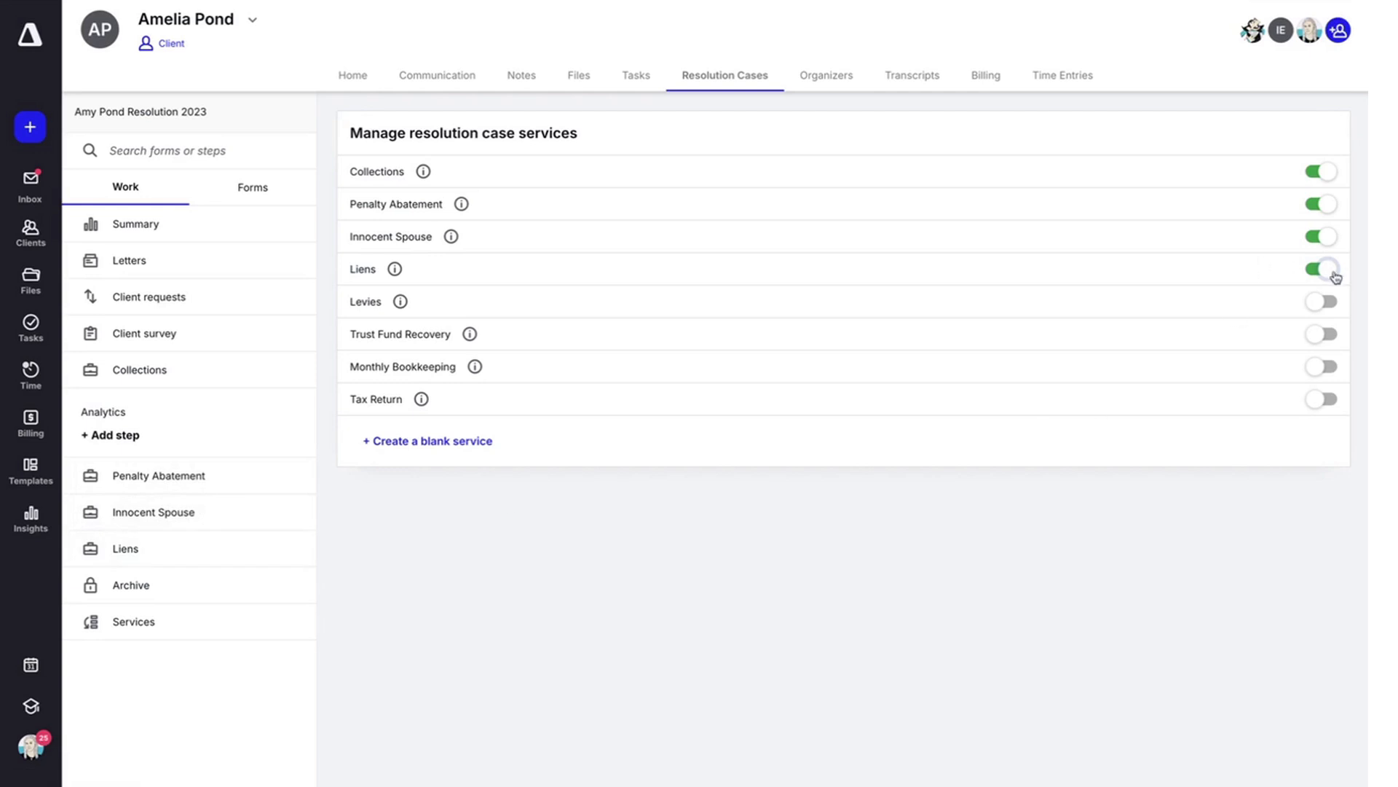
{"action": "left_click", "coordinate": [1321, 268]}
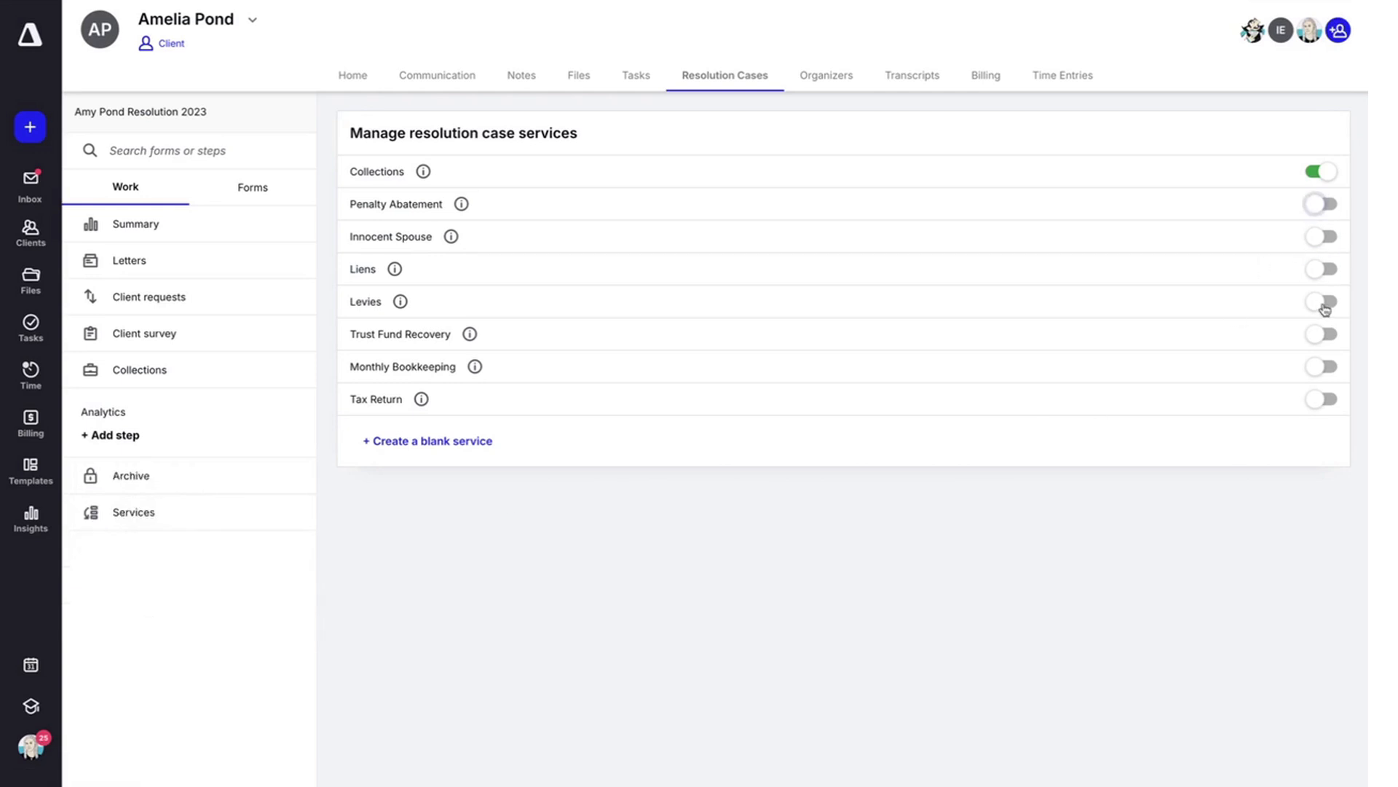
{"action": "left_click", "coordinate": [1321, 302]}
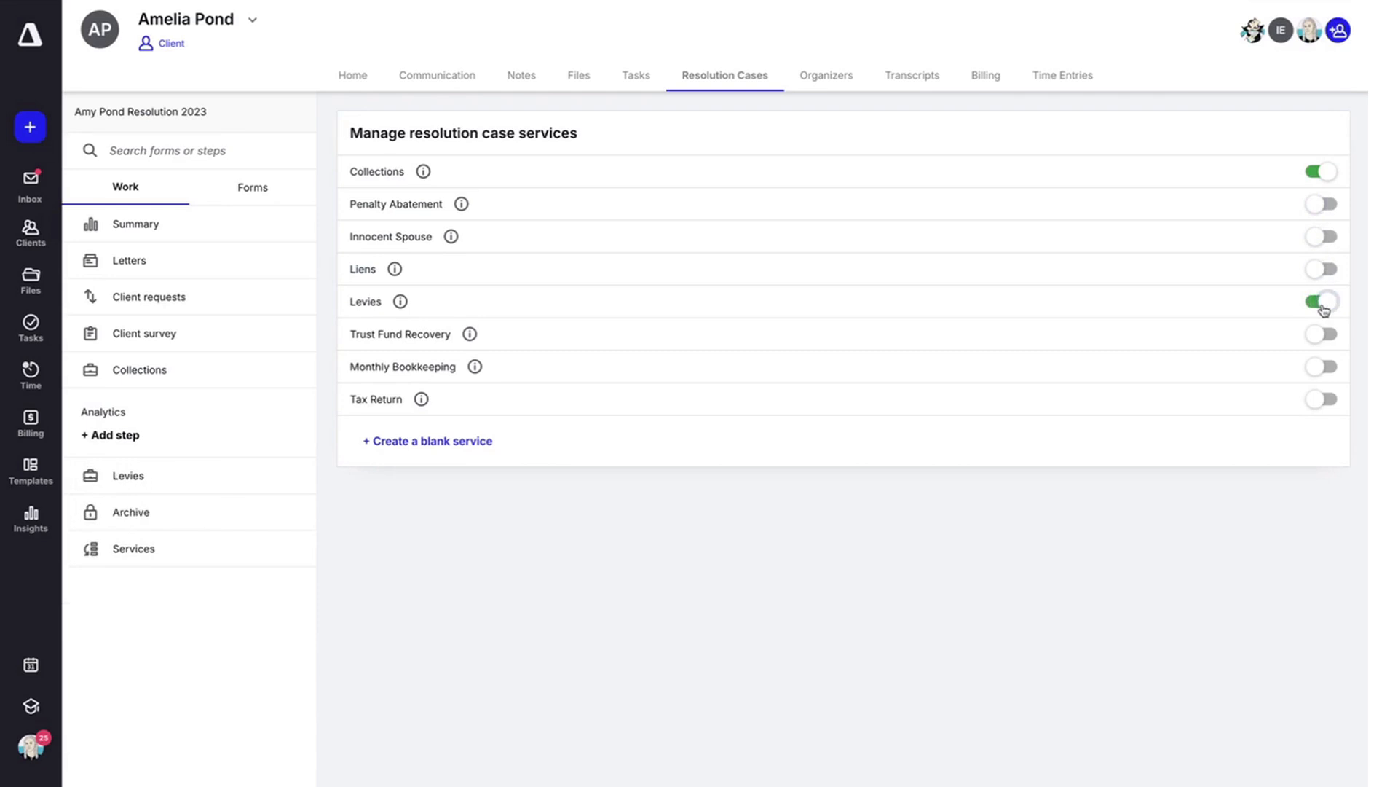
{"action": "left_click", "coordinate": [1321, 301]}
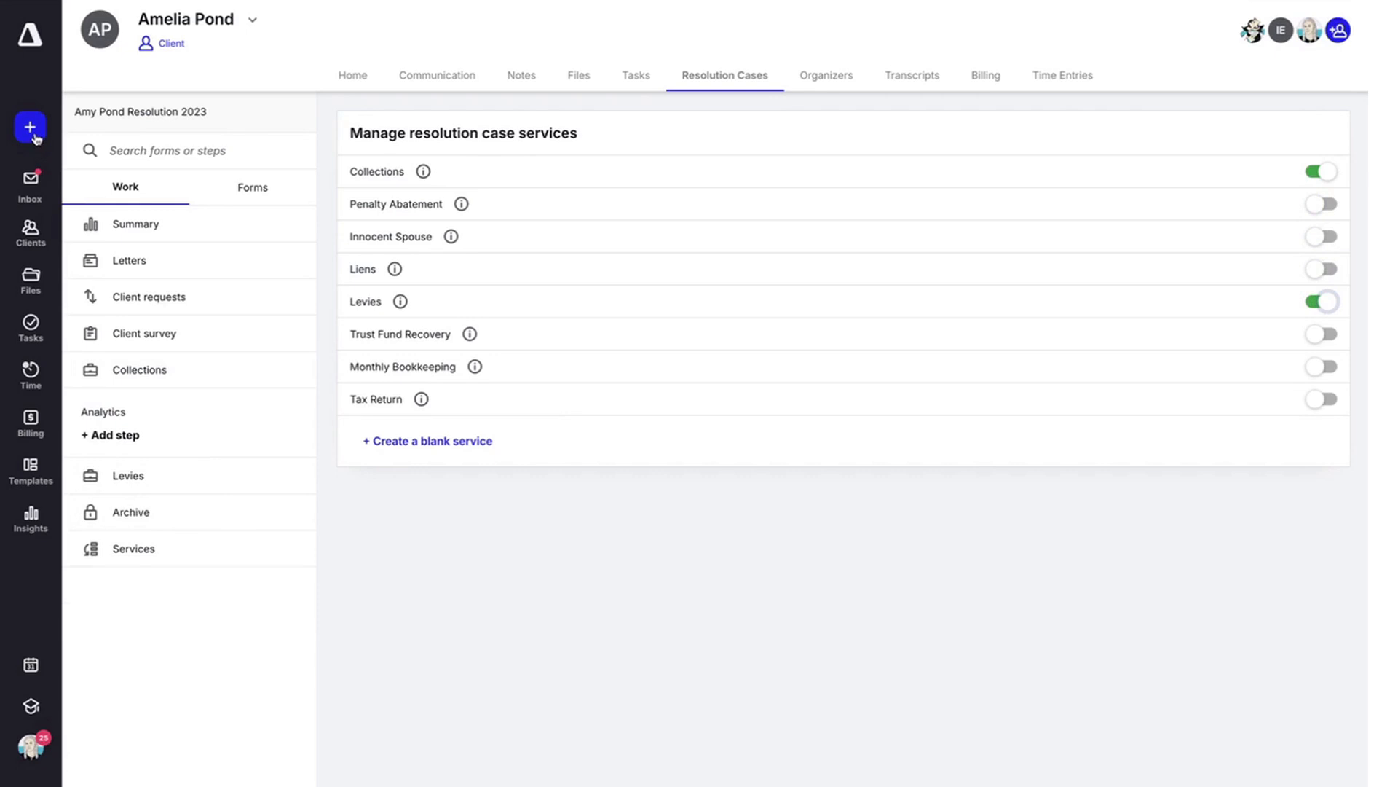
Start creating a new Notice for Amelia Pond from the + Create panel
{"action": "left_click", "coordinate": [30, 128]}
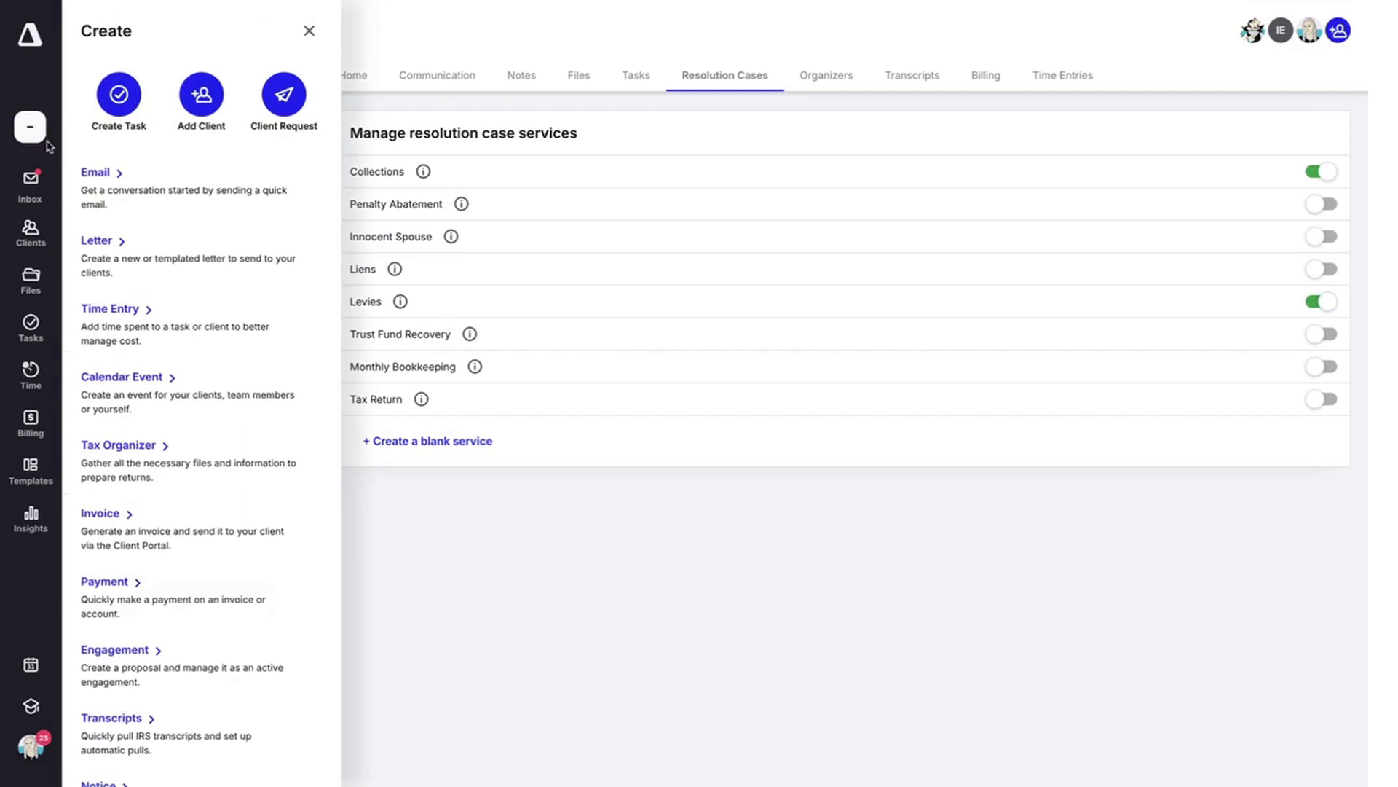
{"action": "scroll", "scroll_direction": "down", "scroll_amount": 3}
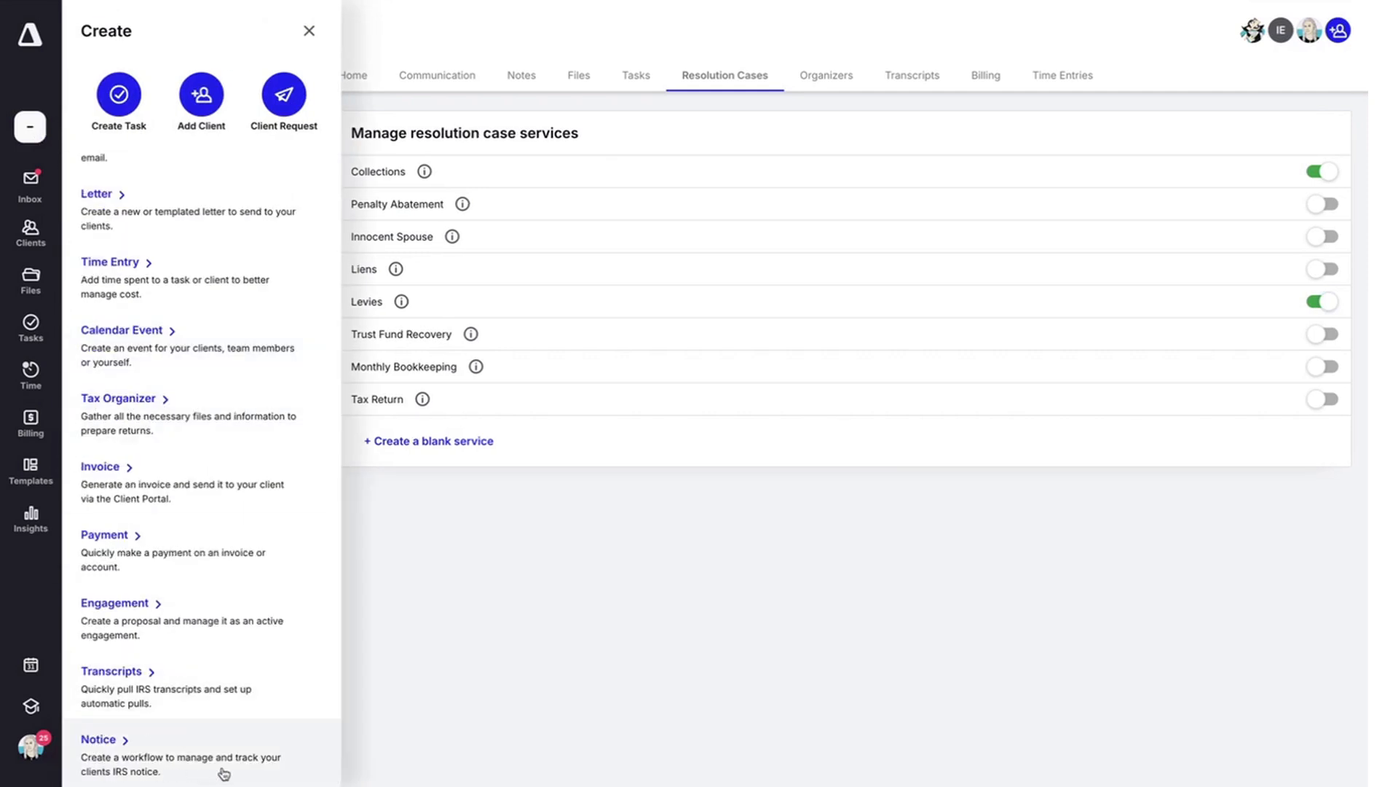
{"action": "mouse_move", "coordinate": [189, 753]}
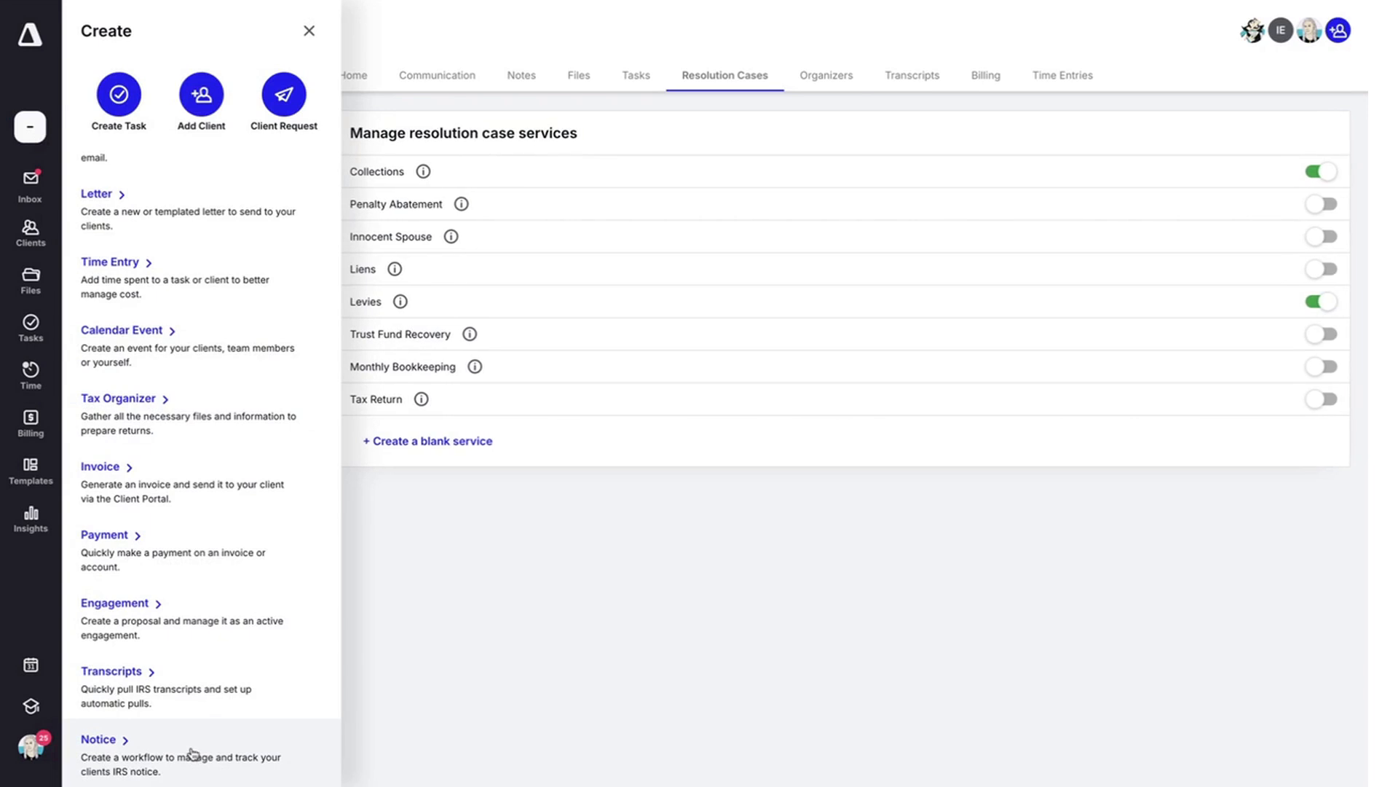
{"action": "left_click", "coordinate": [98, 739]}
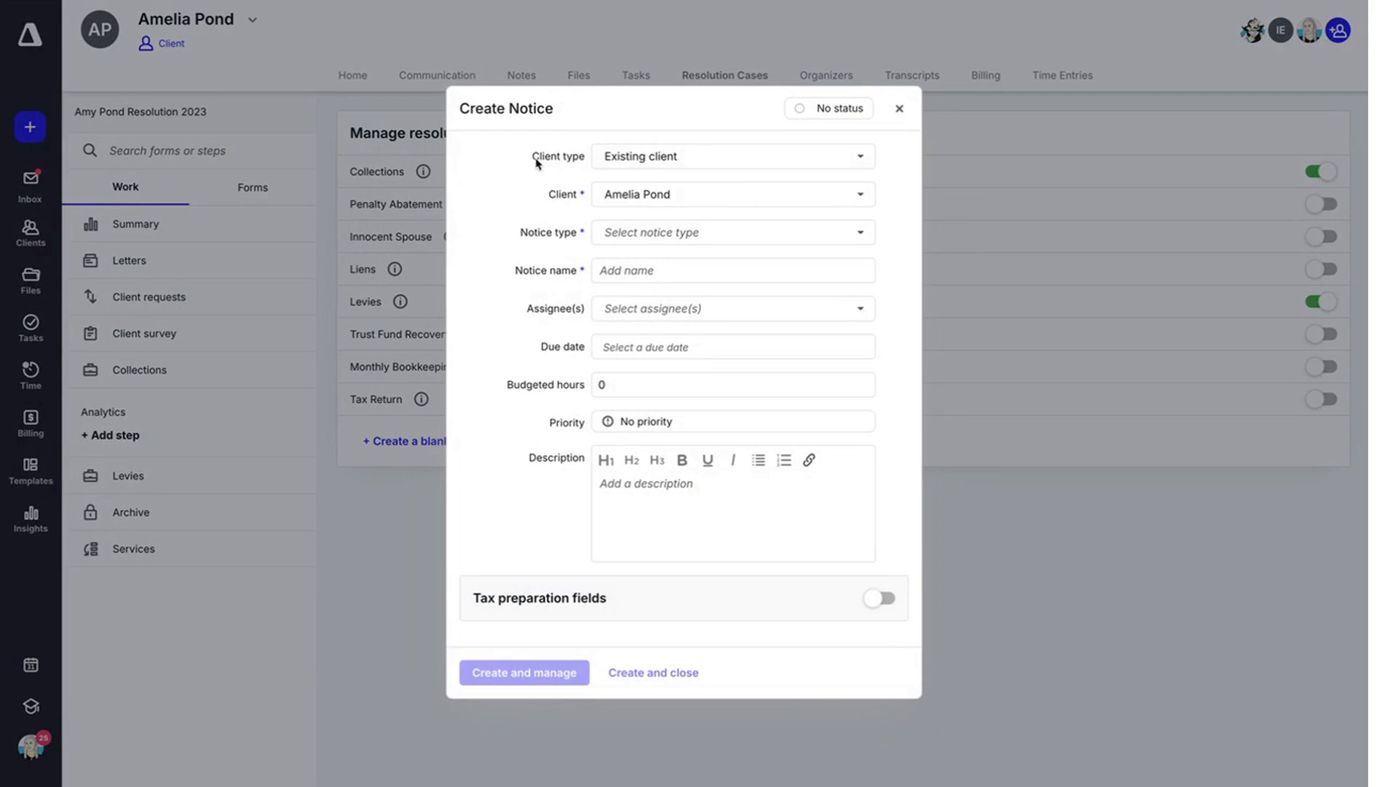
Choose AUDIT: Correspondence as the notice type and assign it to yourself
{"action": "left_click", "coordinate": [732, 271]}
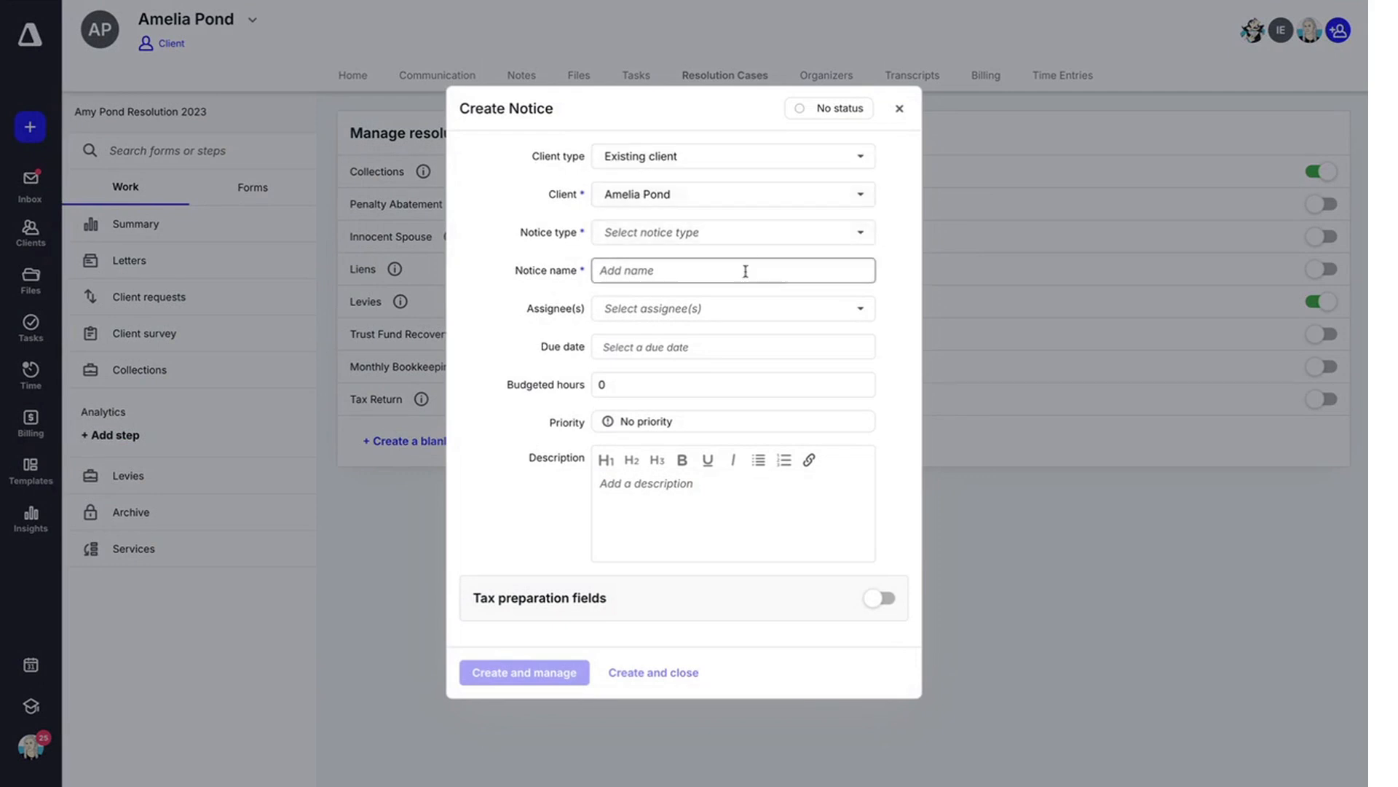
{"action": "left_click", "coordinate": [731, 231]}
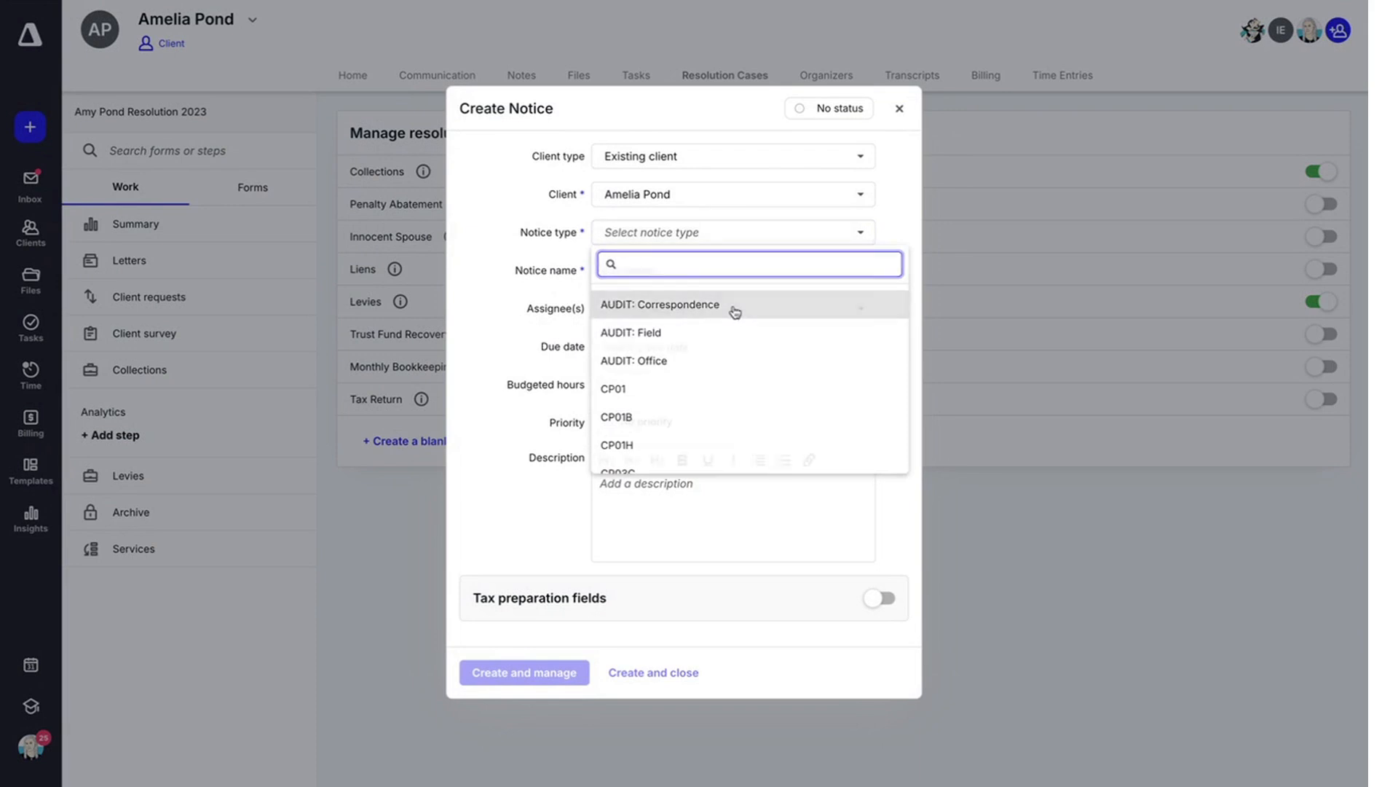
{"action": "left_click", "coordinate": [660, 305]}
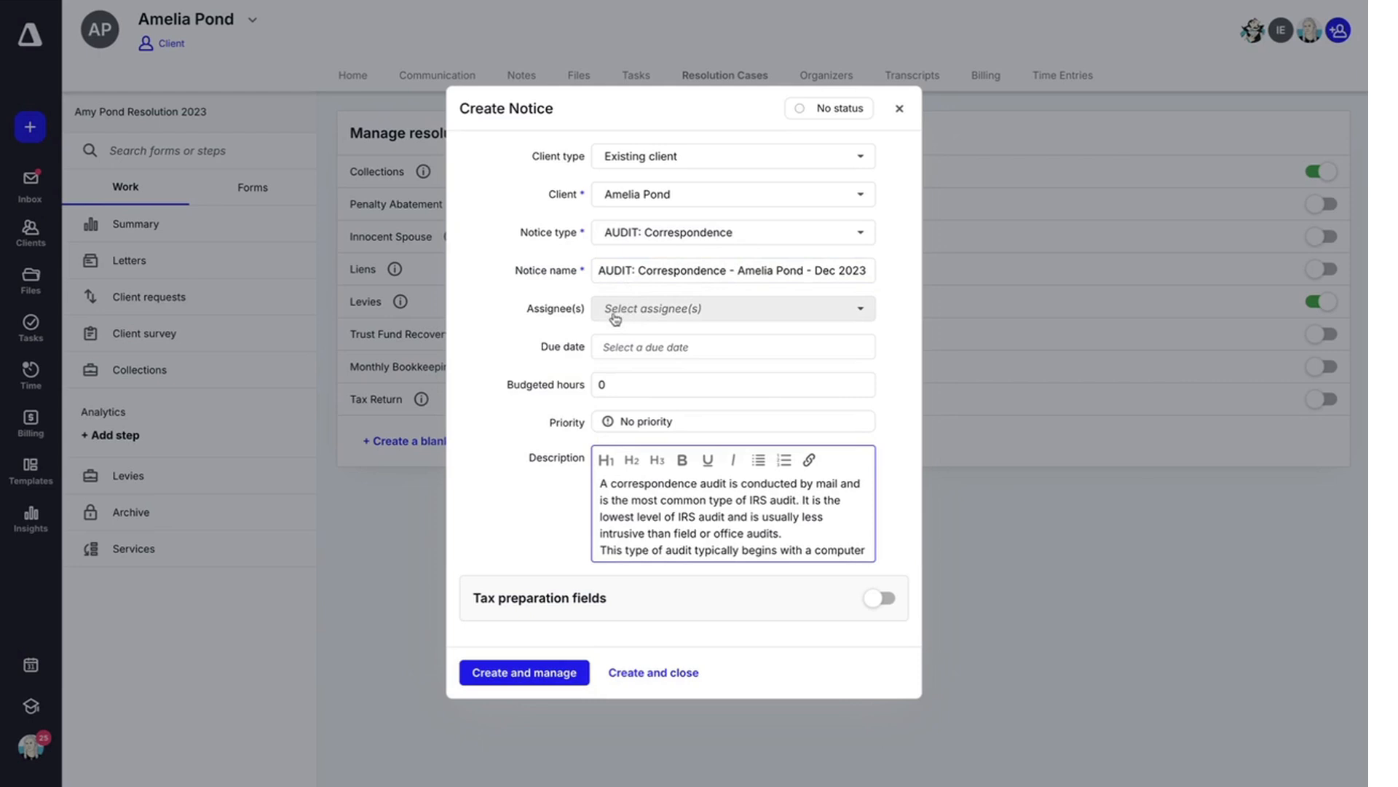
{"action": "left_click", "coordinate": [731, 308]}
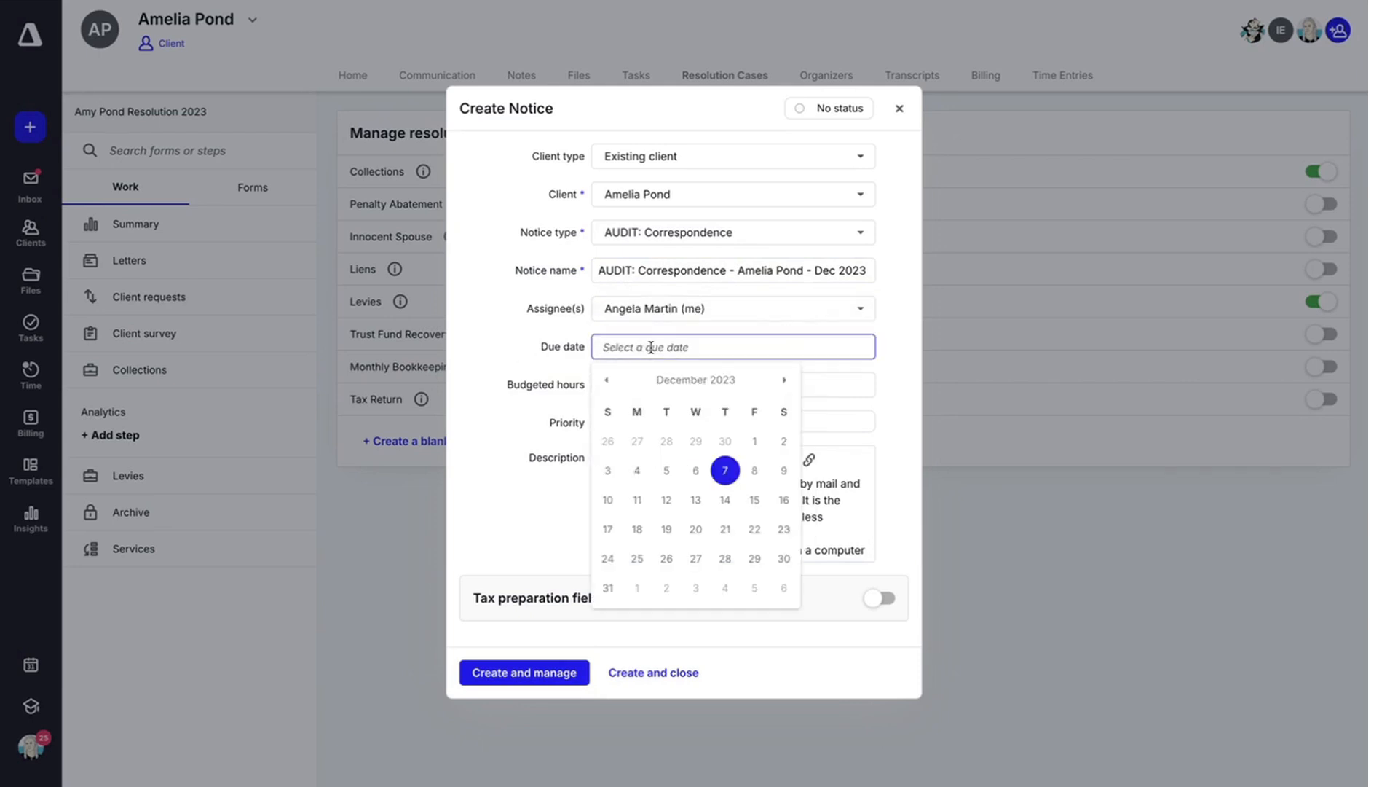
Set due date Dec 15, 2023, budgeted hours and Low priority, then Create and manage
{"action": "left_click", "coordinate": [755, 499]}
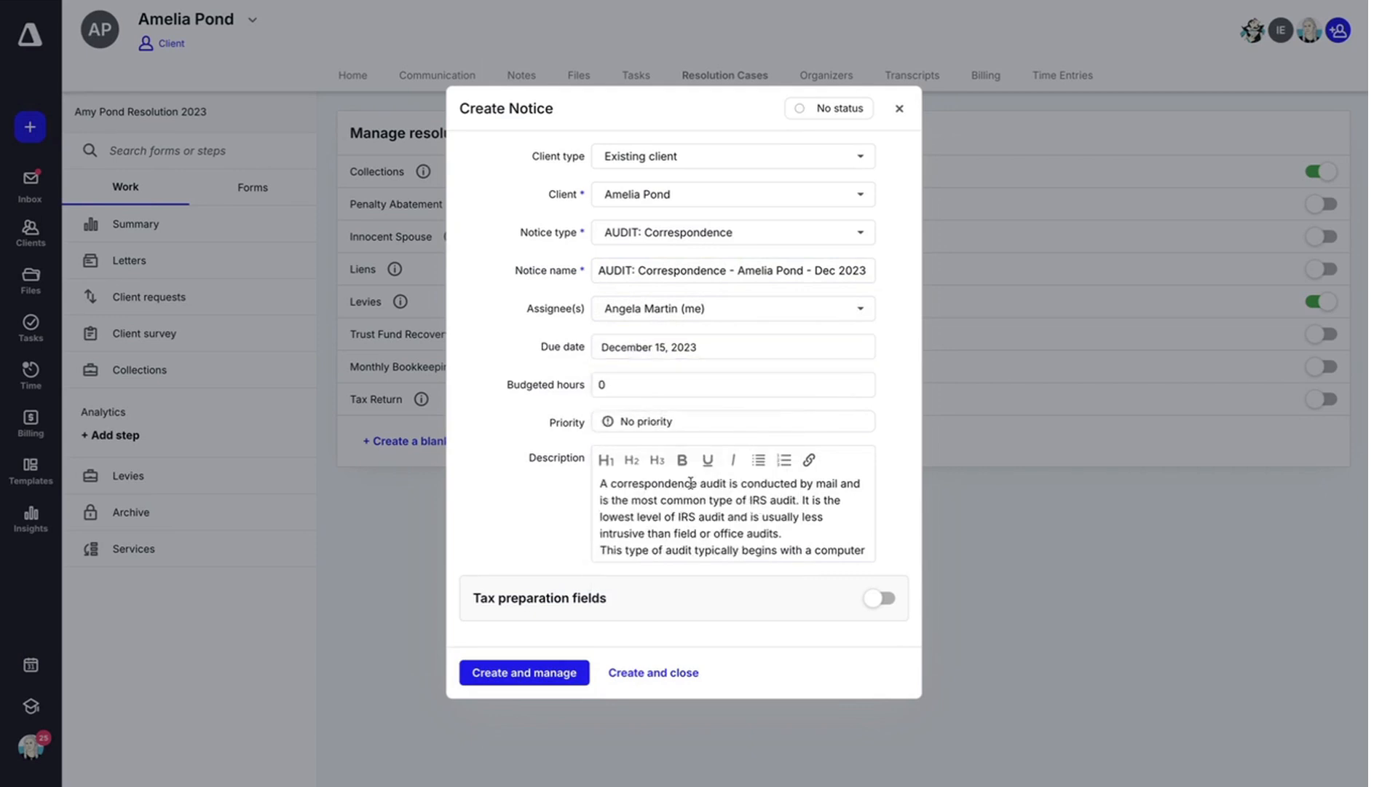
{"action": "left_click", "coordinate": [732, 385]}
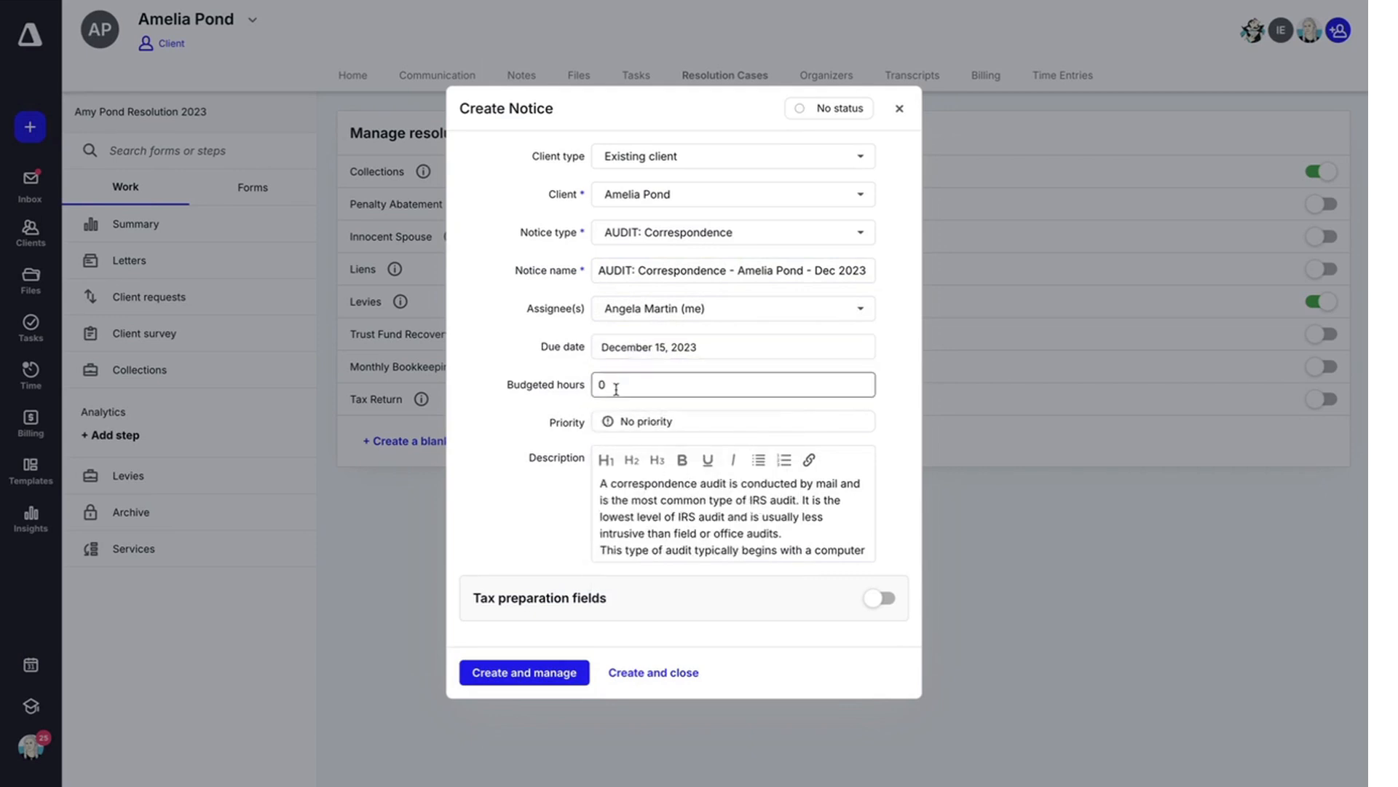
{"action": "left_click", "coordinate": [731, 421]}
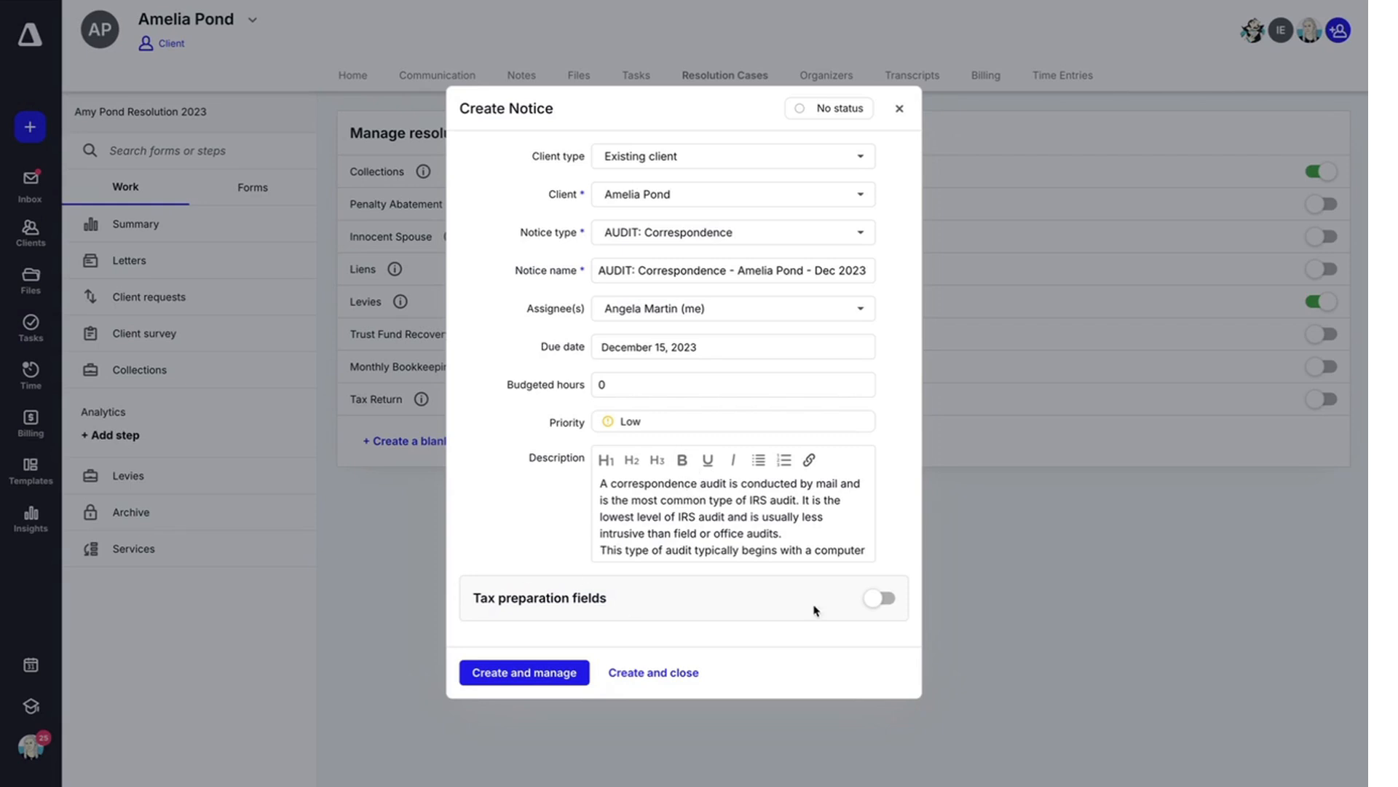
{"action": "left_click", "coordinate": [878, 599]}
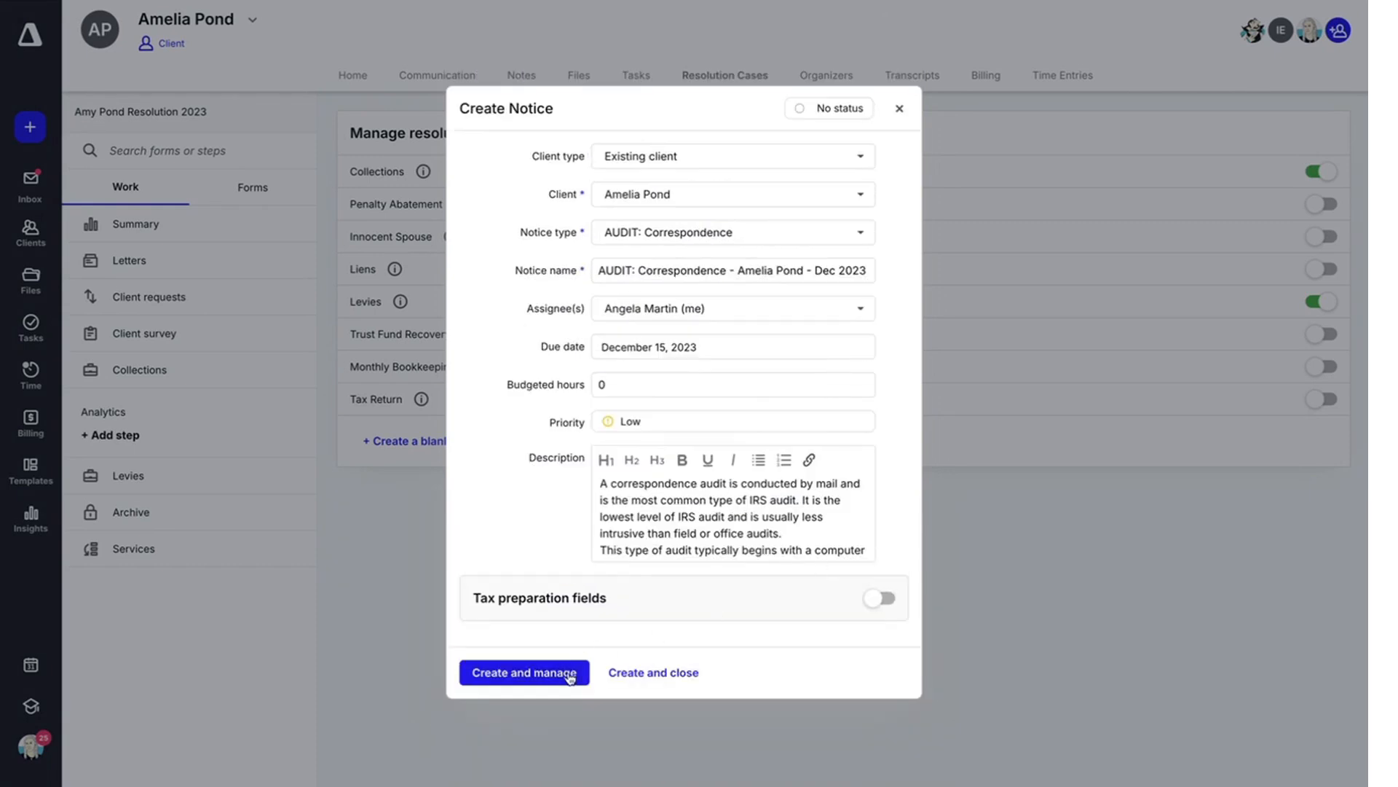
{"action": "left_click", "coordinate": [525, 673]}
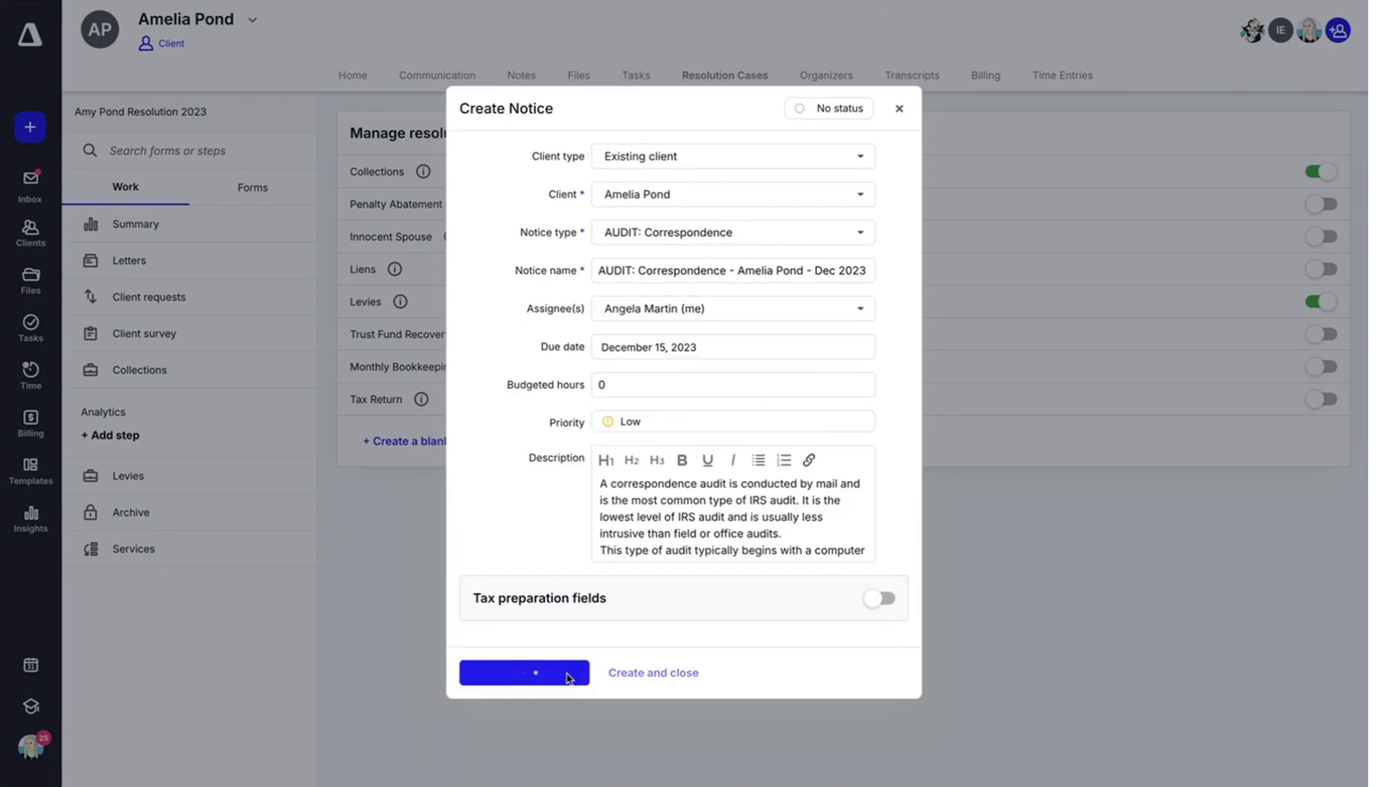
Review the notice's Work, Files, Notes and Transcripts, then return to the client's Resolution Cases page
{"action": "left_click", "coordinate": [523, 671]}
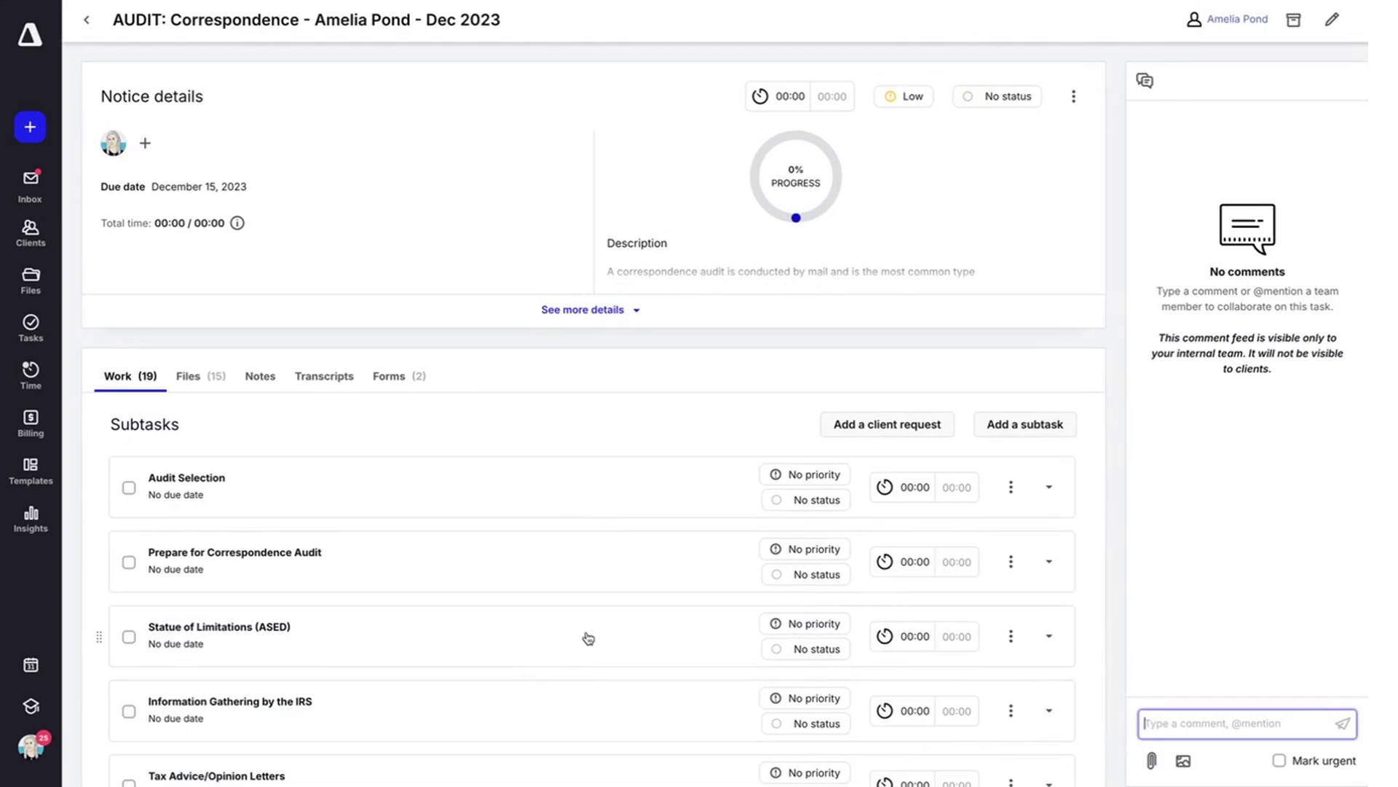
{"action": "scroll", "scroll_direction": "down", "scroll_amount": 3}
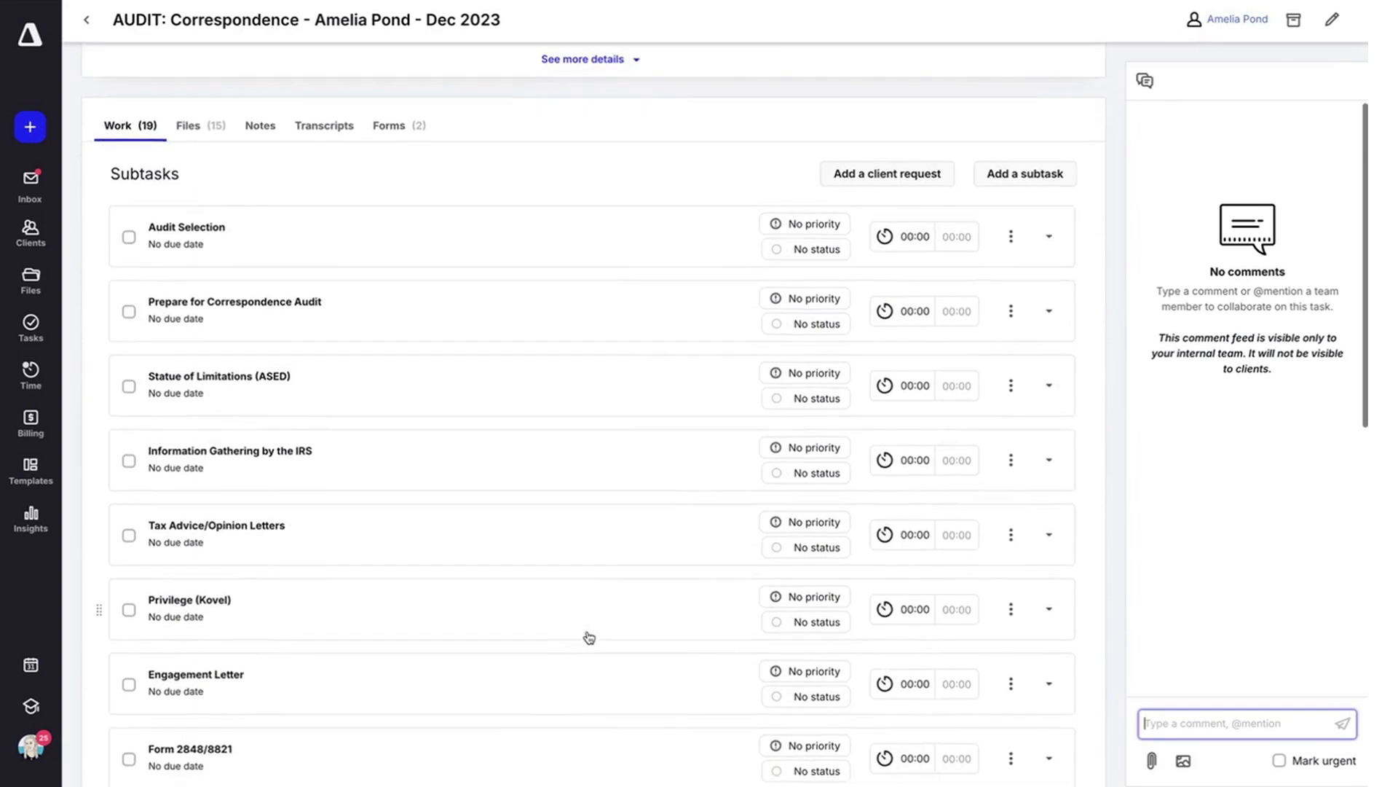
{"action": "scroll", "scroll_direction": "down", "scroll_amount": 3}
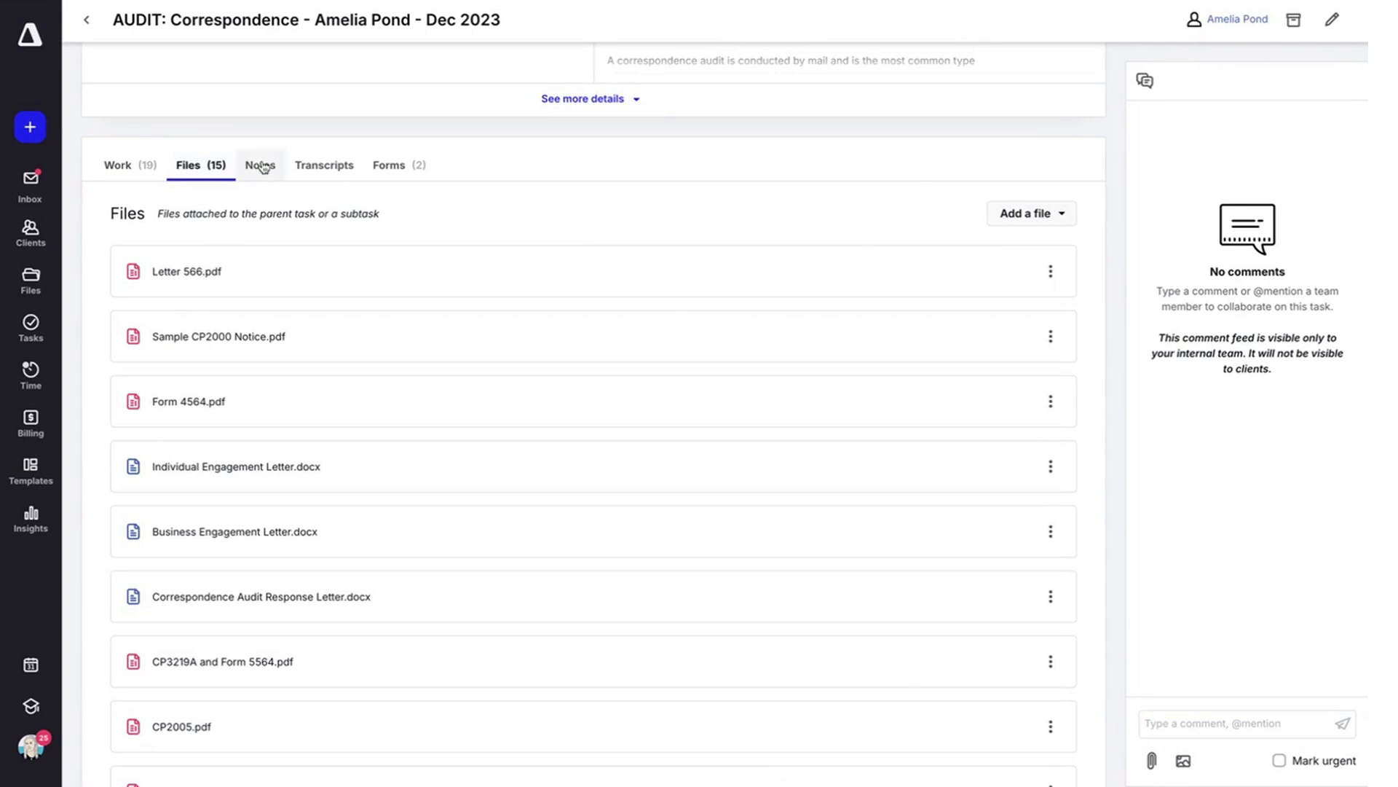
{"action": "left_click", "coordinate": [259, 165]}
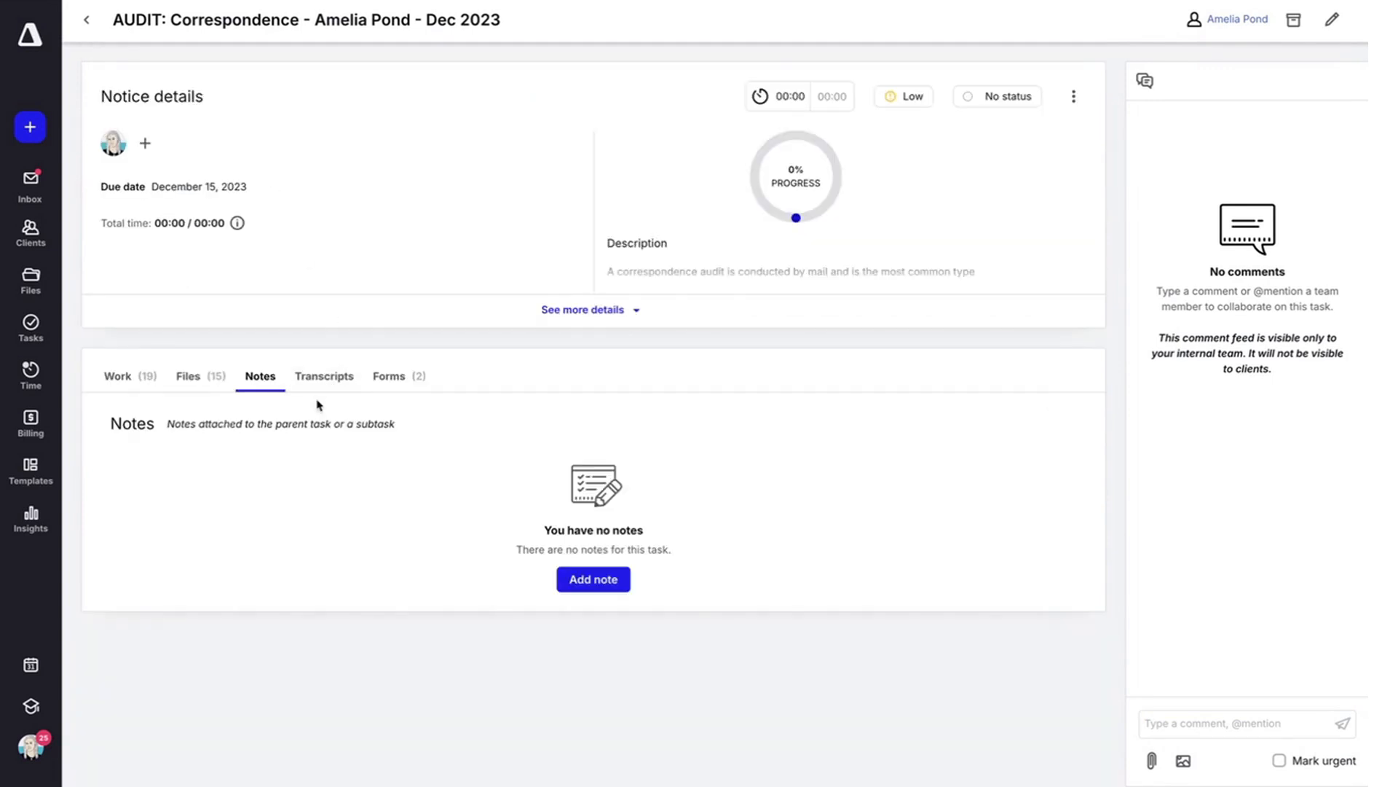
{"action": "left_click", "coordinate": [323, 376]}
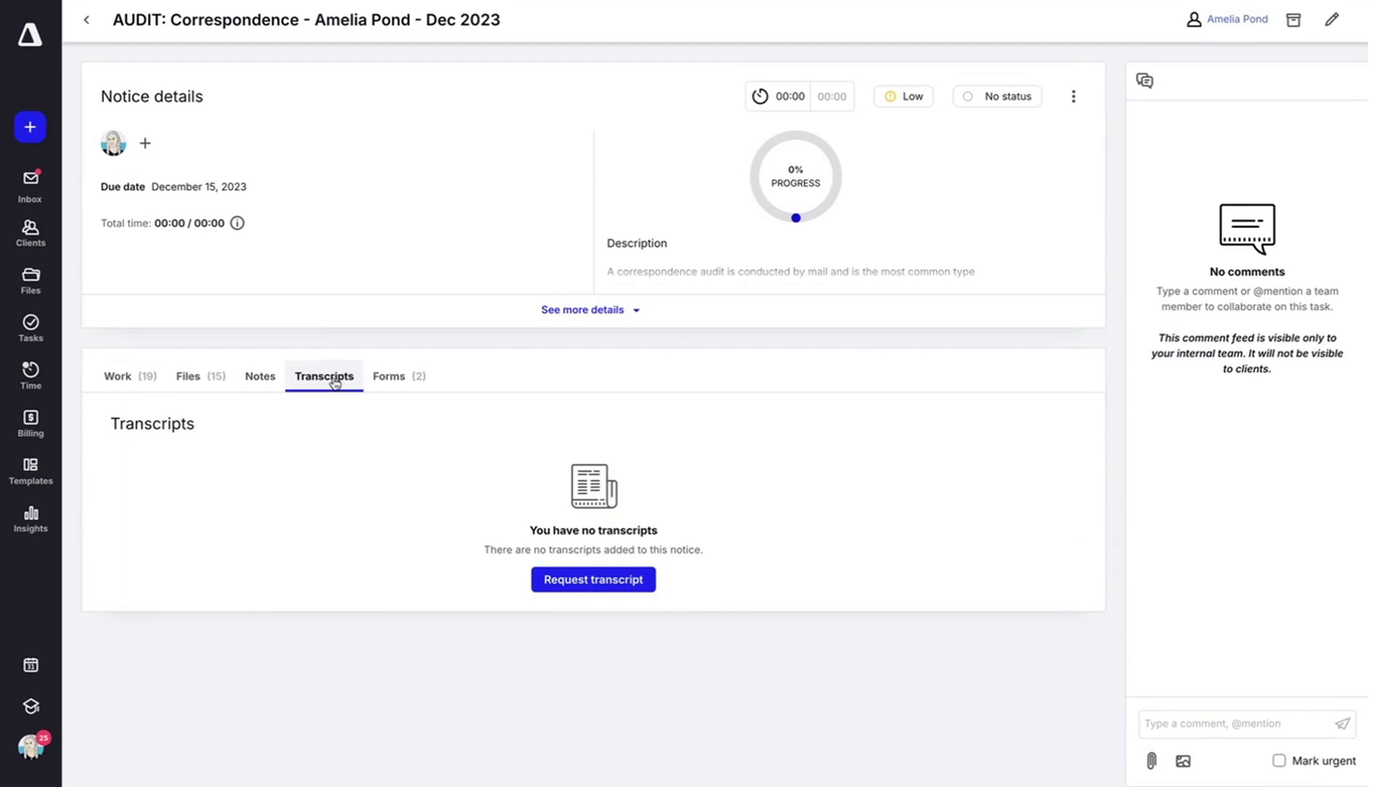
{"action": "left_click", "coordinate": [399, 376]}
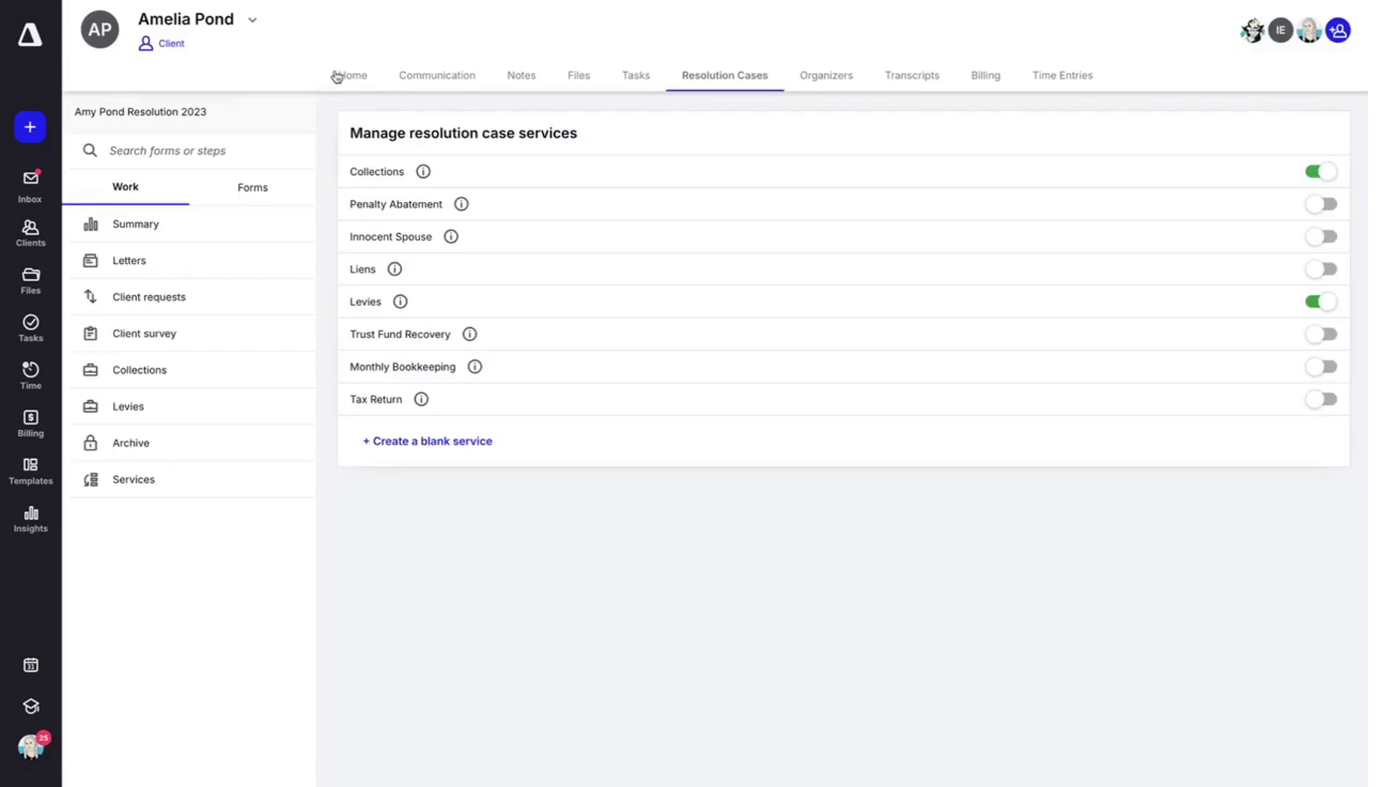
From the client's Home tab, reopen the AUDIT: Correspondence notice from the Tasks card
{"action": "left_click", "coordinate": [353, 74]}
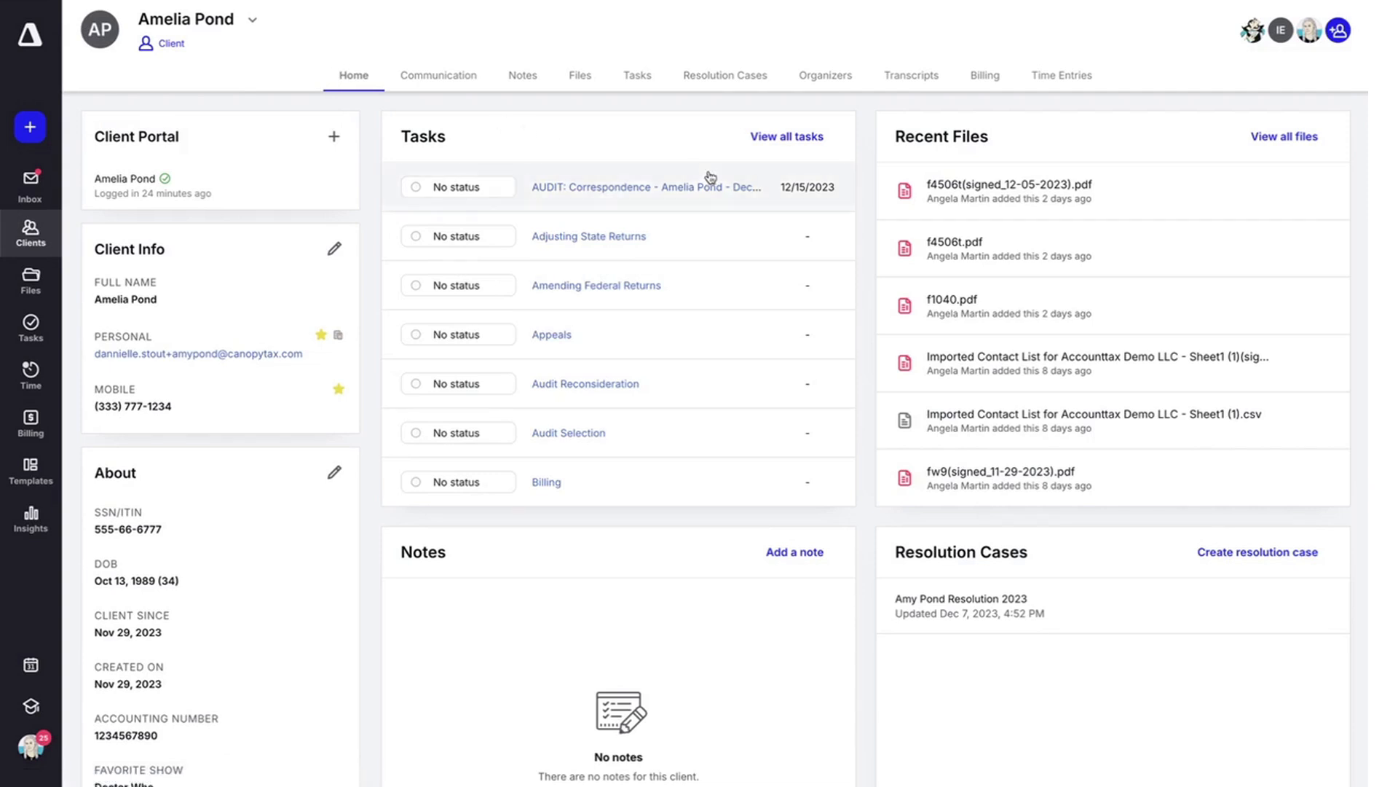
{"action": "mouse_move", "coordinate": [578, 188]}
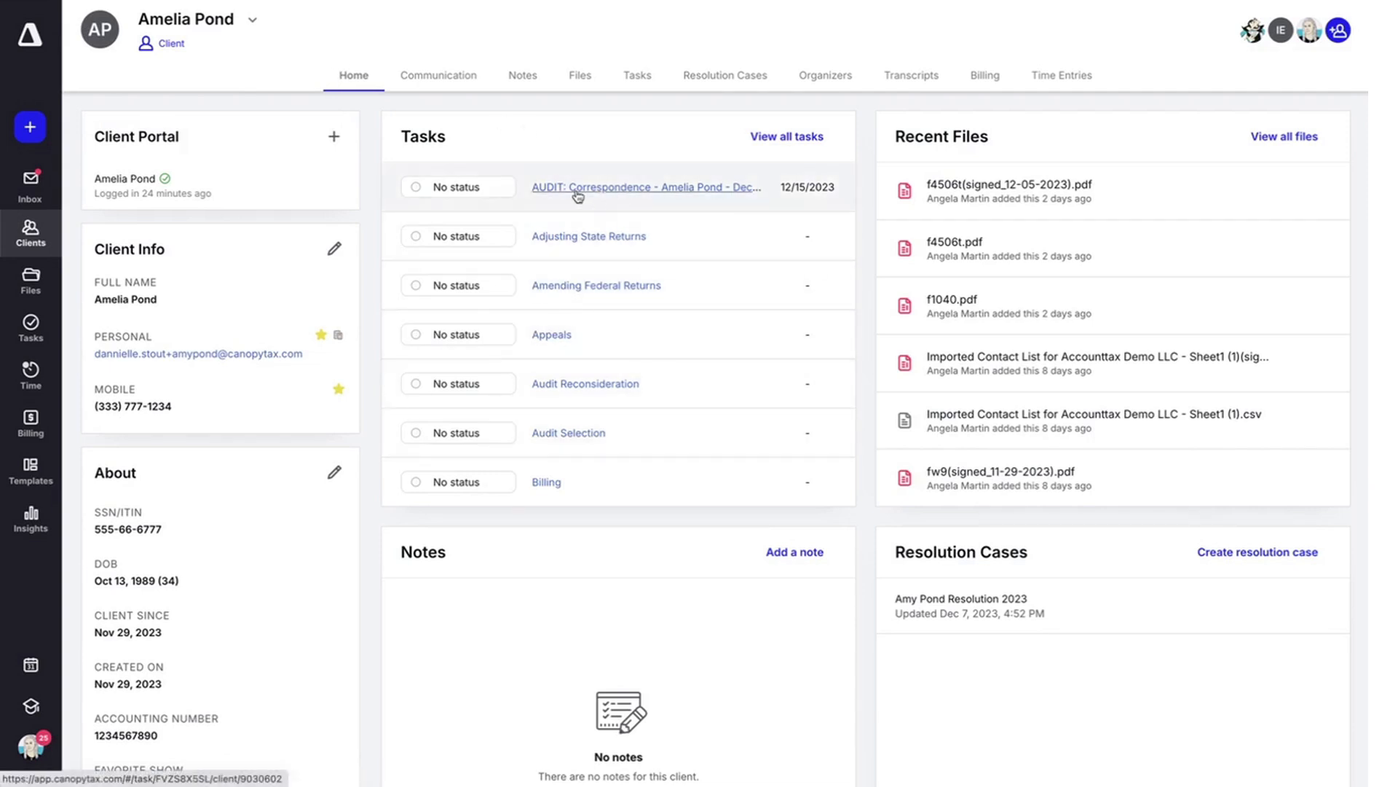
{"action": "left_click", "coordinate": [646, 186]}
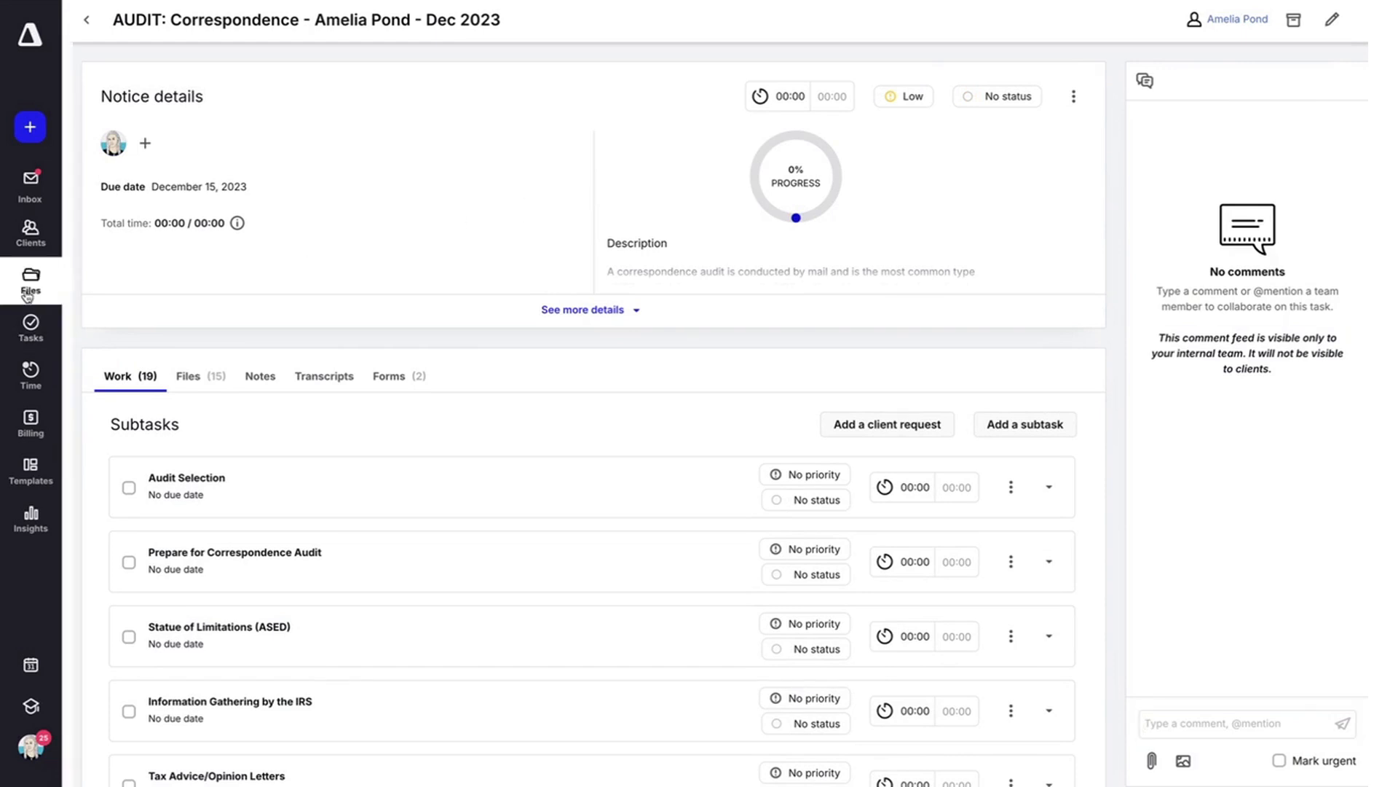
Go to the firm-wide Transcripts page via the Files sidebar menu
{"action": "left_click", "coordinate": [31, 282]}
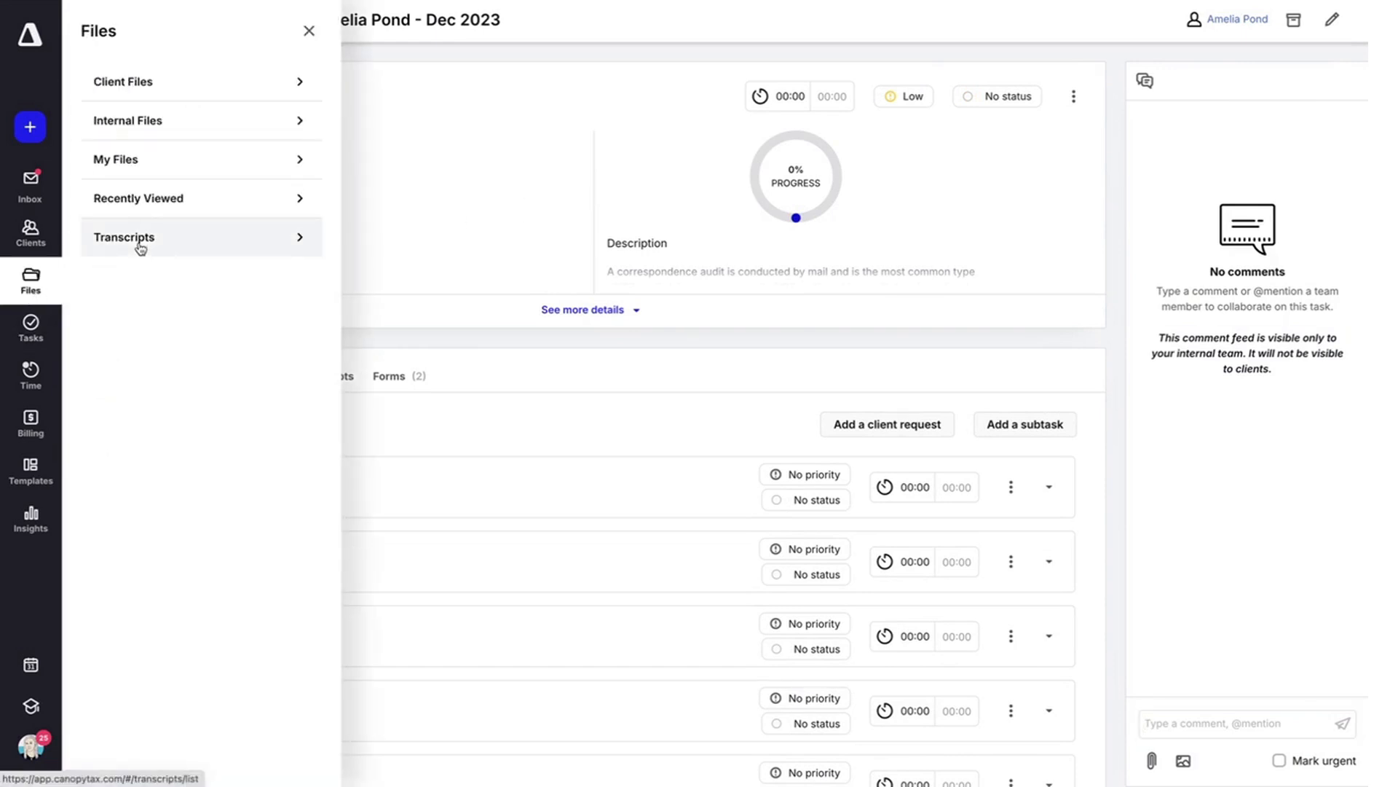
{"action": "left_click", "coordinate": [123, 238]}
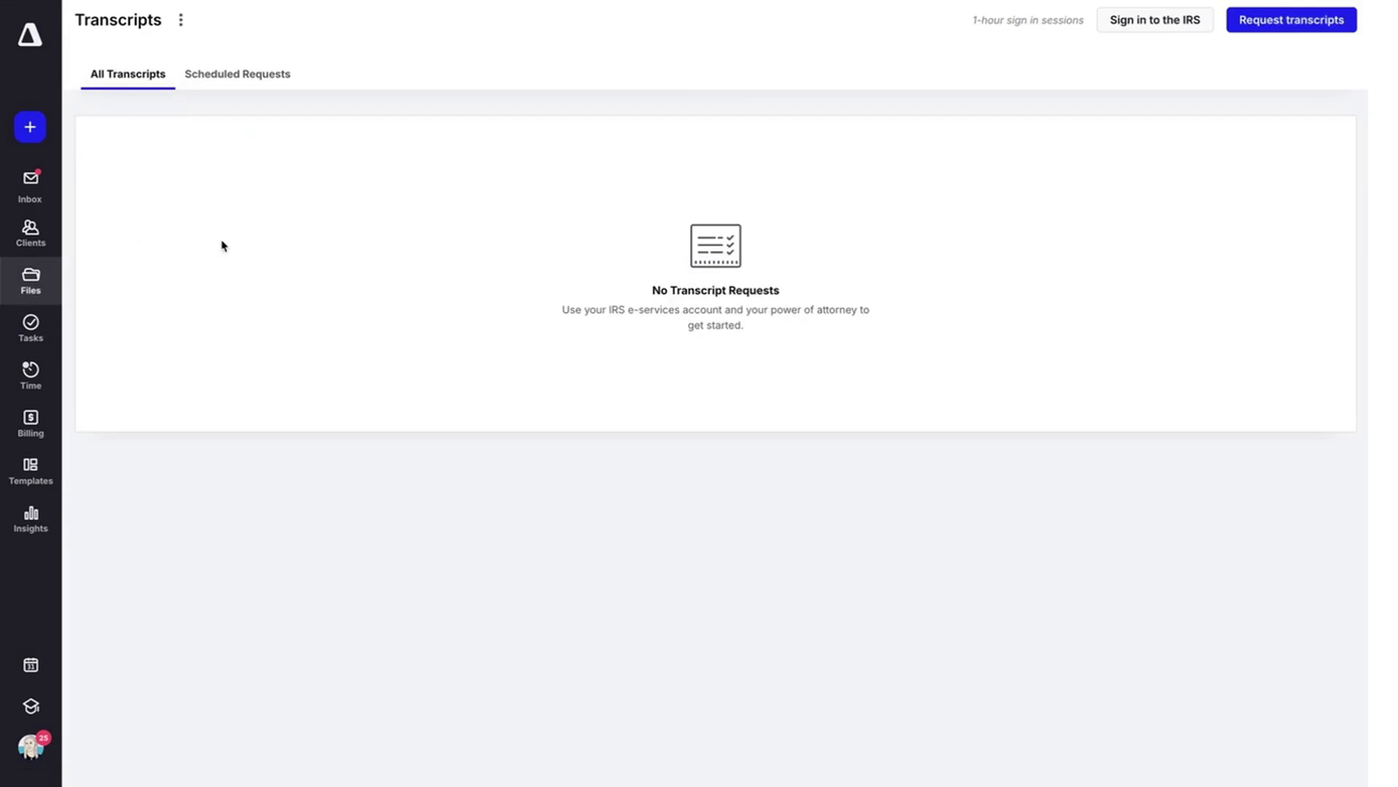
{"action": "mouse_move", "coordinate": [1154, 19]}
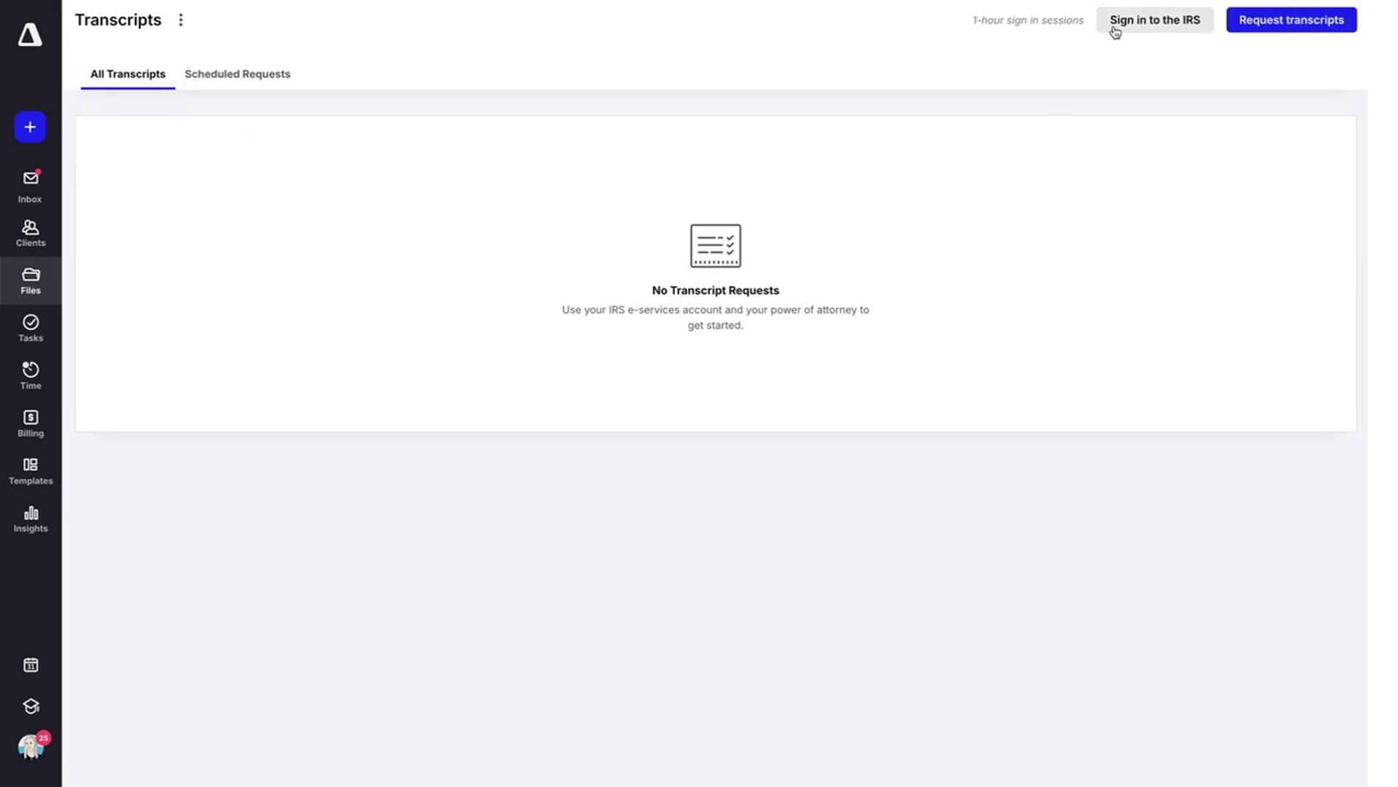